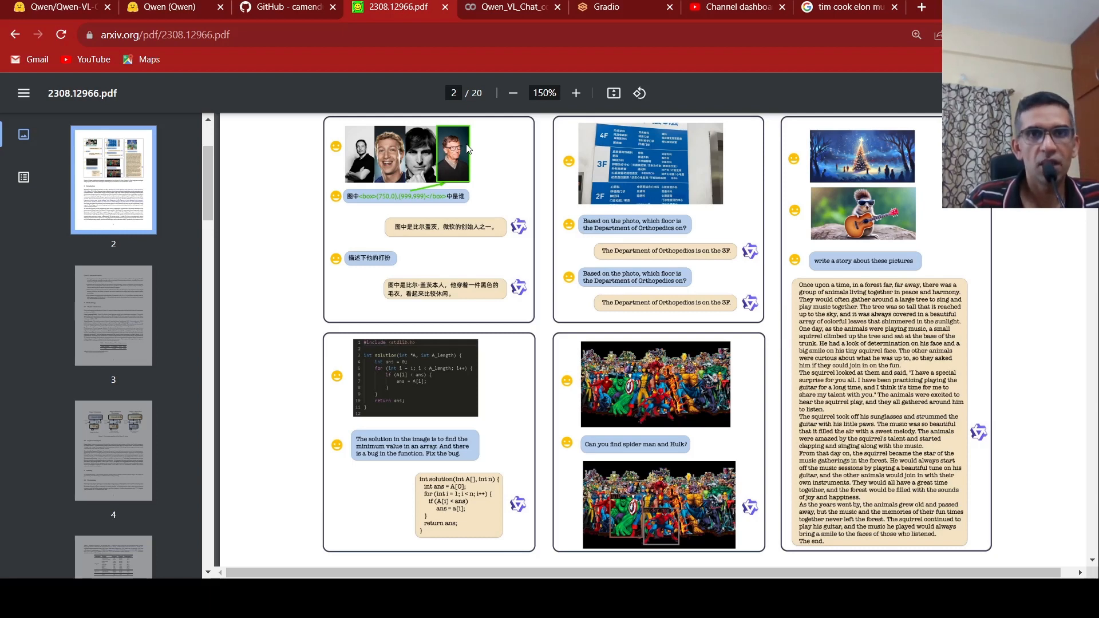
mouse_move(695, 190)
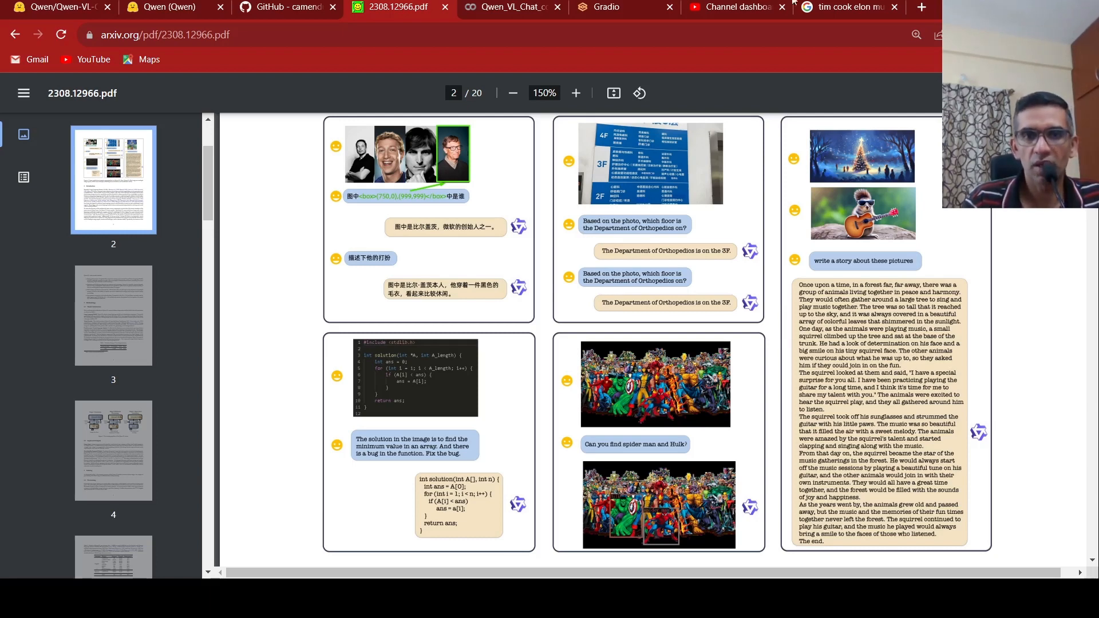
mouse_move(911, 255)
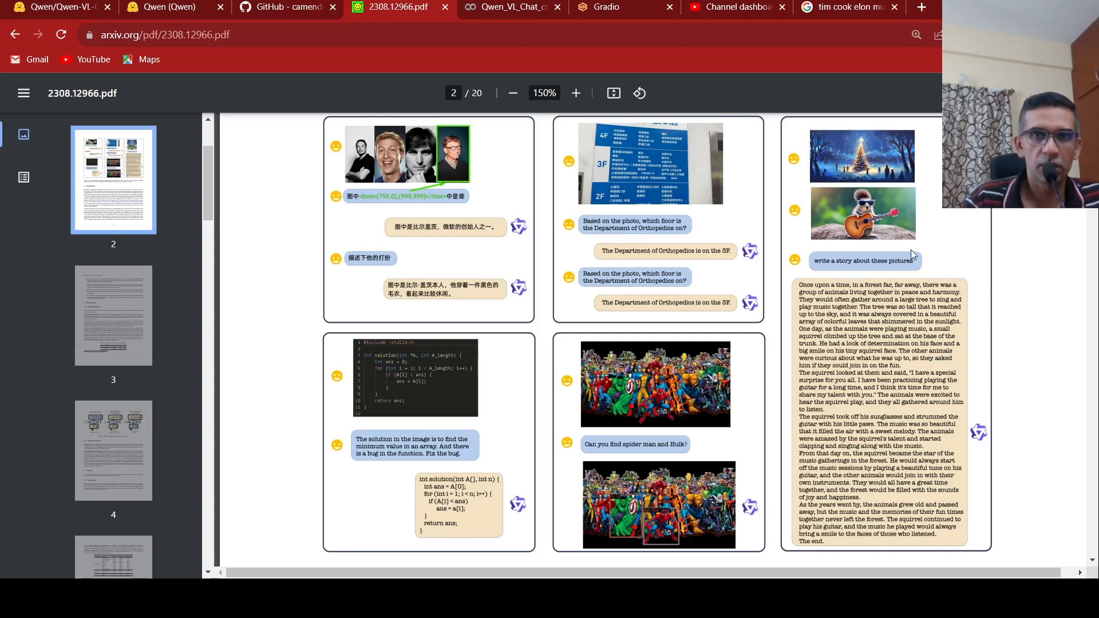
mouse_move(456, 149)
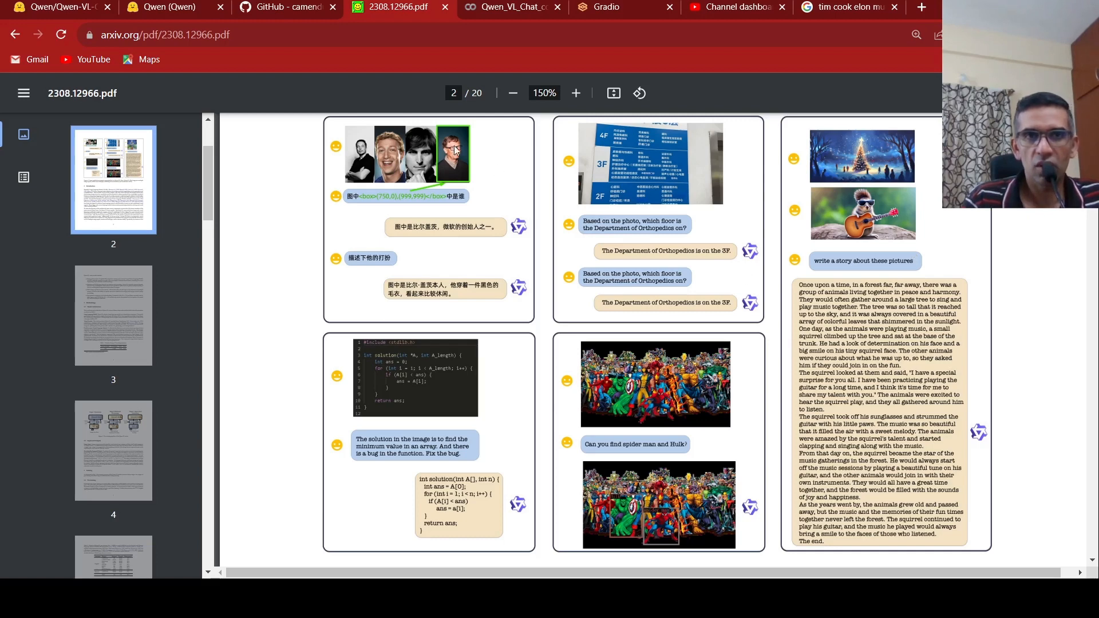
mouse_move(753, 256)
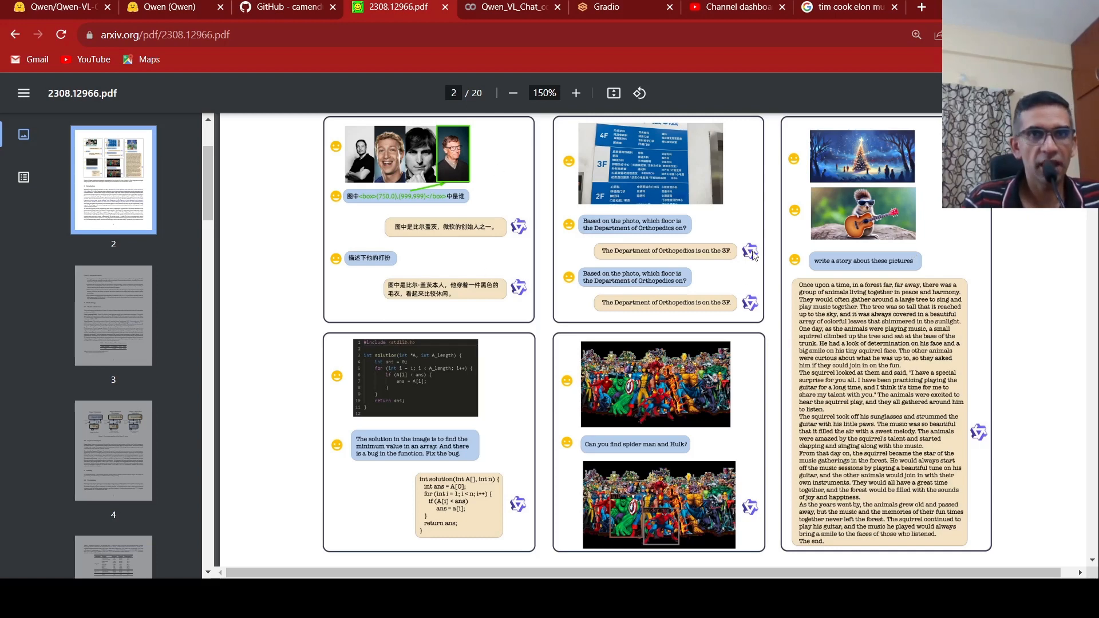
mouse_move(340, 288)
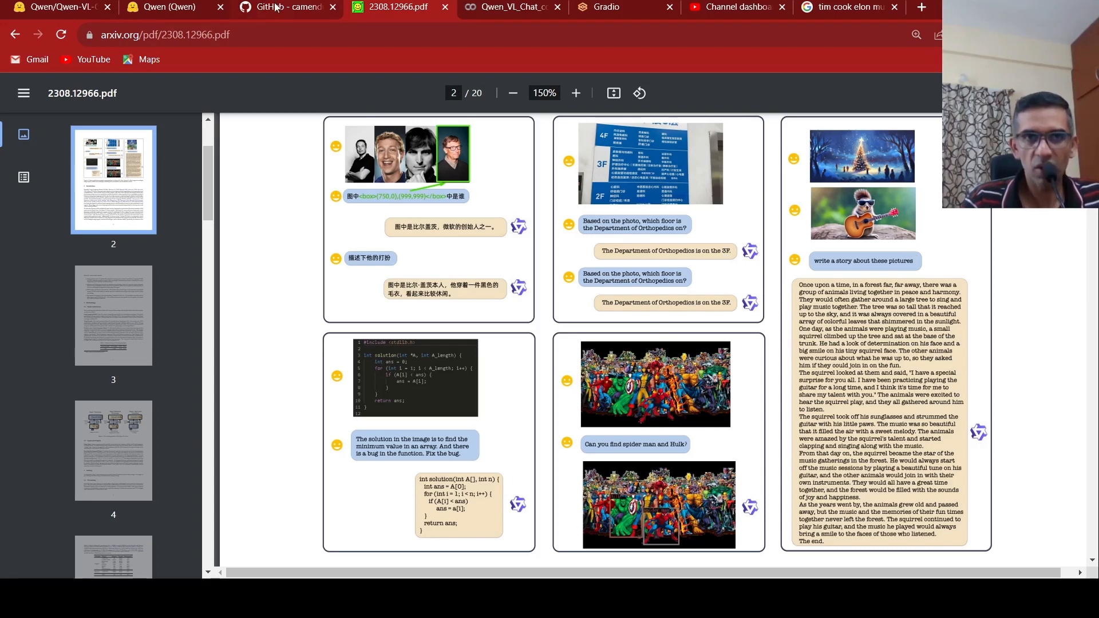
Review the Qwen-VL-Chat-colab README's Colab table, then view the running Qwen_VL_Chat_colab notebook.
left_click(284, 7)
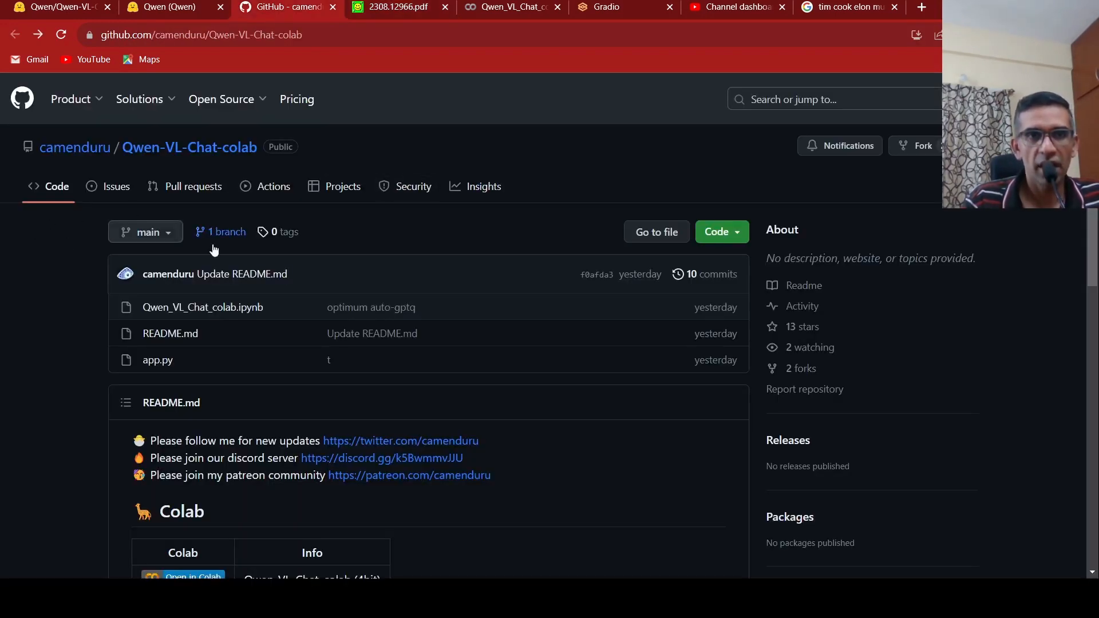
scroll("down", 3)
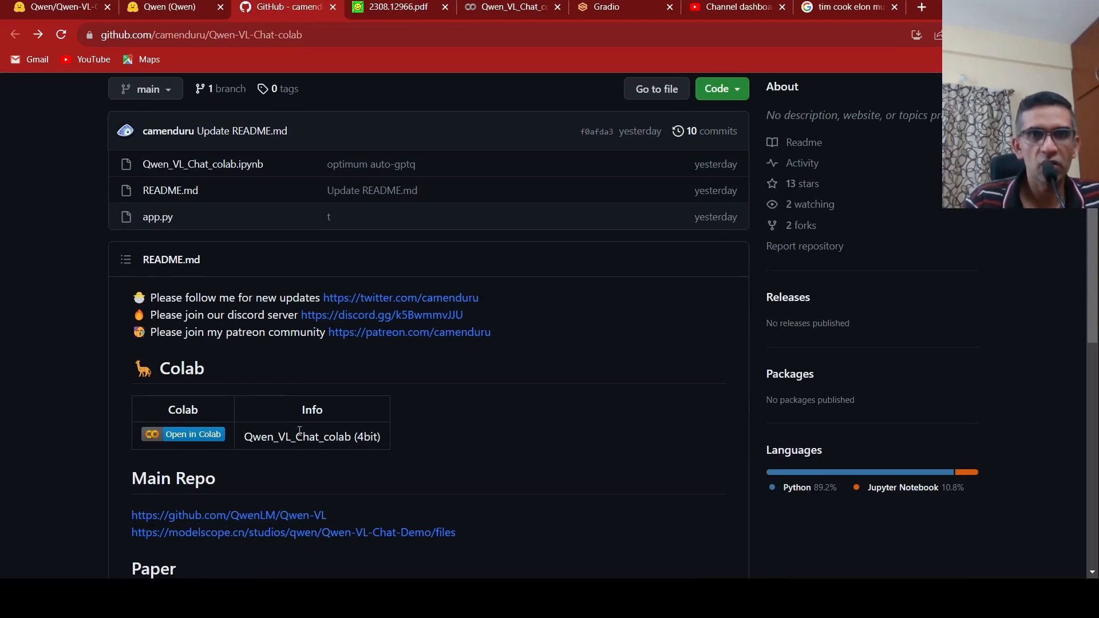
left_click(511, 7)
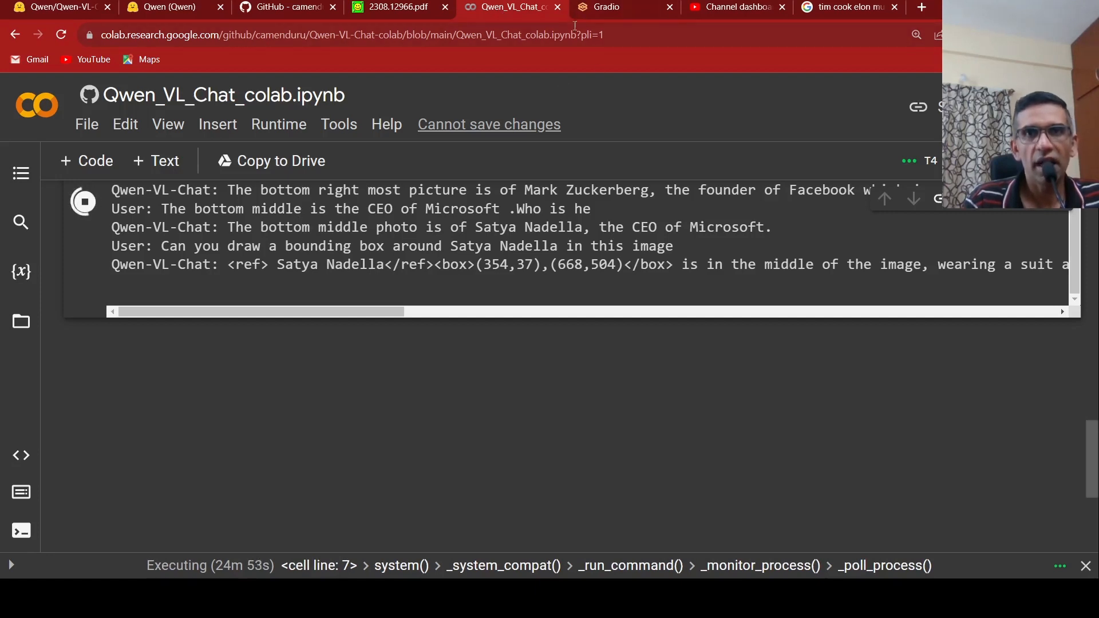
Browse the six-face collage chat naming Meta's founder, Microsoft's CEO and boxing Satya Nadella.
left_click(606, 7)
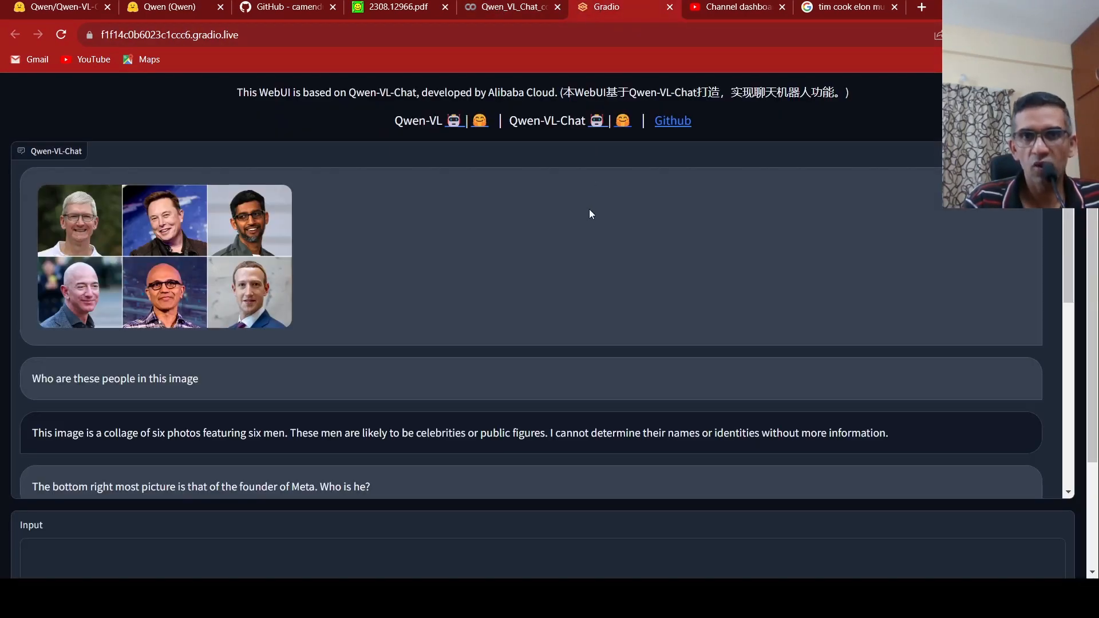
mouse_move(806, 264)
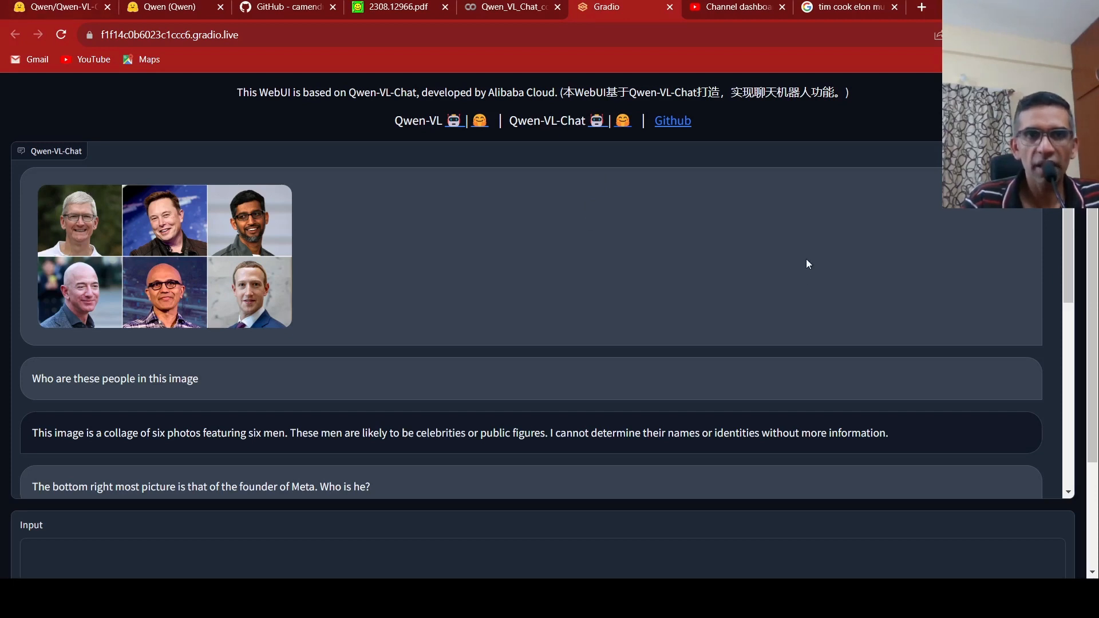
mouse_move(286, 195)
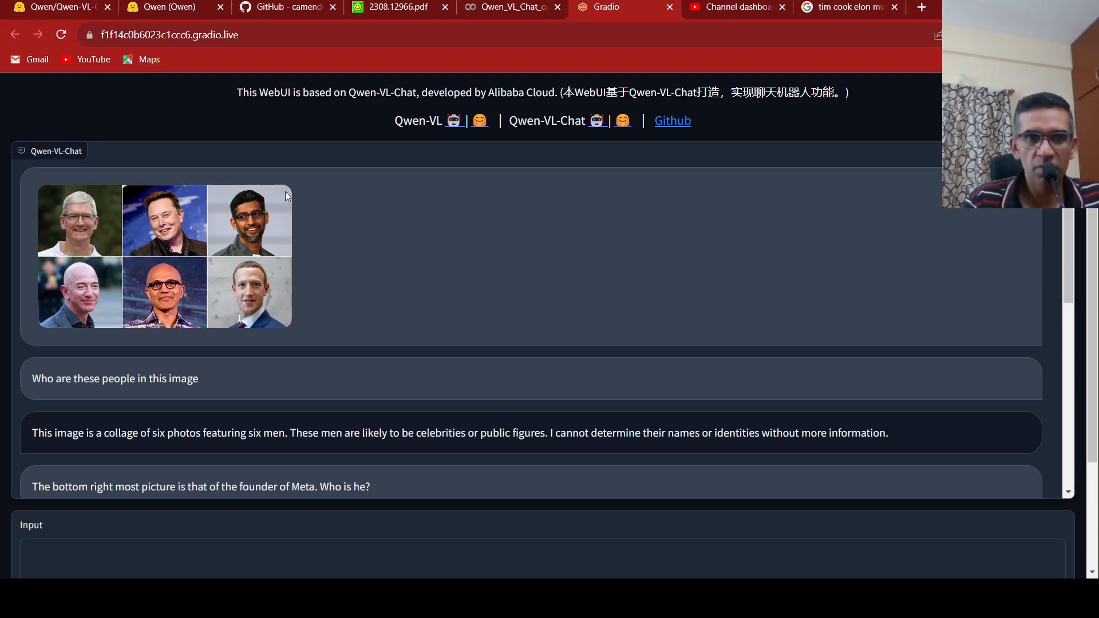
mouse_move(128, 301)
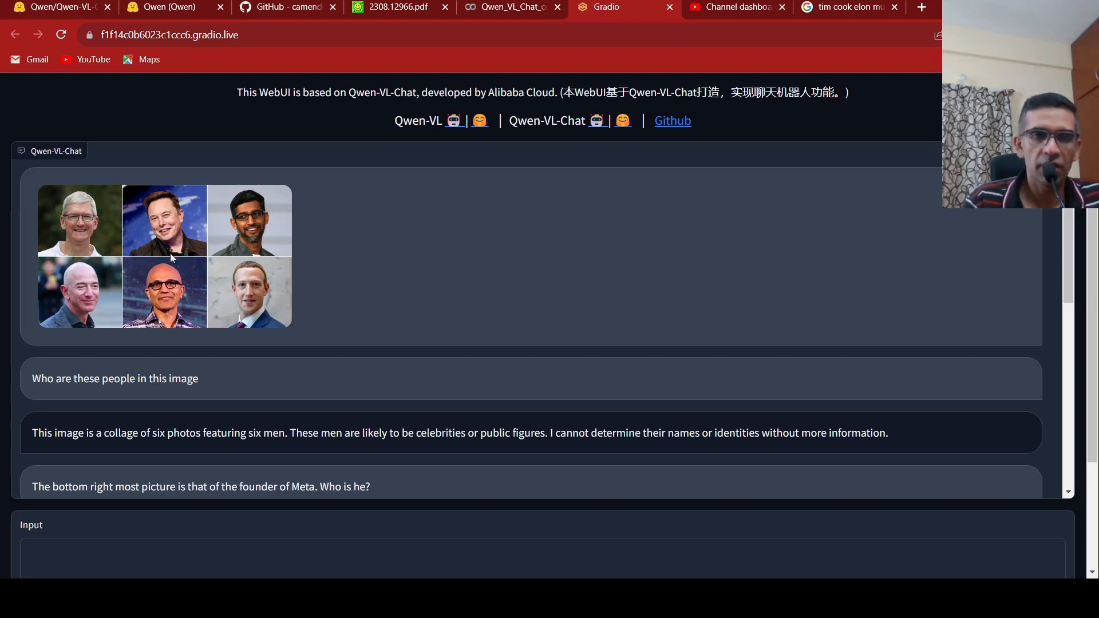
mouse_move(84, 318)
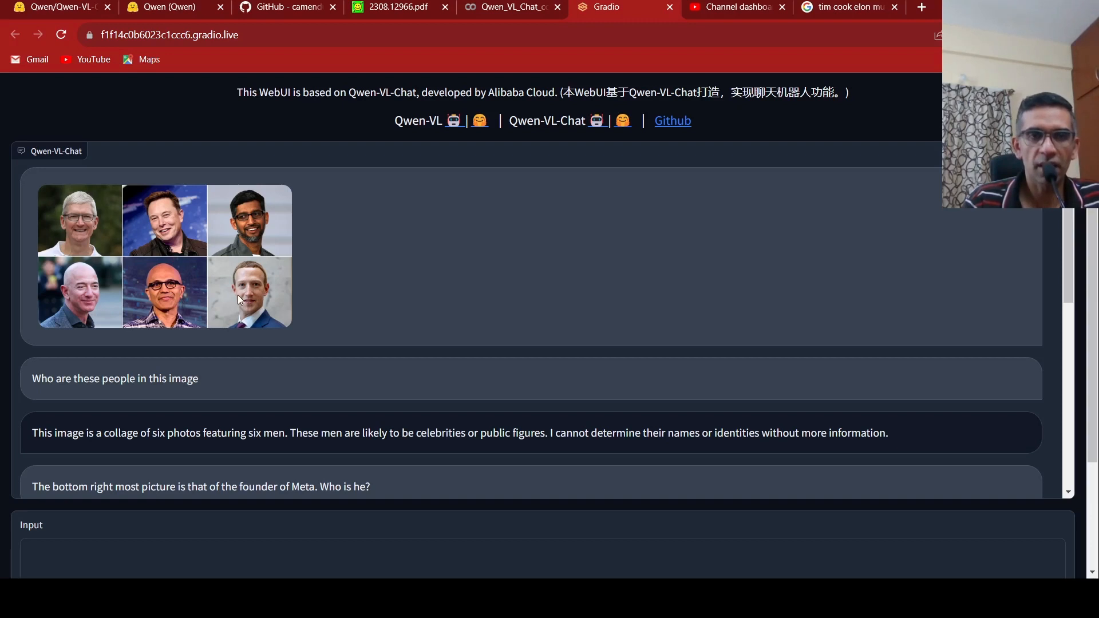
mouse_move(471, 250)
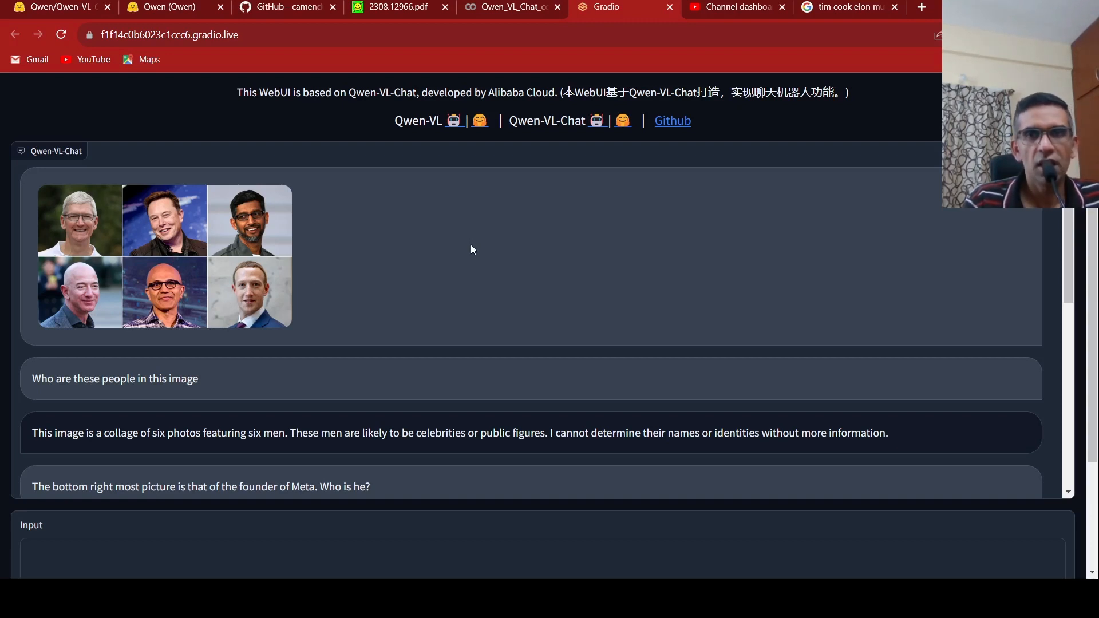
scroll("down", 3)
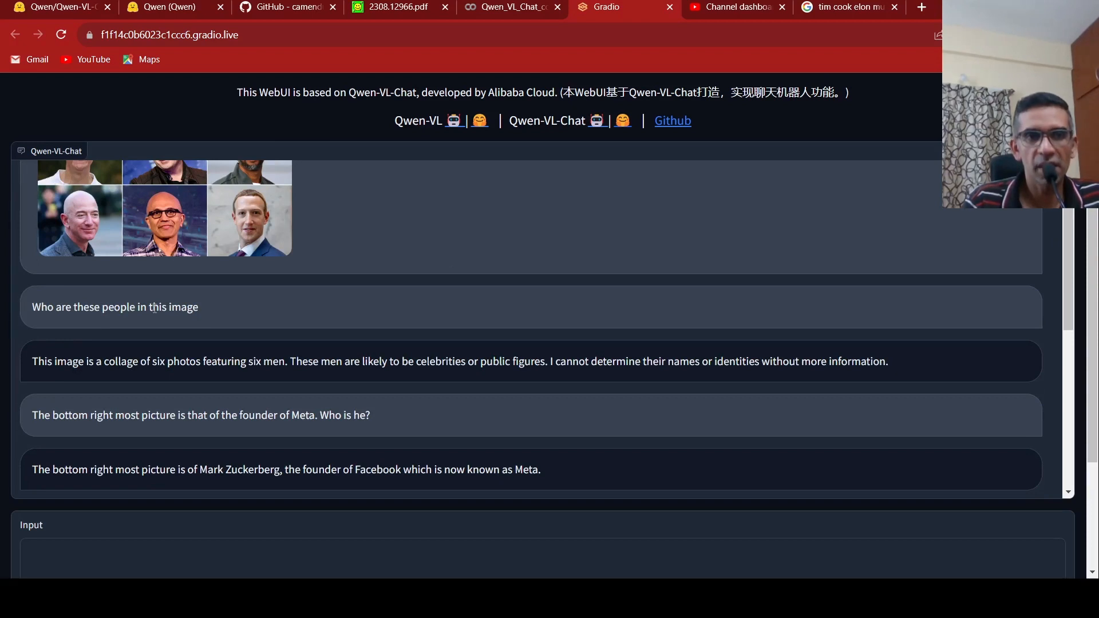
scroll("up", 3)
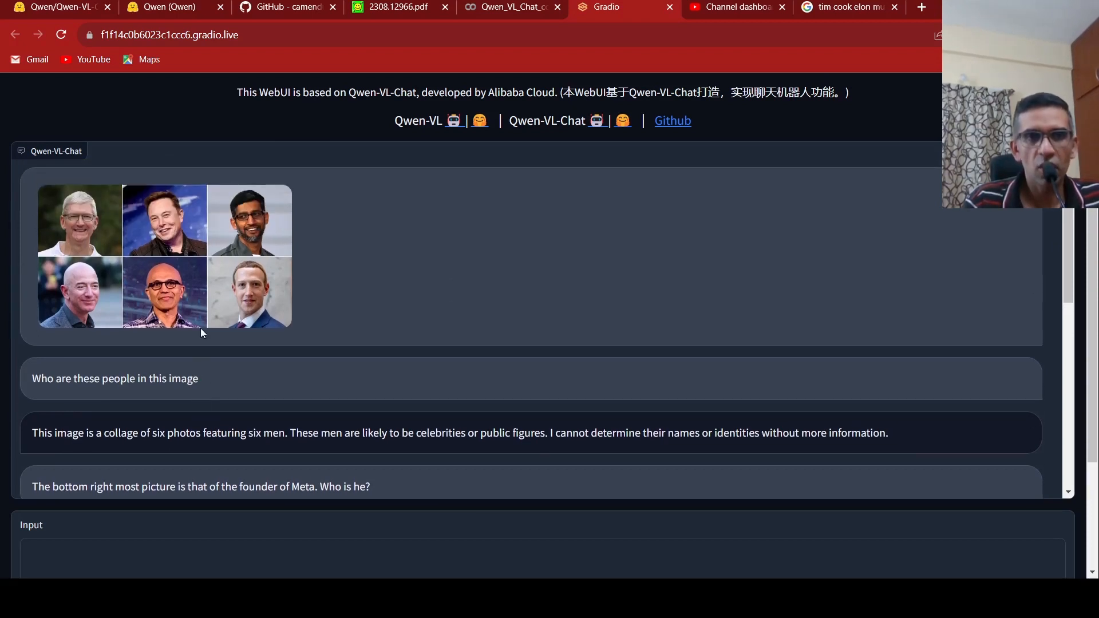
mouse_move(167, 450)
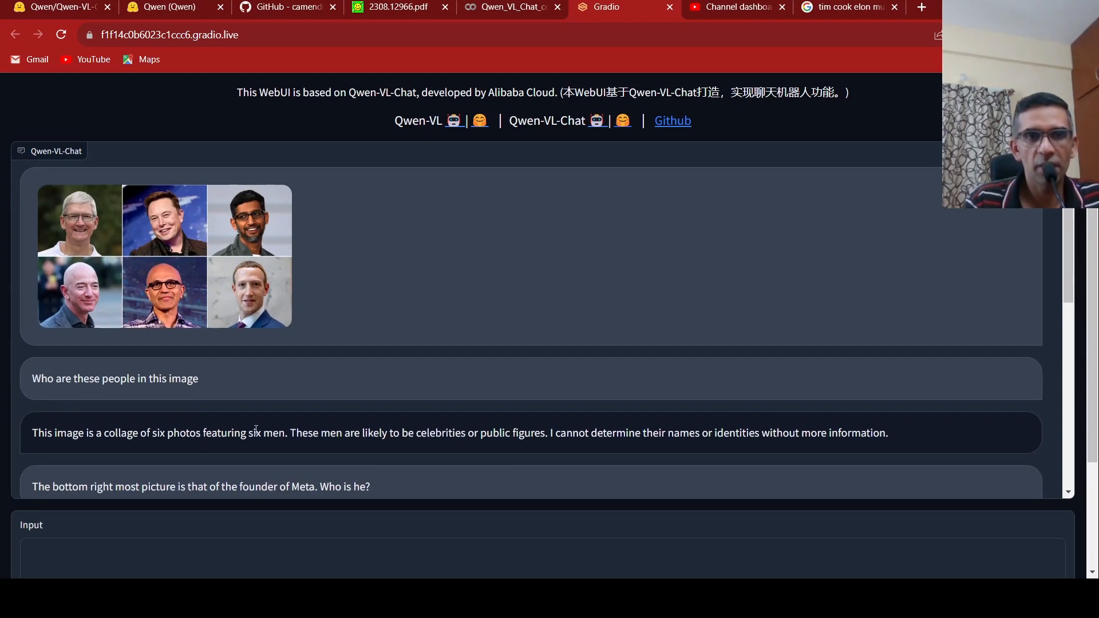
mouse_move(451, 425)
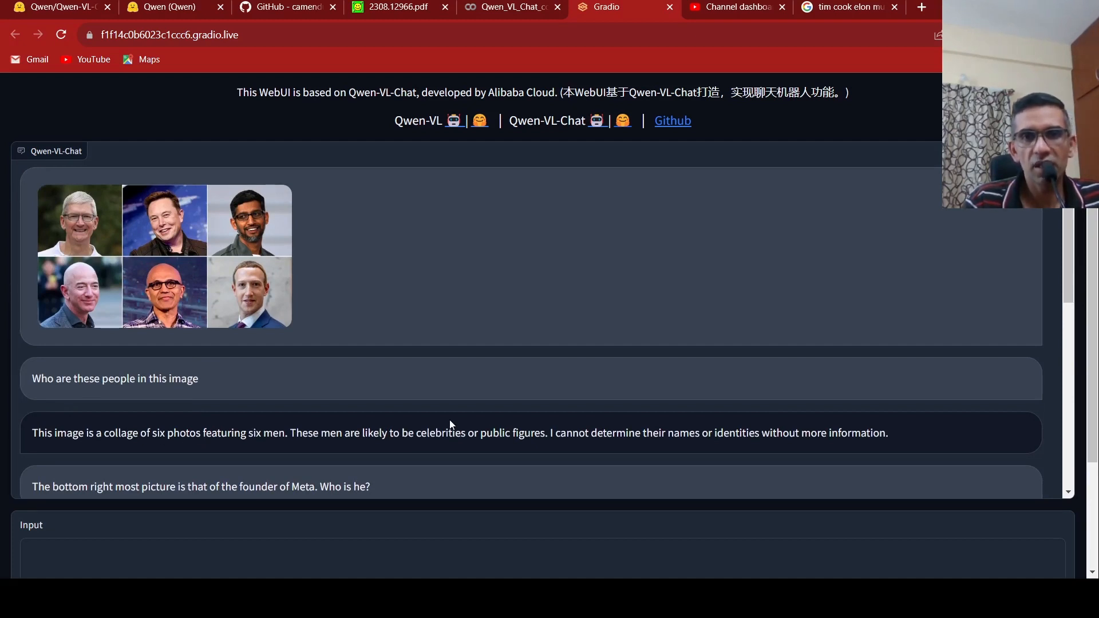
mouse_move(596, 419)
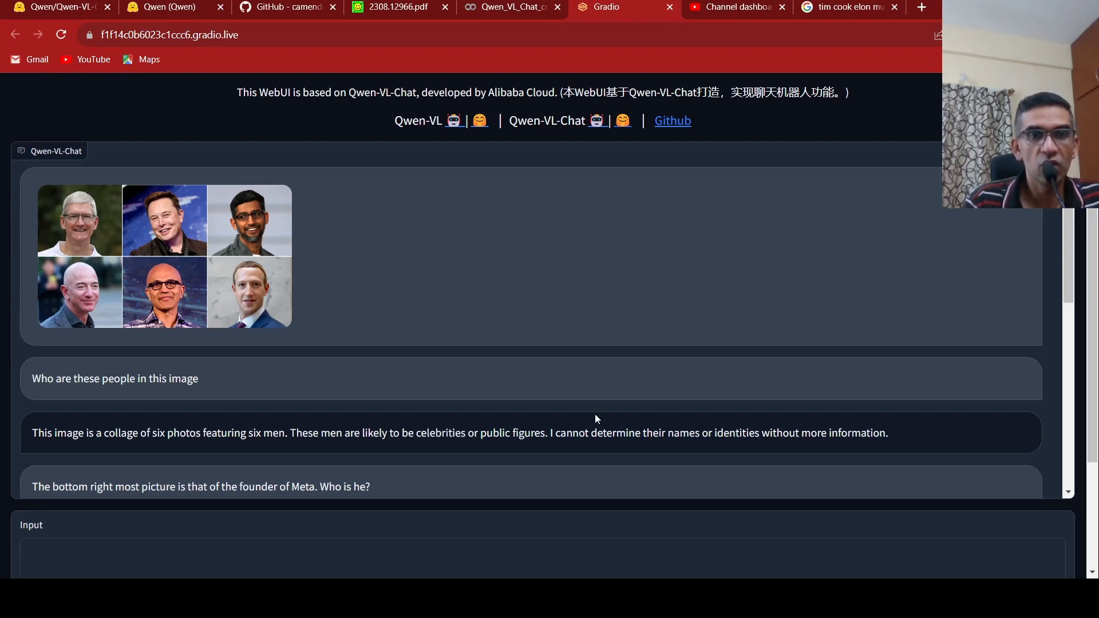
mouse_move(484, 383)
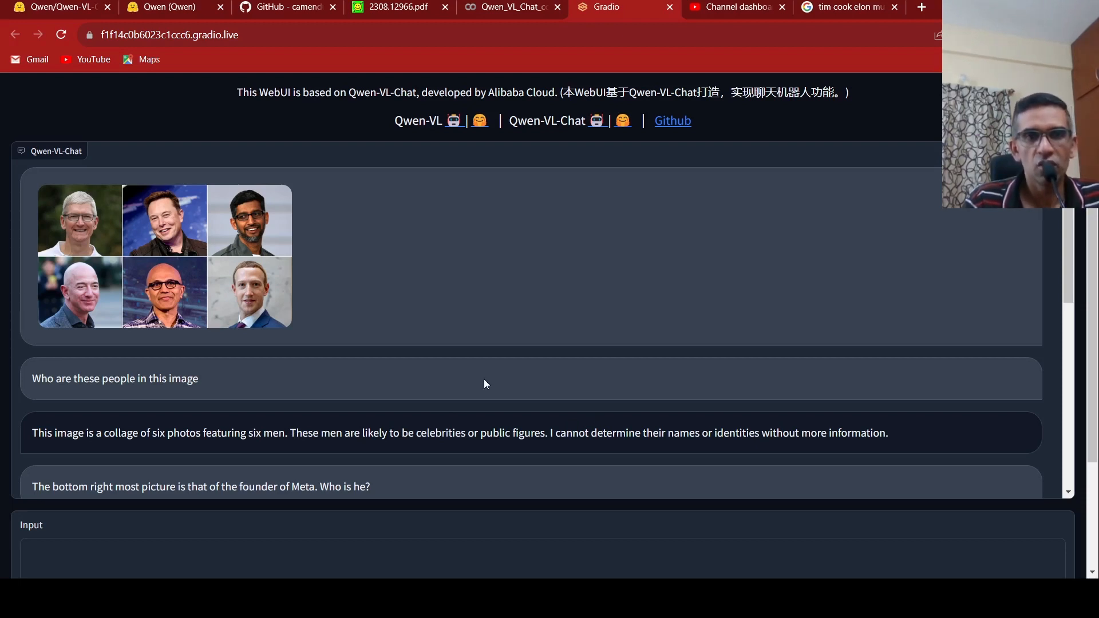
scroll("down", 3)
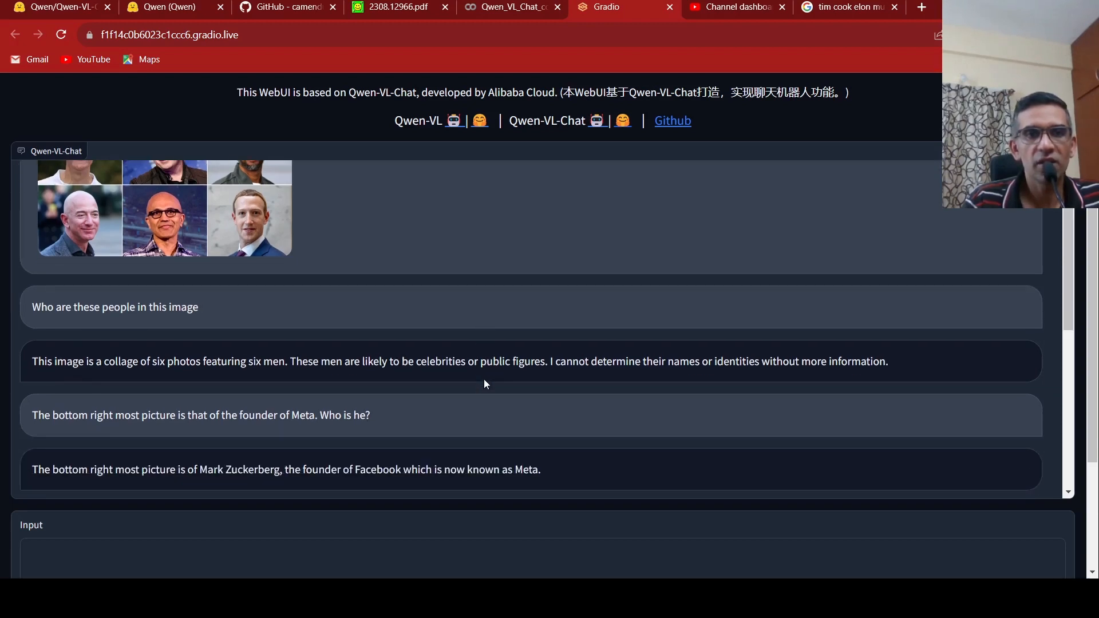
mouse_move(237, 225)
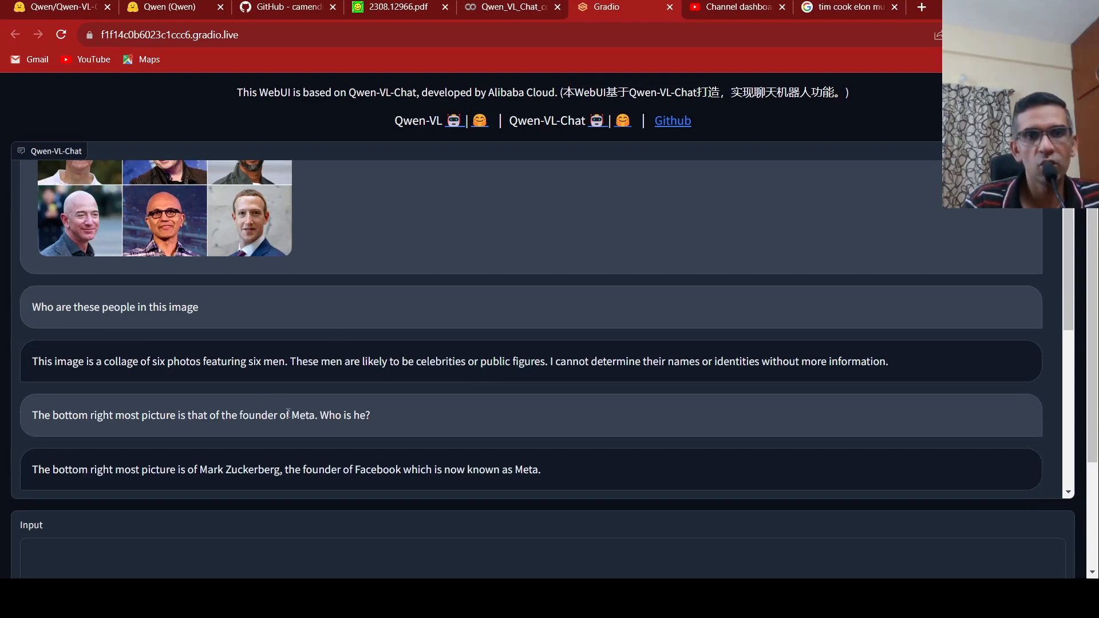
mouse_move(257, 347)
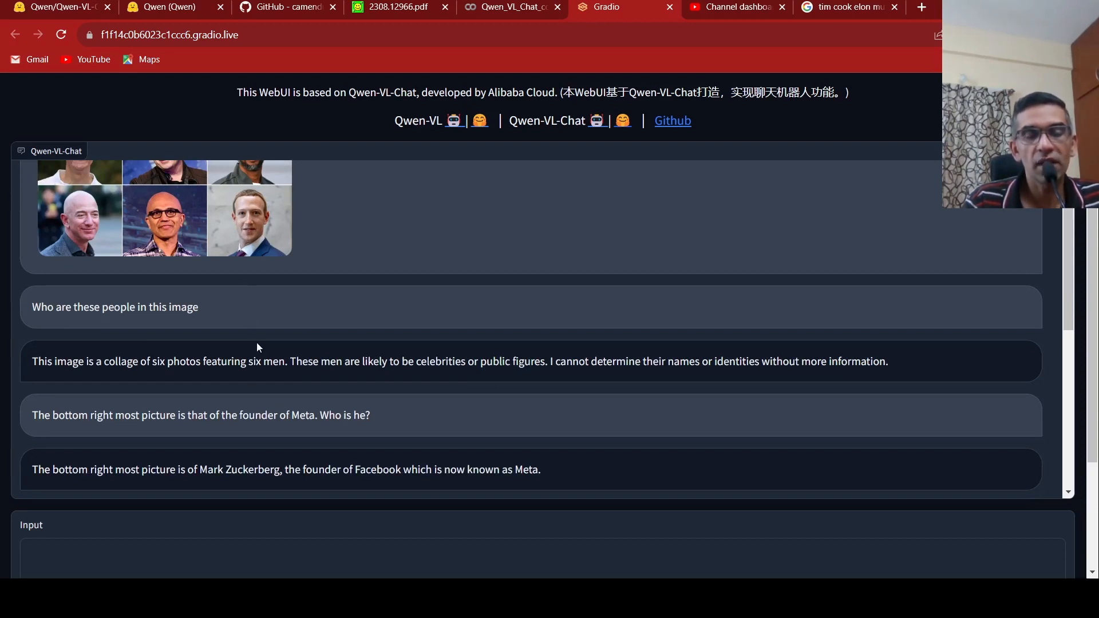
mouse_move(252, 254)
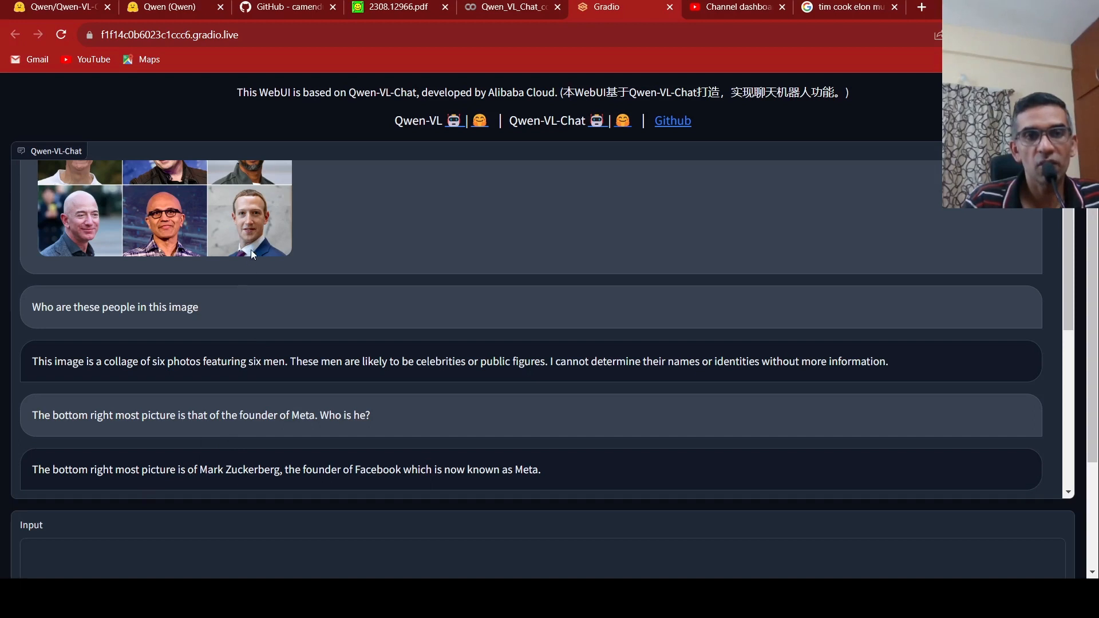
mouse_move(338, 436)
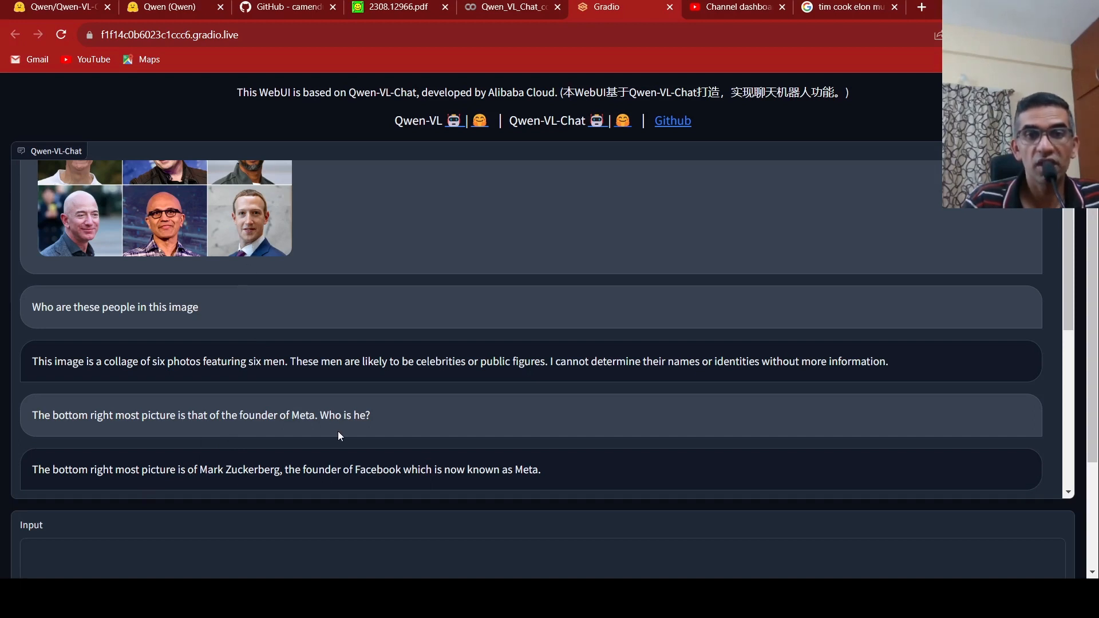
mouse_move(260, 228)
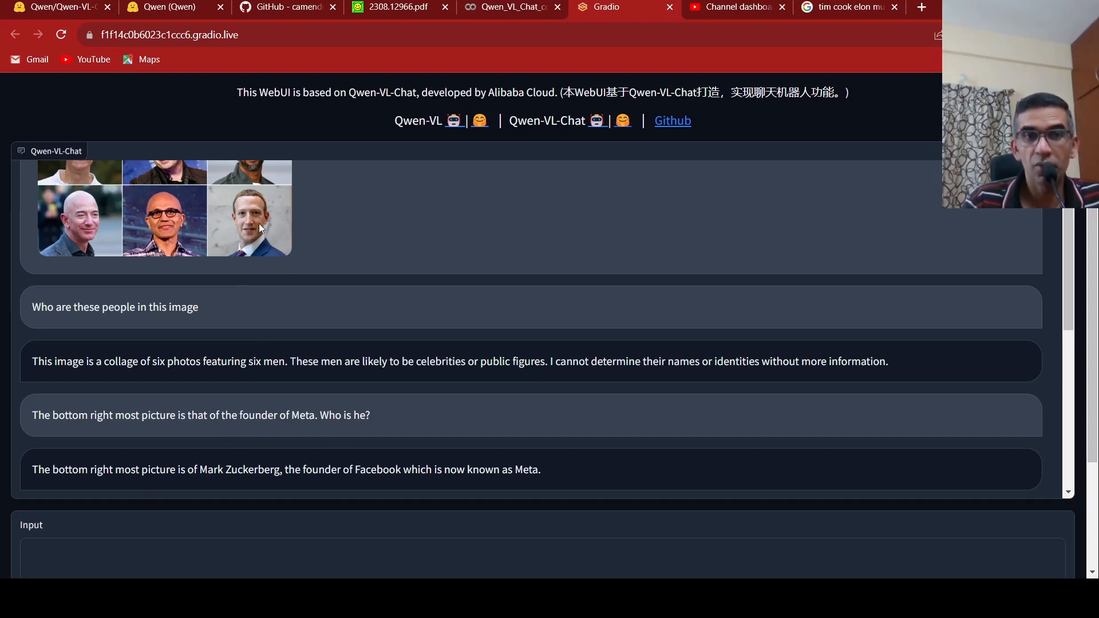
mouse_move(298, 280)
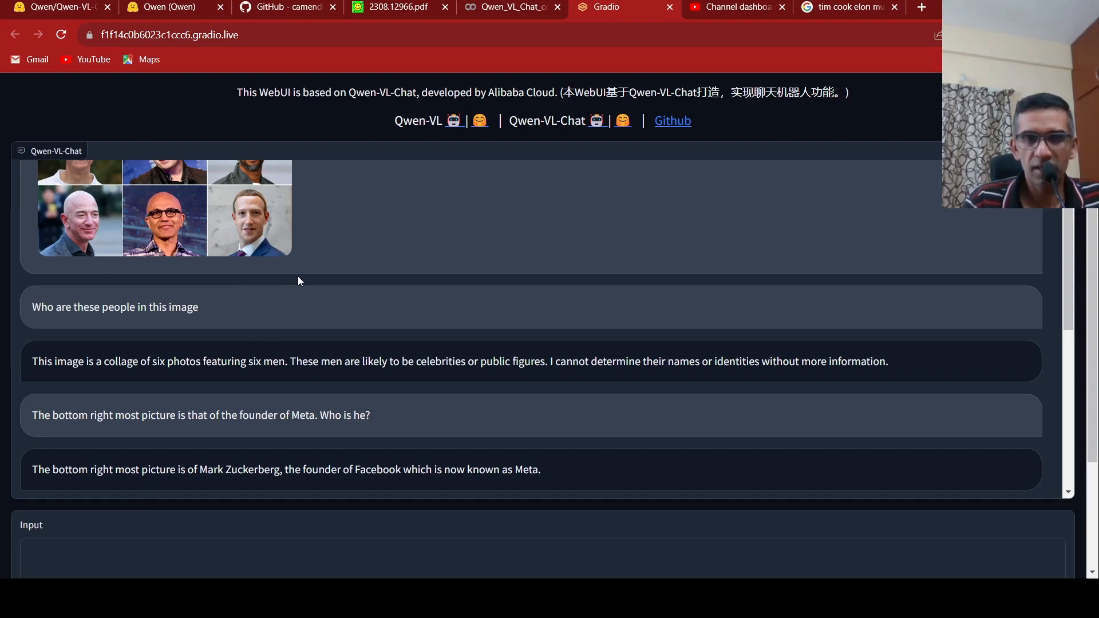
scroll("down", 3)
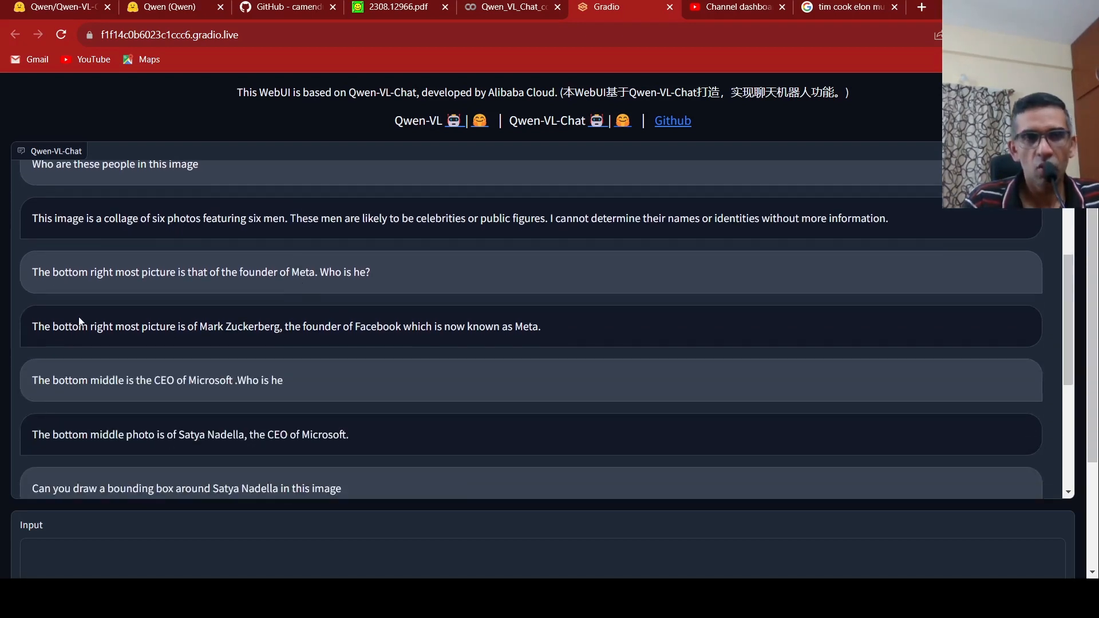
mouse_move(131, 411)
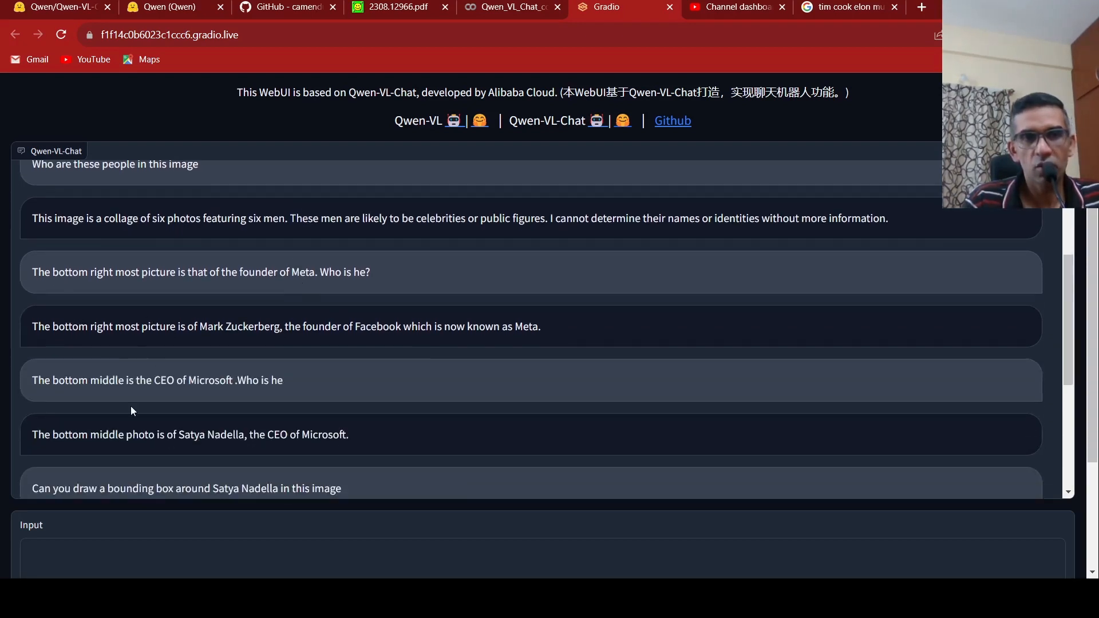
scroll("up", 3)
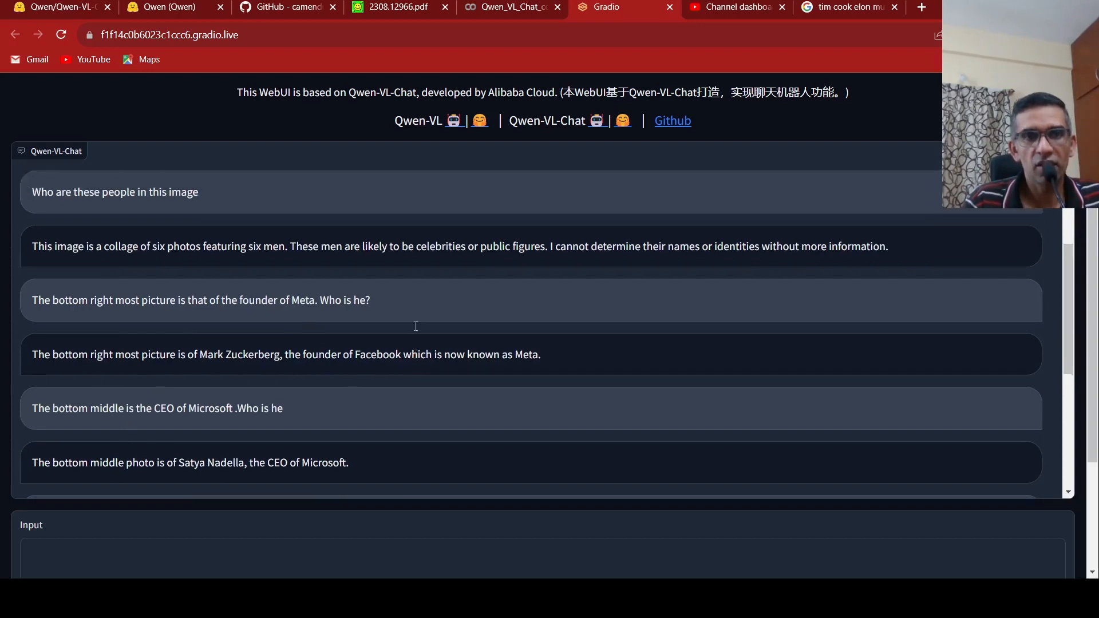
scroll("up", 3)
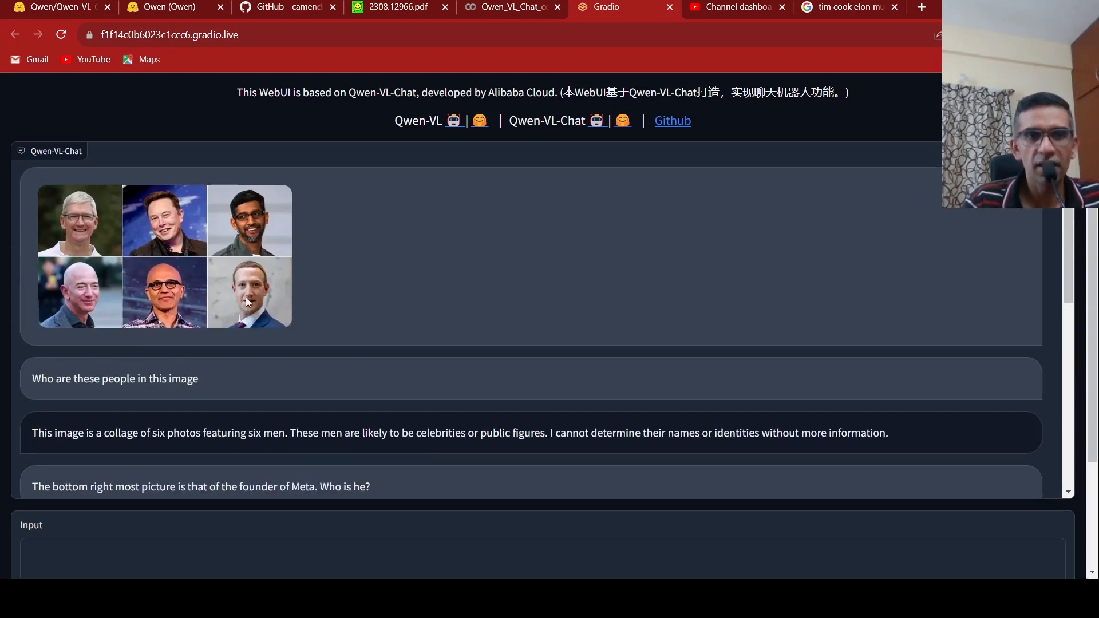
scroll("down", 3)
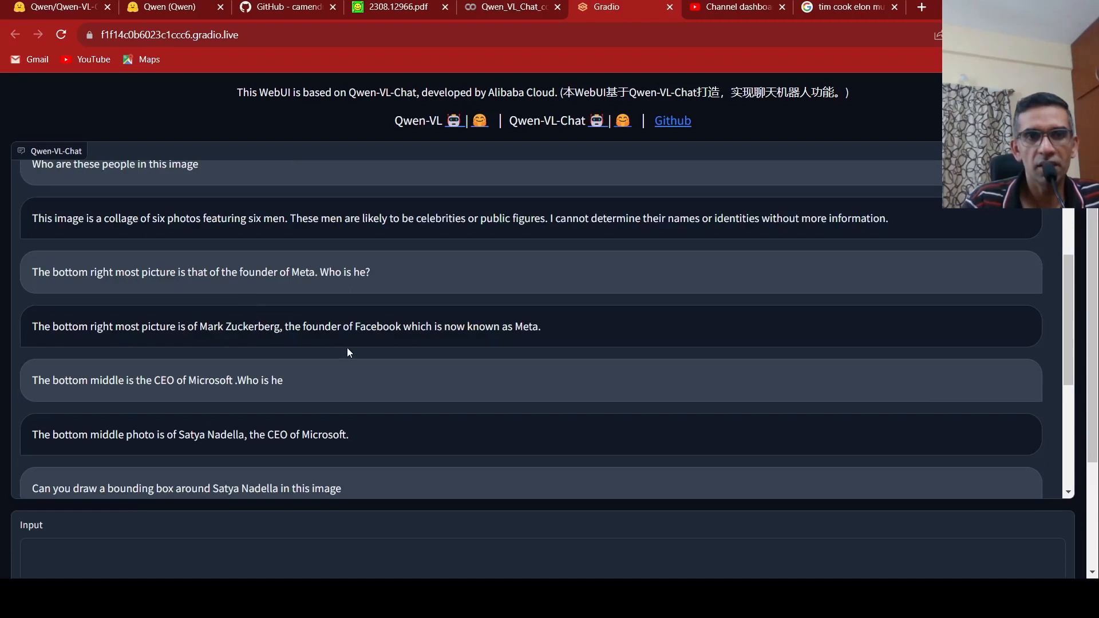
scroll("down", 3)
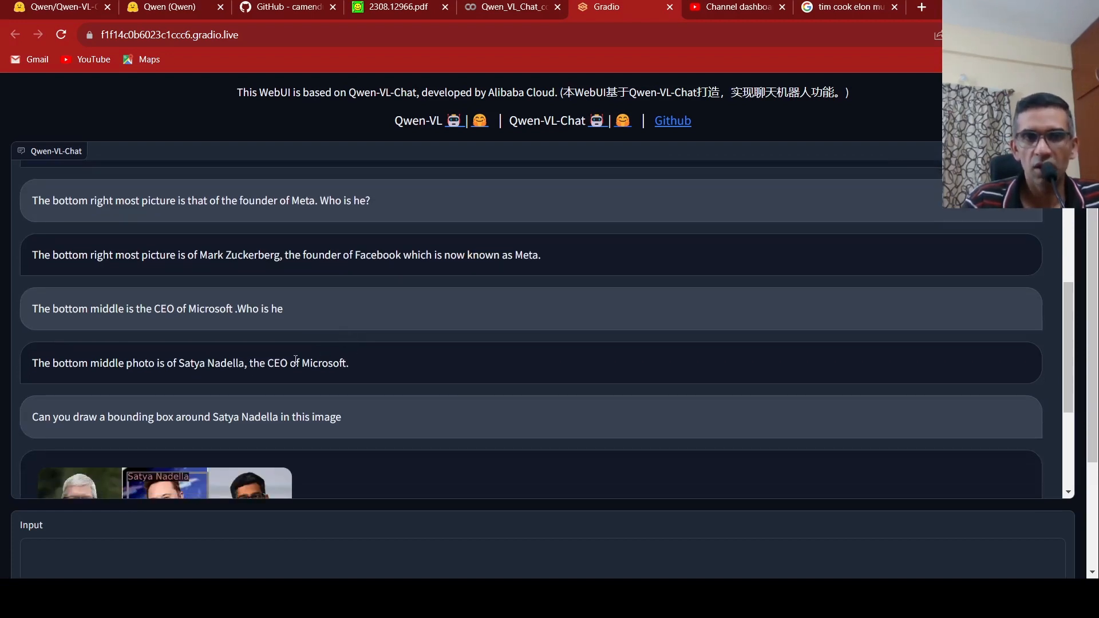
Zoom the Qwen-VL paper to 250% on Figure 2's code-fix and Spider-Man/Hulk examples.
left_click(397, 7)
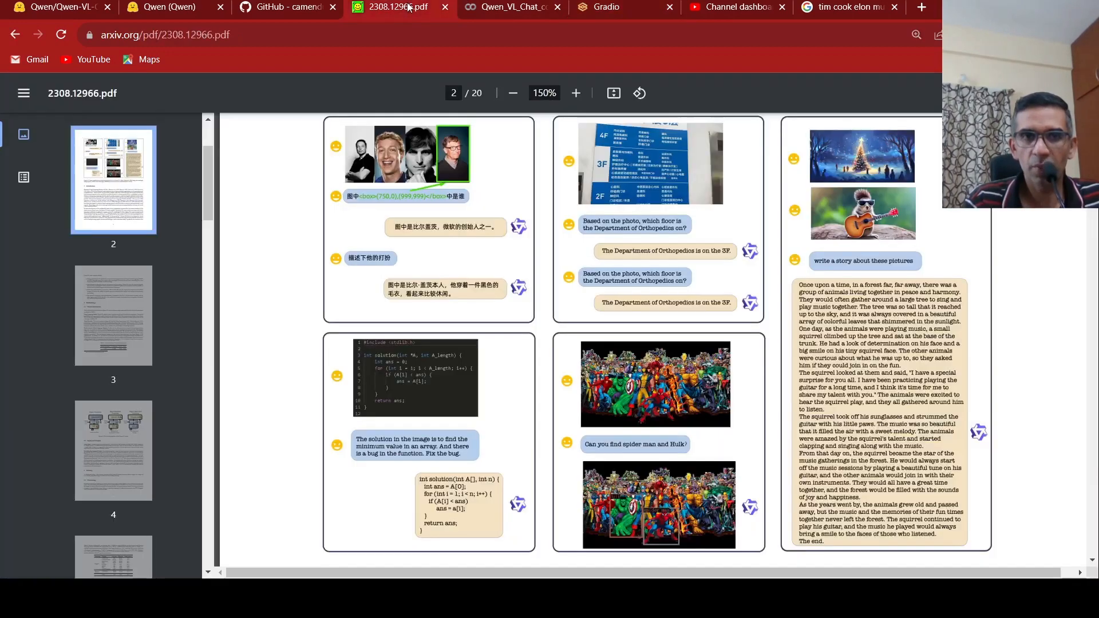
mouse_move(782, 402)
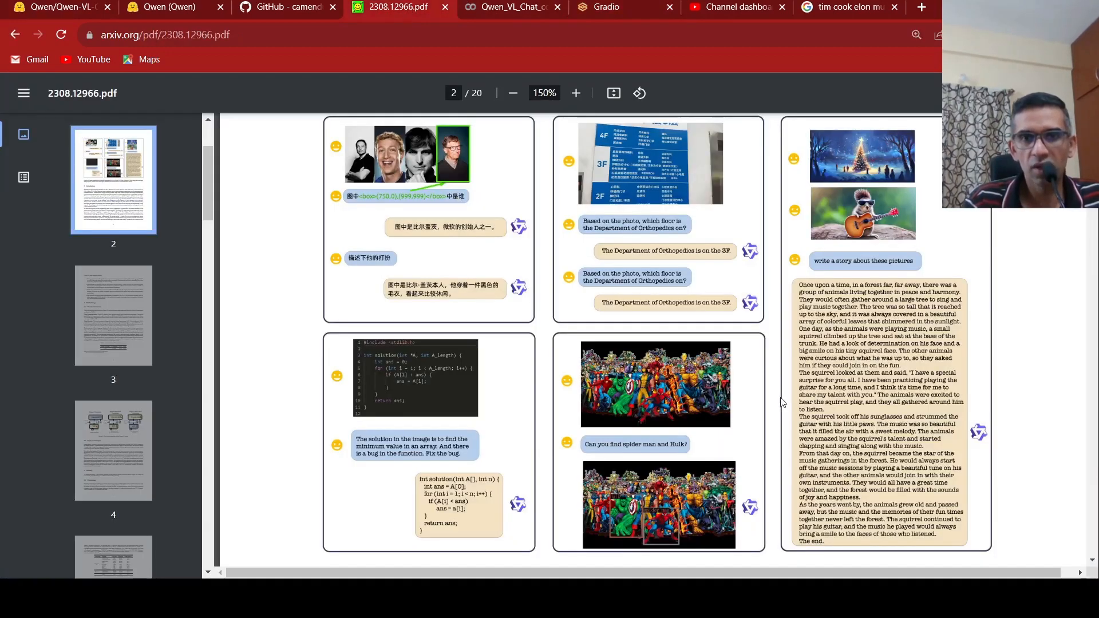
scroll("down", 3)
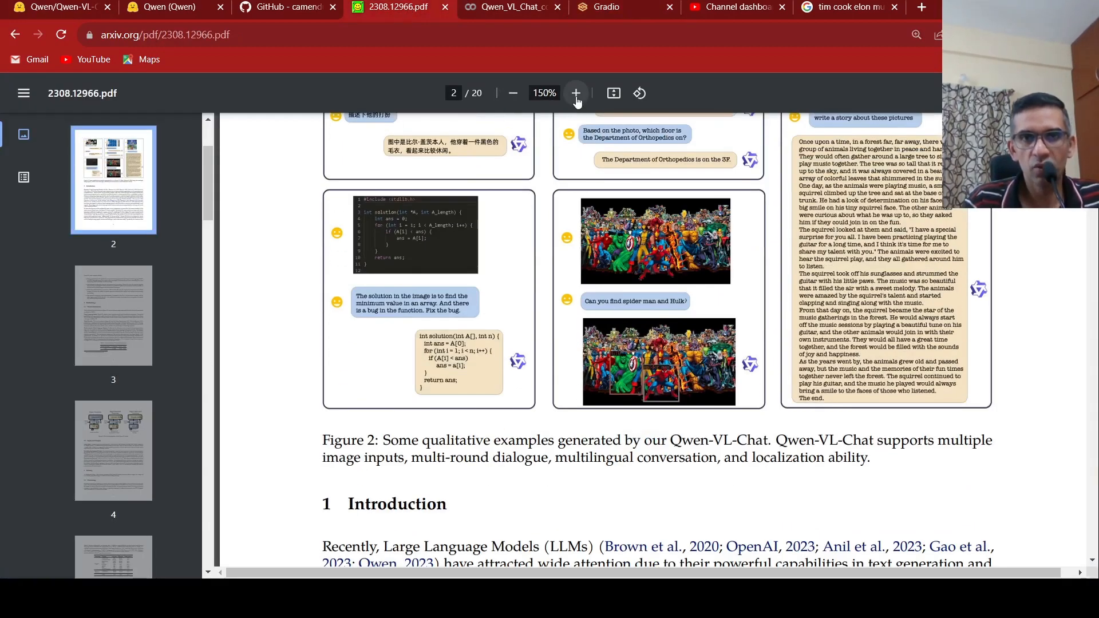
left_click(575, 93)
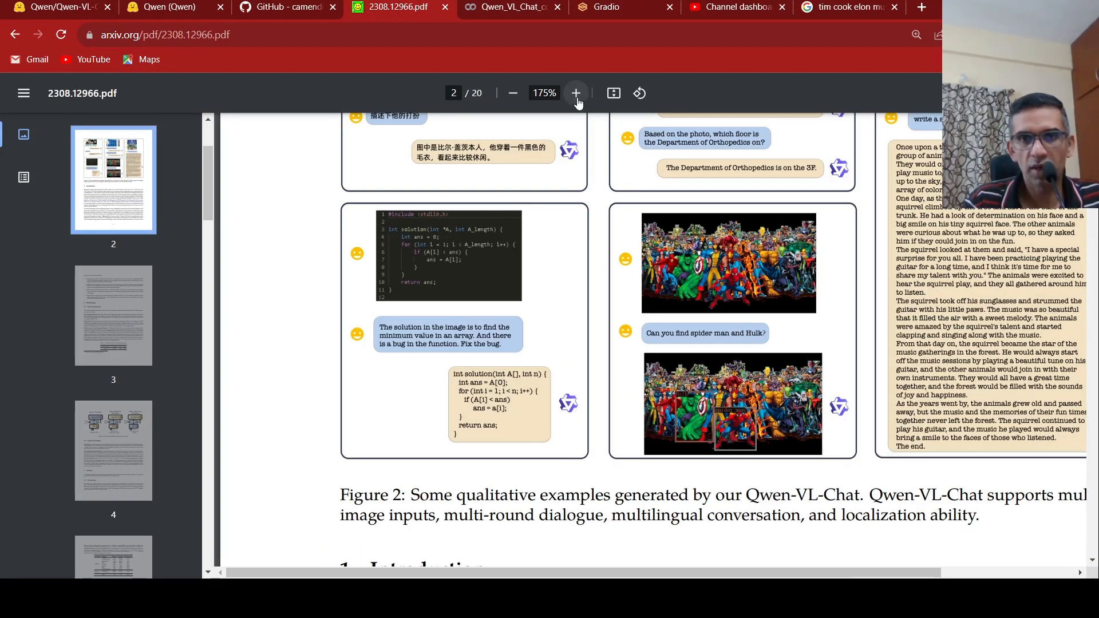
left_click(576, 93)
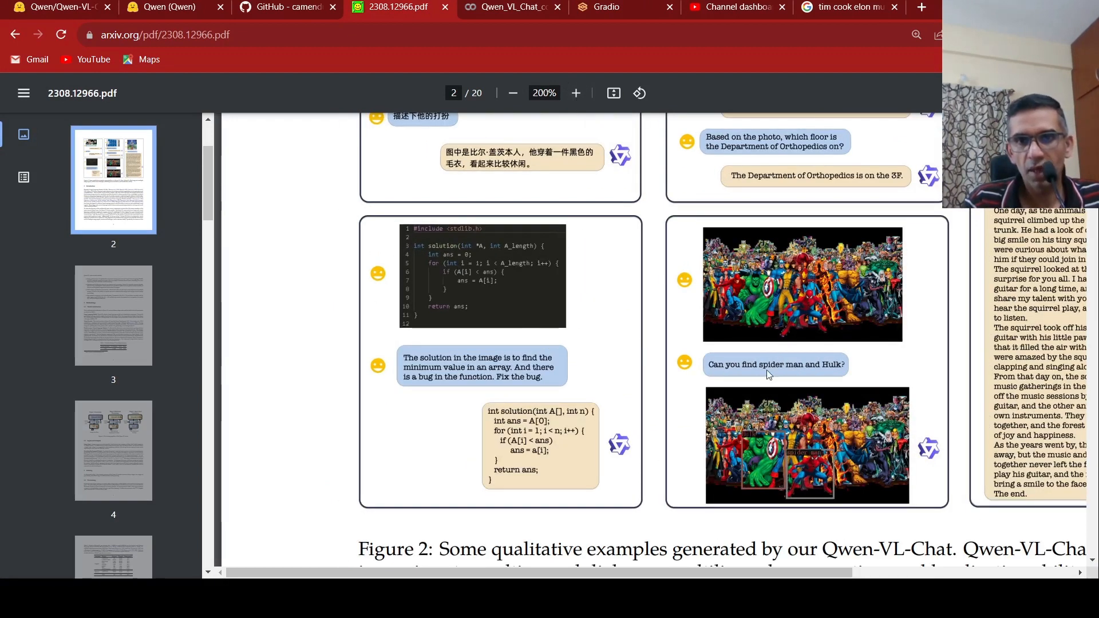
mouse_move(847, 283)
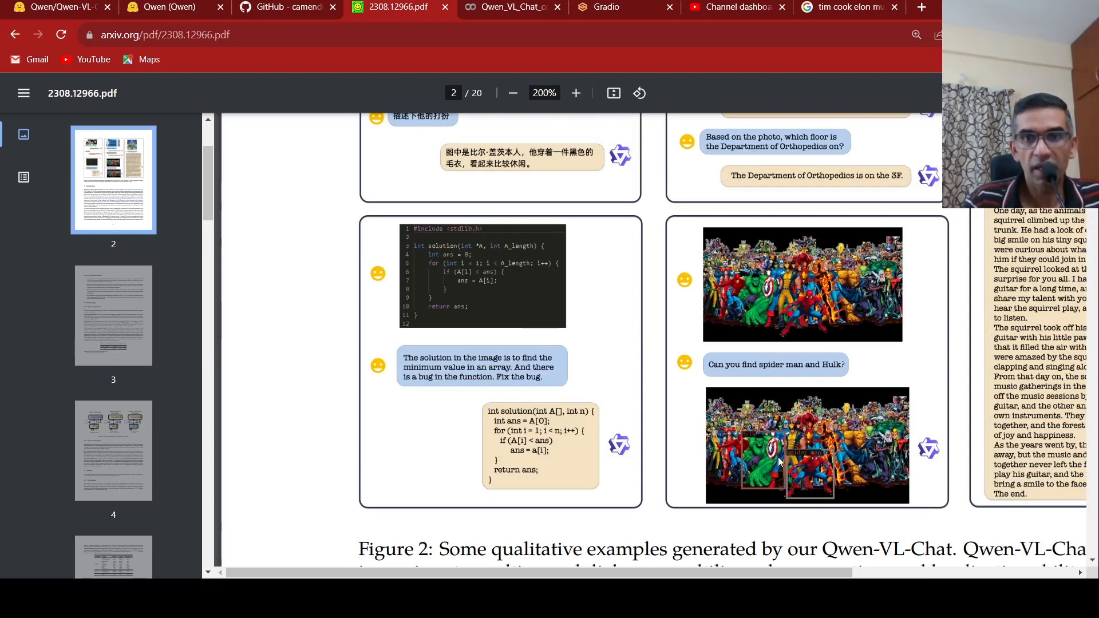
mouse_move(807, 325)
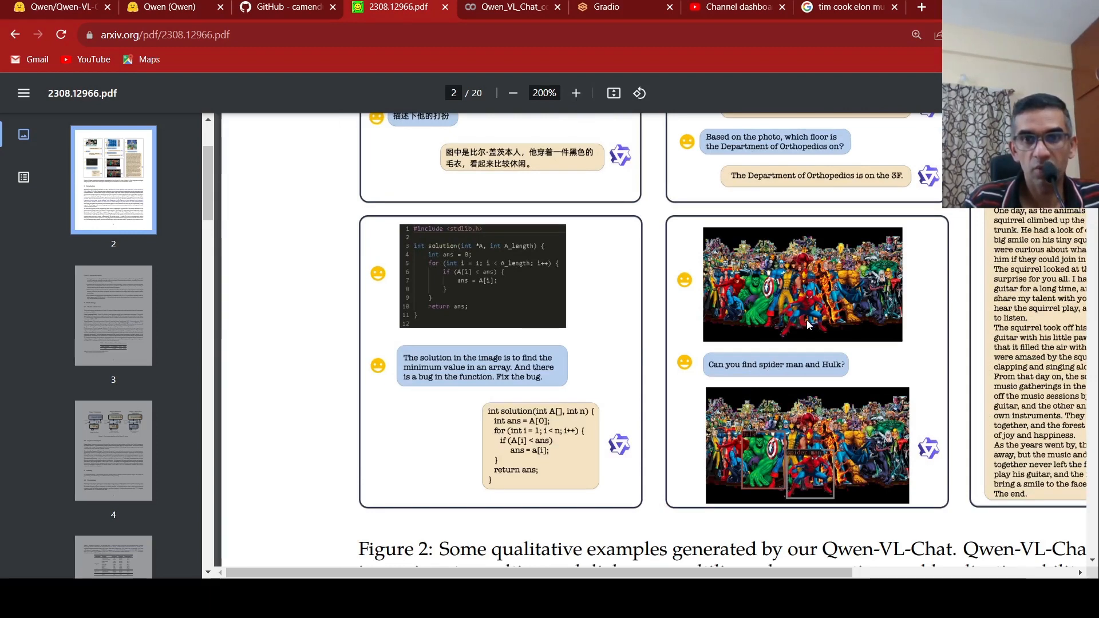
mouse_move(791, 313)
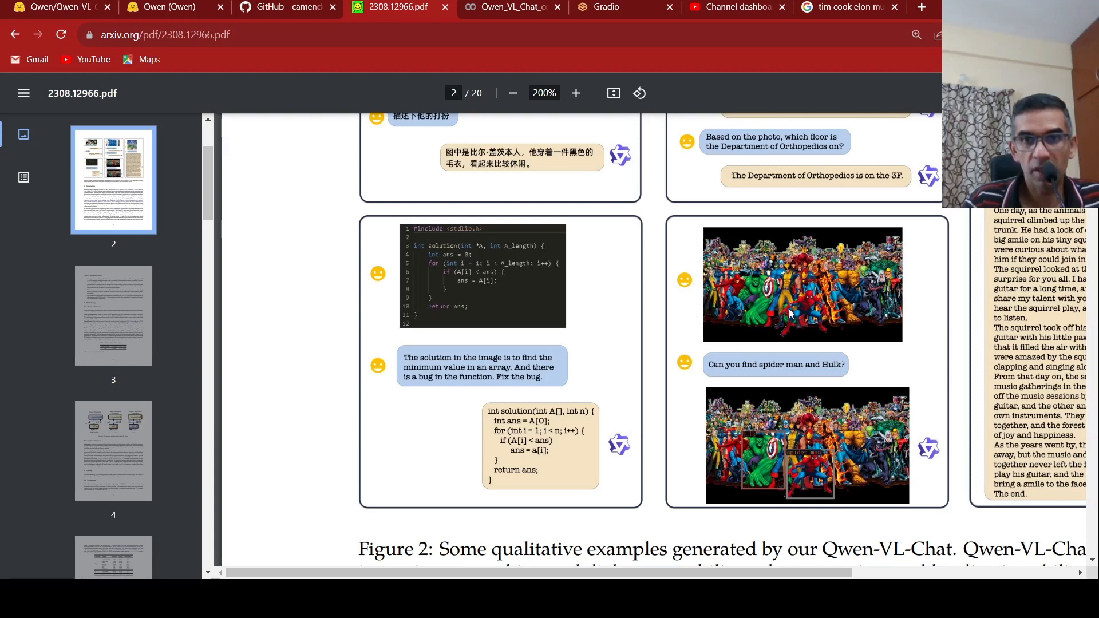
left_click(575, 93)
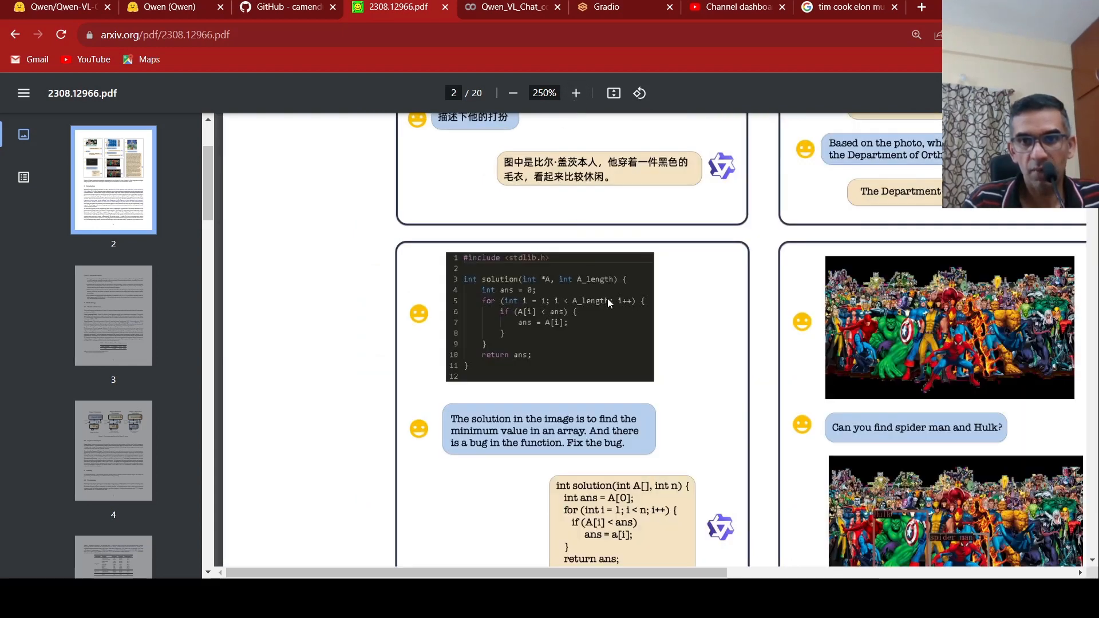
scroll("down", 3)
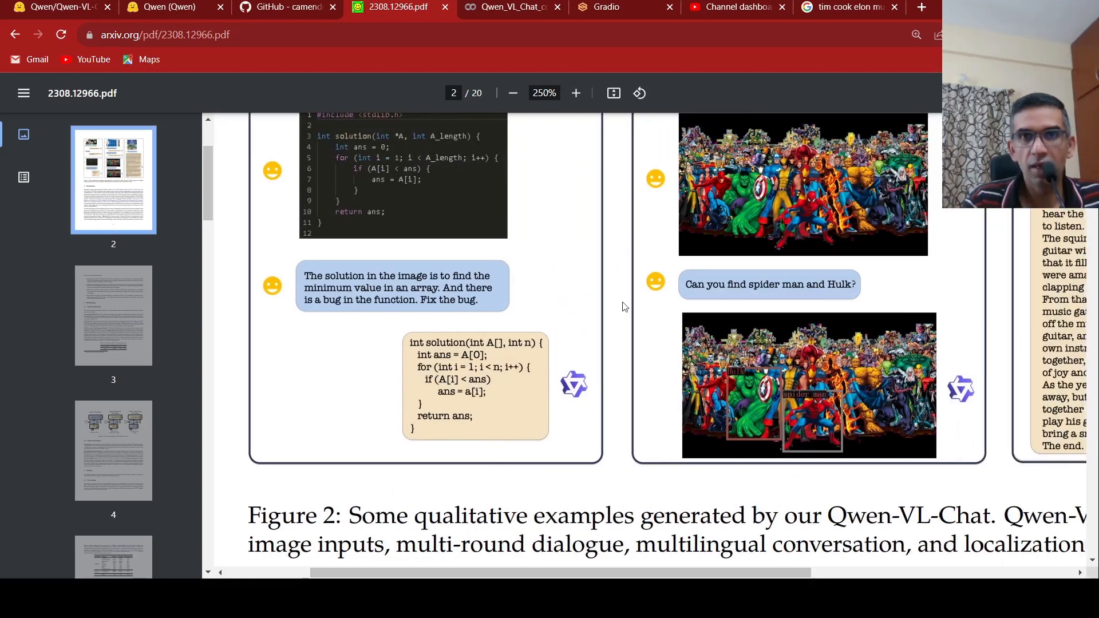
Scroll the Gradio chat down to the boxed Satya Nadella collage reply.
left_click(512, 7)
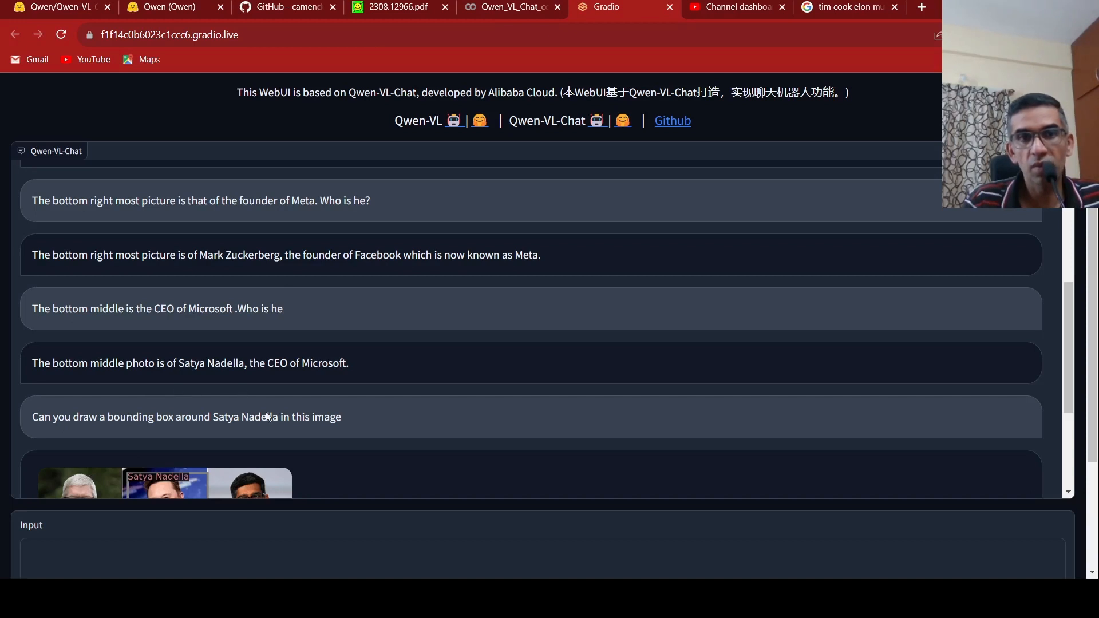
mouse_move(352, 419)
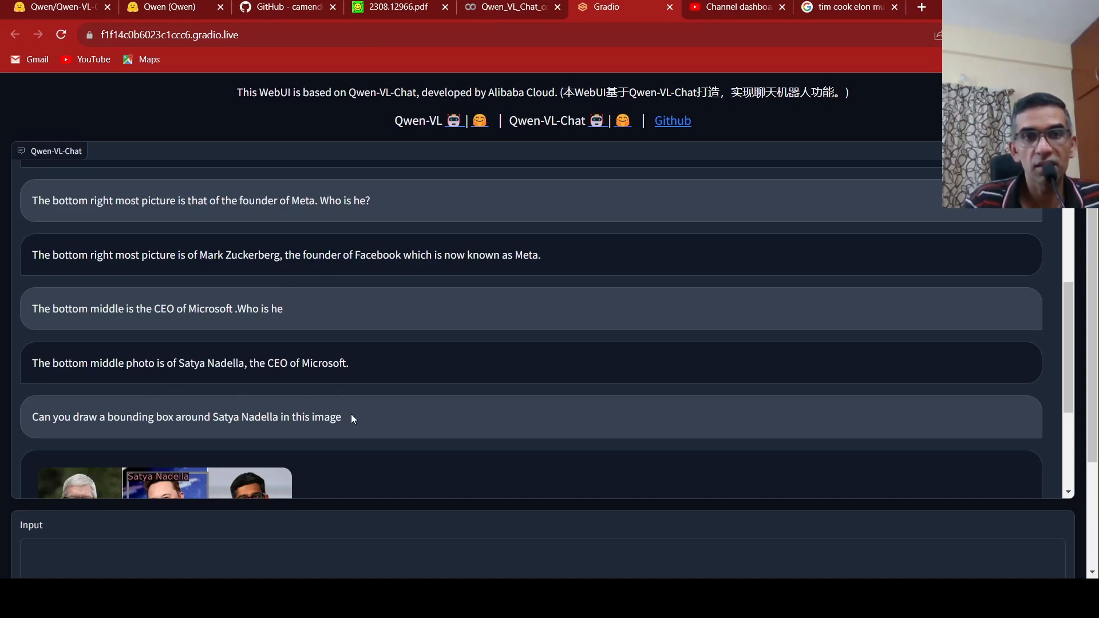
scroll("down", 3)
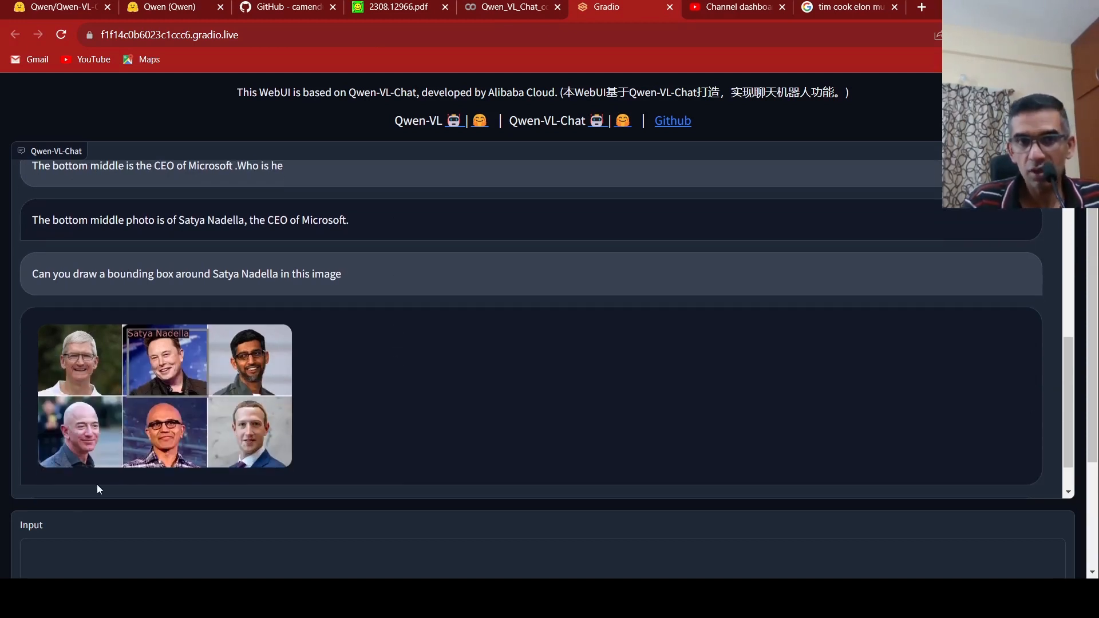
mouse_move(172, 347)
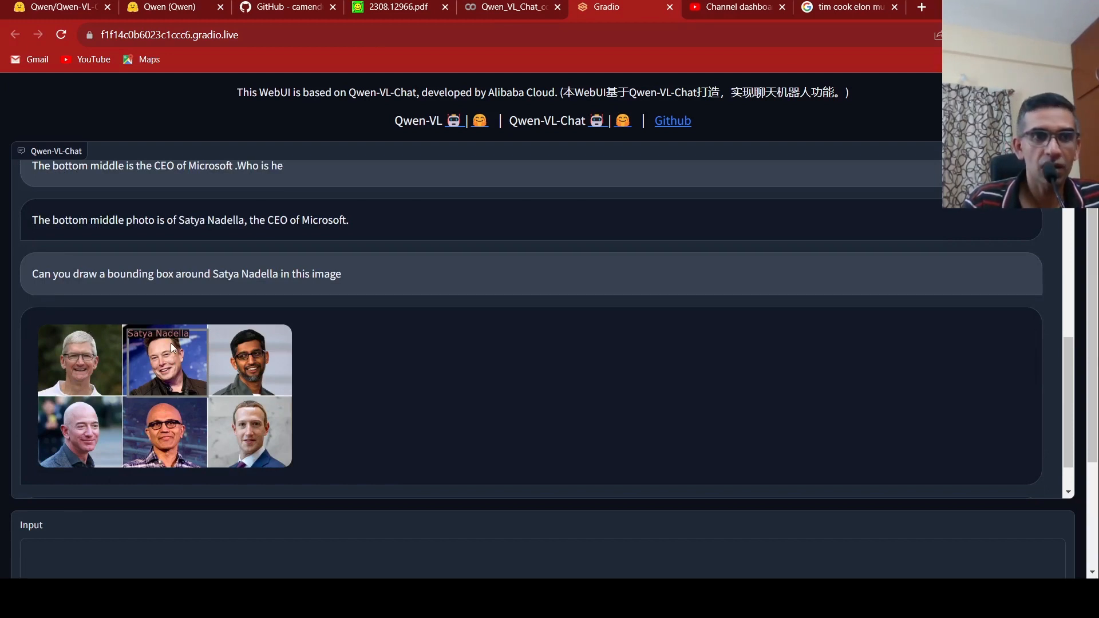
mouse_move(150, 477)
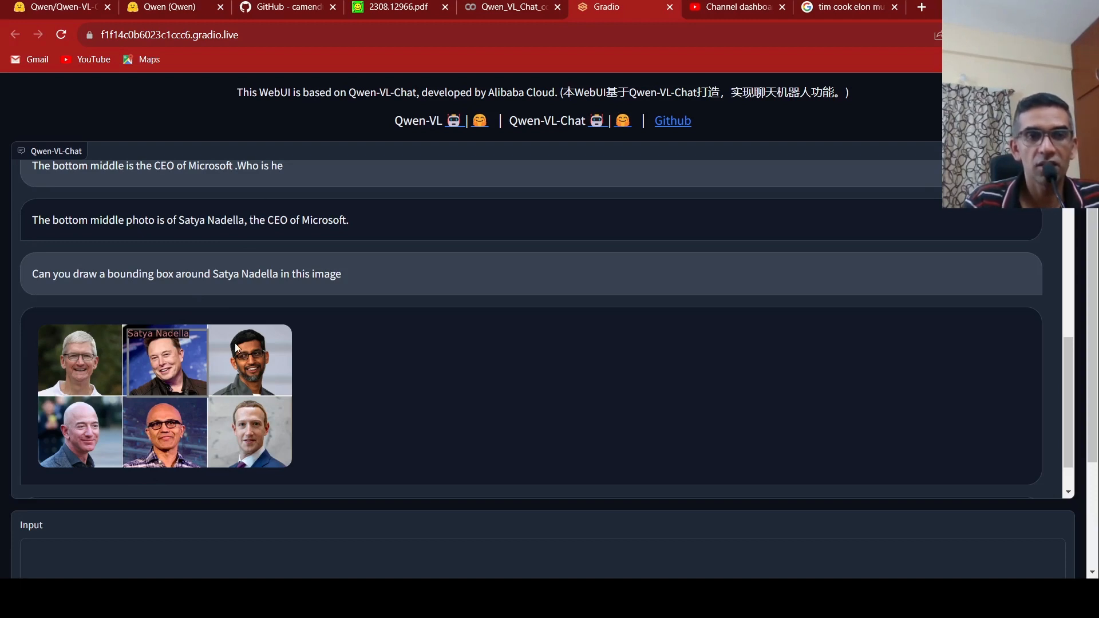
mouse_move(168, 444)
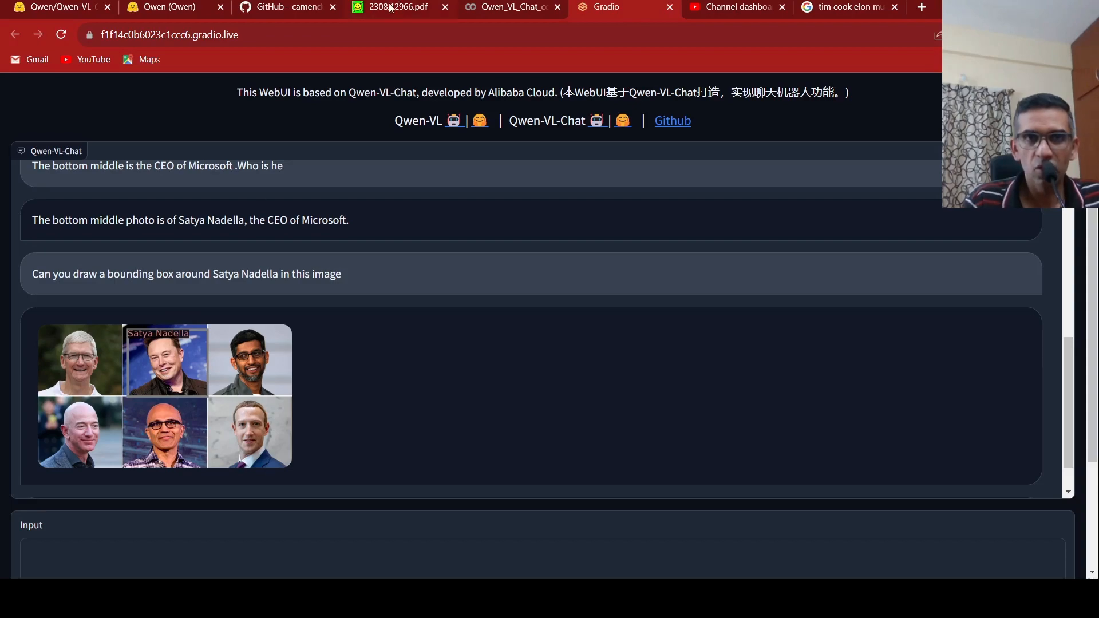
Scroll through the enlarged Figure 2 example chats on page 2 of the paper.
left_click(393, 7)
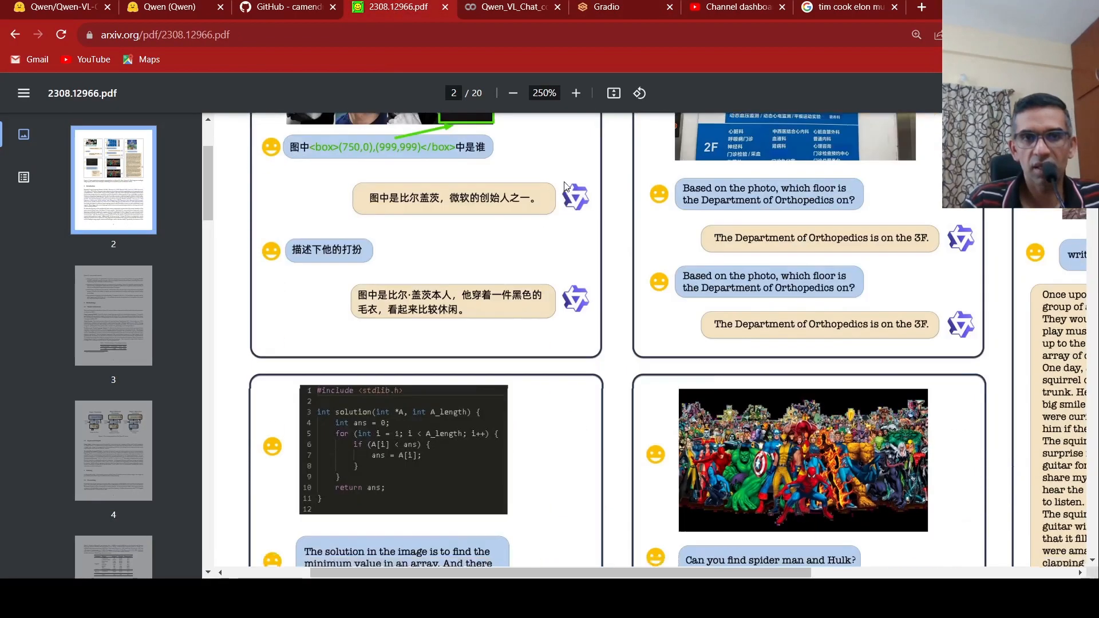
scroll("up", 3)
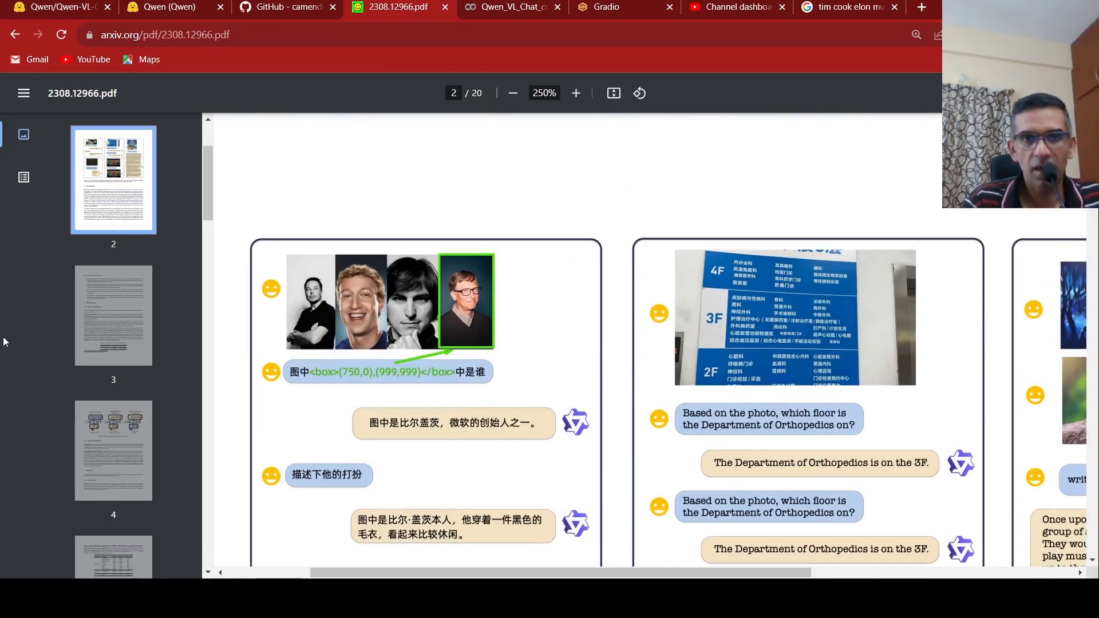
mouse_move(369, 413)
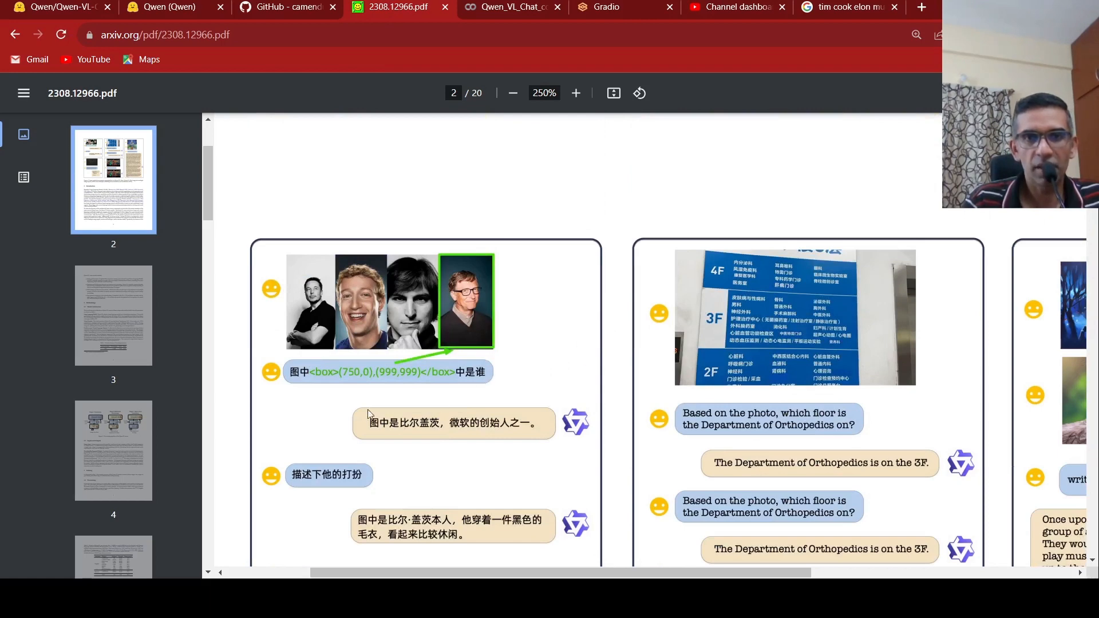
mouse_move(378, 449)
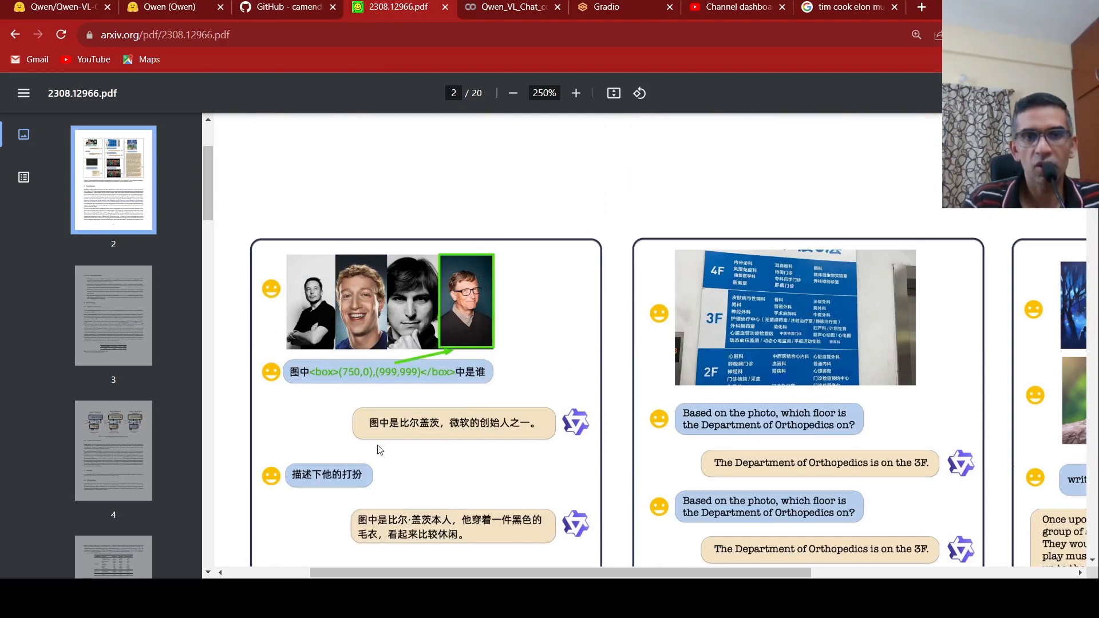
mouse_move(482, 331)
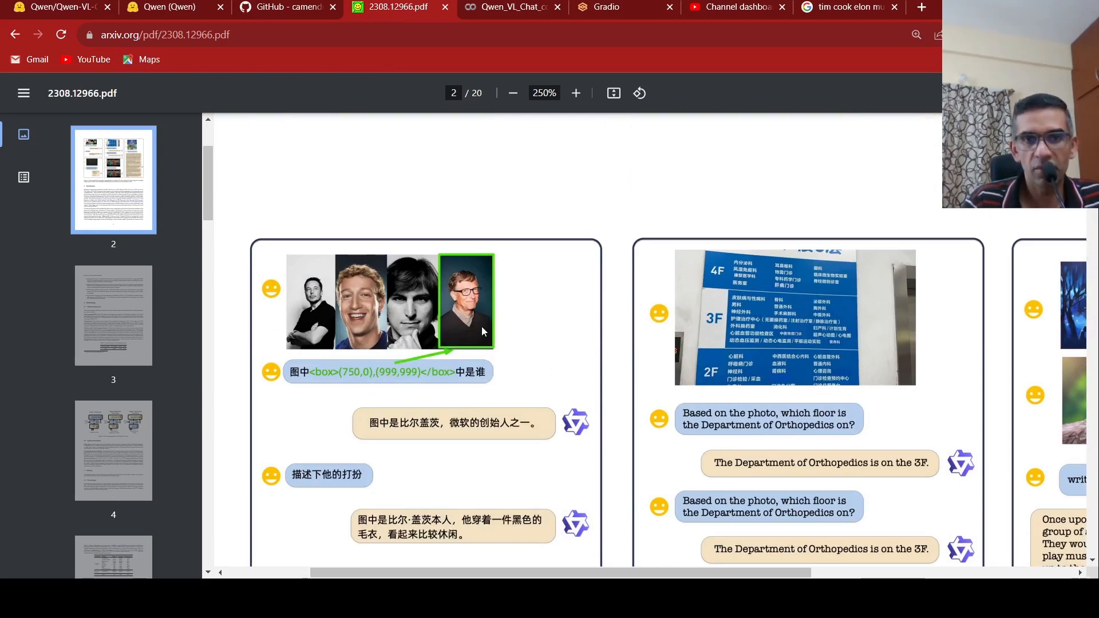
scroll("down", 3)
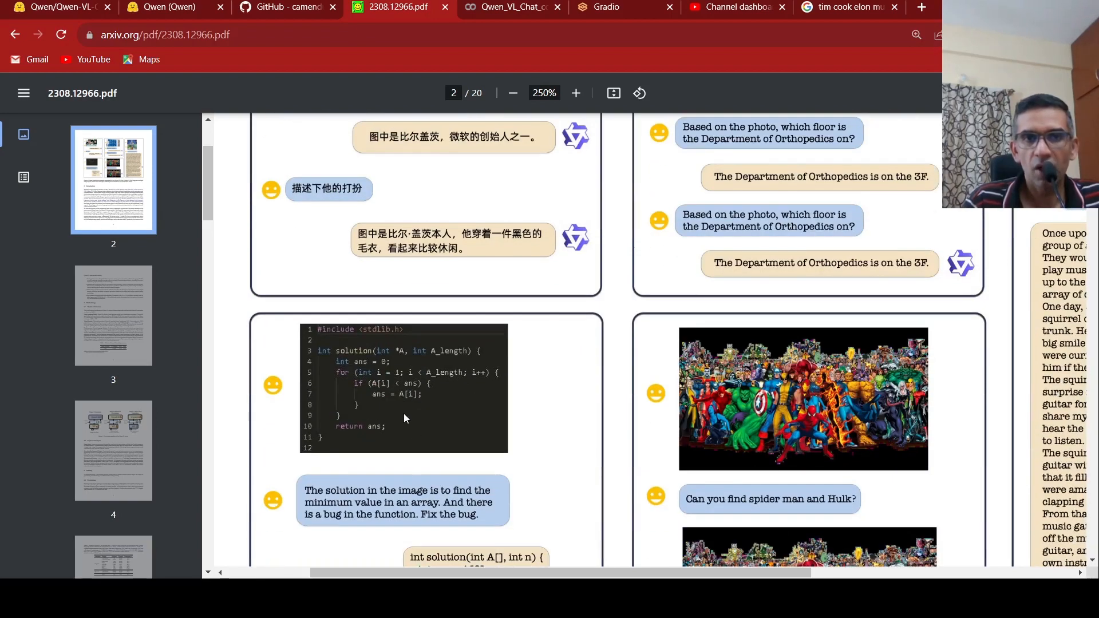
scroll("down", 3)
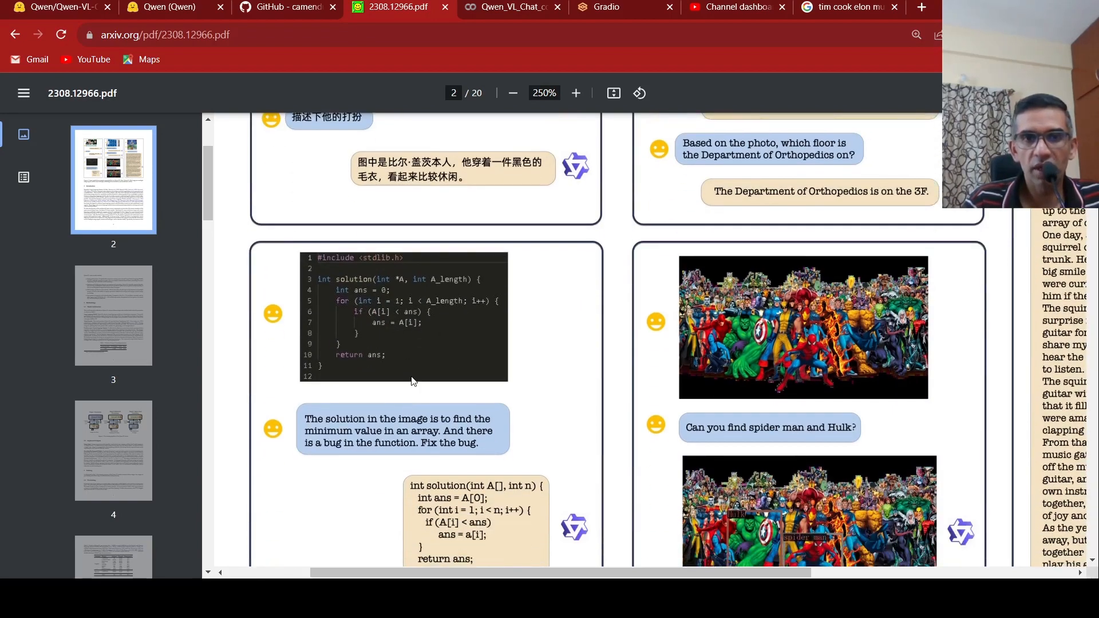
mouse_move(356, 444)
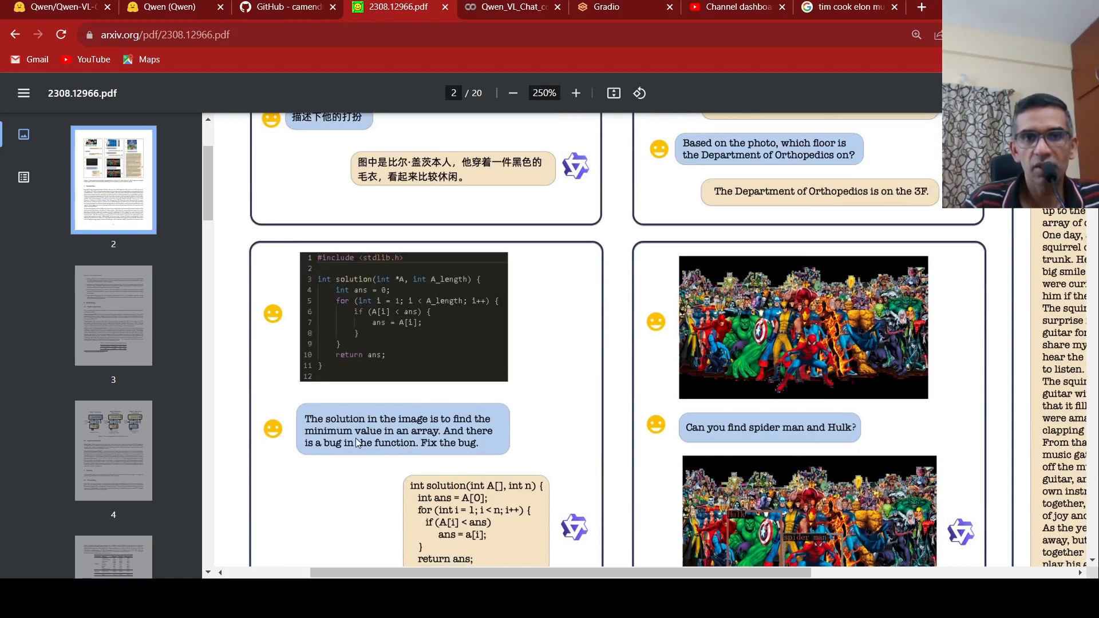
mouse_move(398, 408)
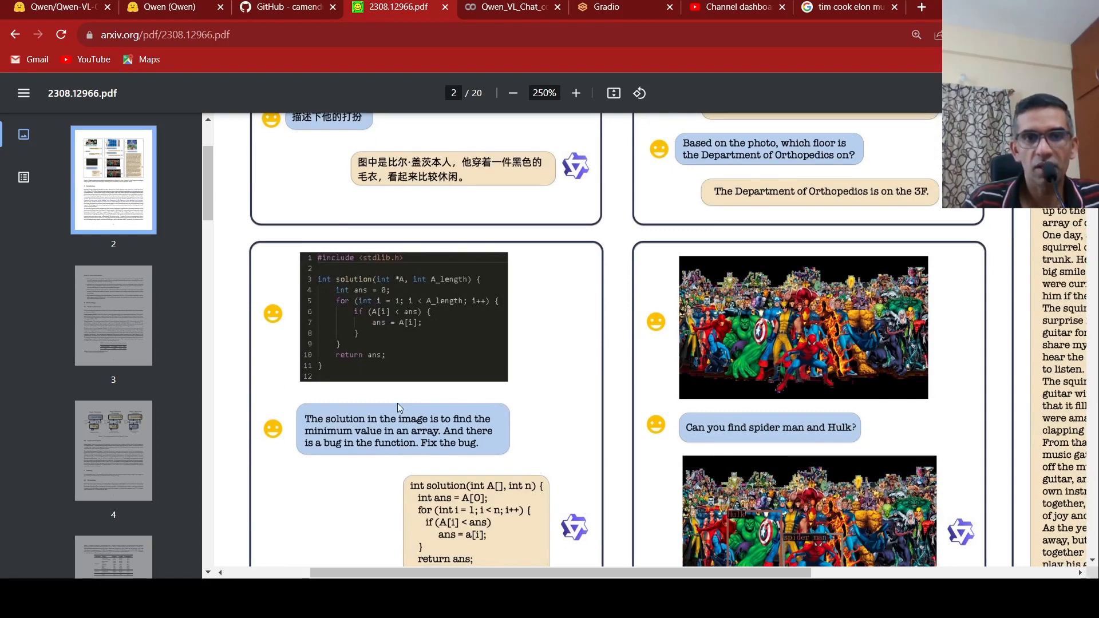
mouse_move(390, 379)
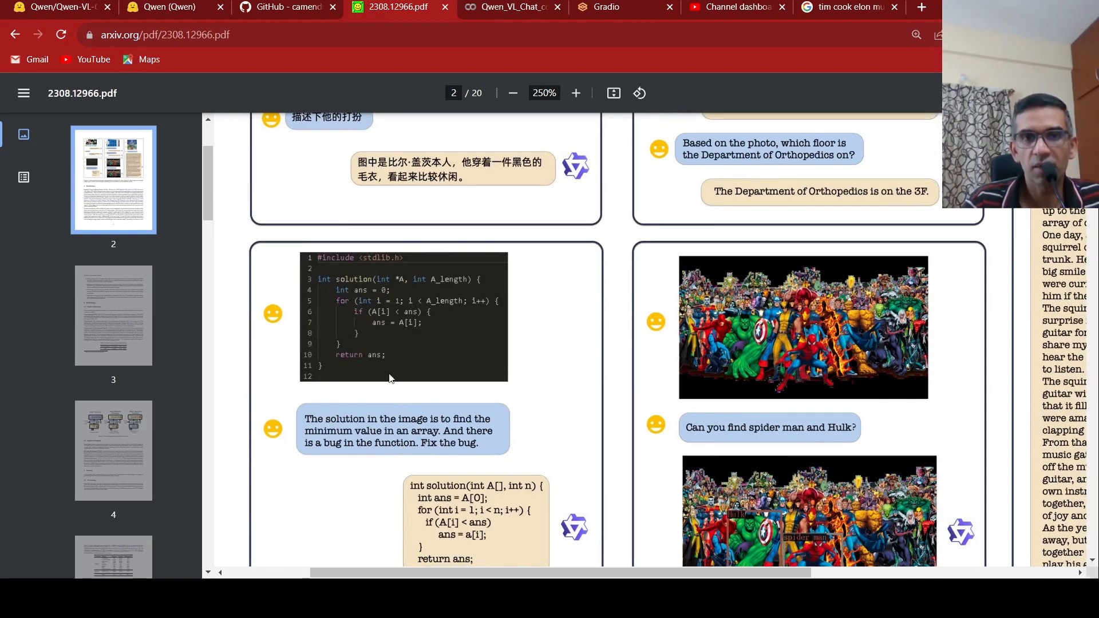
scroll("down", 3)
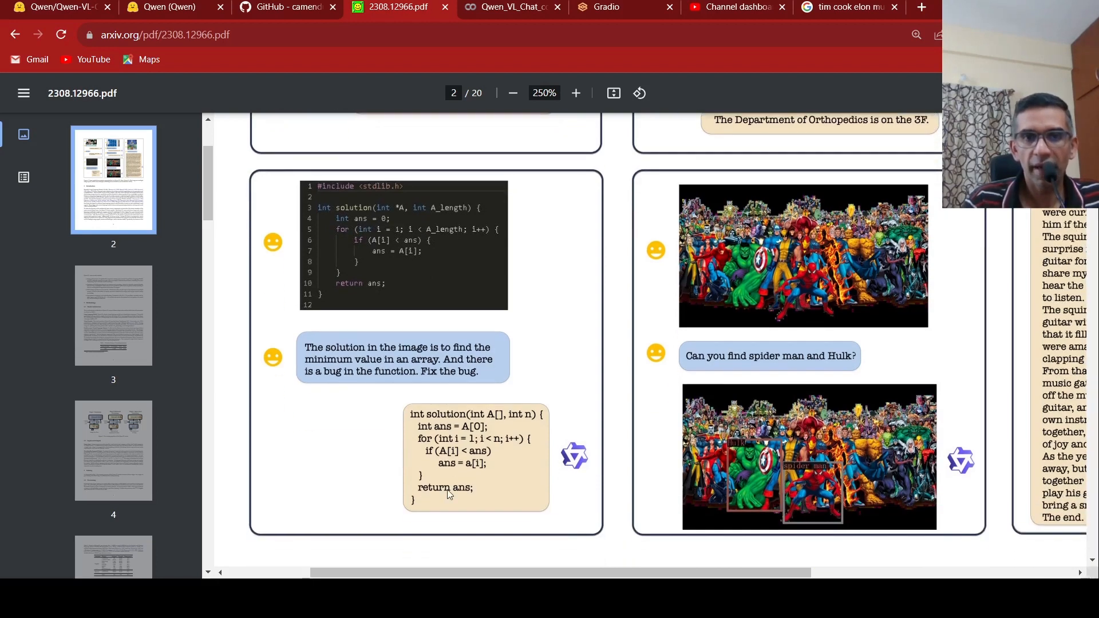
mouse_move(403, 314)
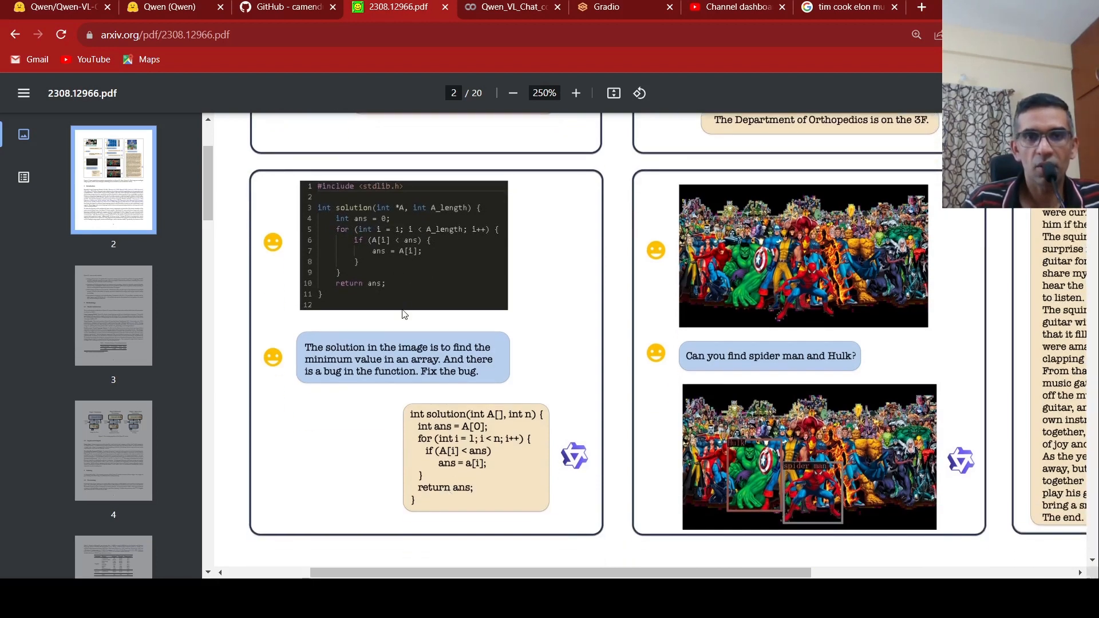
mouse_move(459, 512)
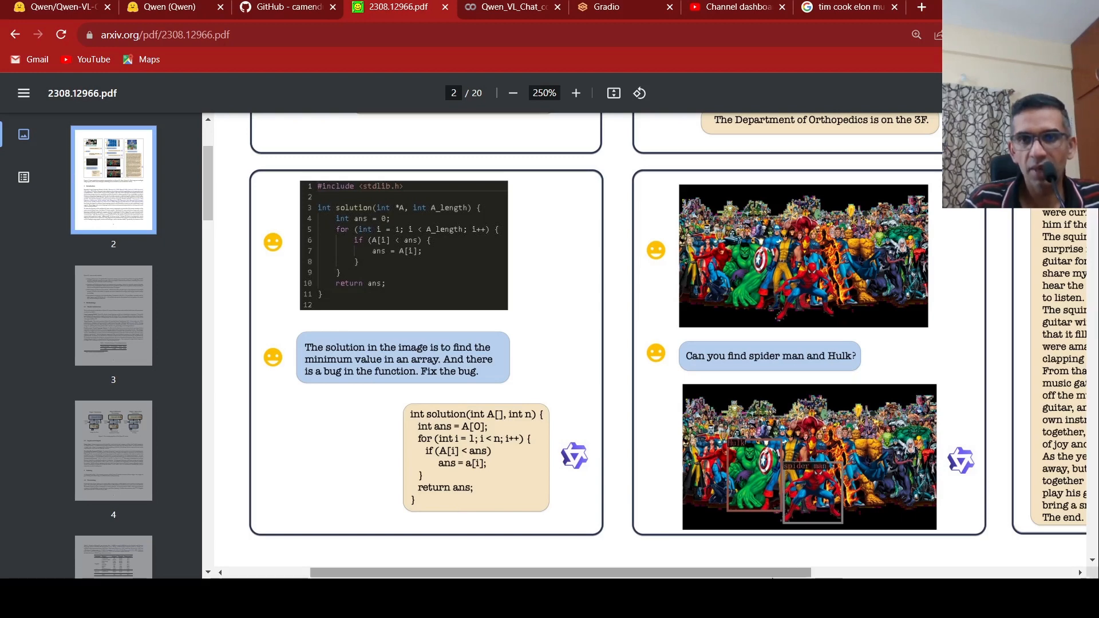
Pan across the figure and scroll down to its caption and the introduction text.
scroll("right", 3)
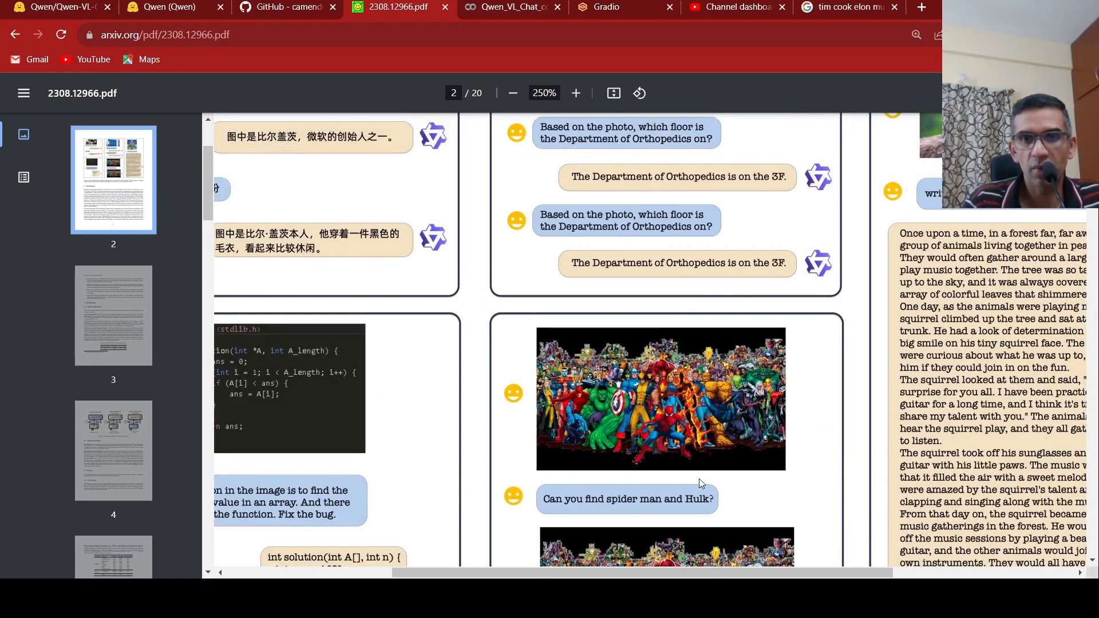
scroll("down", 3)
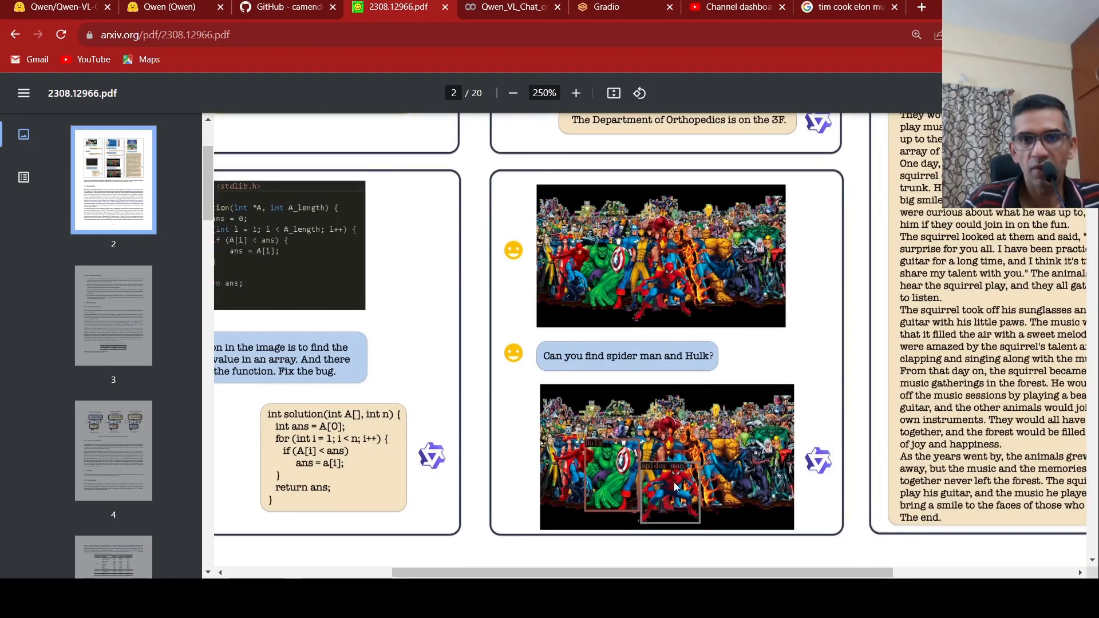
scroll("up", 3)
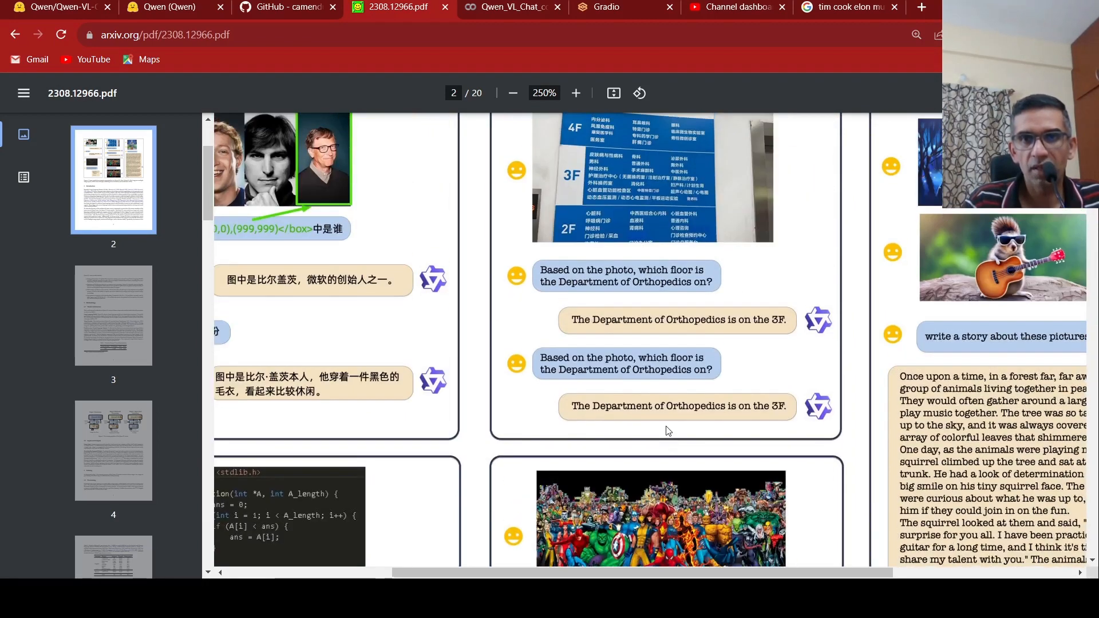
scroll("up", 3)
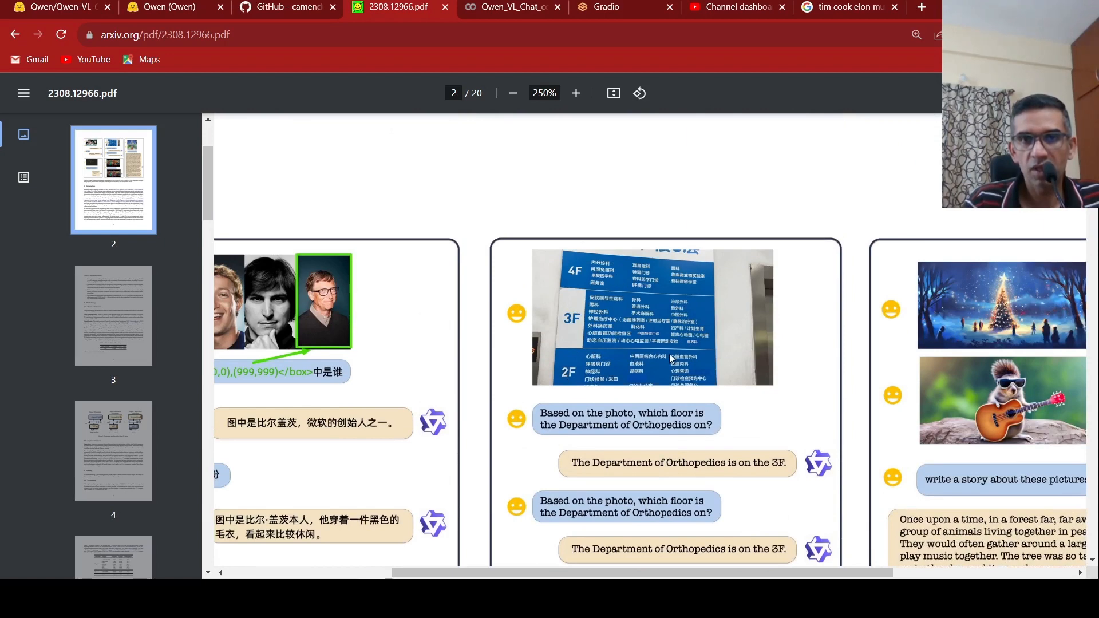
mouse_move(625, 440)
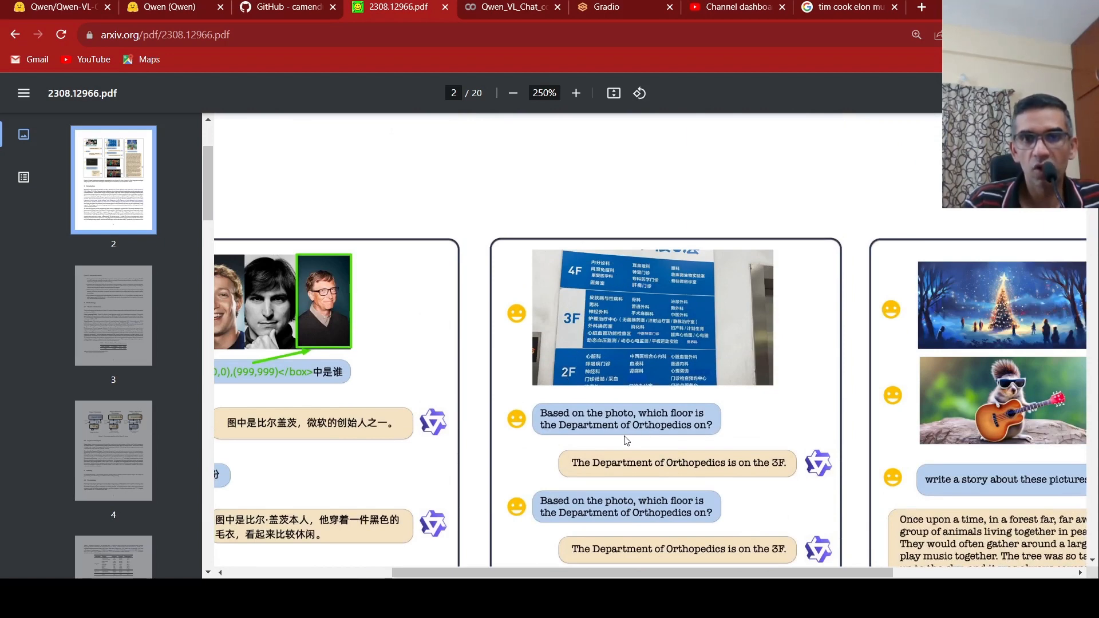
mouse_move(673, 430)
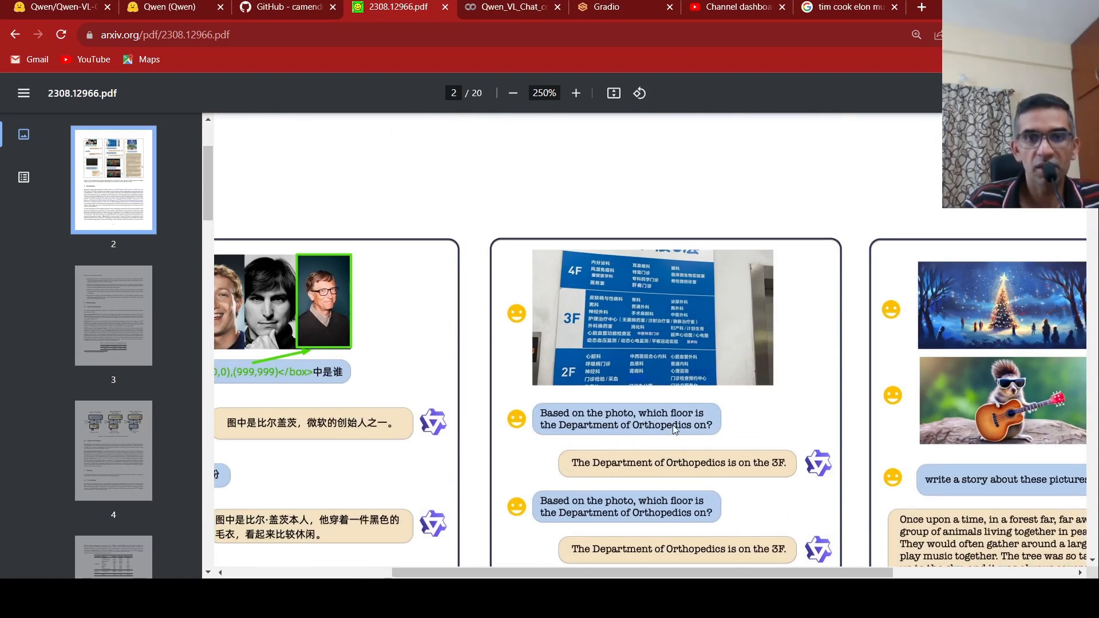
mouse_move(749, 461)
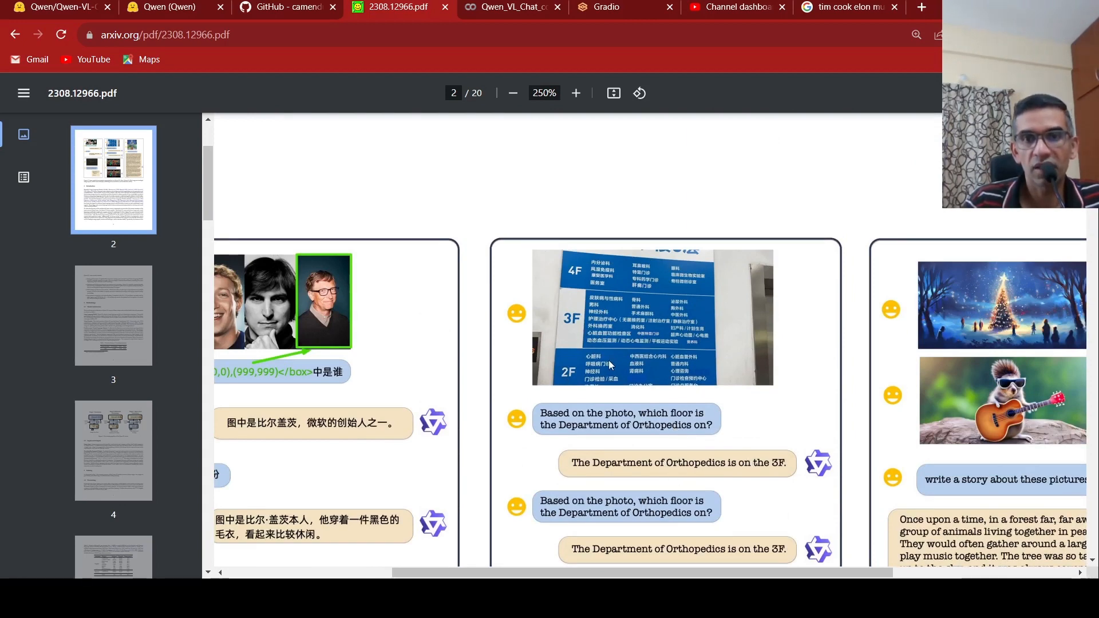
mouse_move(691, 414)
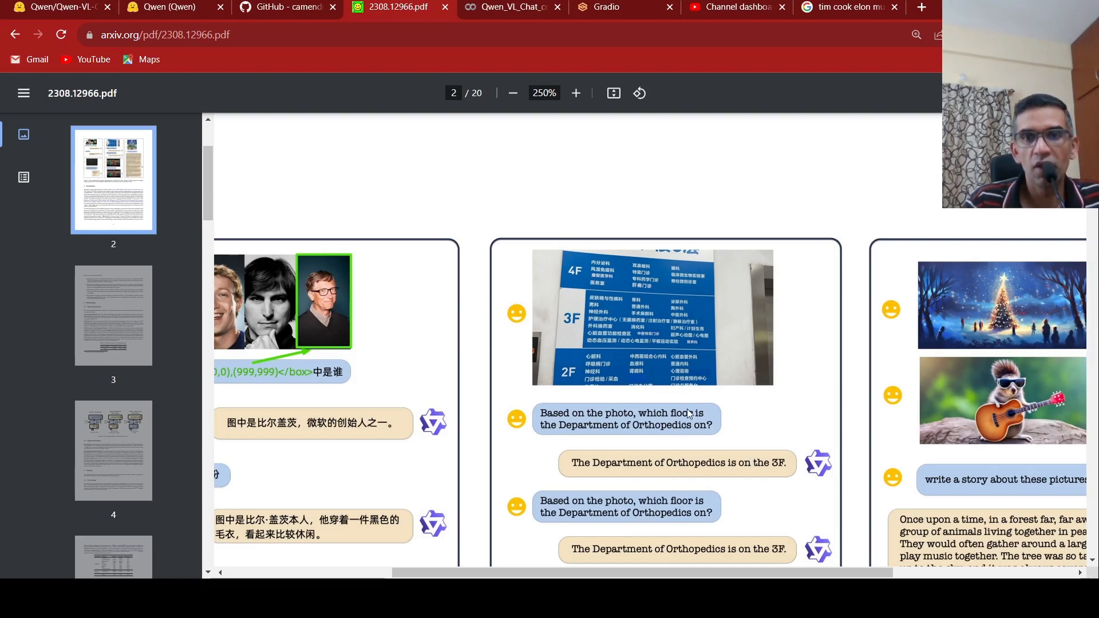
mouse_move(687, 519)
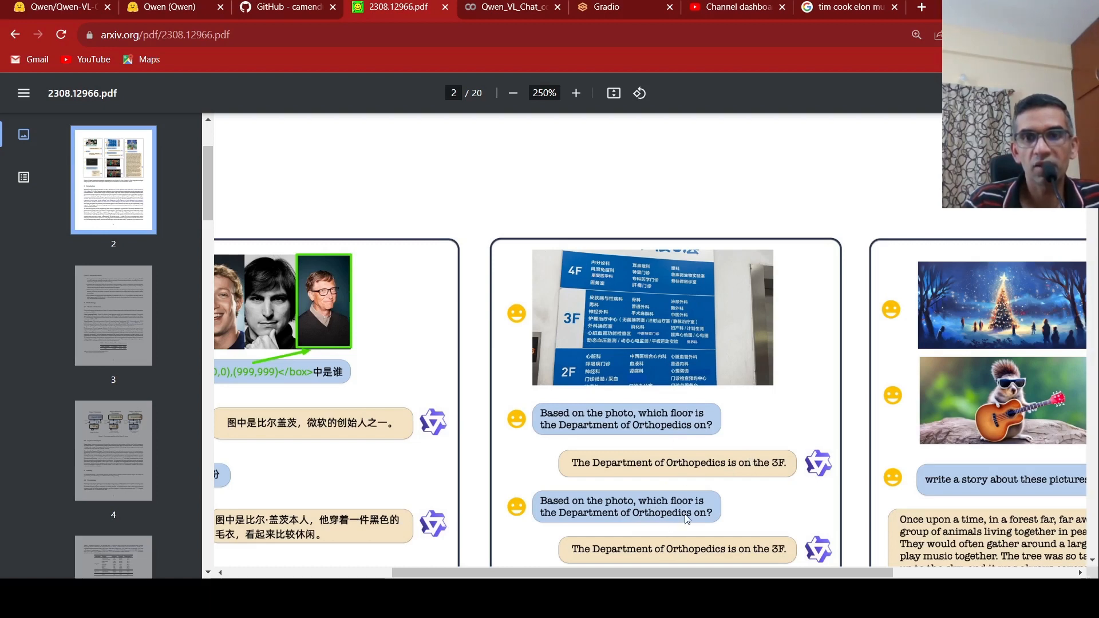
mouse_move(705, 356)
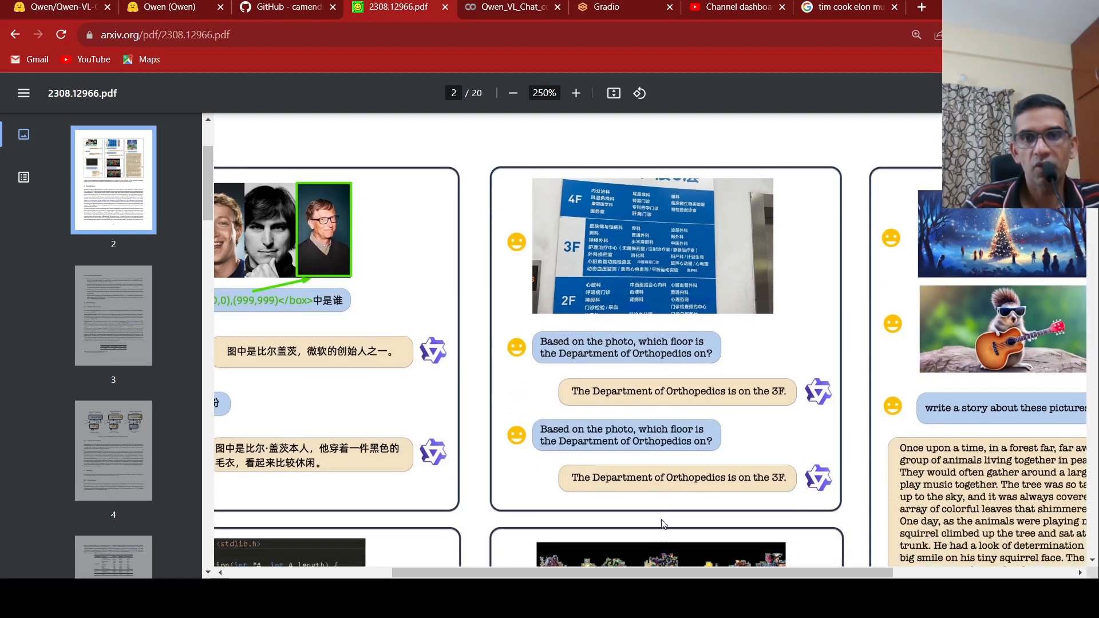
mouse_move(598, 330)
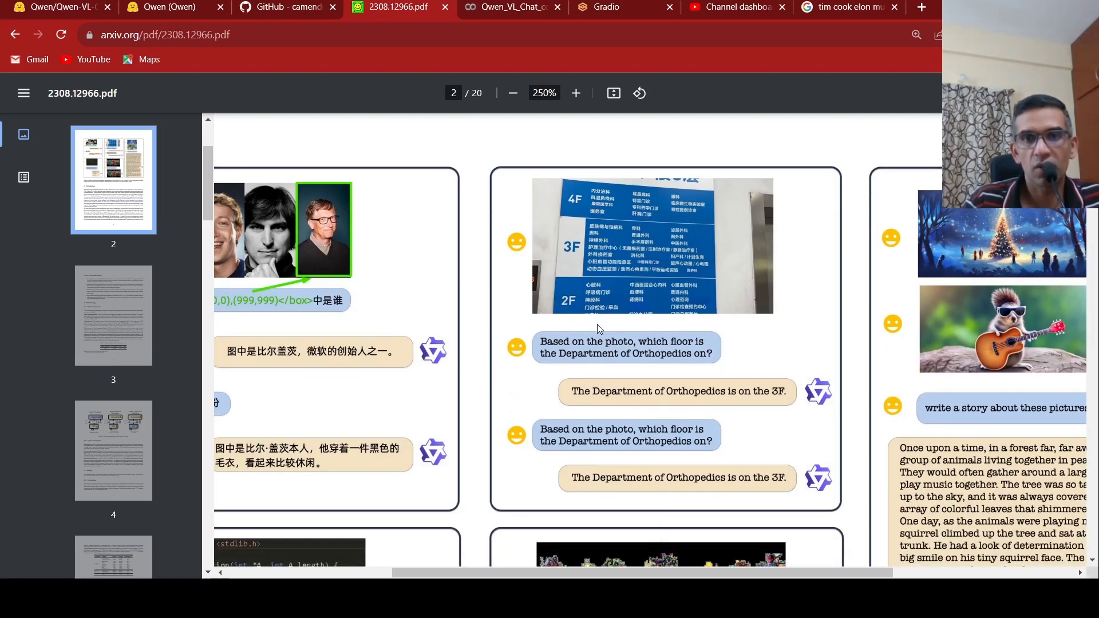
mouse_move(838, 372)
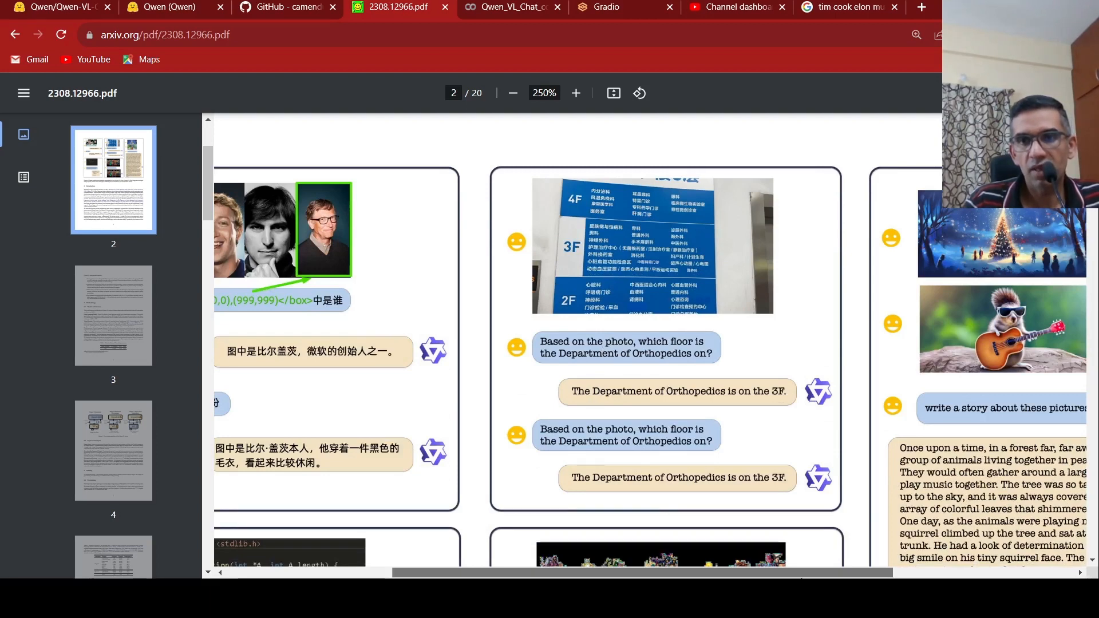
scroll("right", 3)
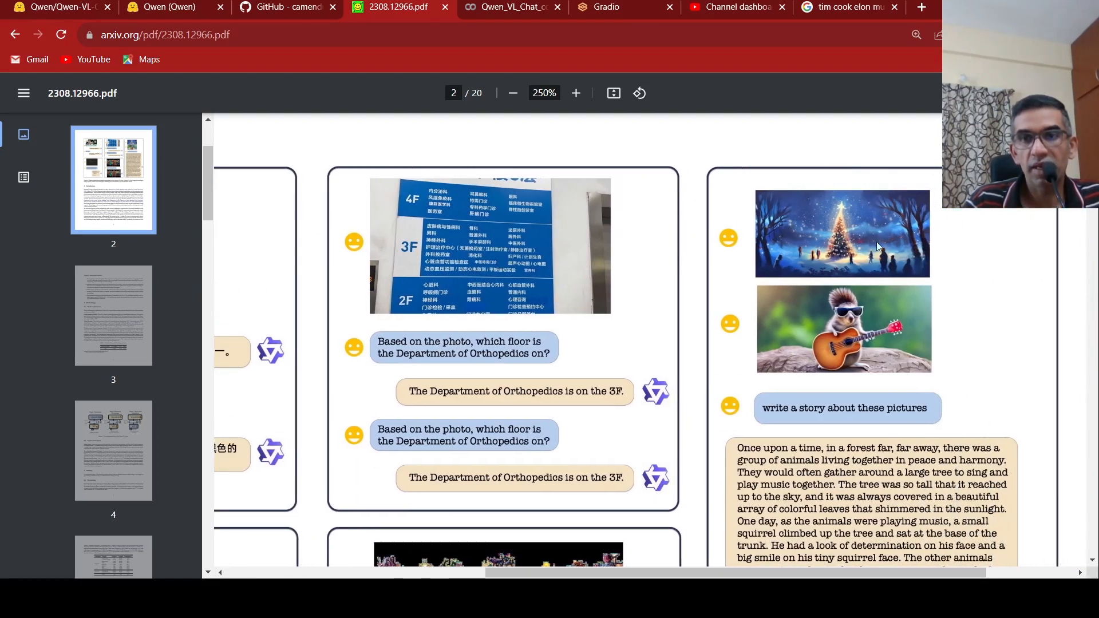
scroll("down", 3)
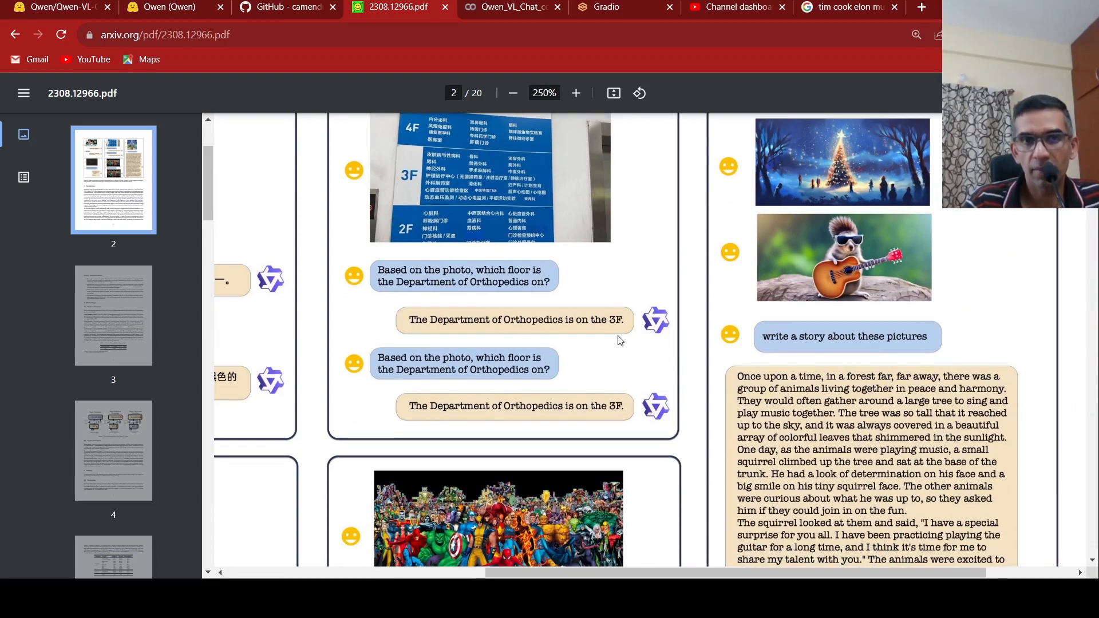
scroll("down", 3)
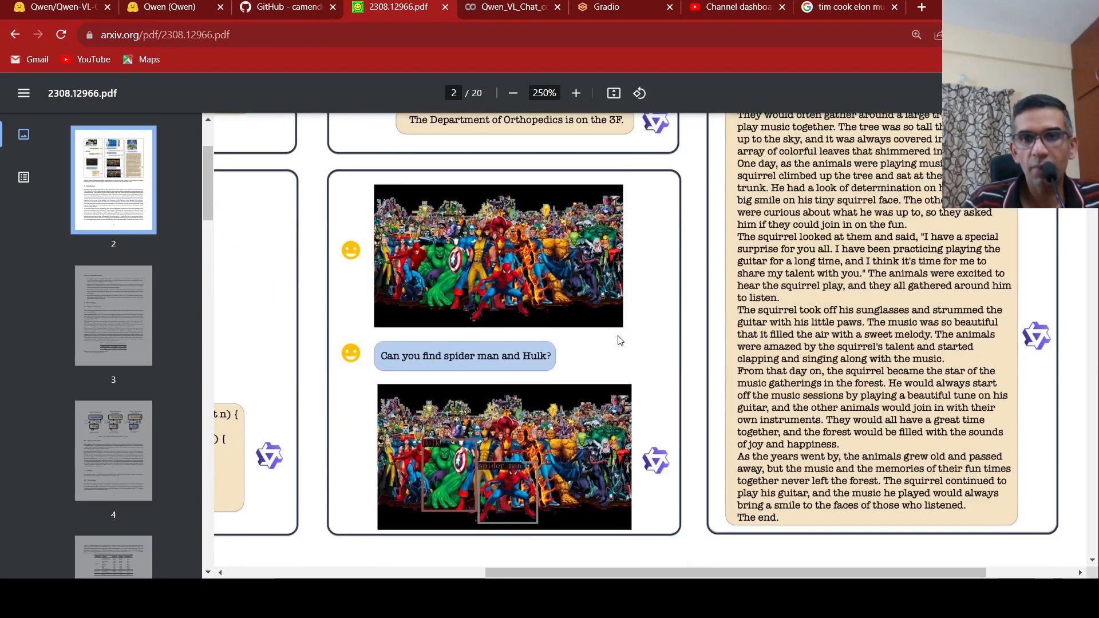
scroll("up", 3)
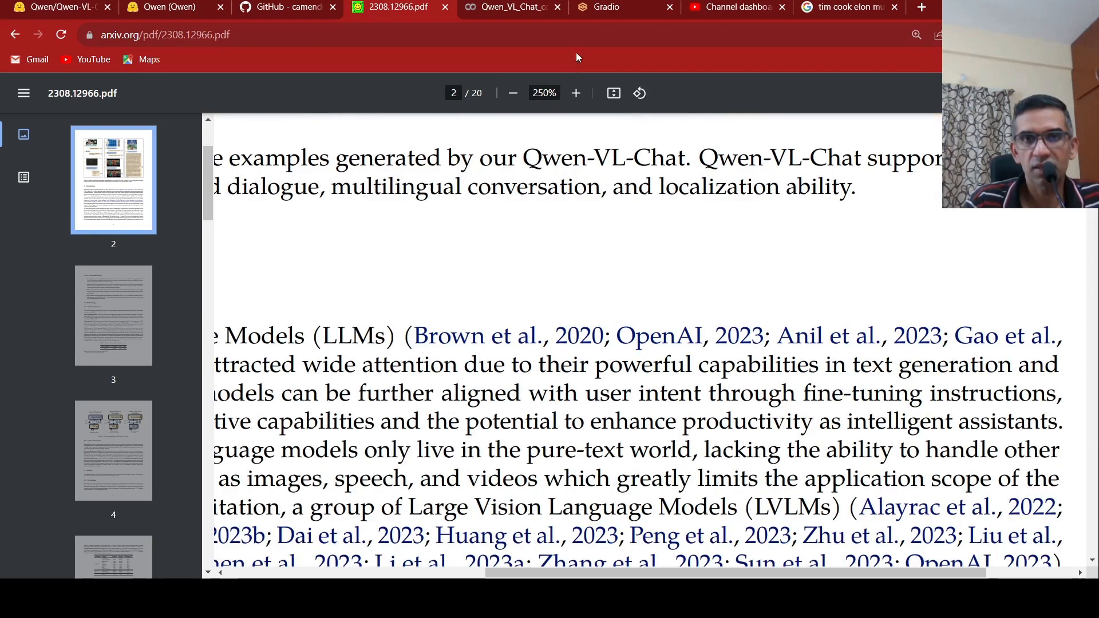
Zoom the paper out to 175% and scroll to Section 2.1 Model Architecture.
left_click(512, 92)
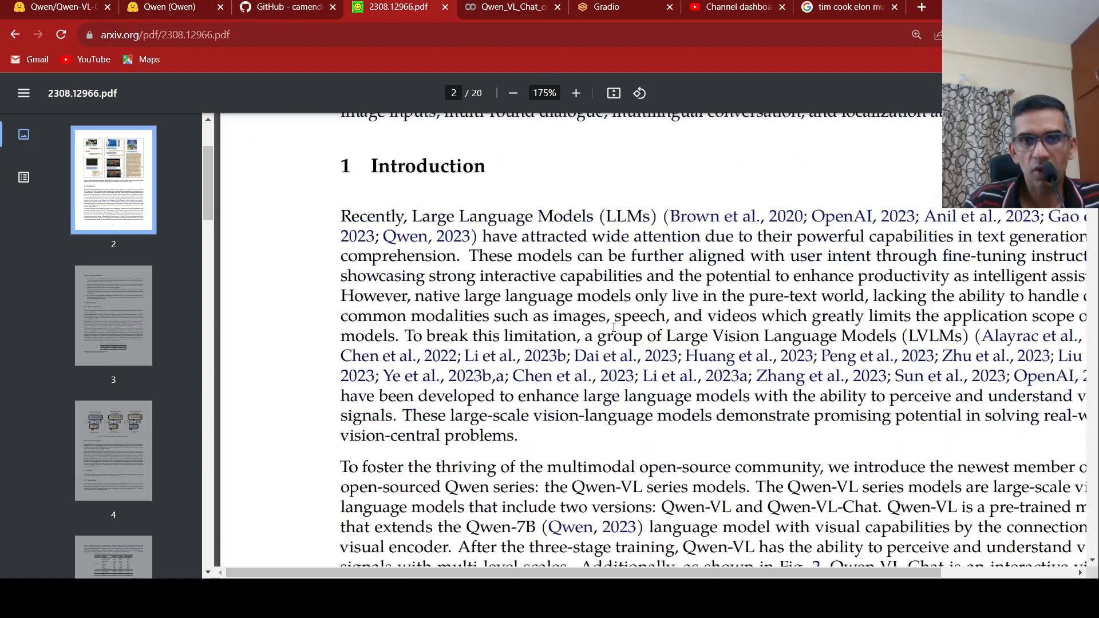
scroll("down", 3)
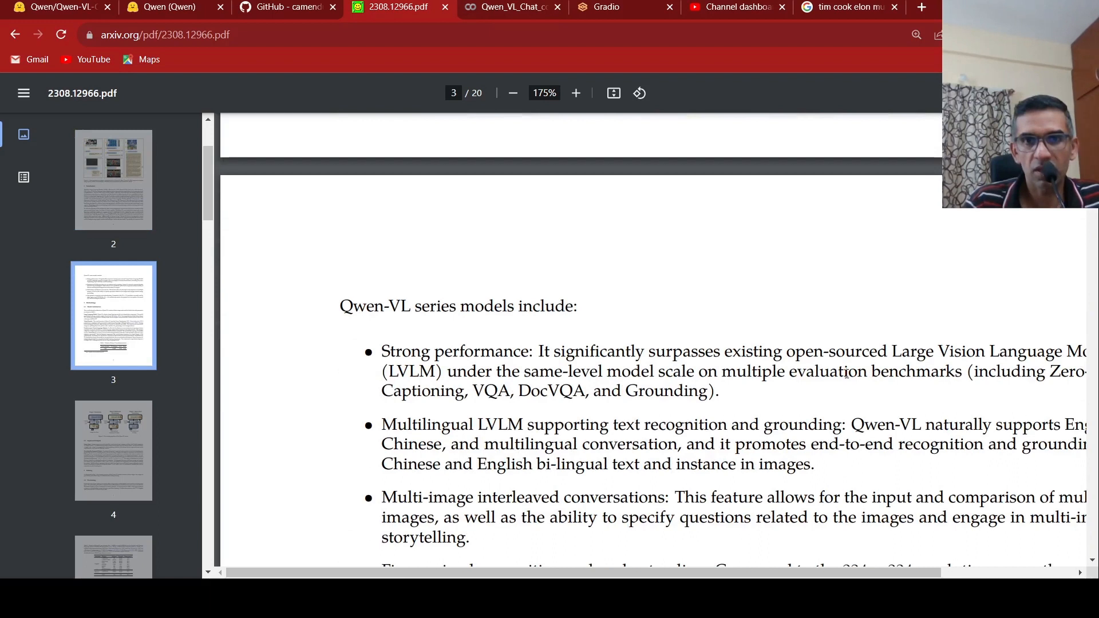
scroll("down", 3)
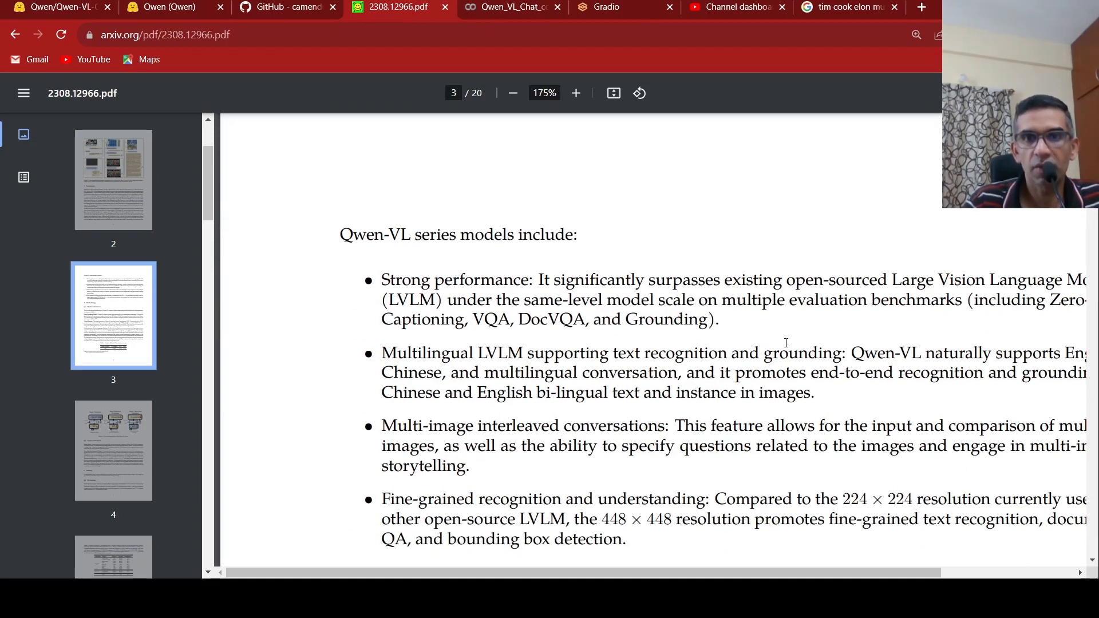
mouse_move(801, 425)
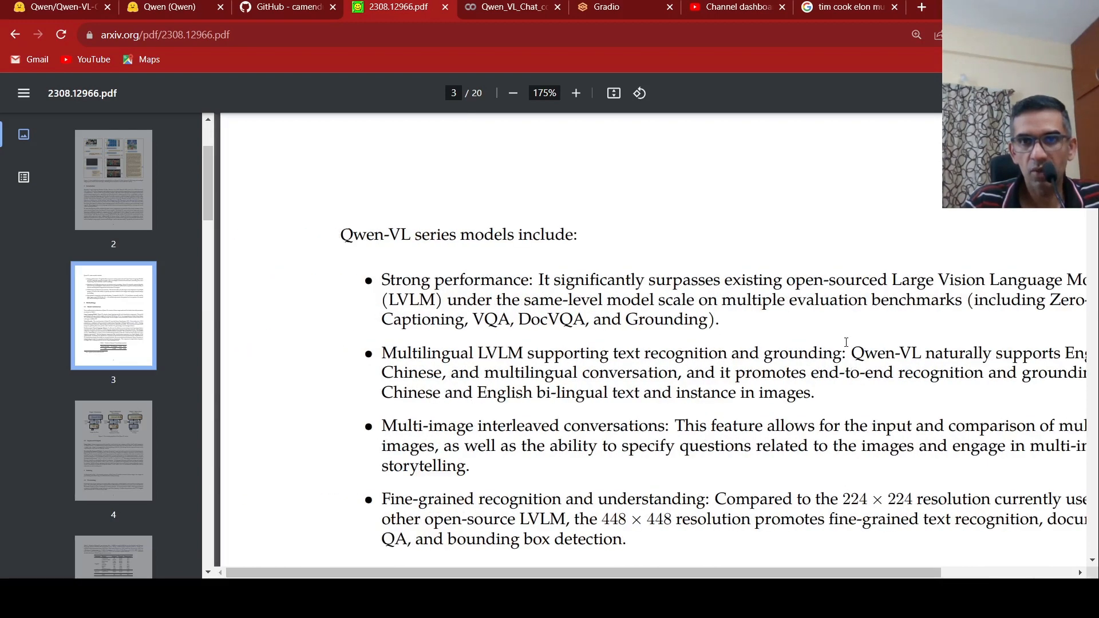
scroll("down", 3)
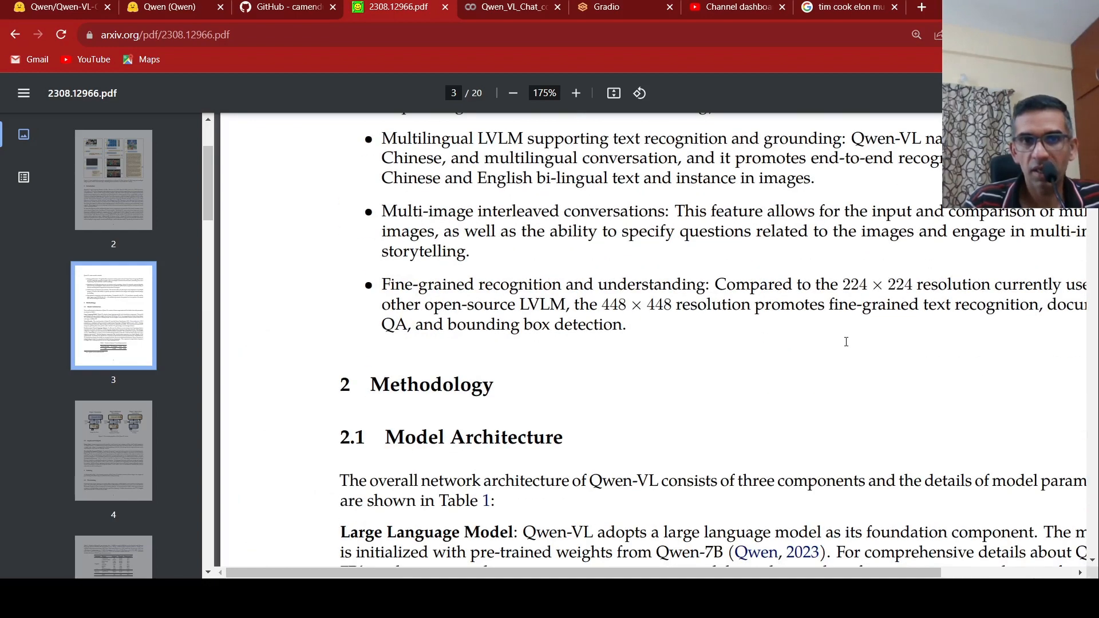
scroll("down", 3)
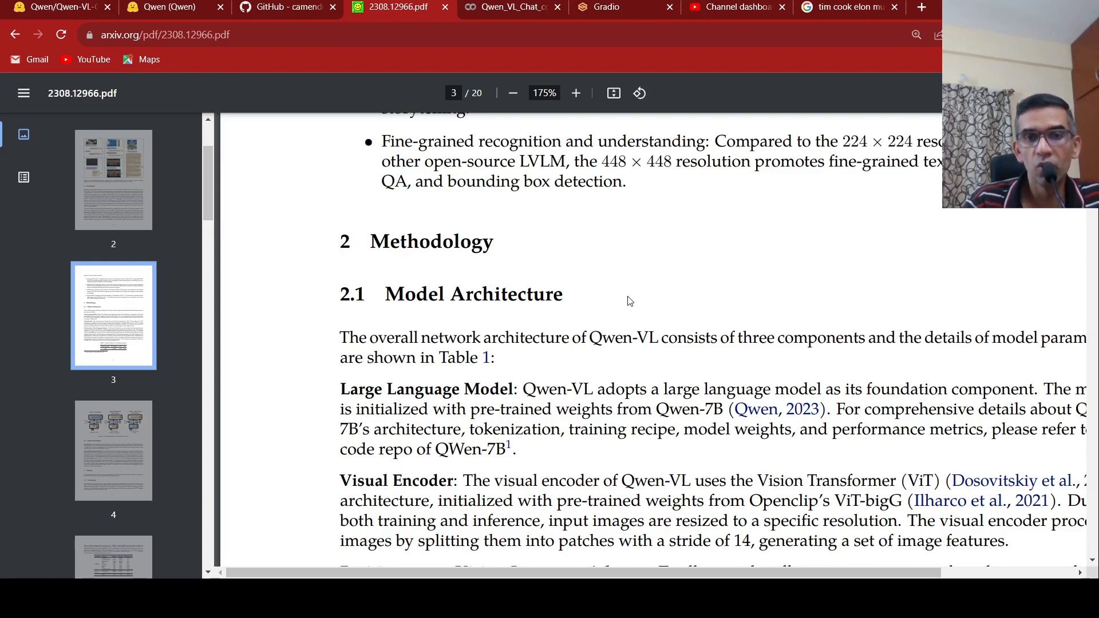
Scroll from page 3 through page 4 to Tables 2 and 3 on page 5.
scroll("down", 3)
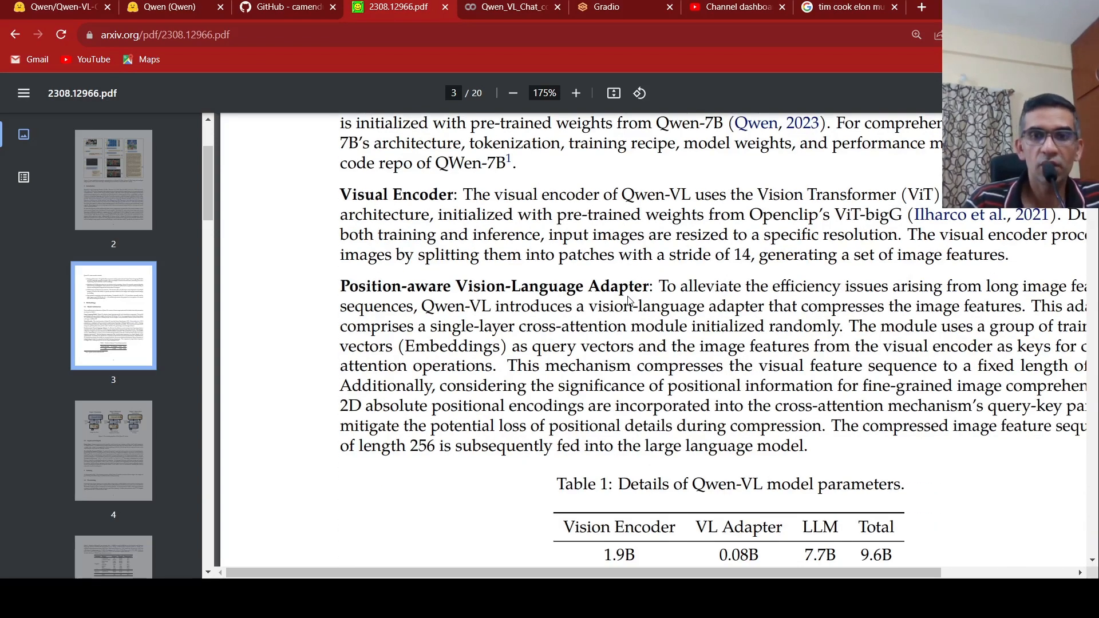
scroll("down", 3)
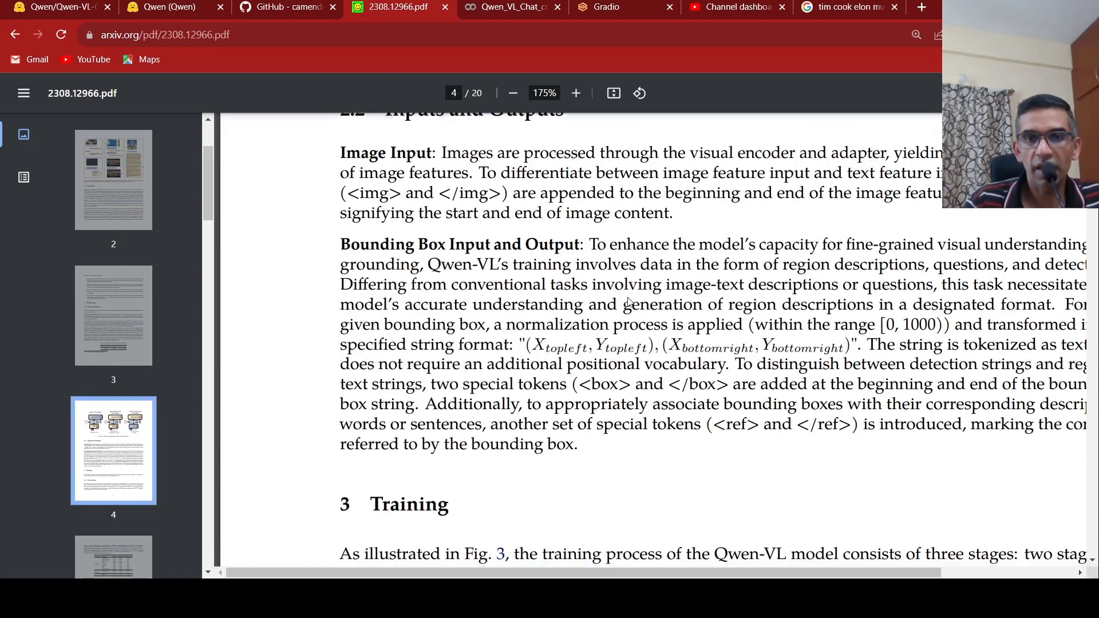
scroll("down", 3)
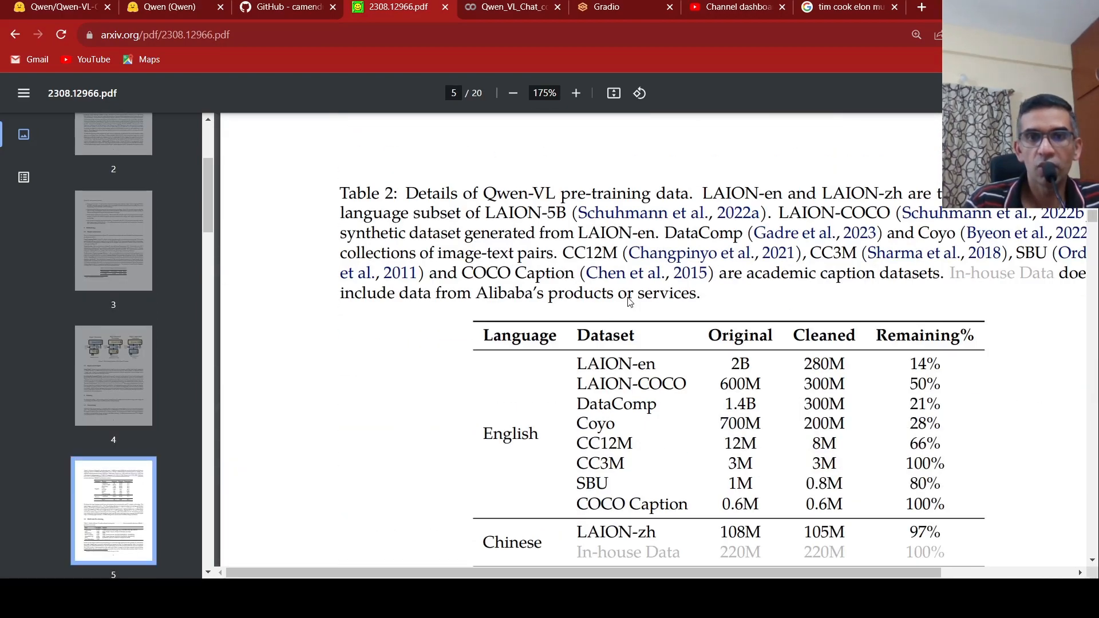
scroll("down", 3)
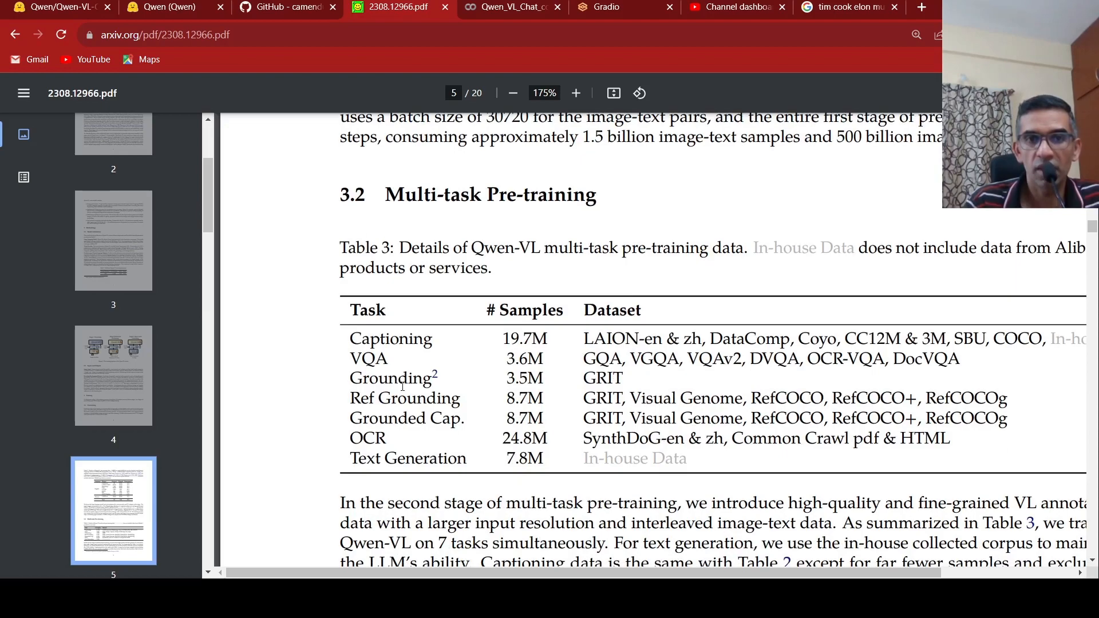
scroll("down", 3)
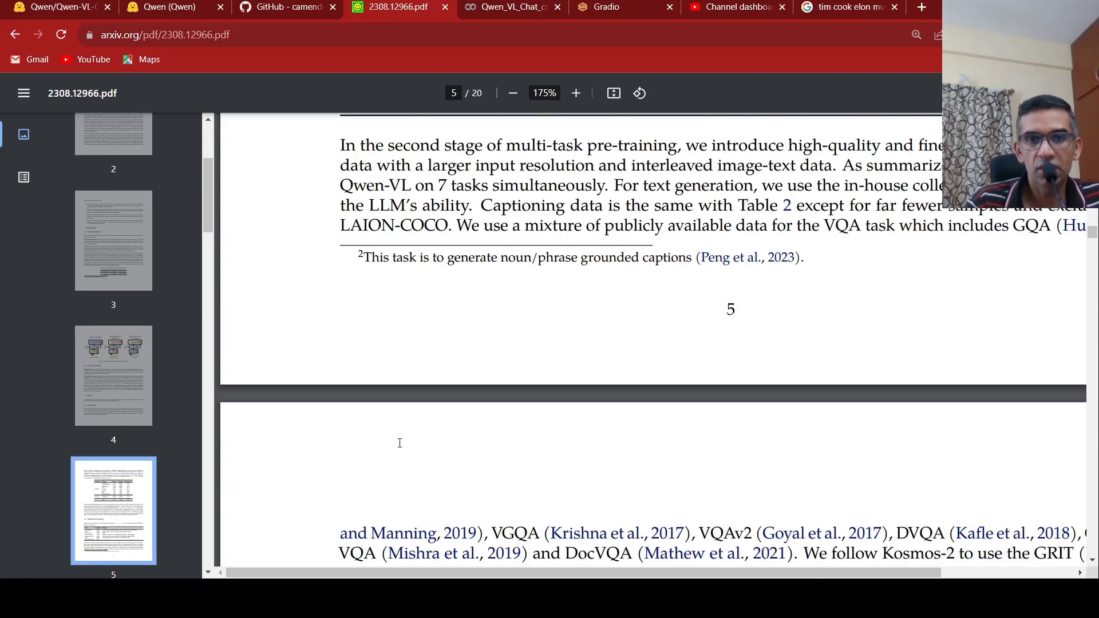
Scroll past page 7's Evaluation and Table 4 to page 9's Text-oriented VQA results.
scroll("down", 3)
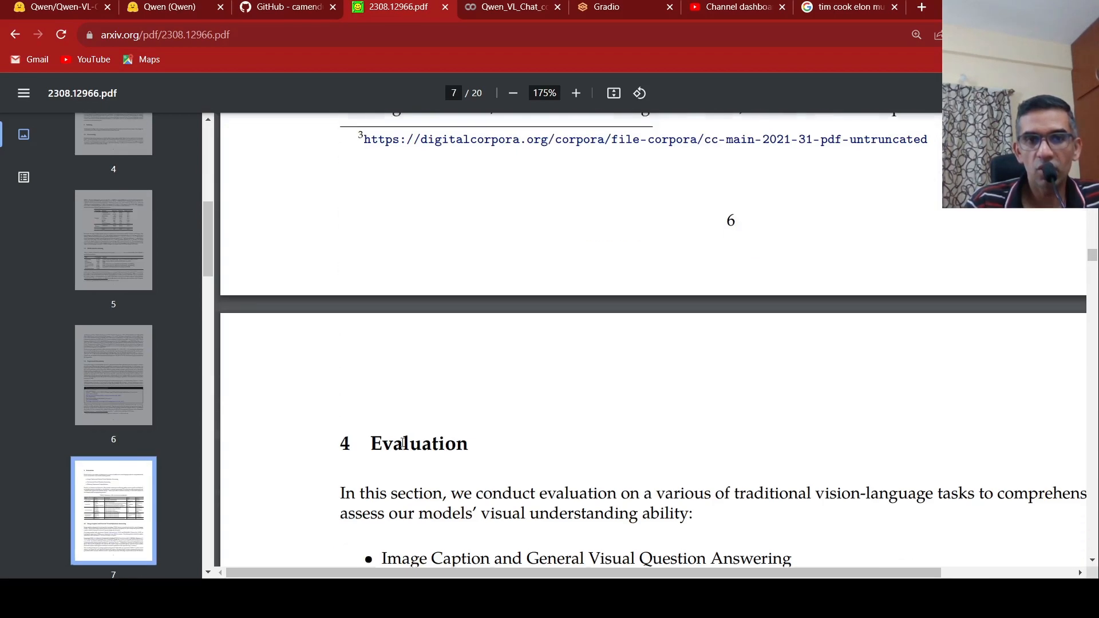
scroll("down", 3)
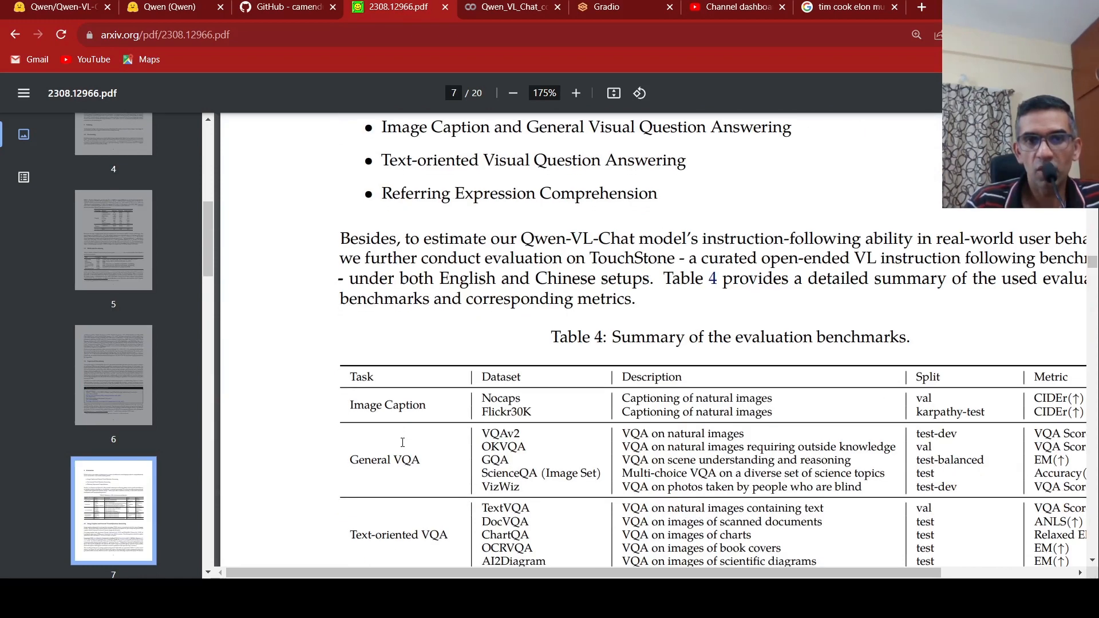
scroll("down", 3)
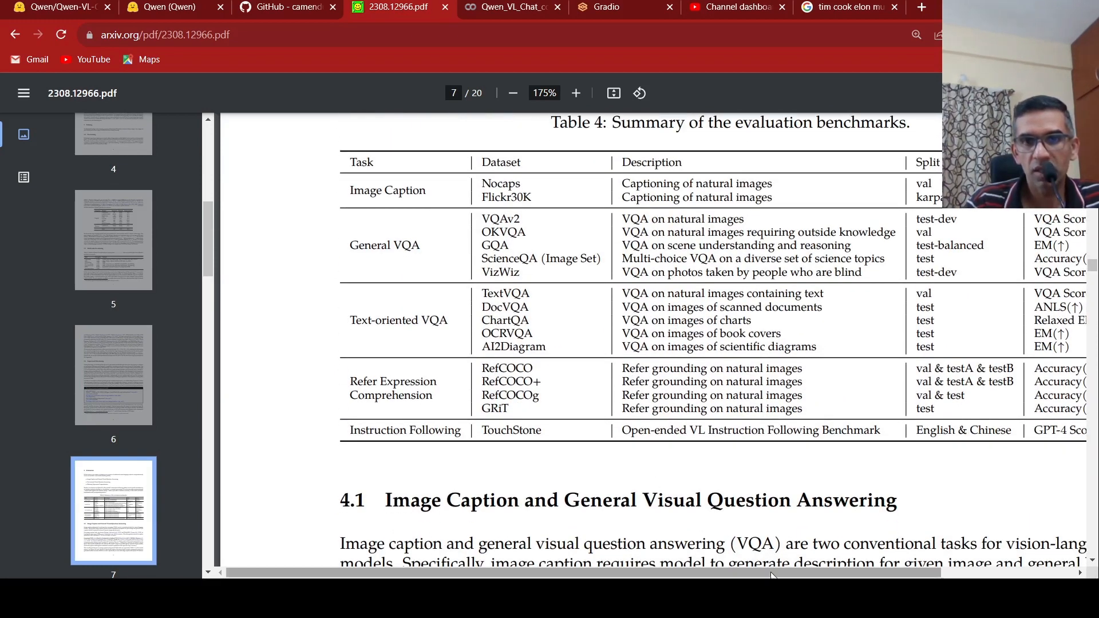
scroll("down", 3)
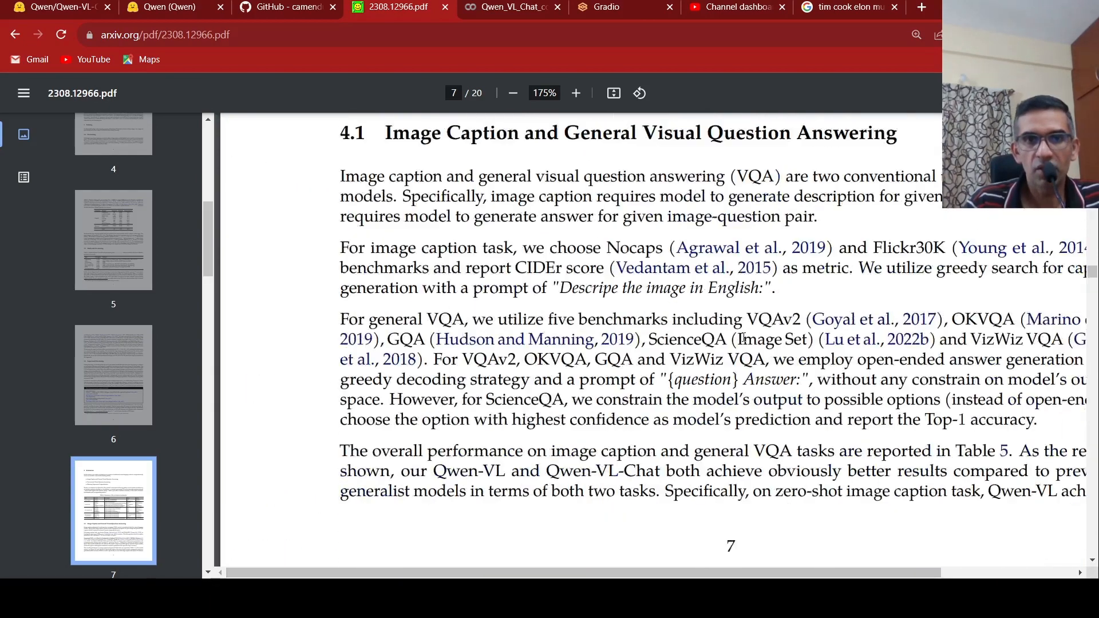
scroll("down", 3)
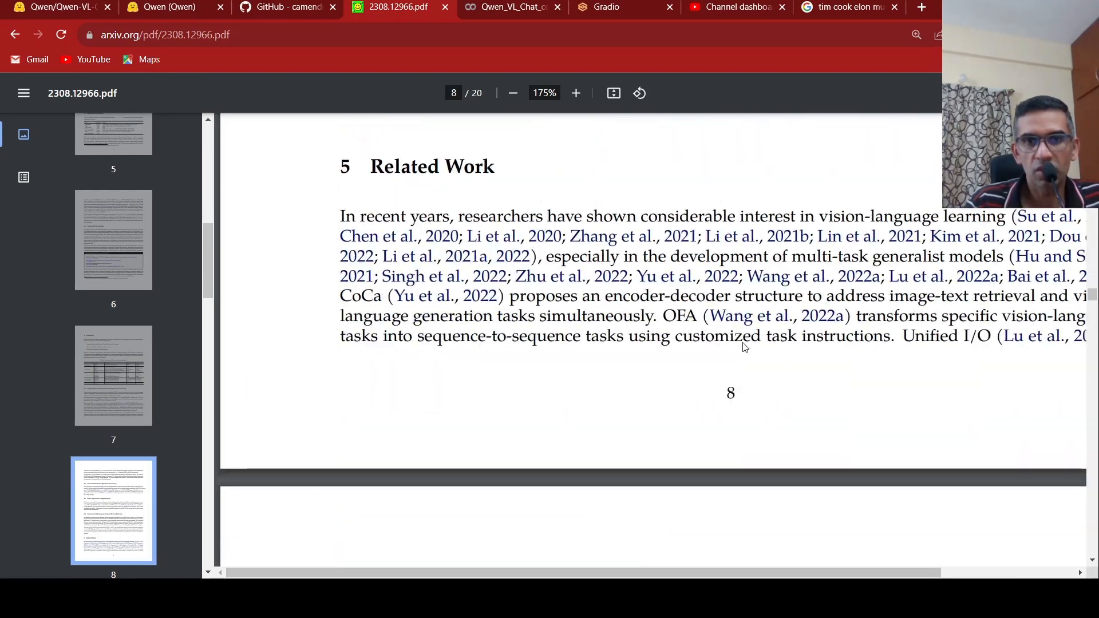
scroll("down", 3)
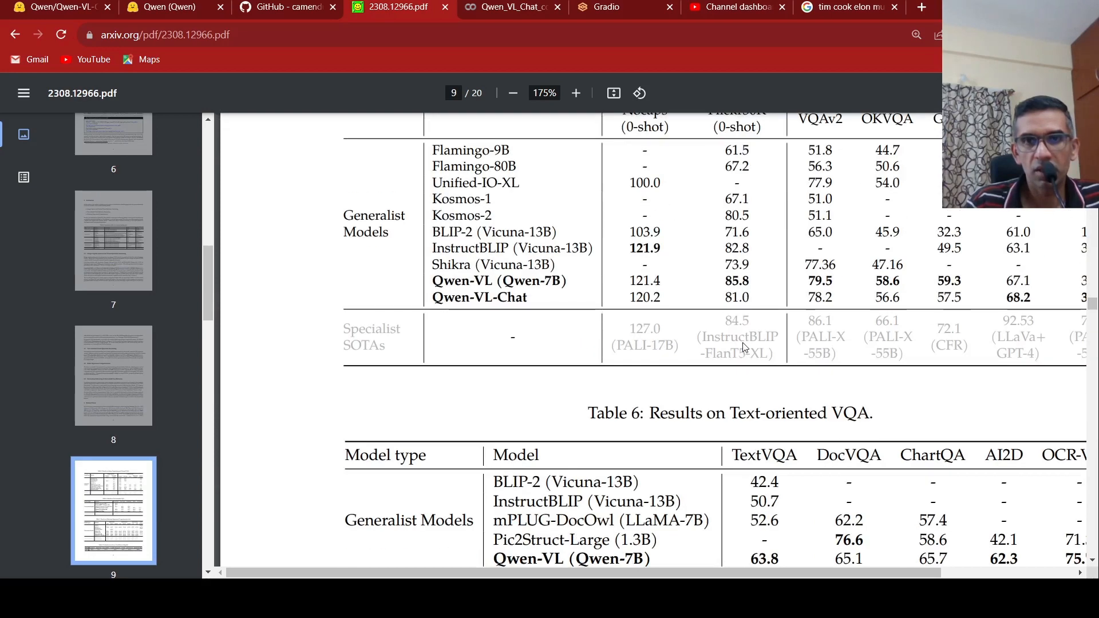
Scroll past Tables 5–8 to page 10's TouchStone Chinese scores and related work.
scroll("up", 3)
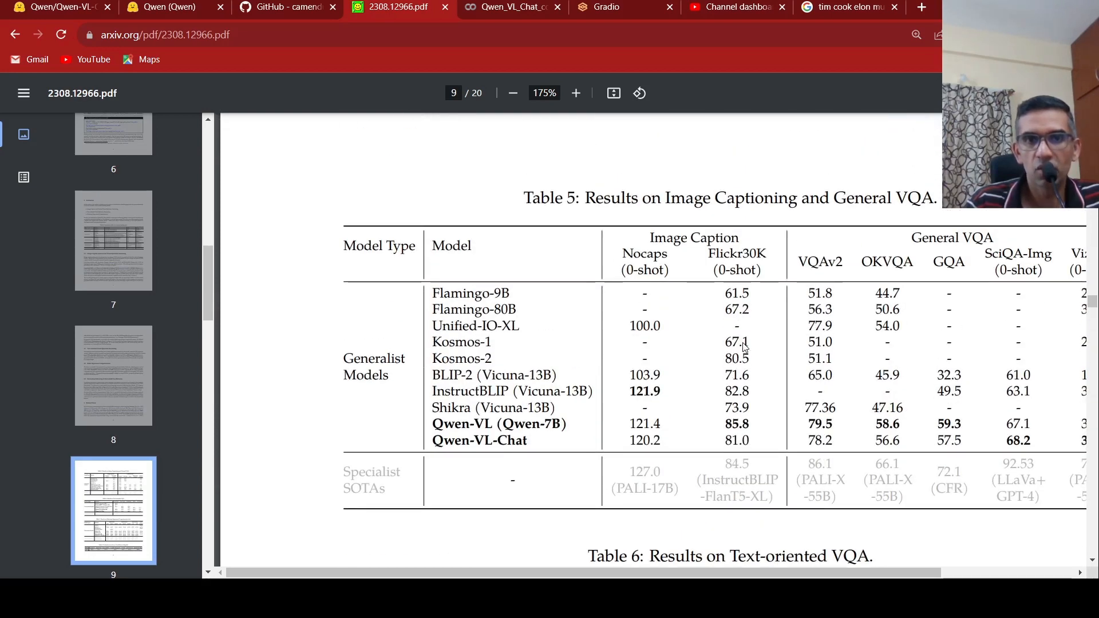
mouse_move(507, 391)
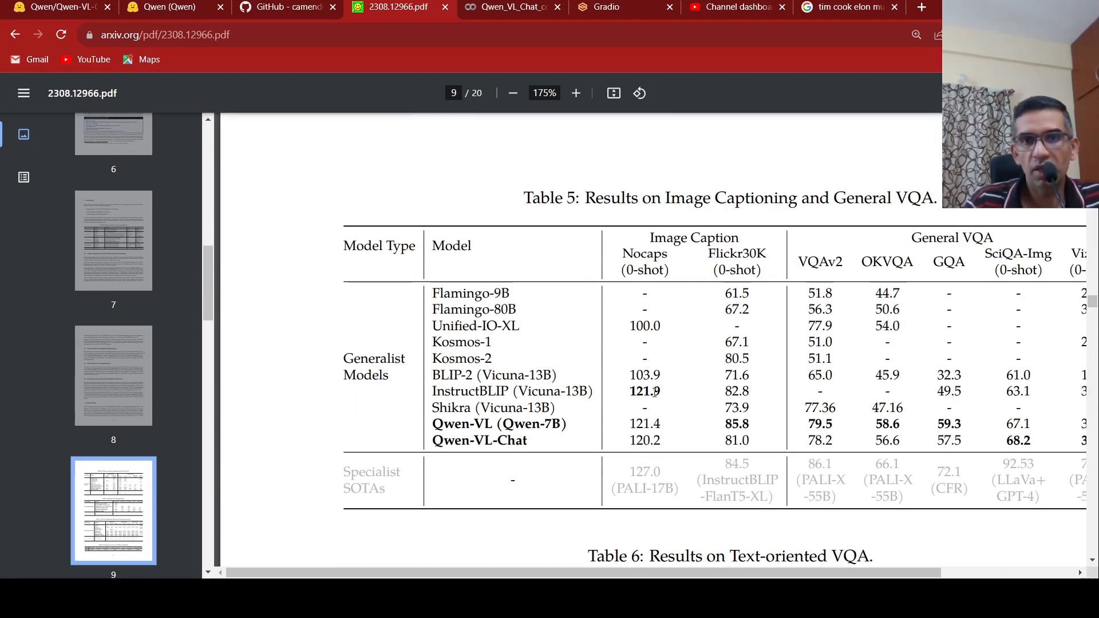
scroll("down", 3)
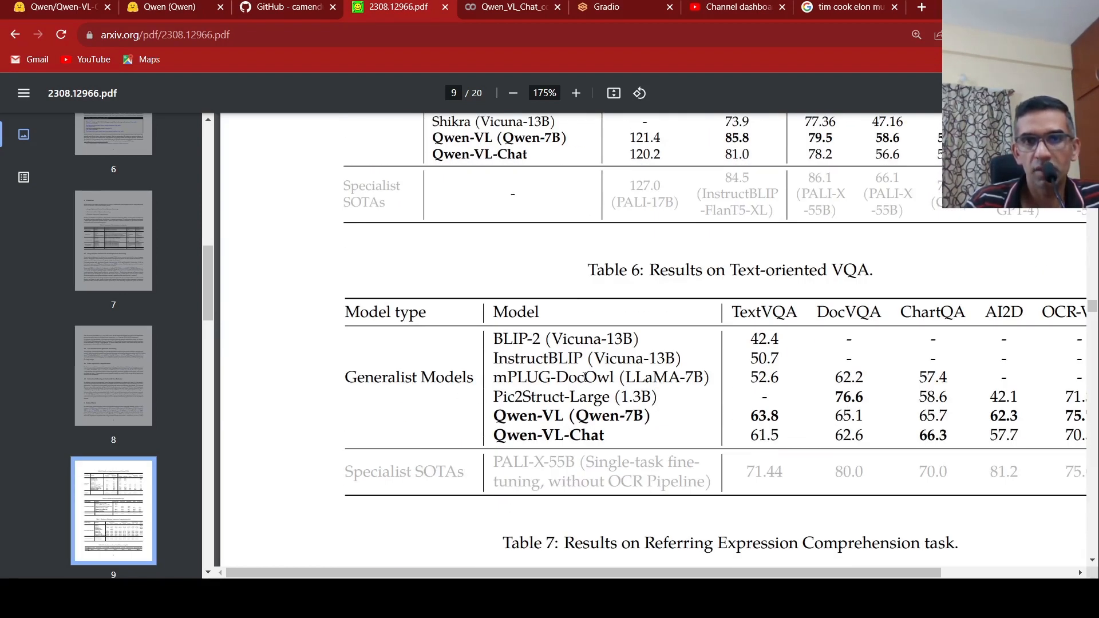
scroll("down", 3)
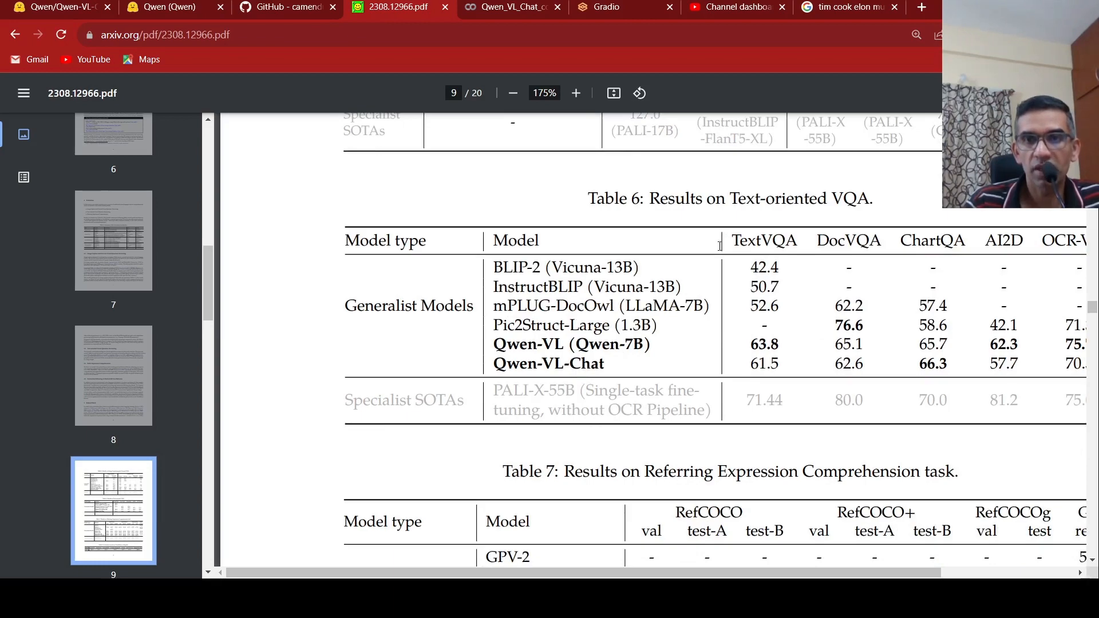
scroll("up", 3)
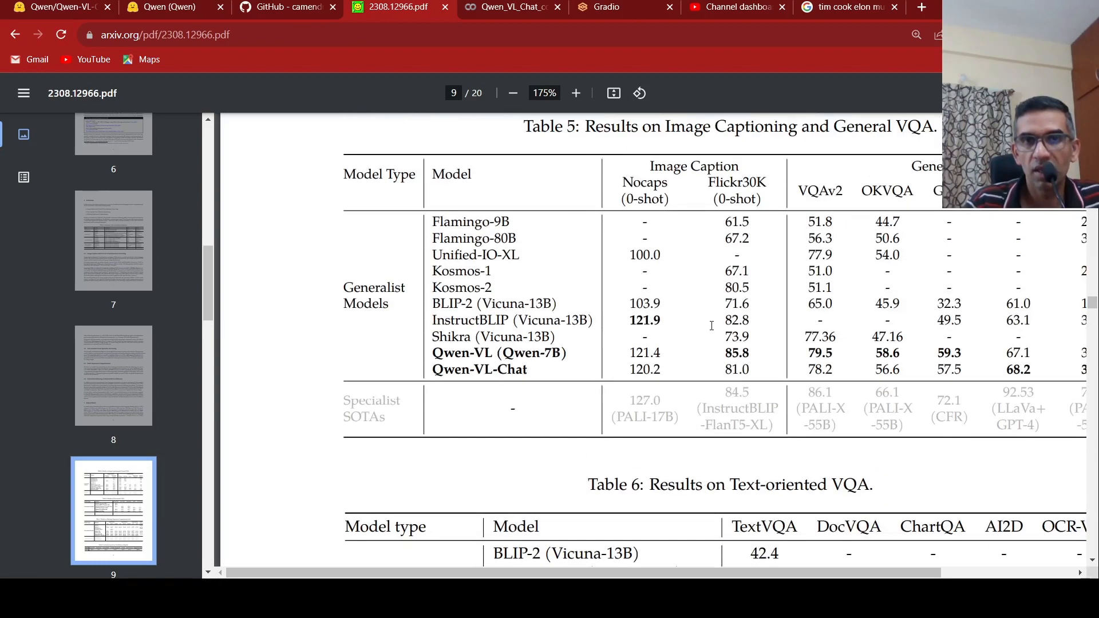
scroll("down", 3)
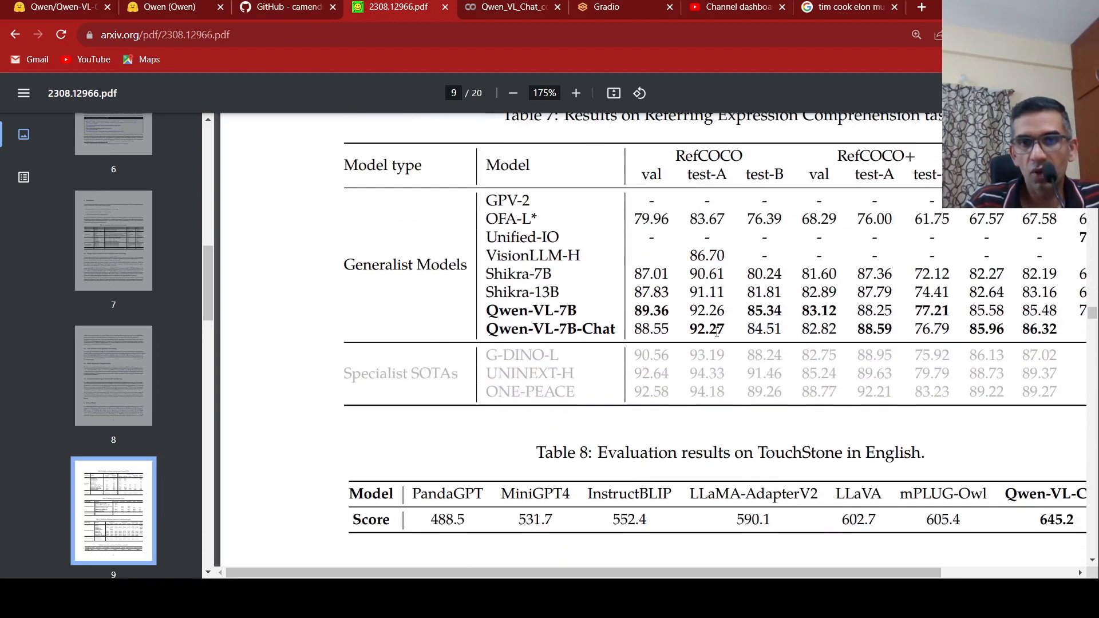
scroll("down", 3)
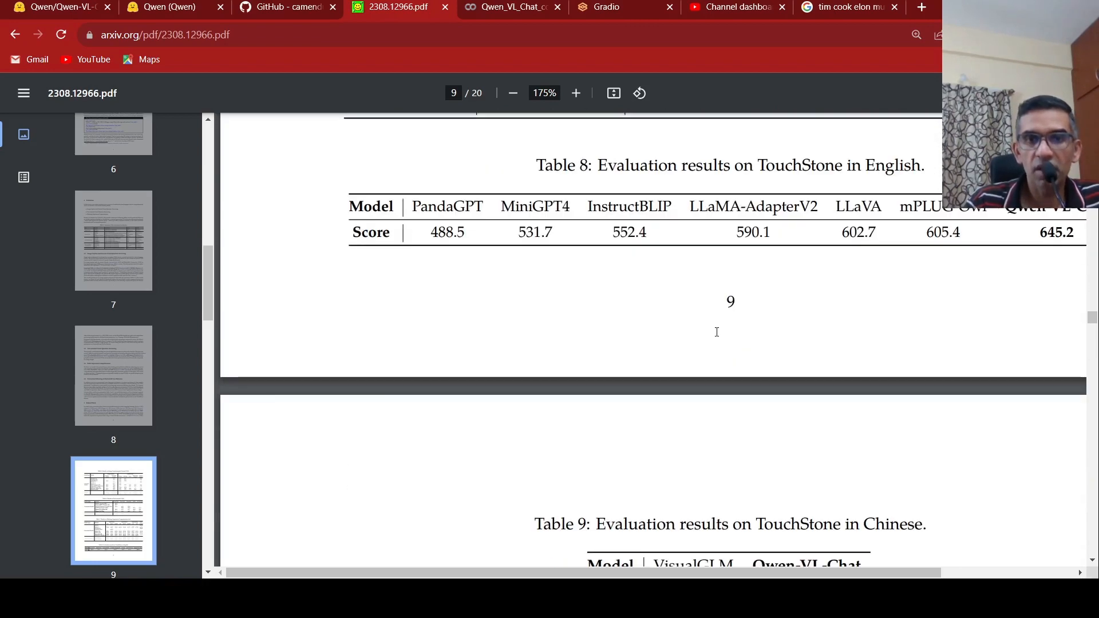
scroll("down", 3)
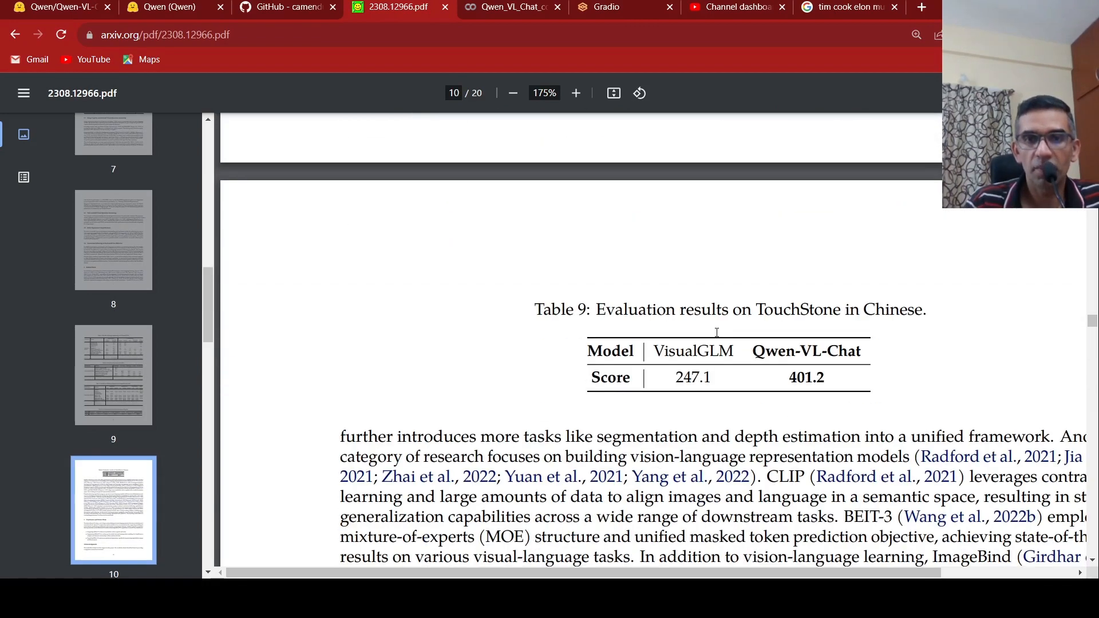
scroll("down", 3)
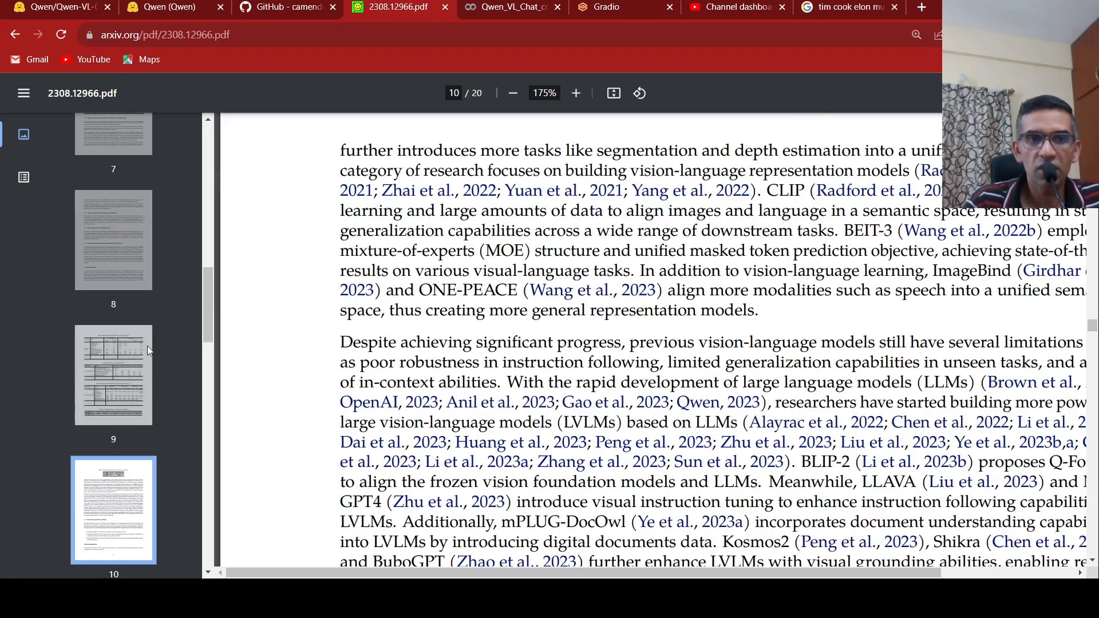
Jump to page 4's Figure 3 three-stage training pipeline via the sidebar thumbnail.
scroll("up", 3)
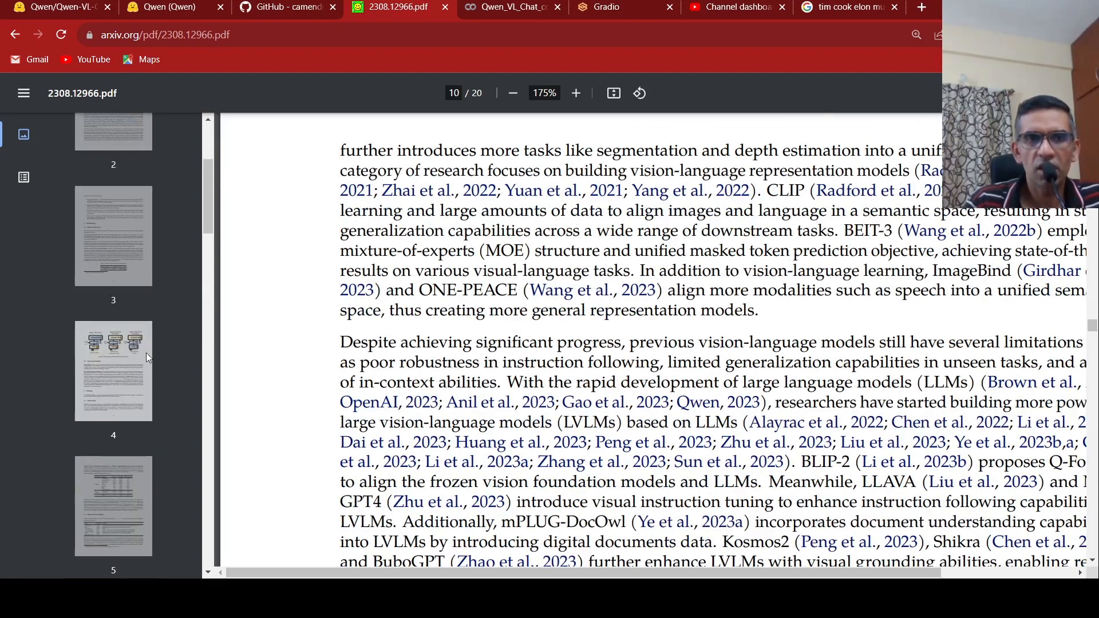
left_click(113, 371)
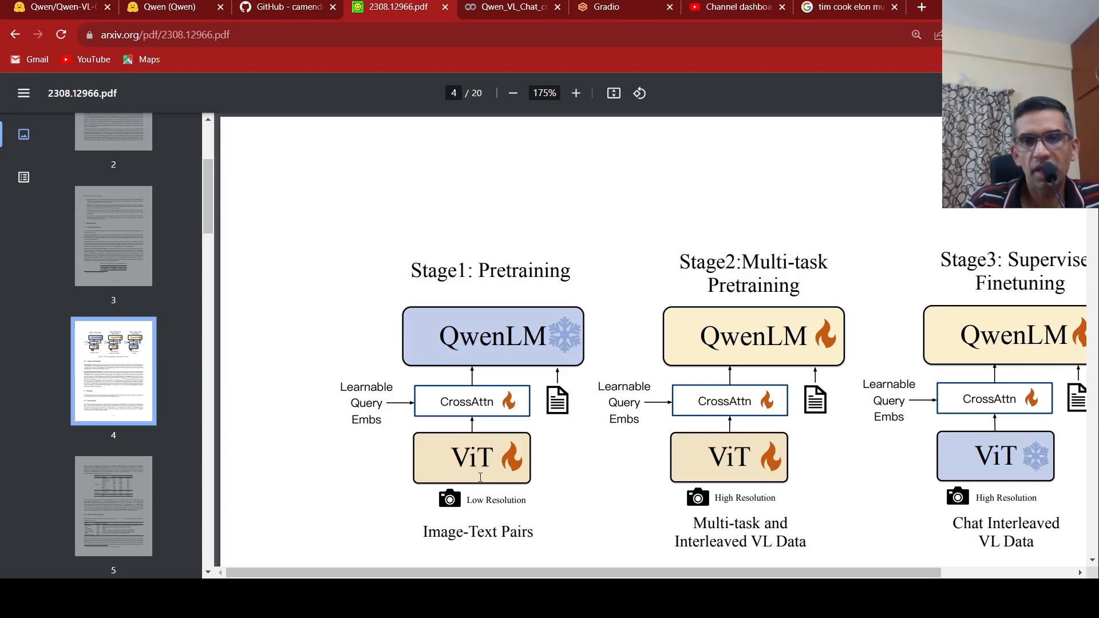
scroll("down", 3)
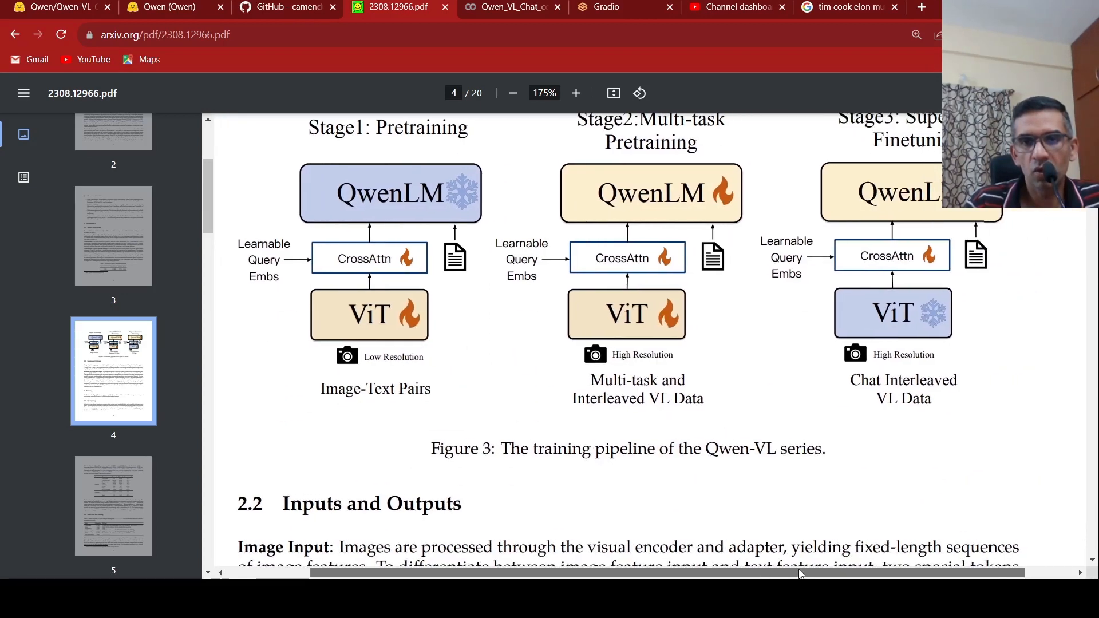
scroll("up", 3)
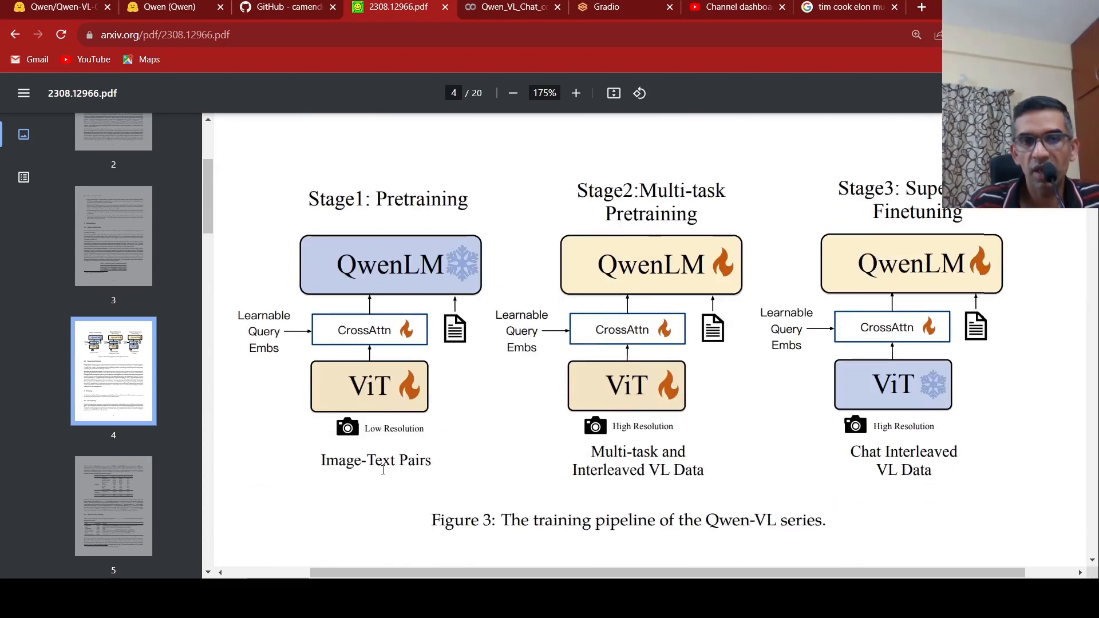
mouse_move(455, 418)
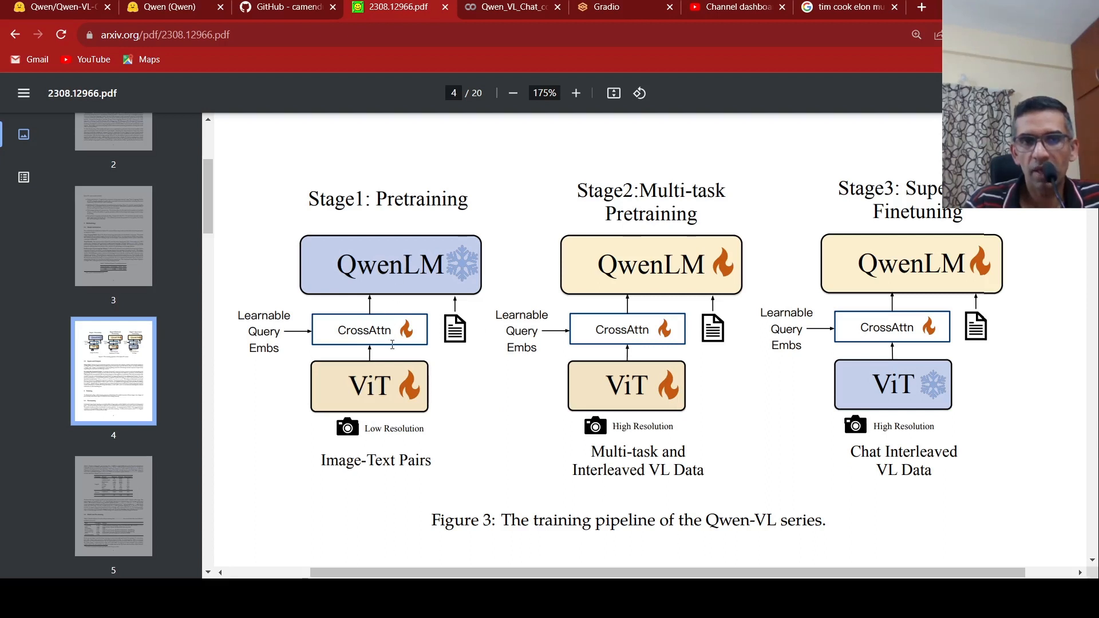
mouse_move(468, 304)
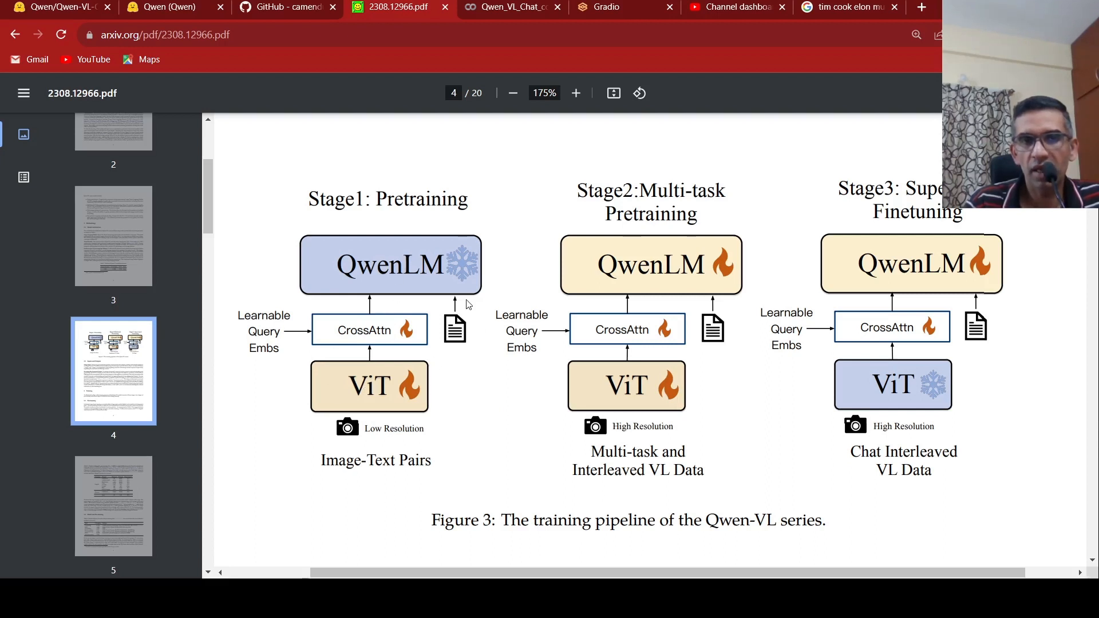
mouse_move(374, 337)
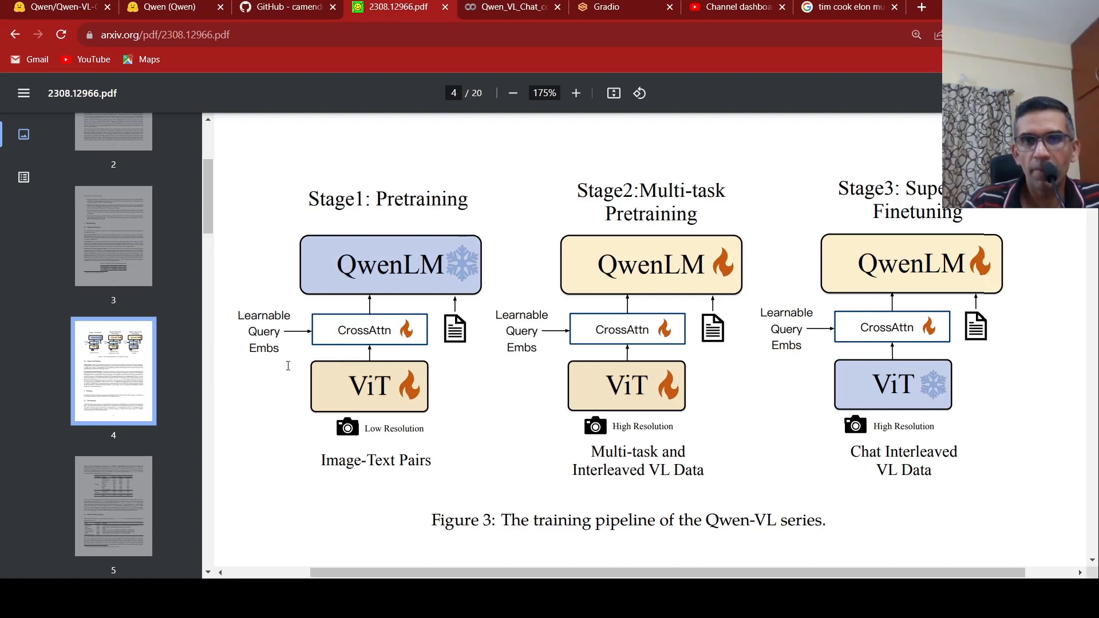
mouse_move(557, 238)
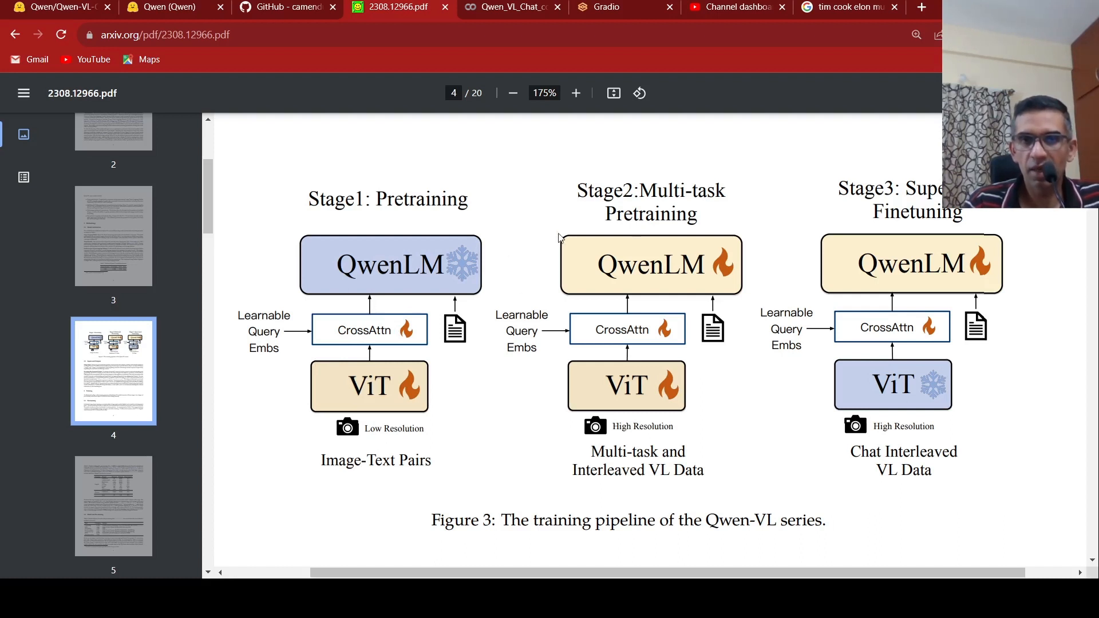
mouse_move(584, 282)
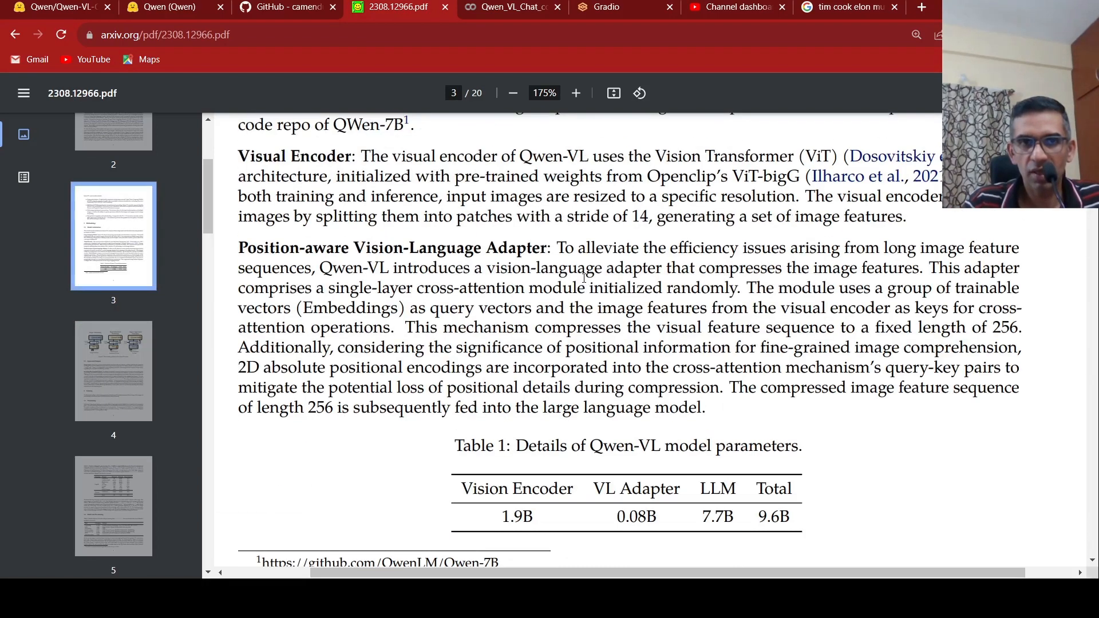
scroll("up", 3)
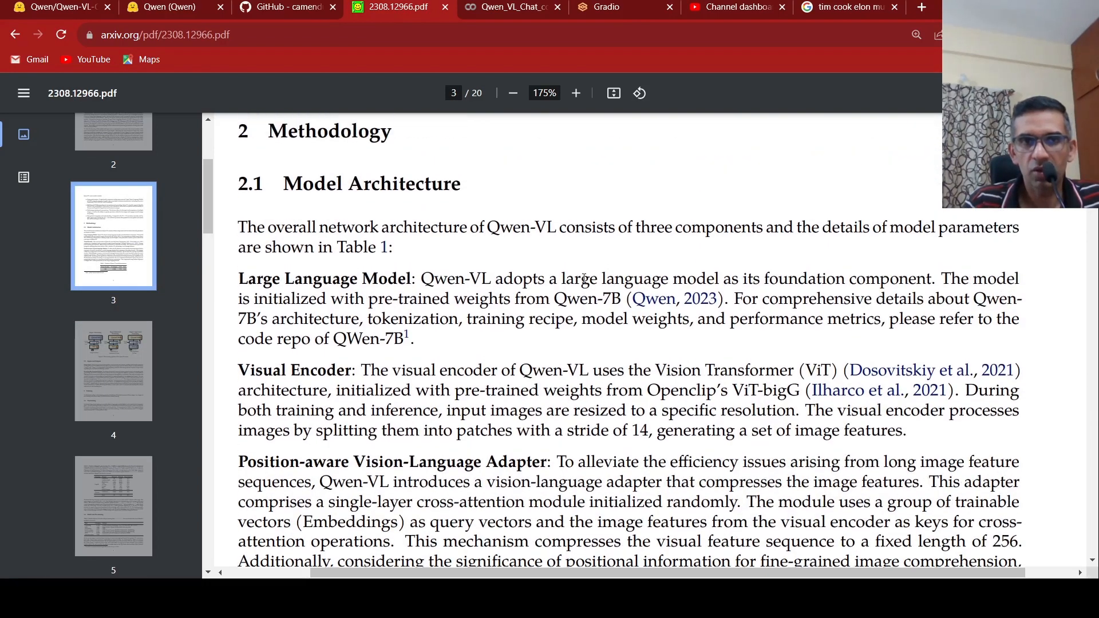
scroll("down", 3)
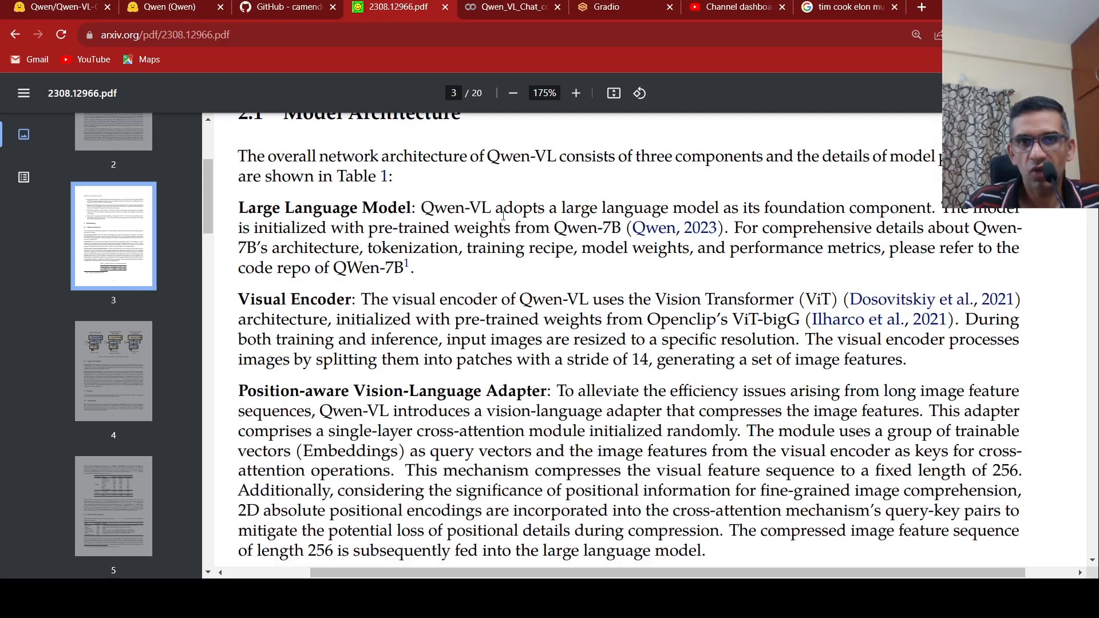
mouse_move(593, 206)
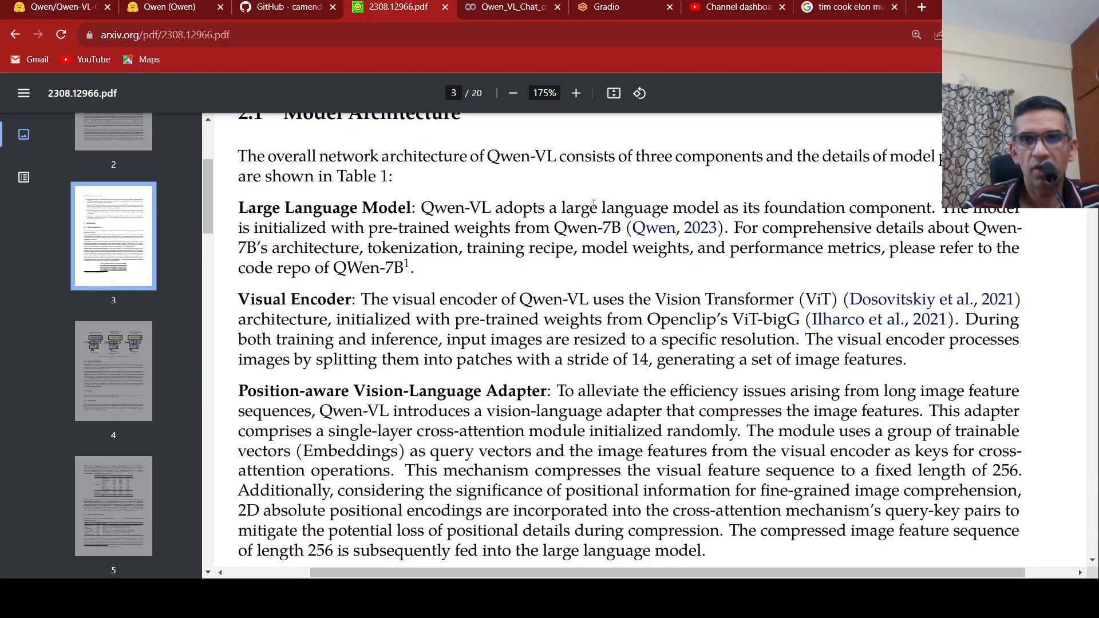
mouse_move(758, 204)
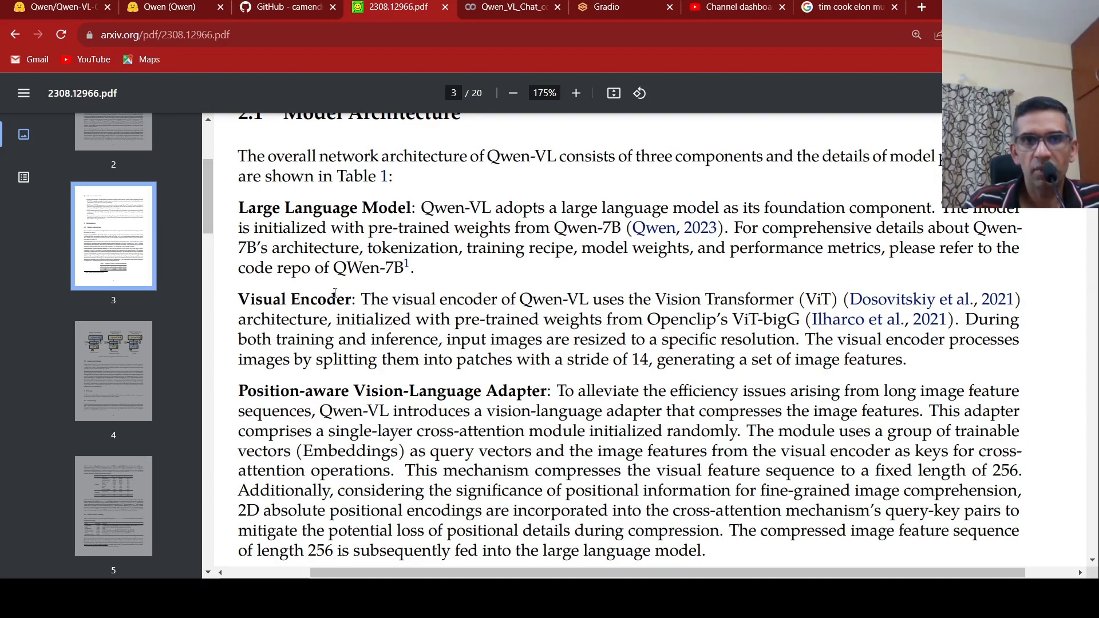
mouse_move(561, 261)
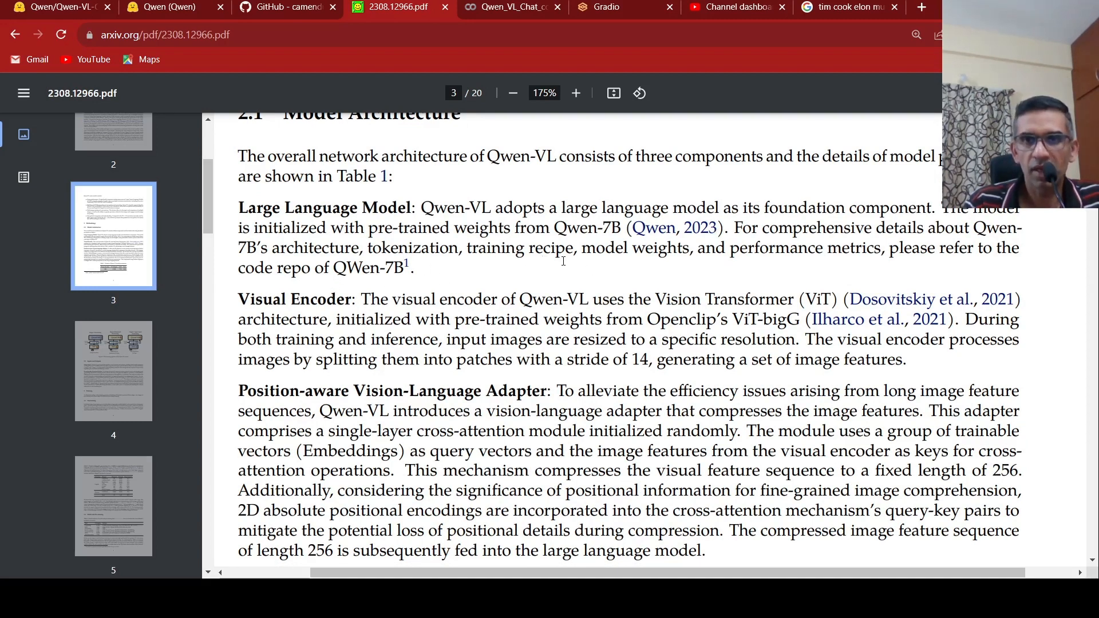
scroll("down", 3)
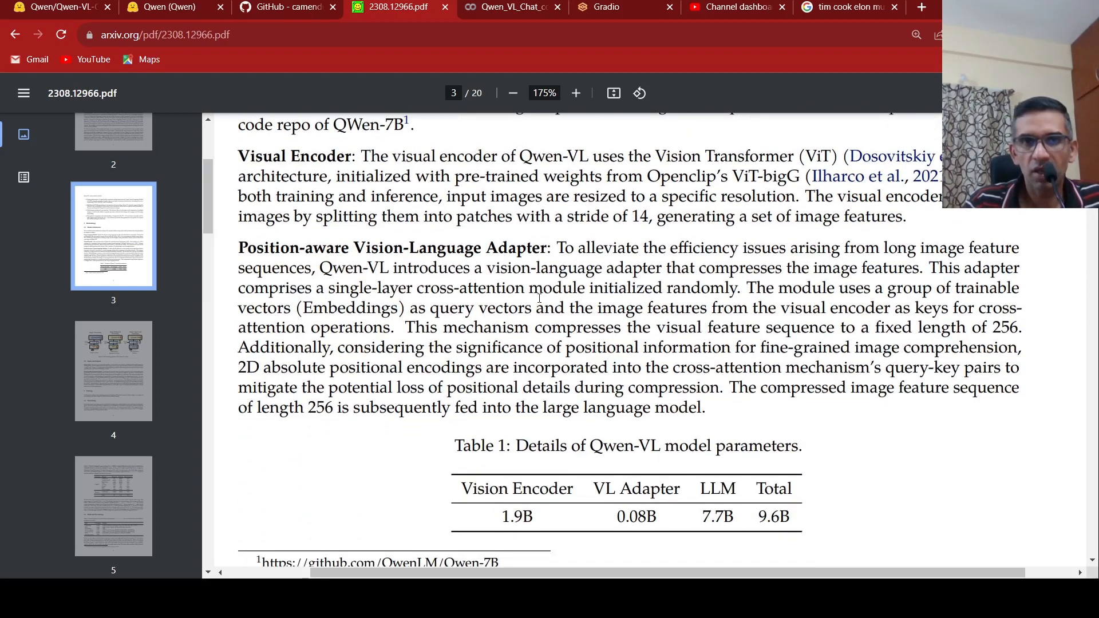
mouse_move(722, 155)
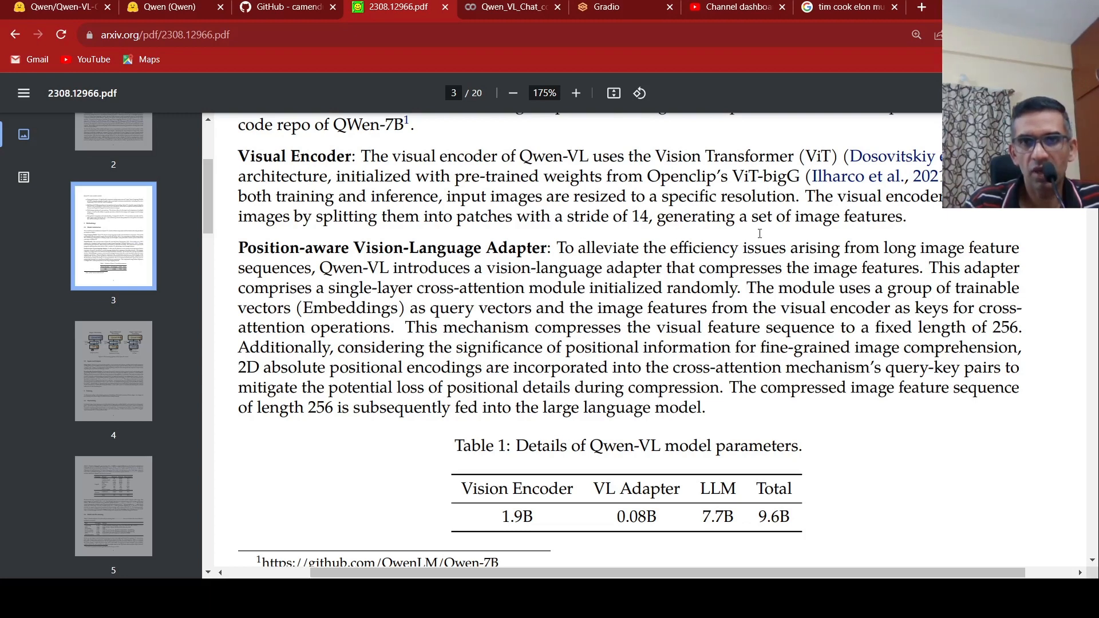
mouse_move(852, 254)
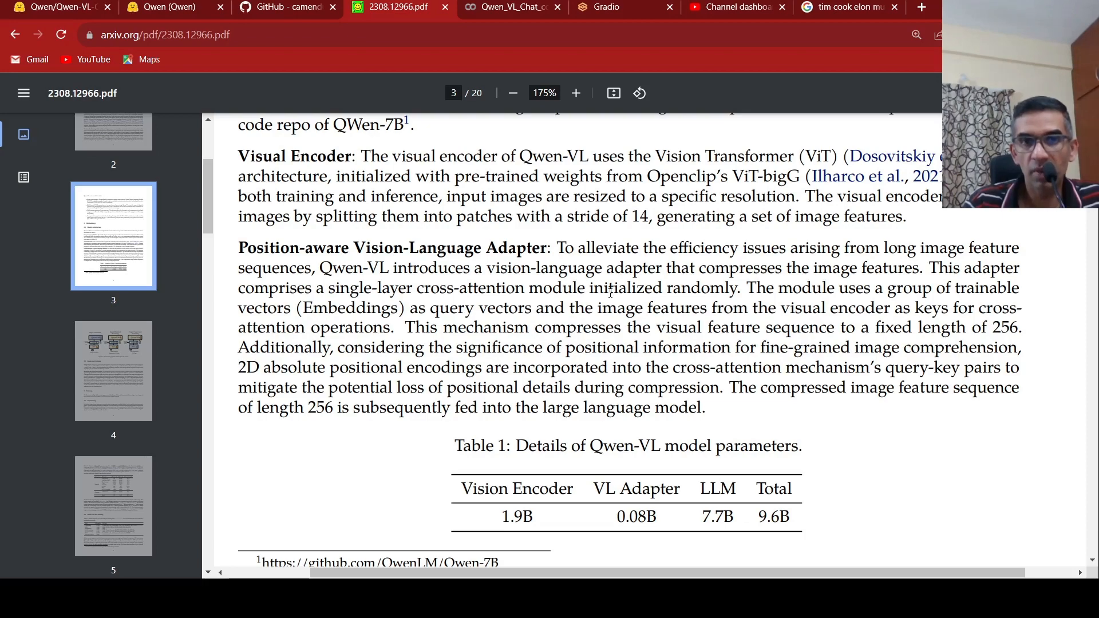
scroll("up", 3)
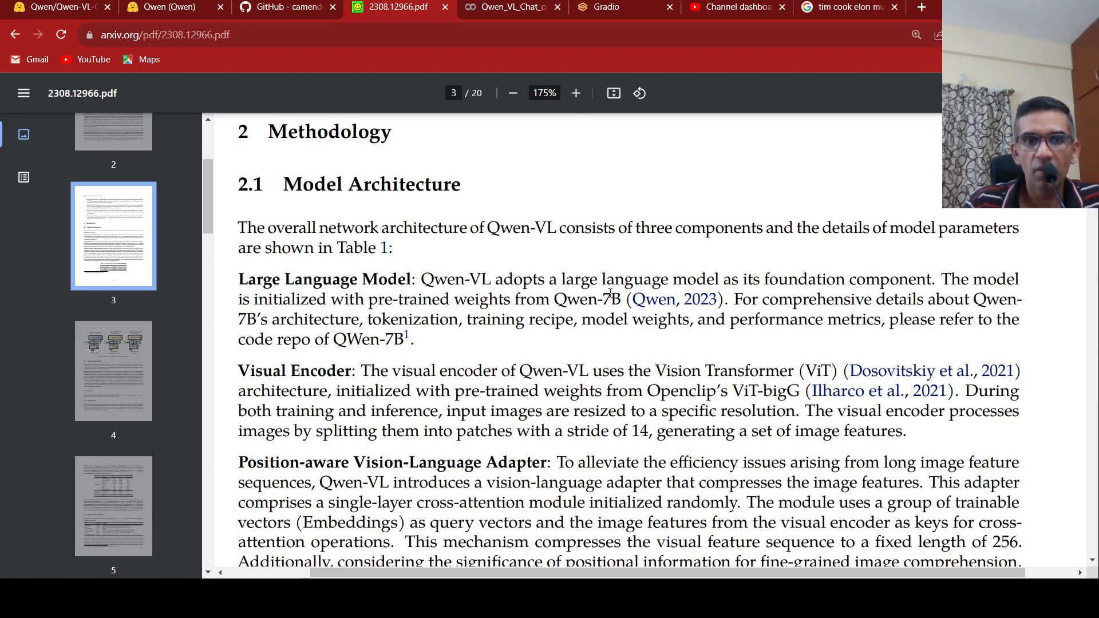
scroll("down", 3)
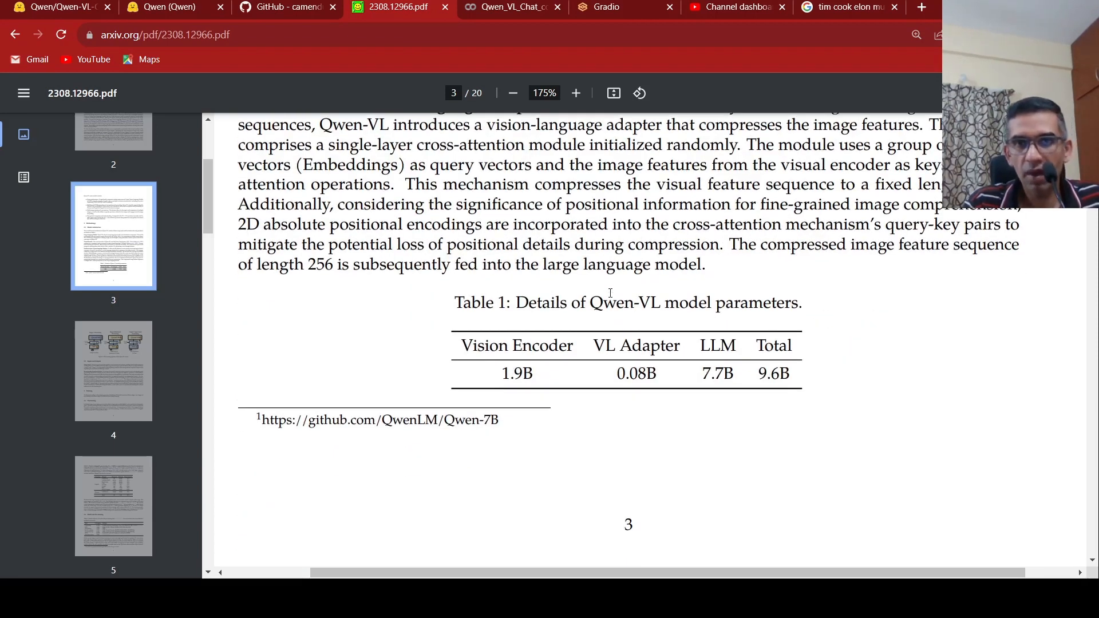
Scroll the PDF past Figure 3 to section 2.2 Inputs and Outputs and the start of section 3.
scroll("down", 3)
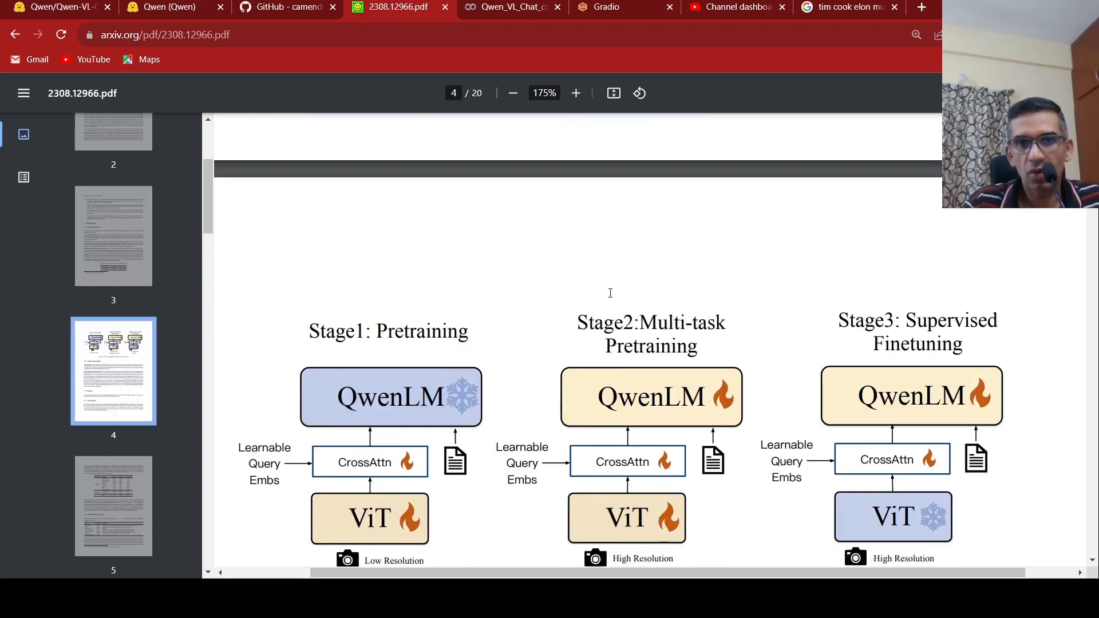
scroll("down", 3)
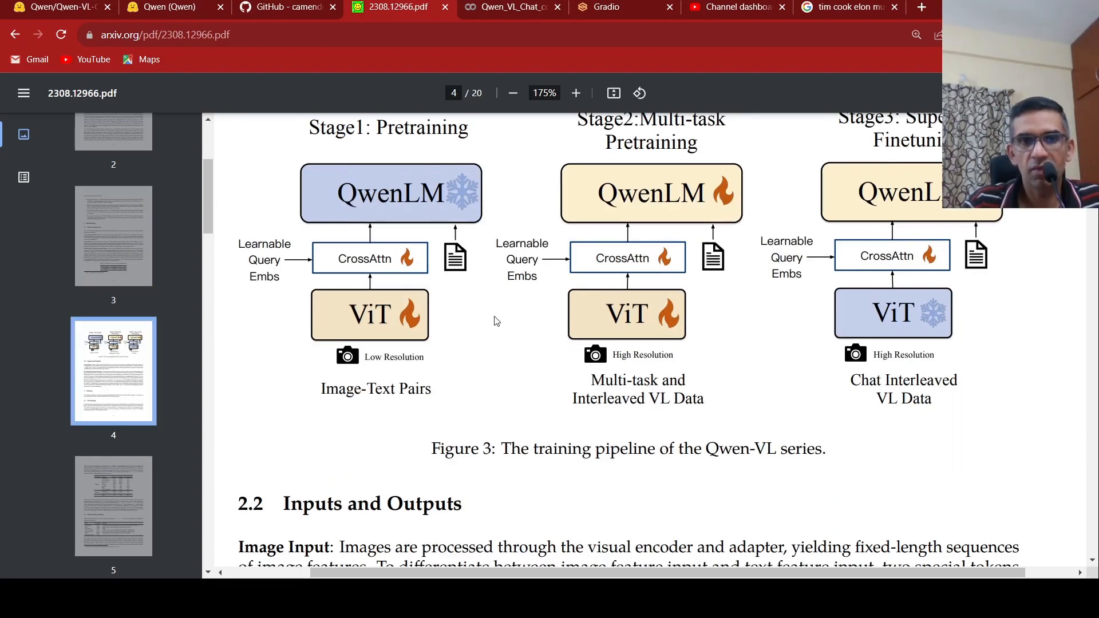
scroll("down", 3)
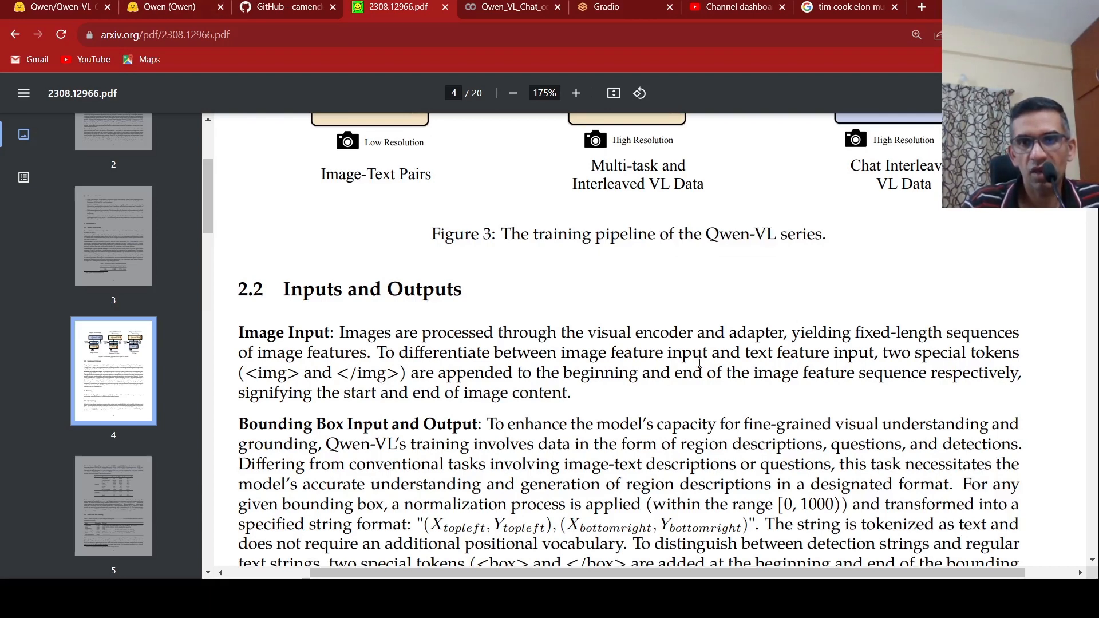
mouse_move(352, 413)
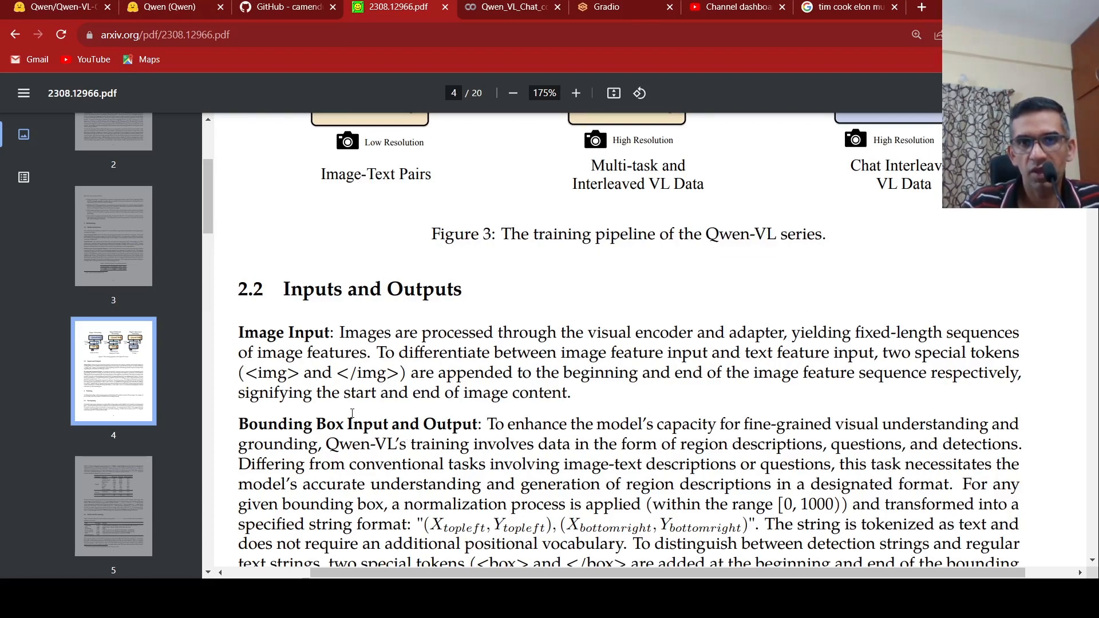
scroll("up", 3)
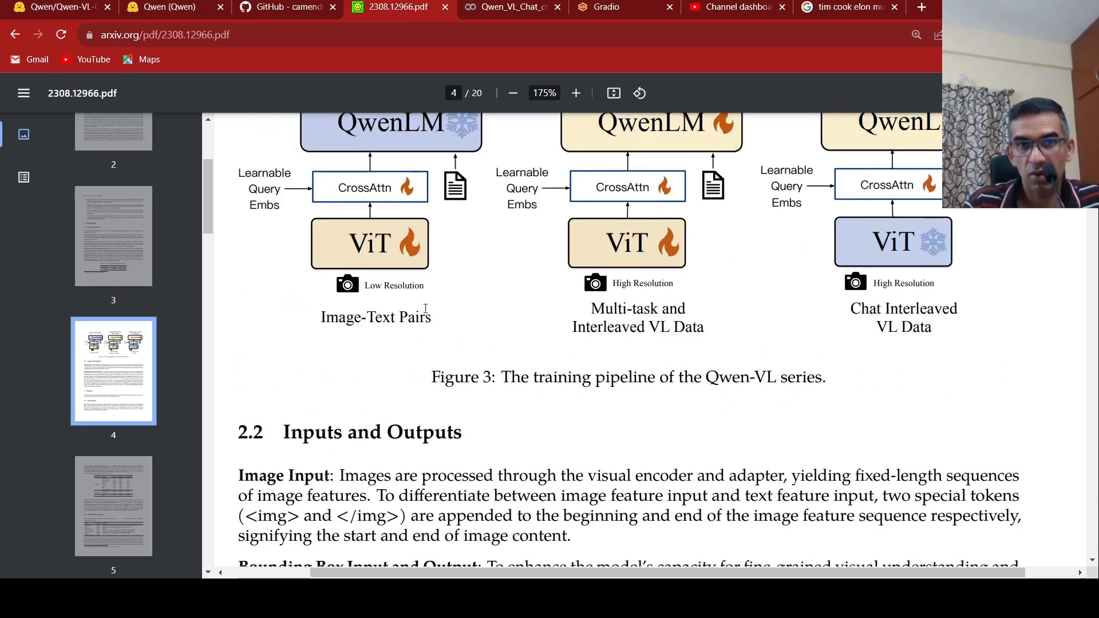
scroll("down", 3)
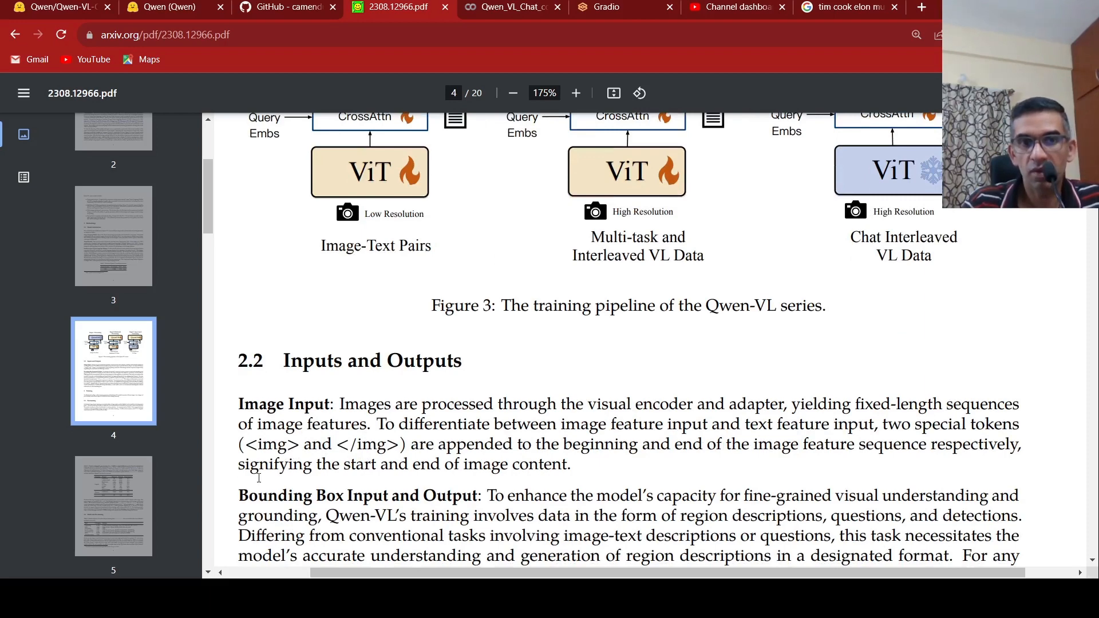
mouse_move(387, 425)
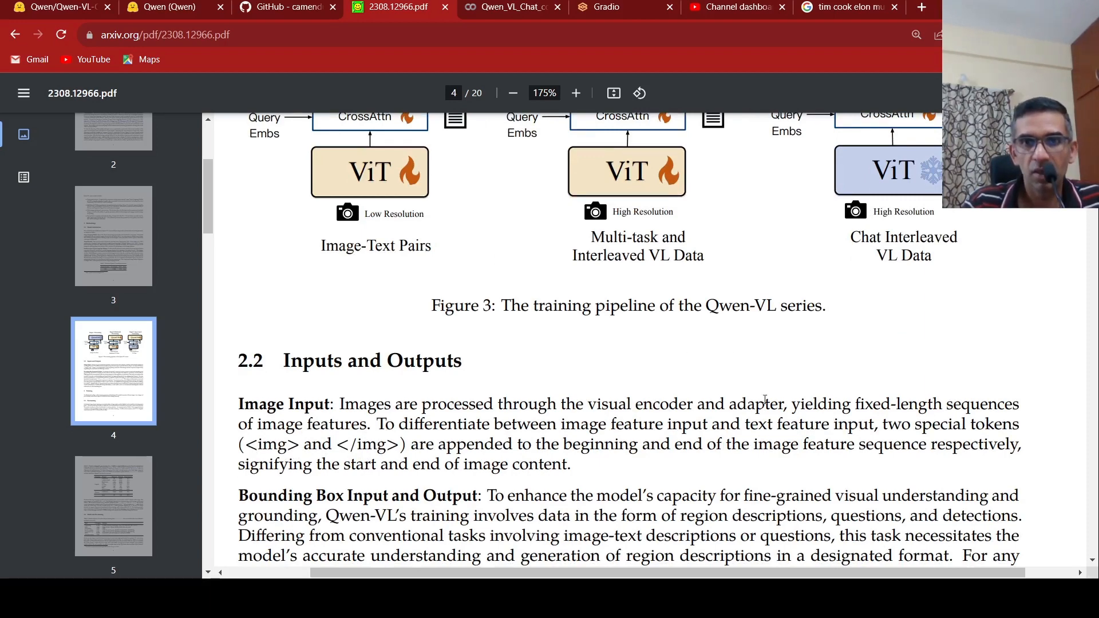
scroll("down", 3)
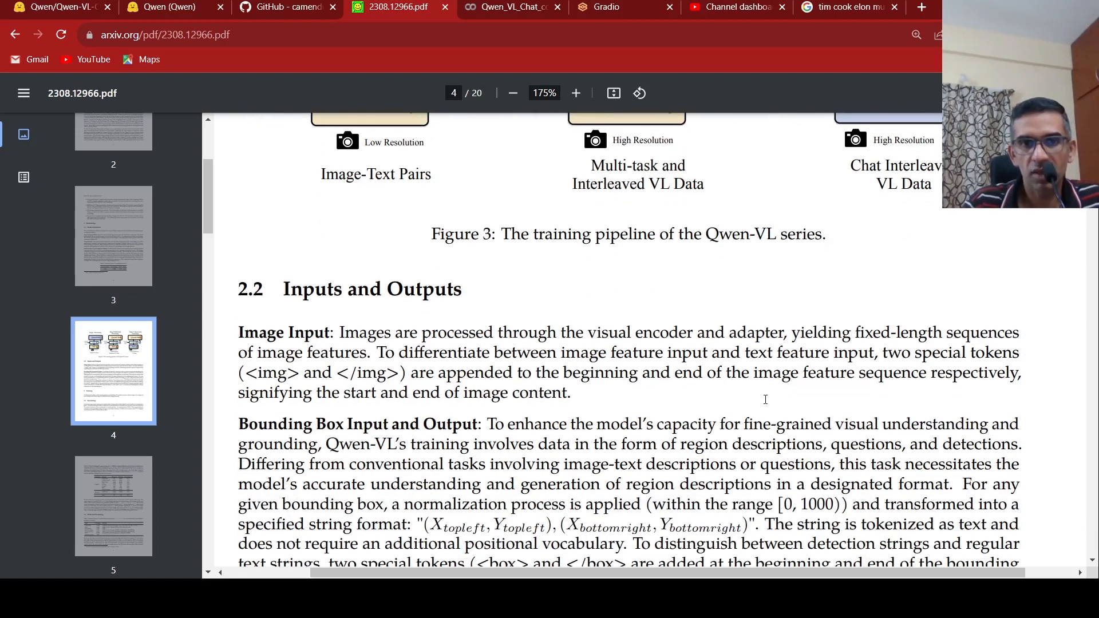
scroll("down", 3)
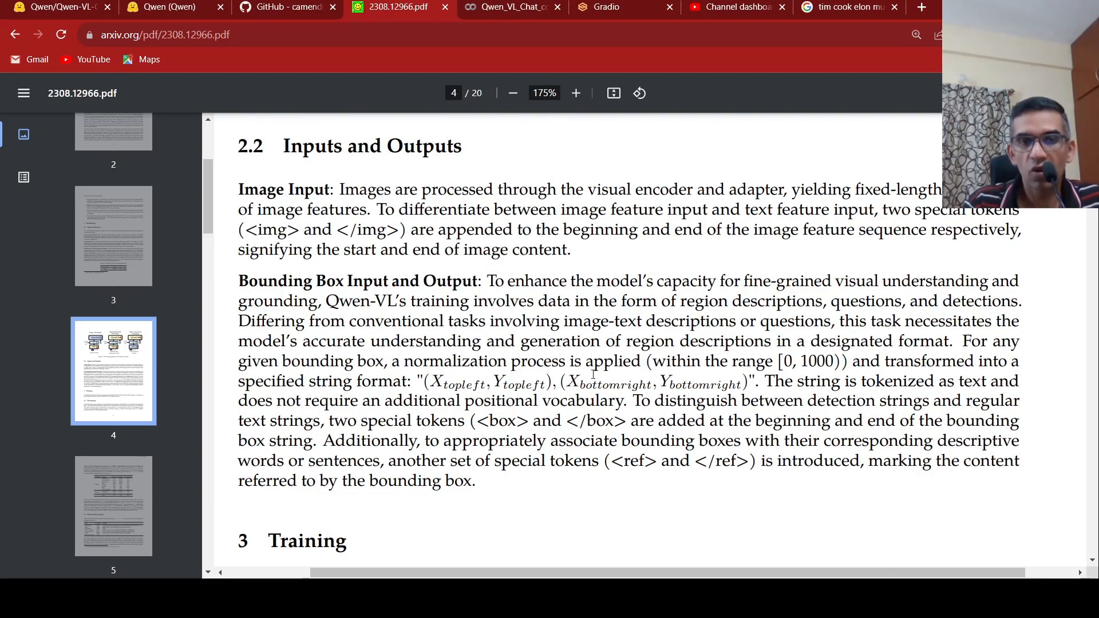
mouse_move(712, 316)
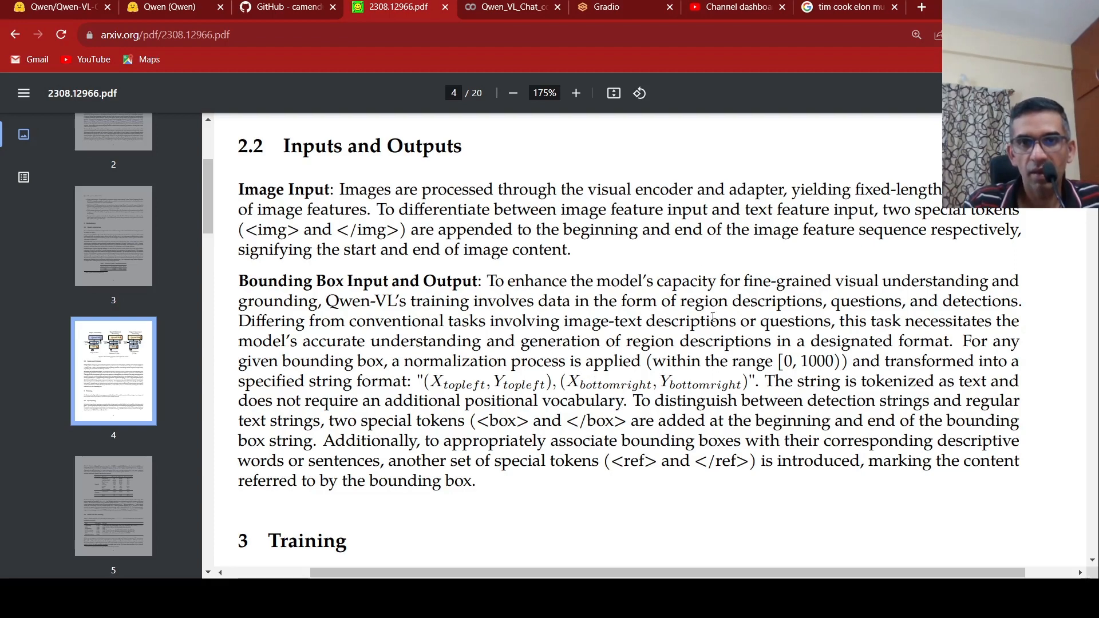
scroll("down", 3)
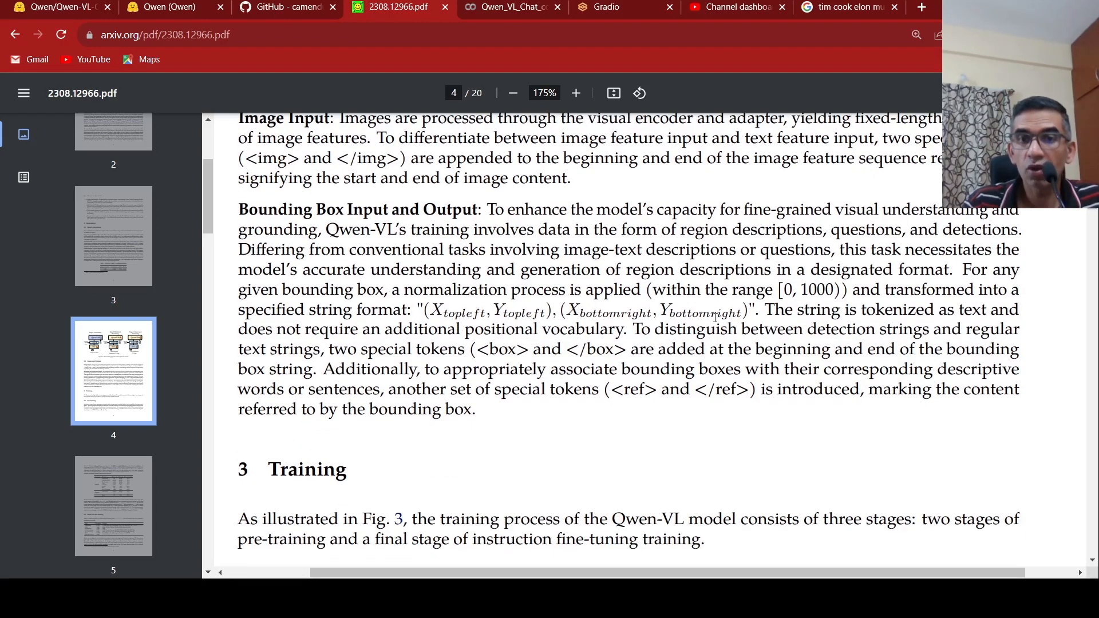
scroll("down", 3)
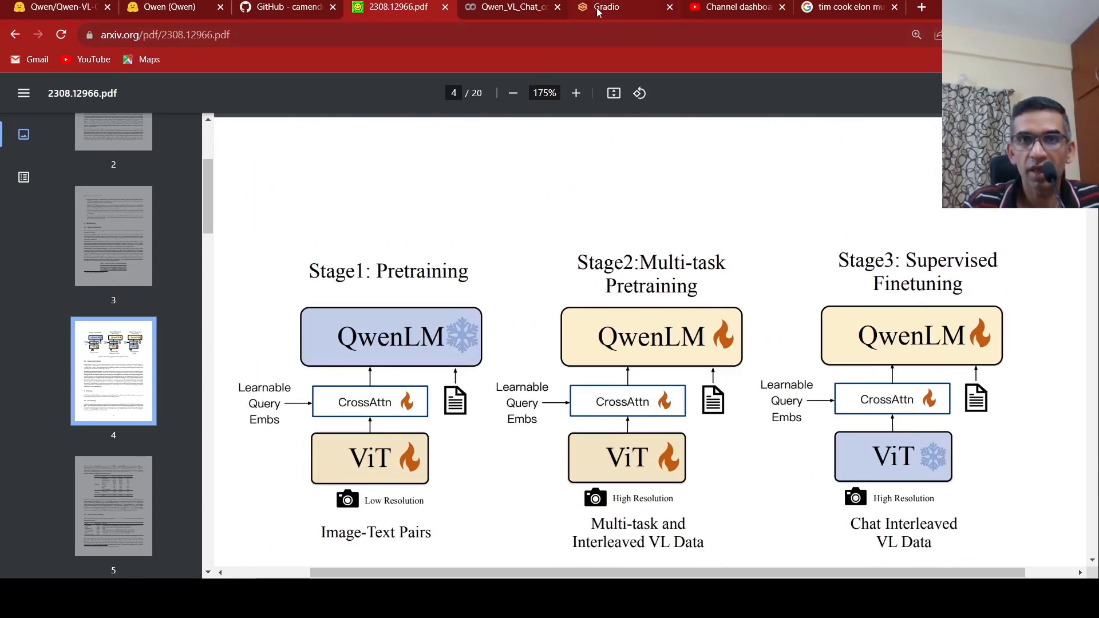
left_click(621, 7)
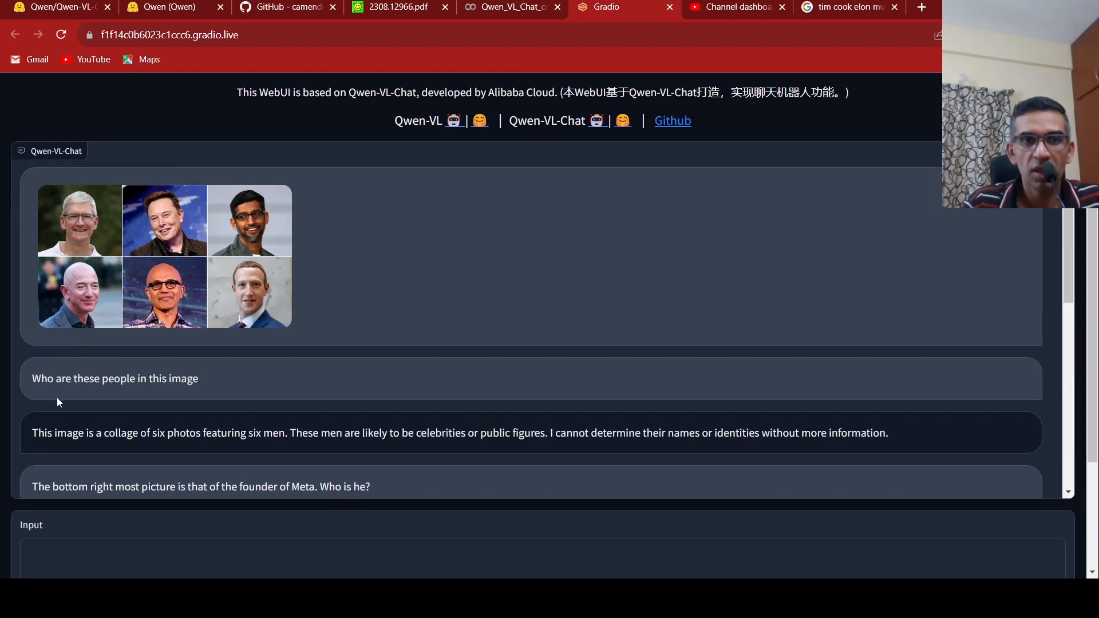
mouse_move(153, 391)
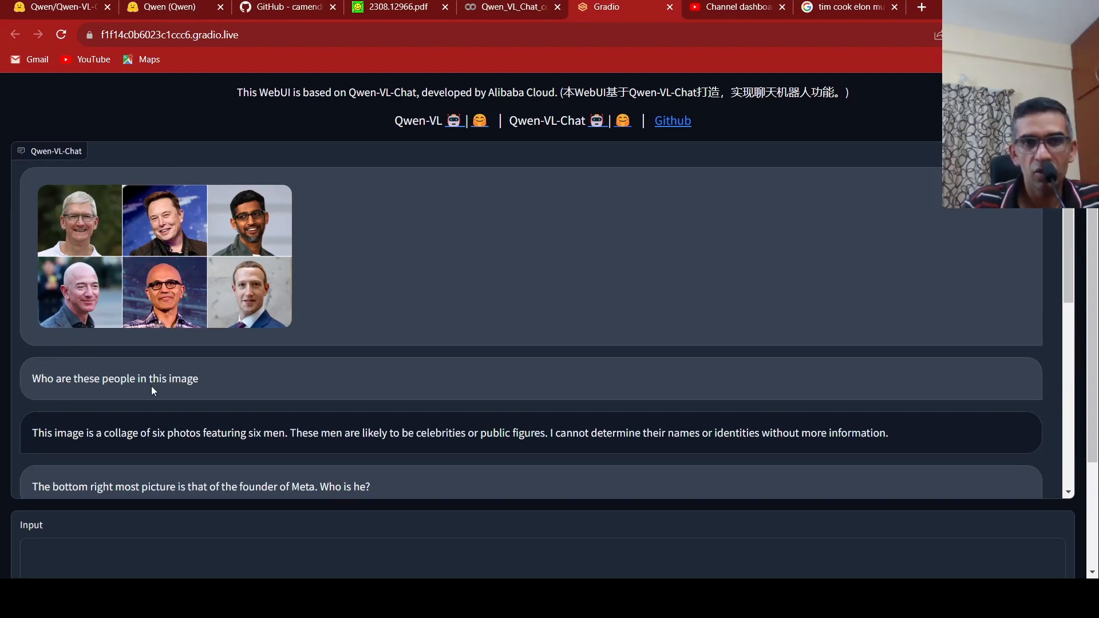
mouse_move(212, 281)
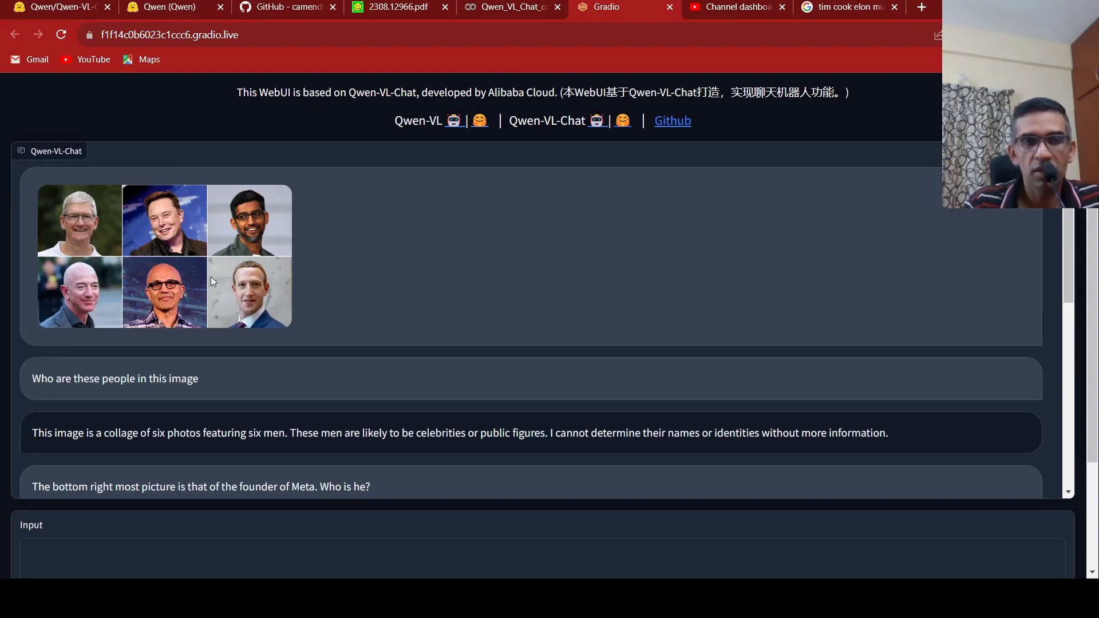
mouse_move(250, 359)
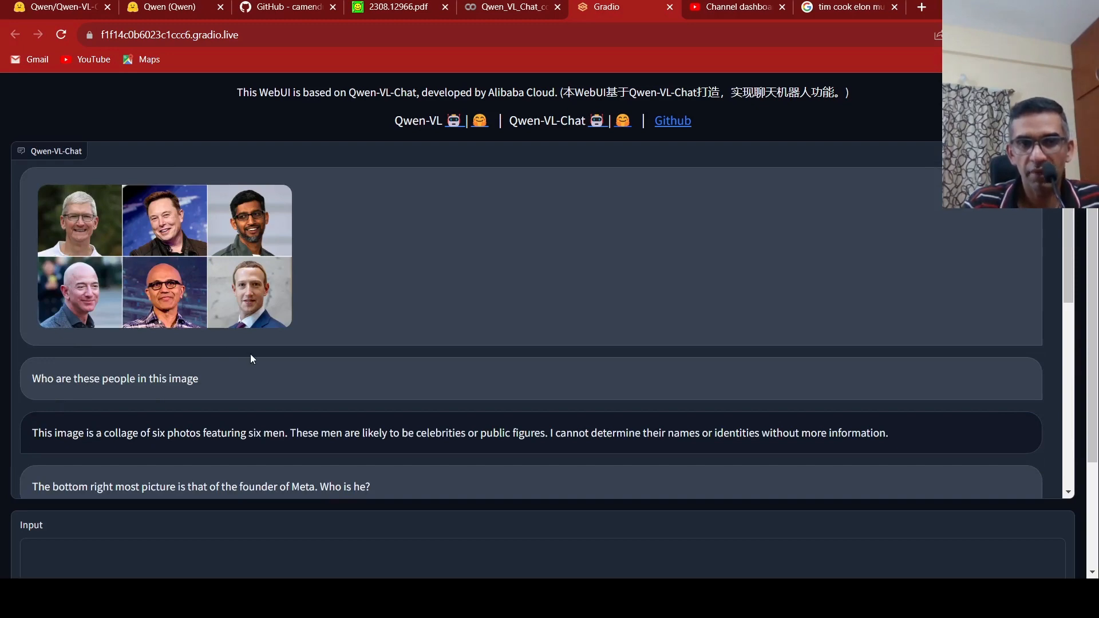
scroll("down", 3)
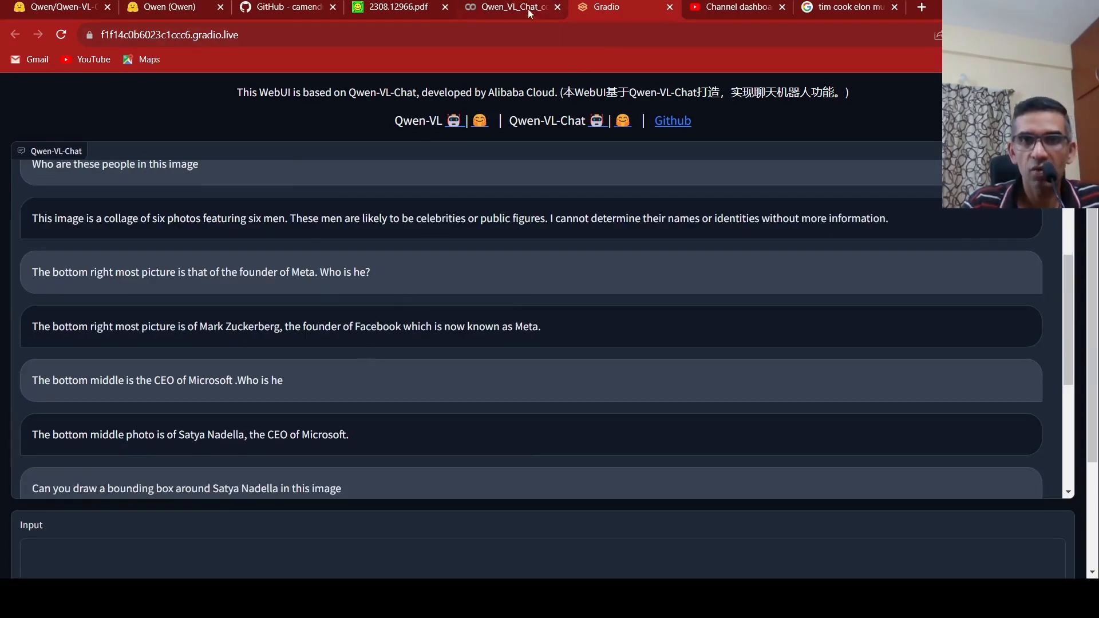
left_click(397, 8)
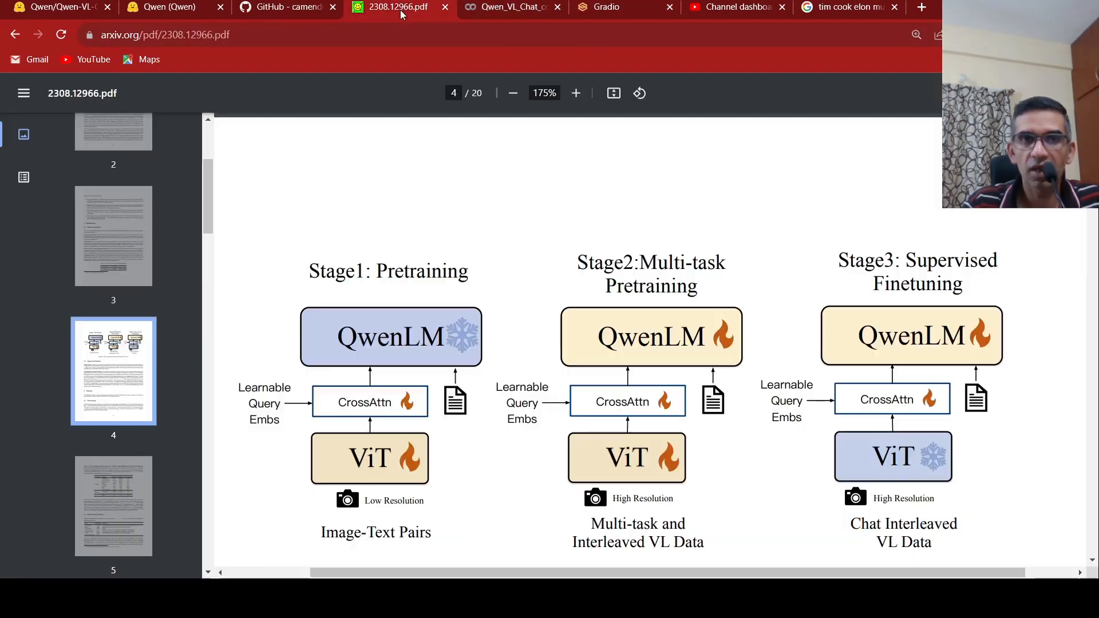
Scroll from Figure 3 through Tables 2 and 3 to the top of page 6.
scroll("down", 3)
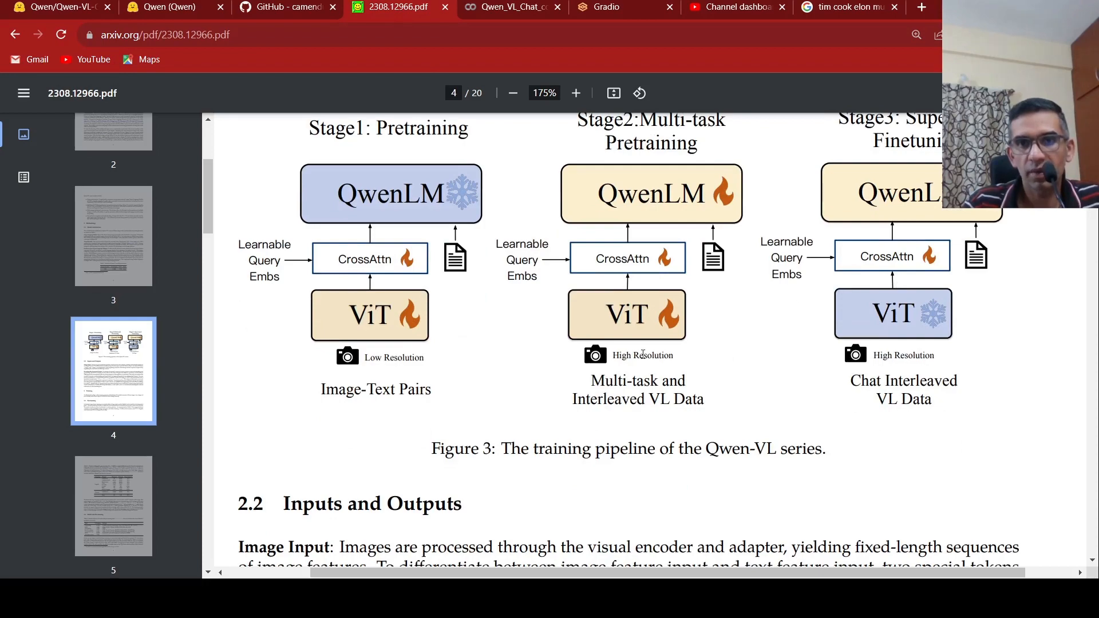
scroll("down", 3)
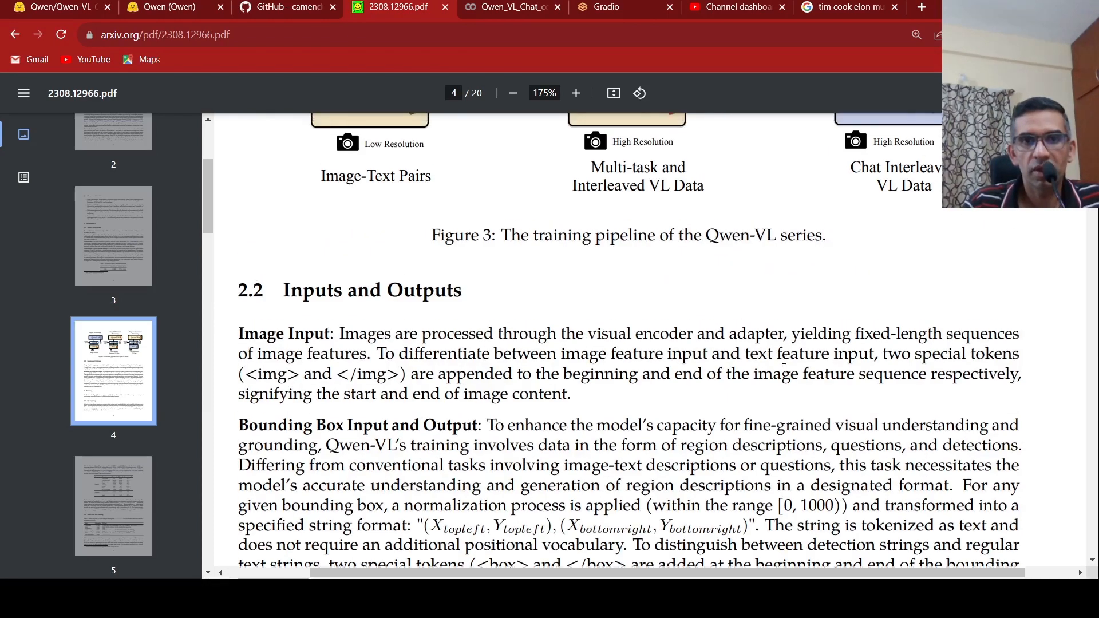
scroll("down", 3)
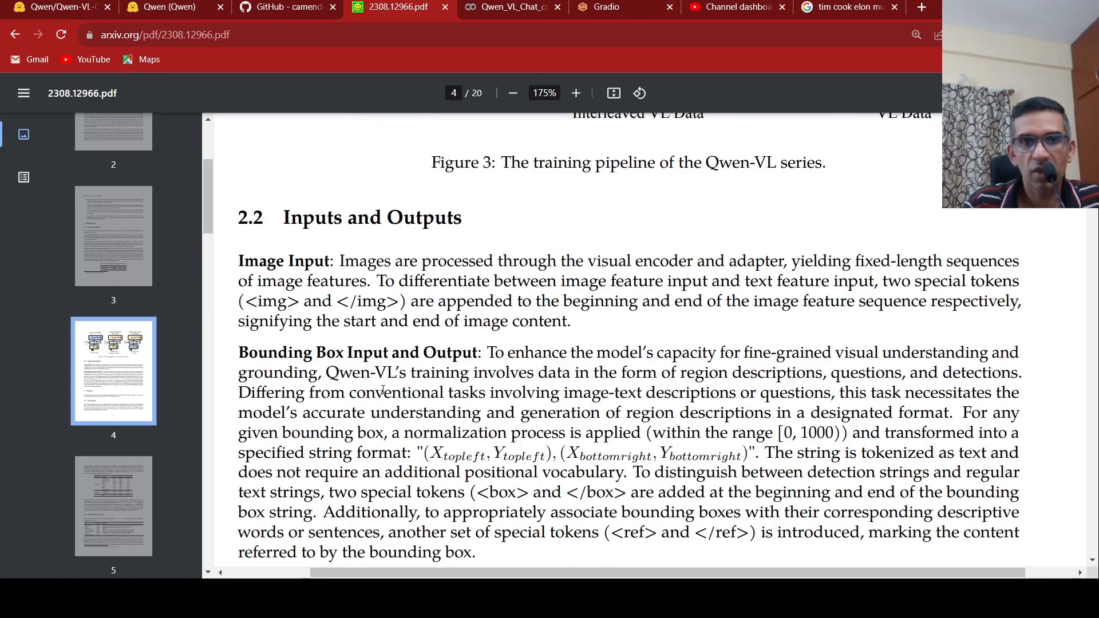
scroll("down", 3)
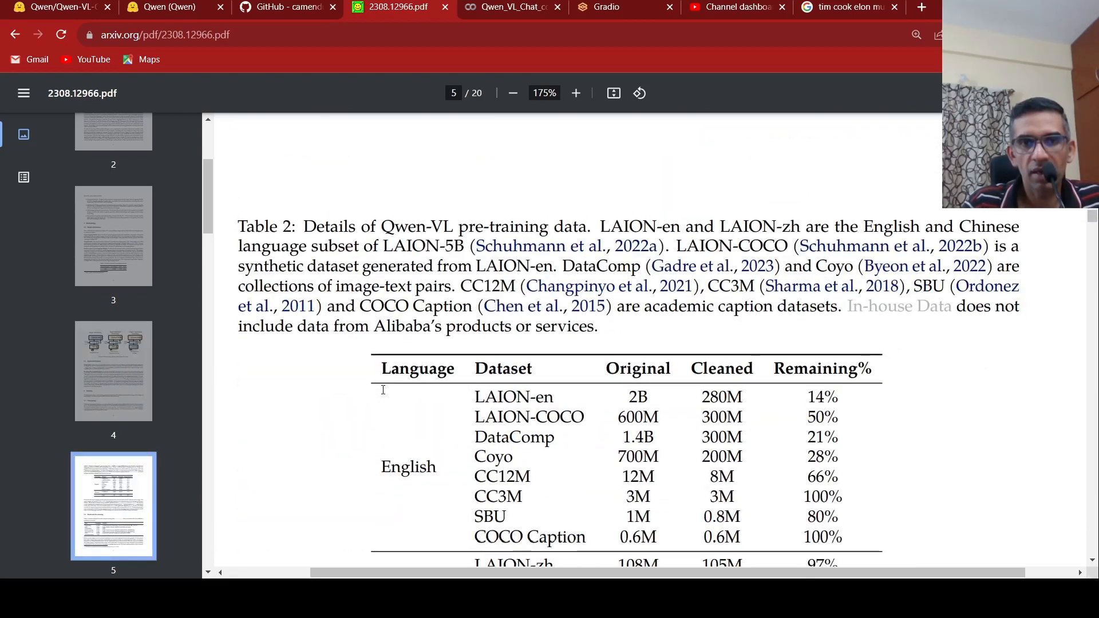
scroll("down", 3)
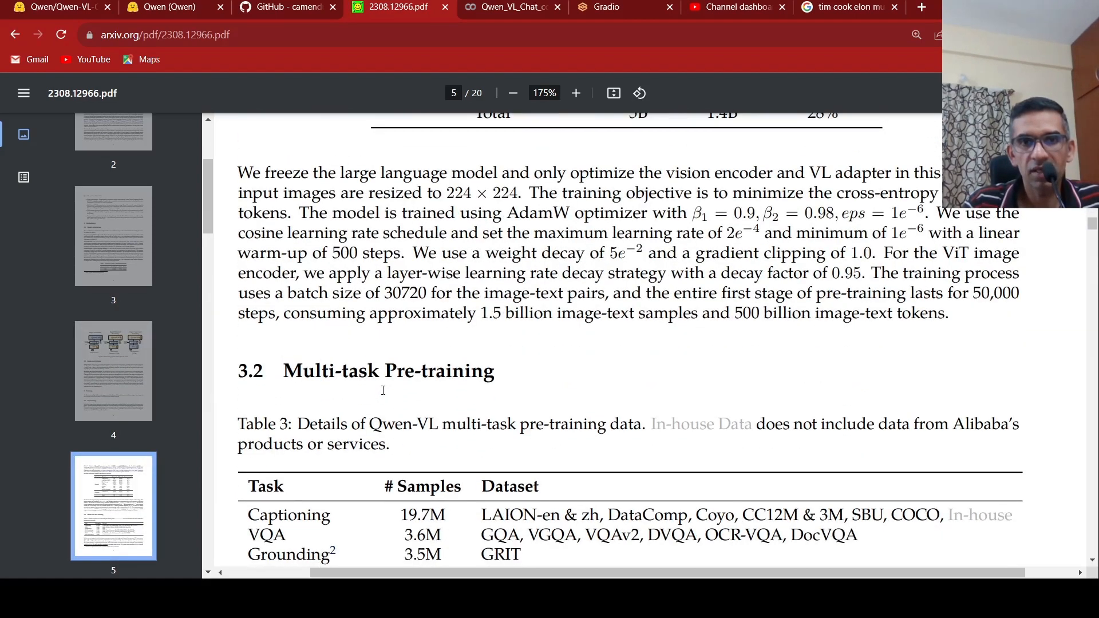
scroll("down", 3)
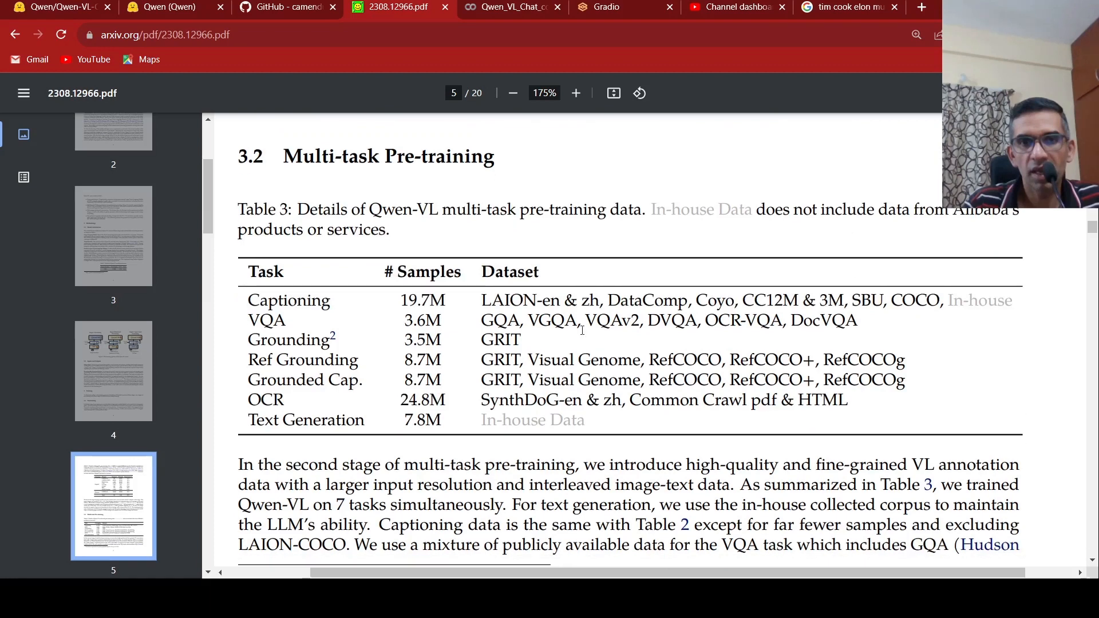
mouse_move(303, 341)
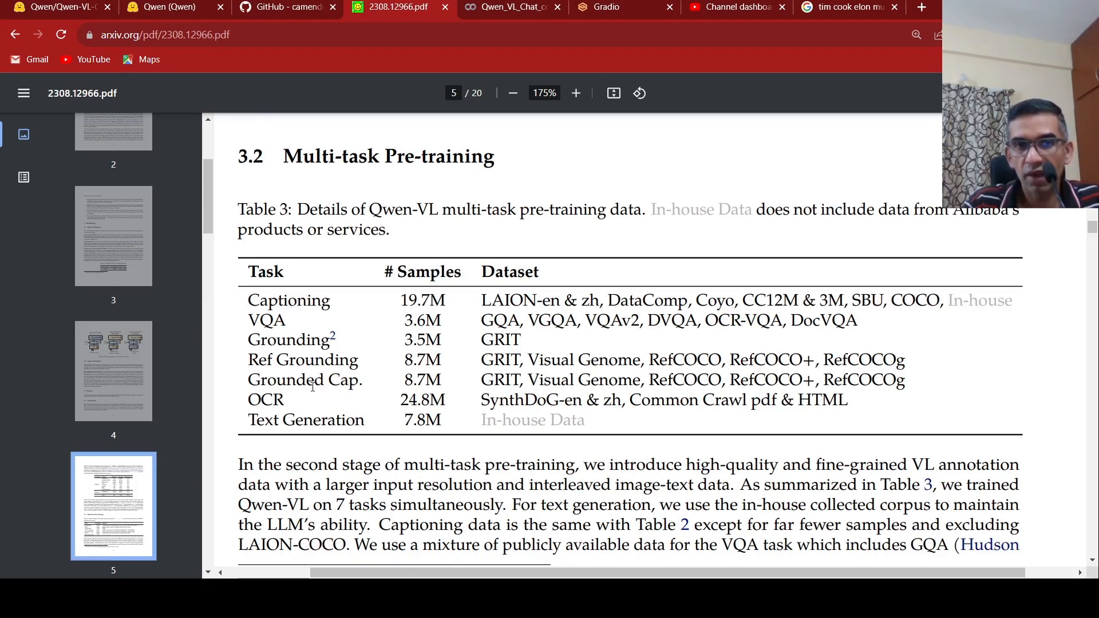
mouse_move(309, 413)
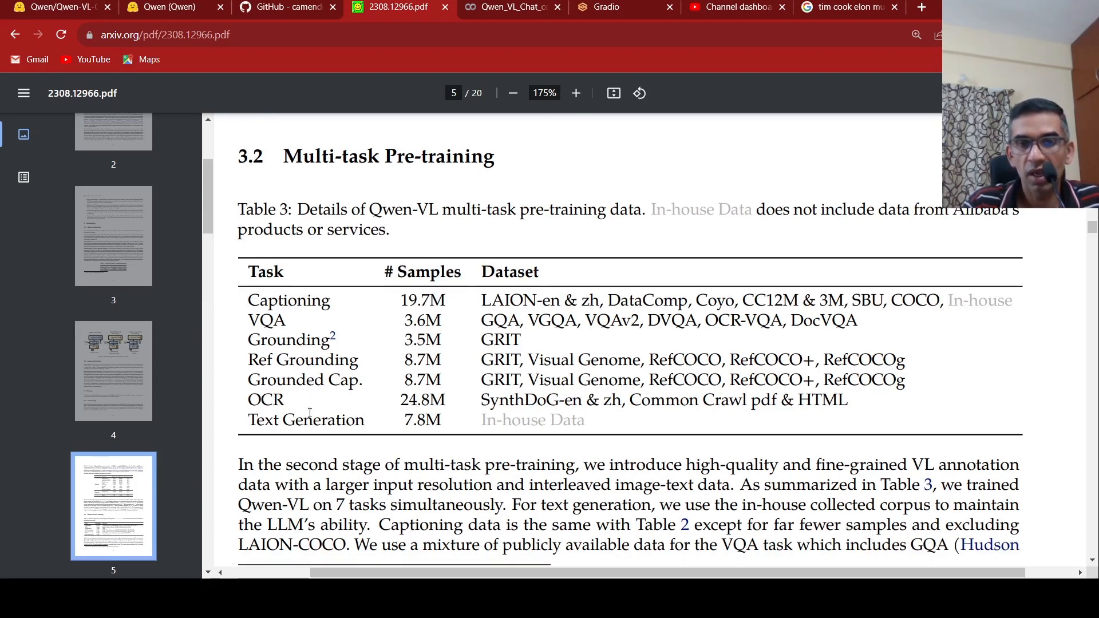
scroll("down", 3)
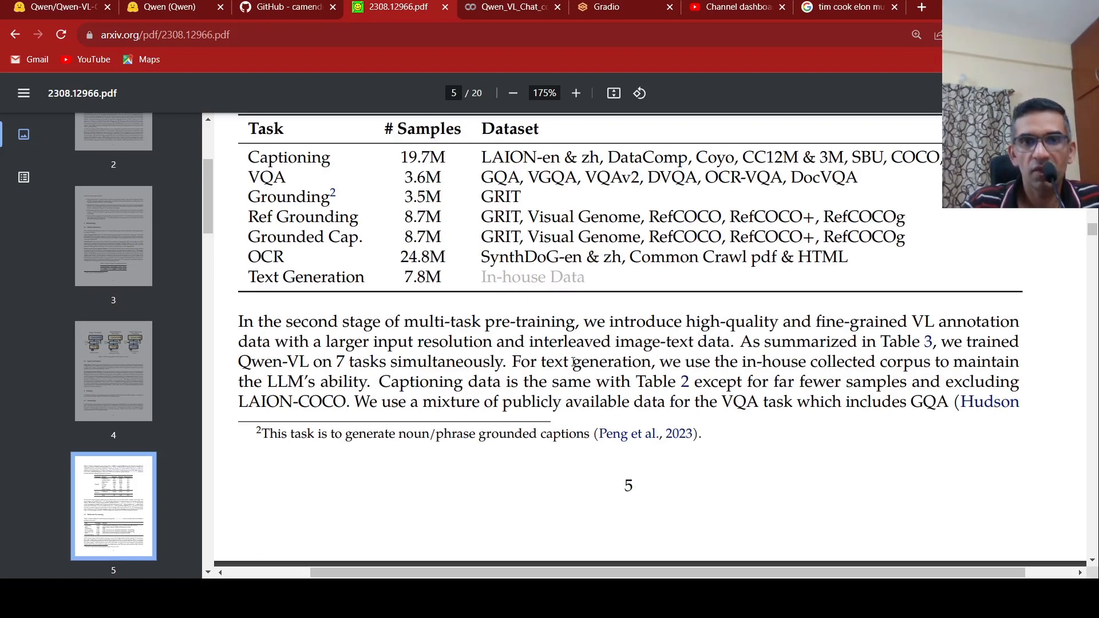
mouse_move(817, 309)
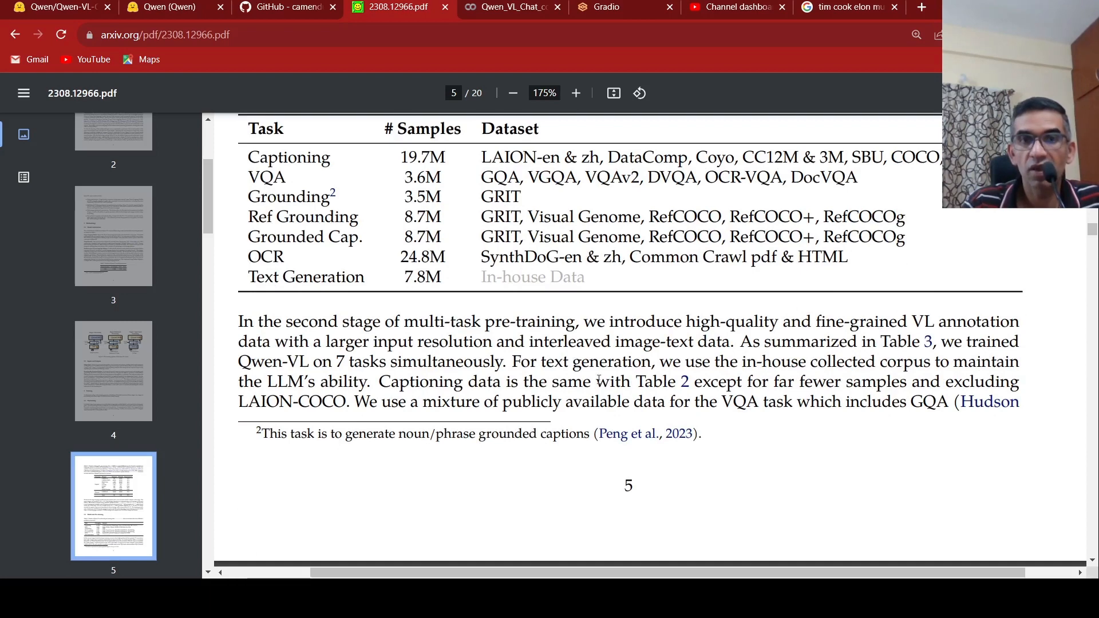
mouse_move(821, 300)
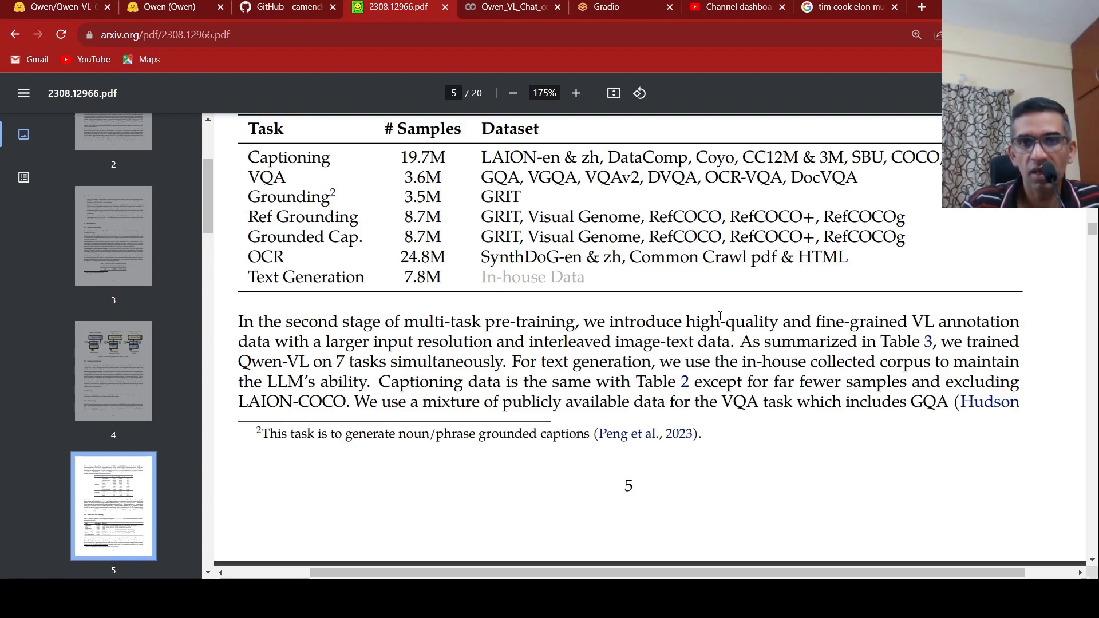
scroll("down", 3)
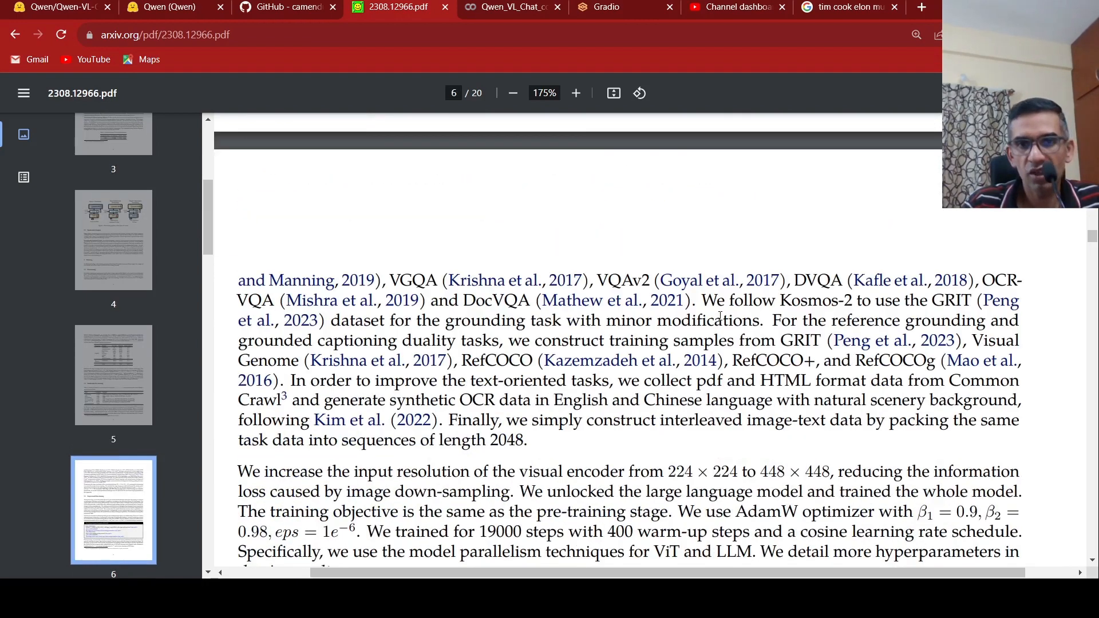
Scroll through section 3.3 until the 'Dataset Format Example of ChatML' box appears.
scroll("down", 3)
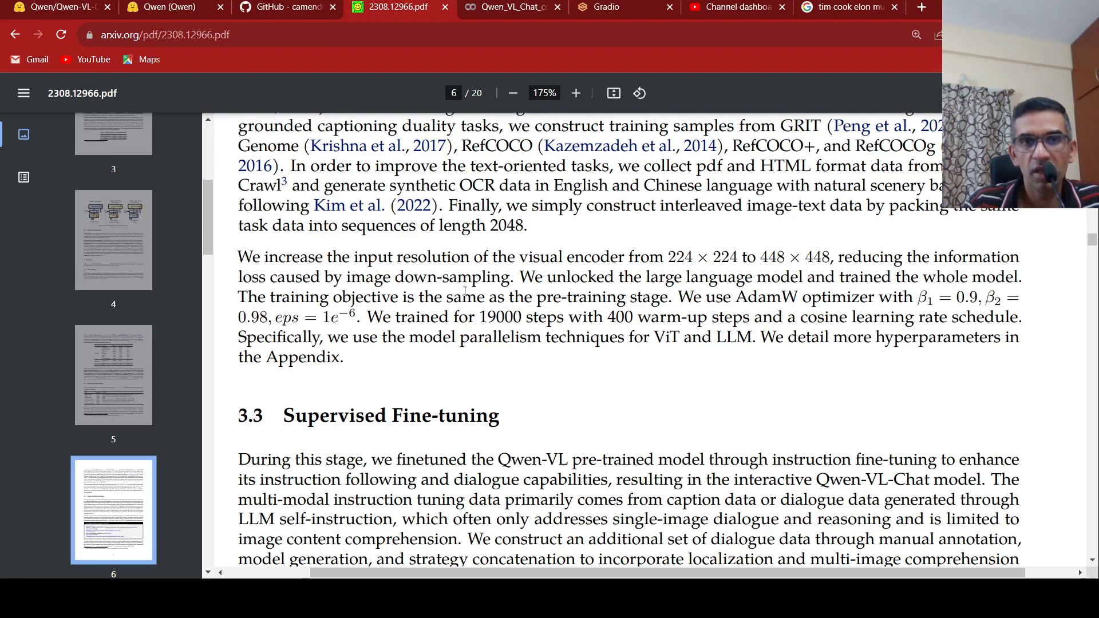
scroll("down", 3)
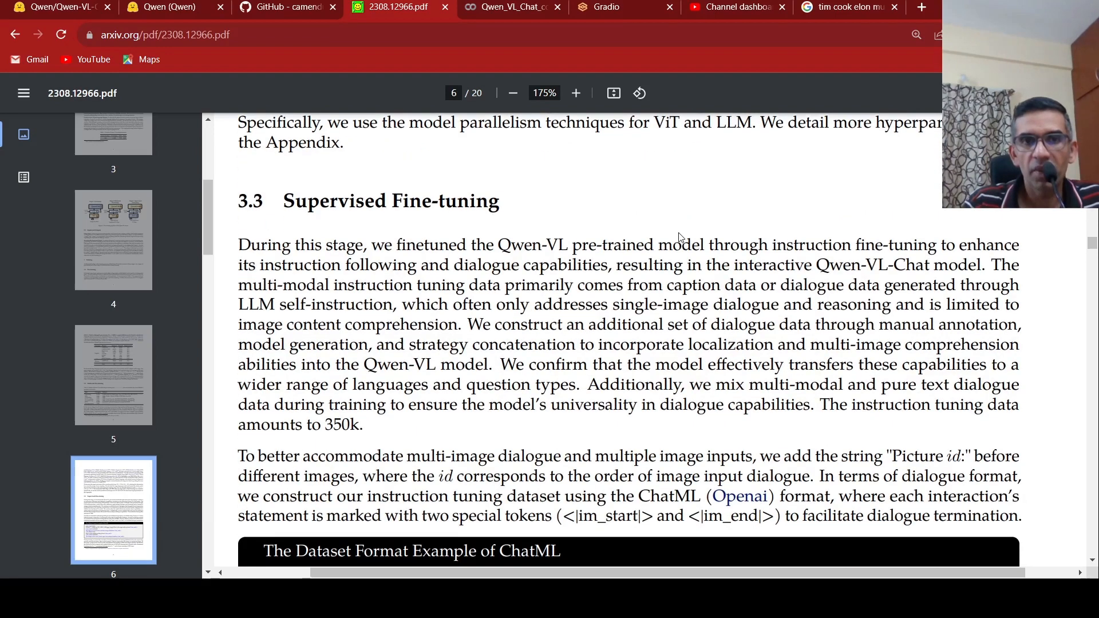
mouse_move(449, 278)
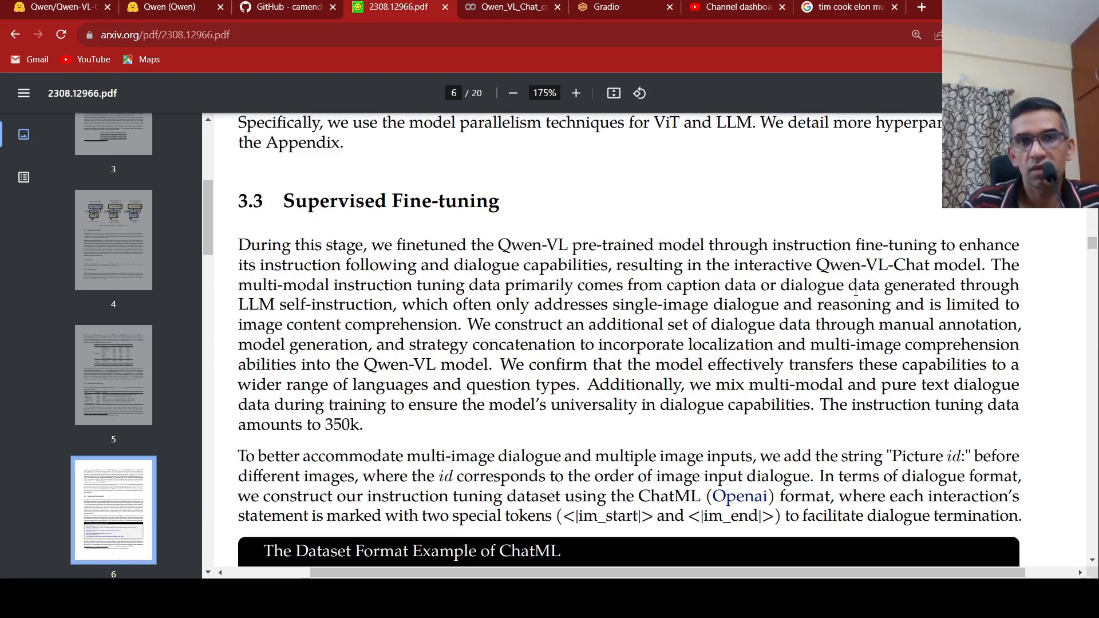
mouse_move(835, 232)
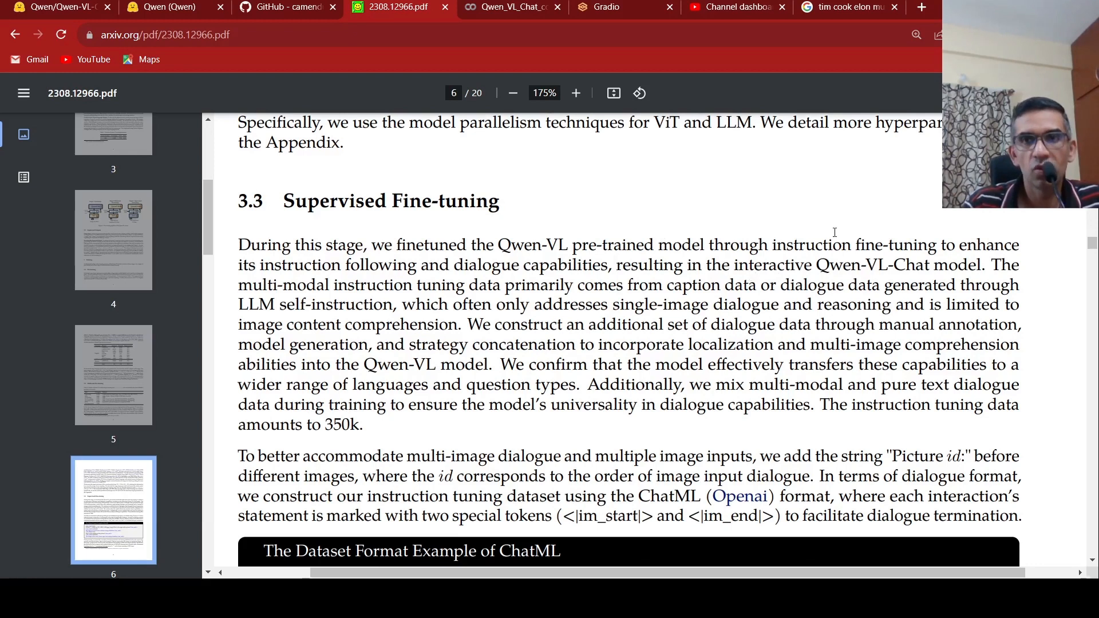
mouse_move(728, 294)
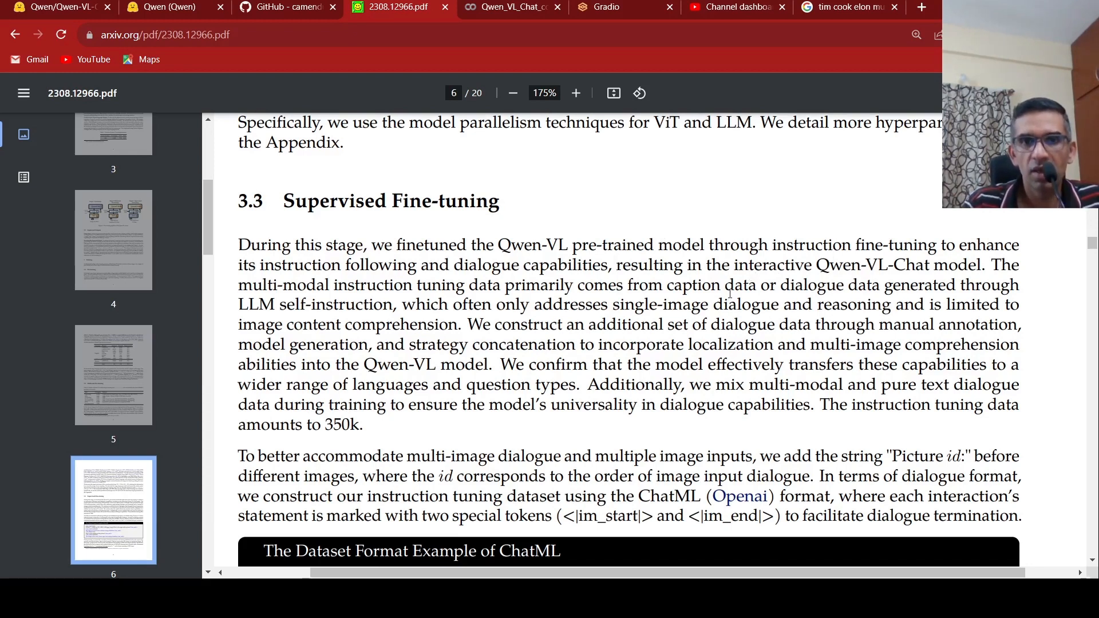
mouse_move(849, 278)
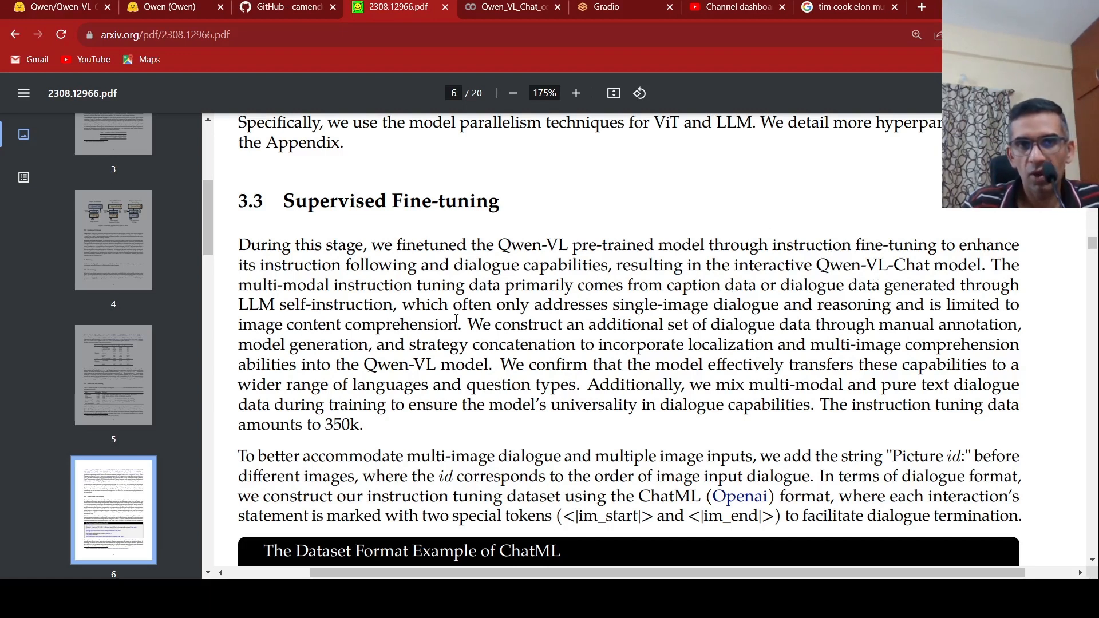
mouse_move(699, 284)
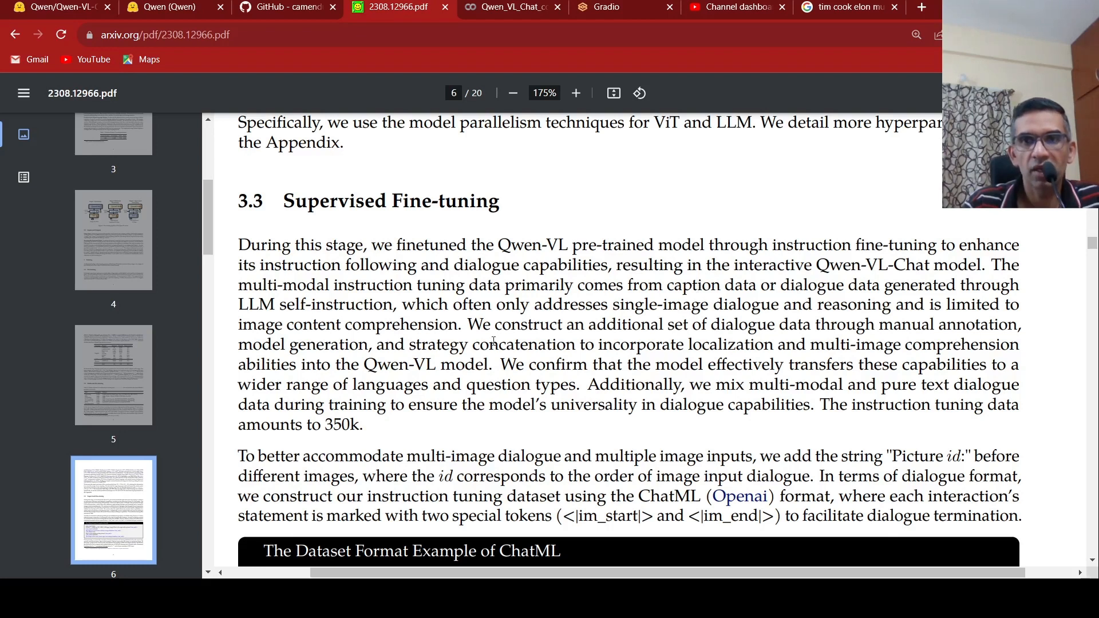
mouse_move(324, 336)
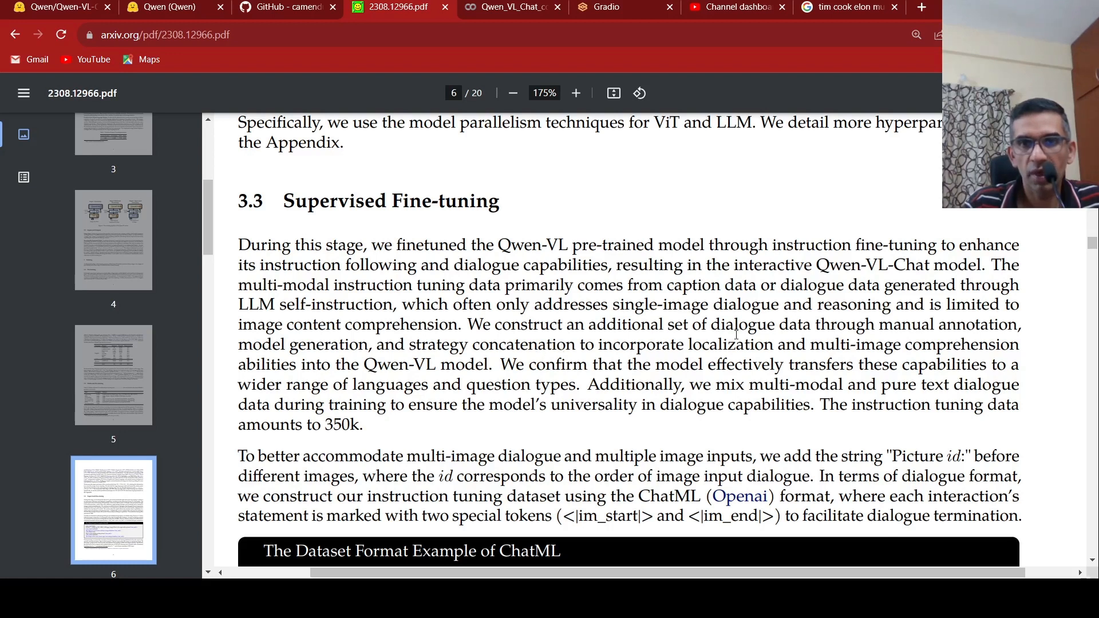
mouse_move(735, 342)
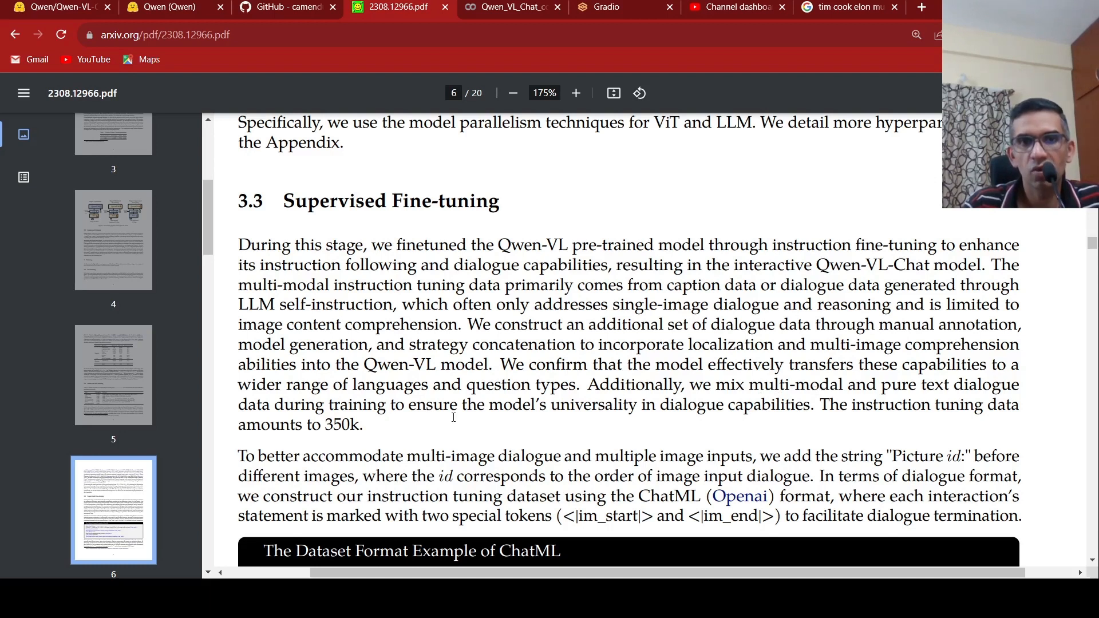
mouse_move(689, 409)
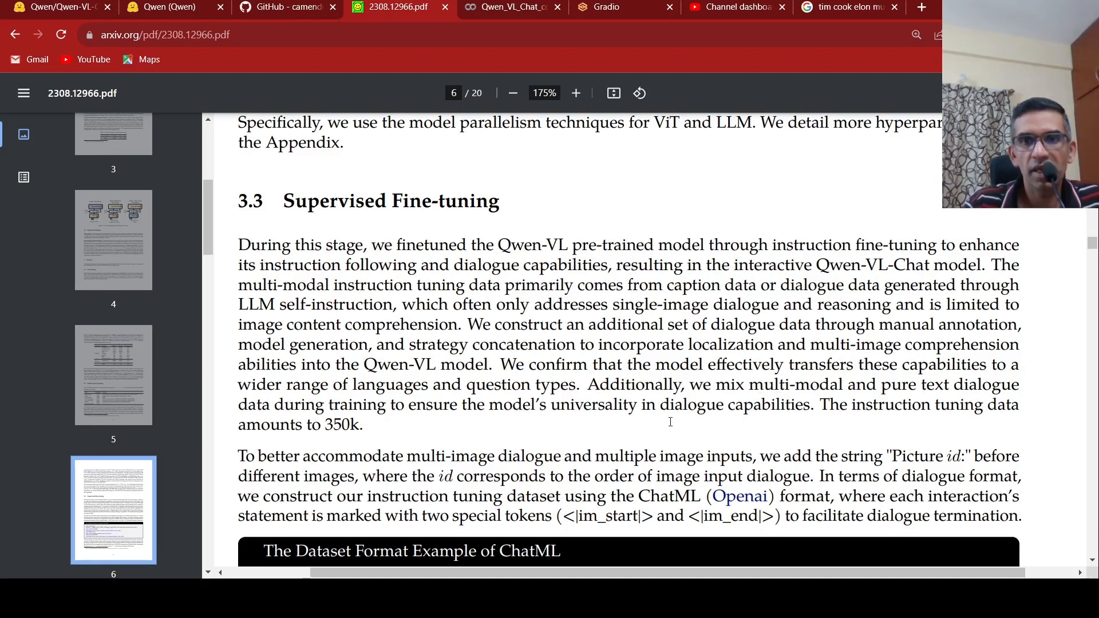
scroll("down", 3)
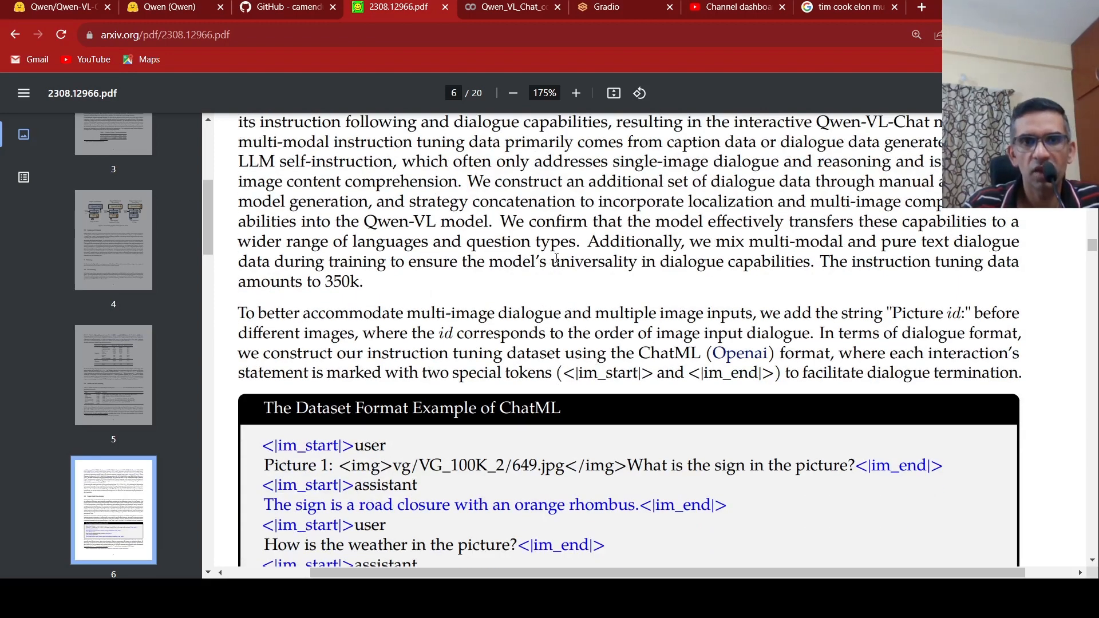
Scroll down to Section 4 Evaluation and the Table 4 benchmarks on page 7.
scroll("down", 3)
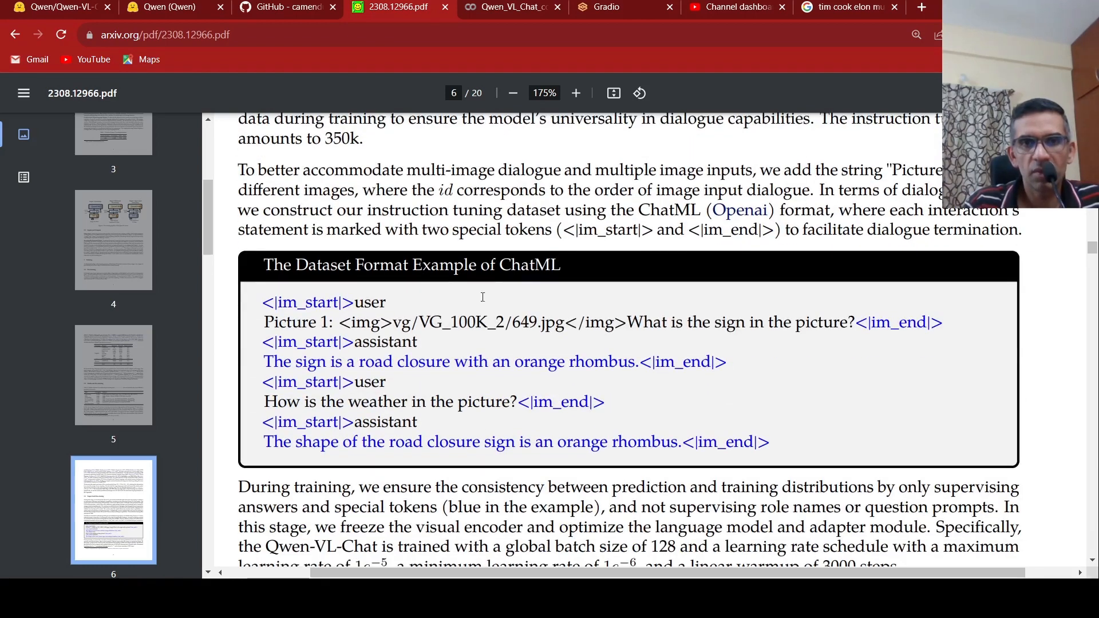
mouse_move(391, 317)
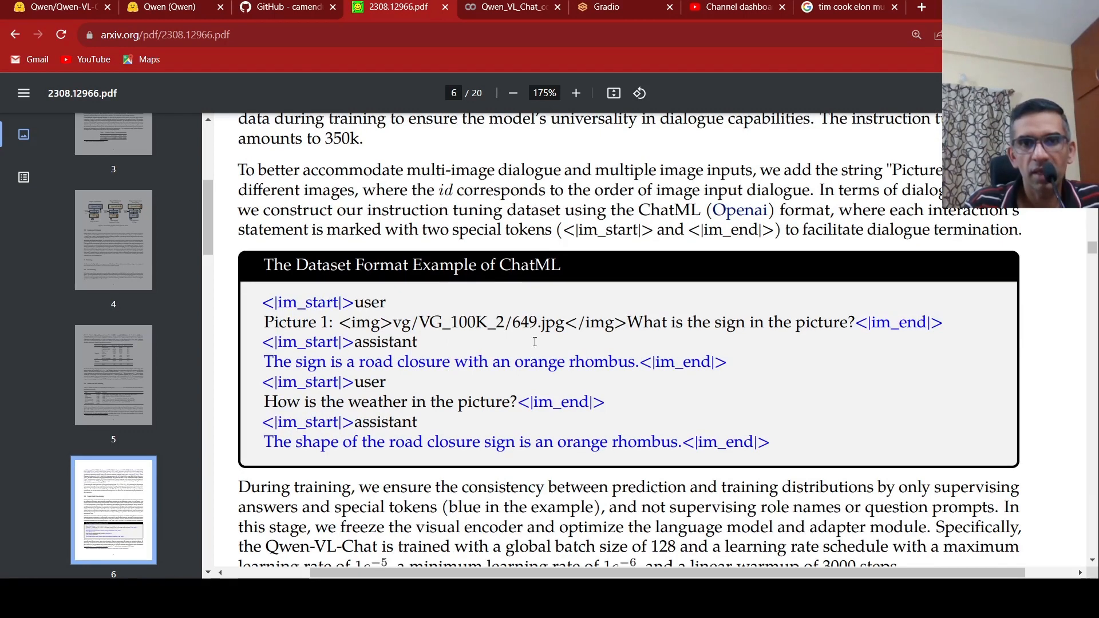
scroll("down", 3)
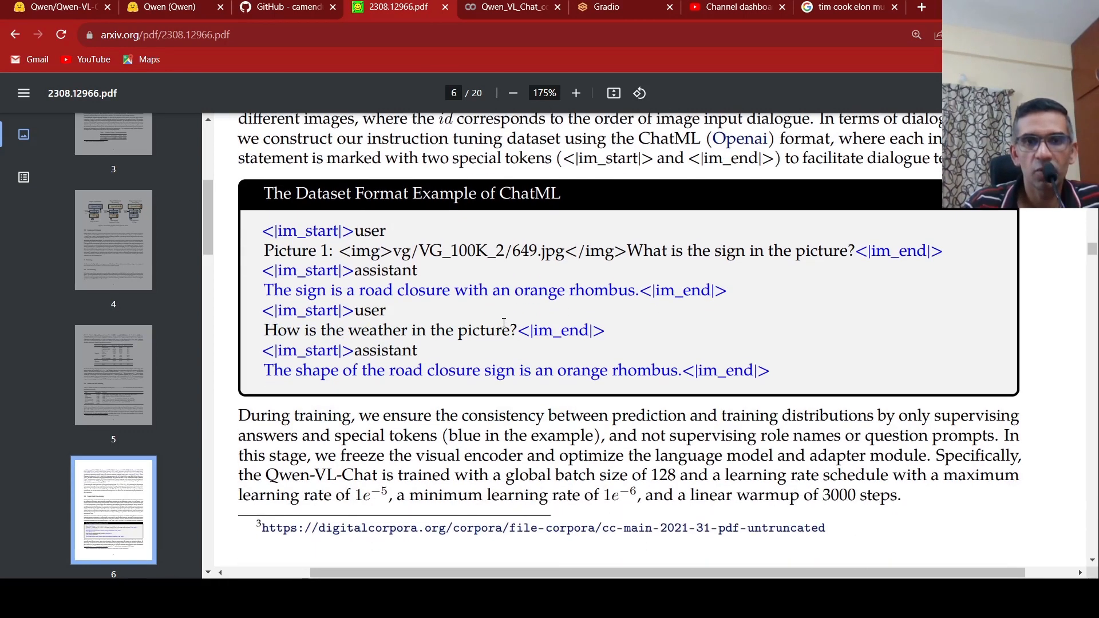
scroll("down", 3)
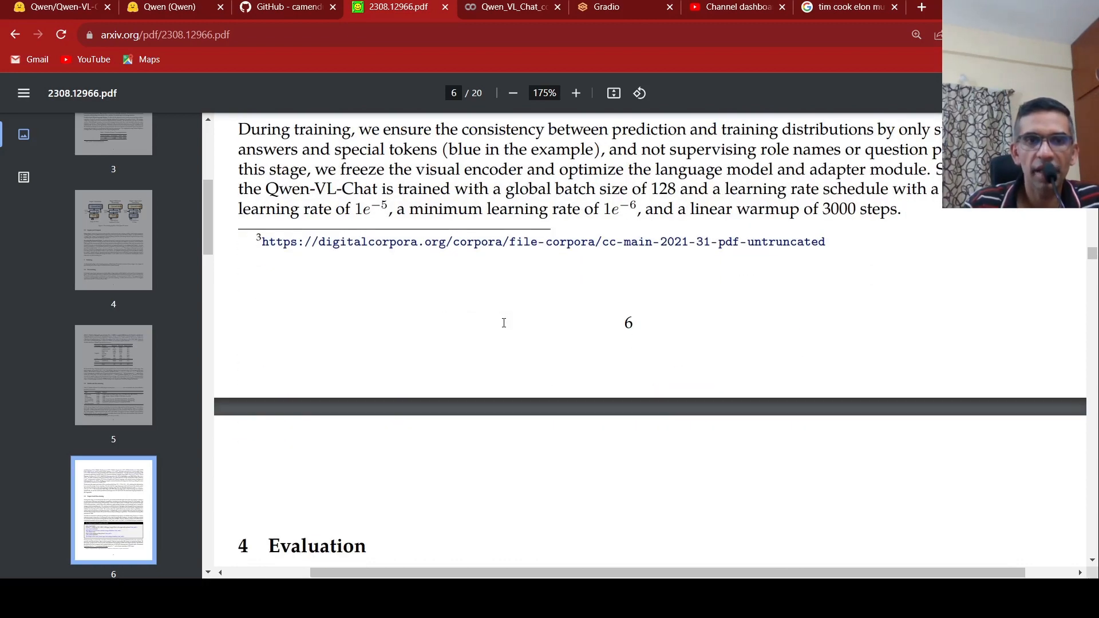
scroll("down", 3)
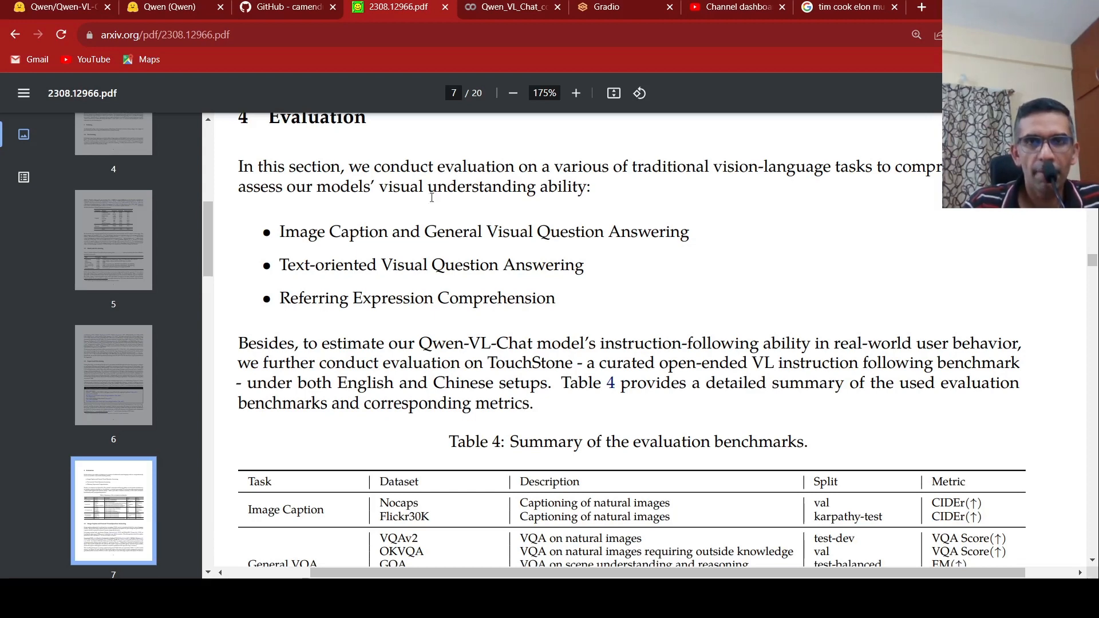
Return to the Qwen-VL-Chat Gradio demo showing the six-face collage conversation.
left_click(781, 7)
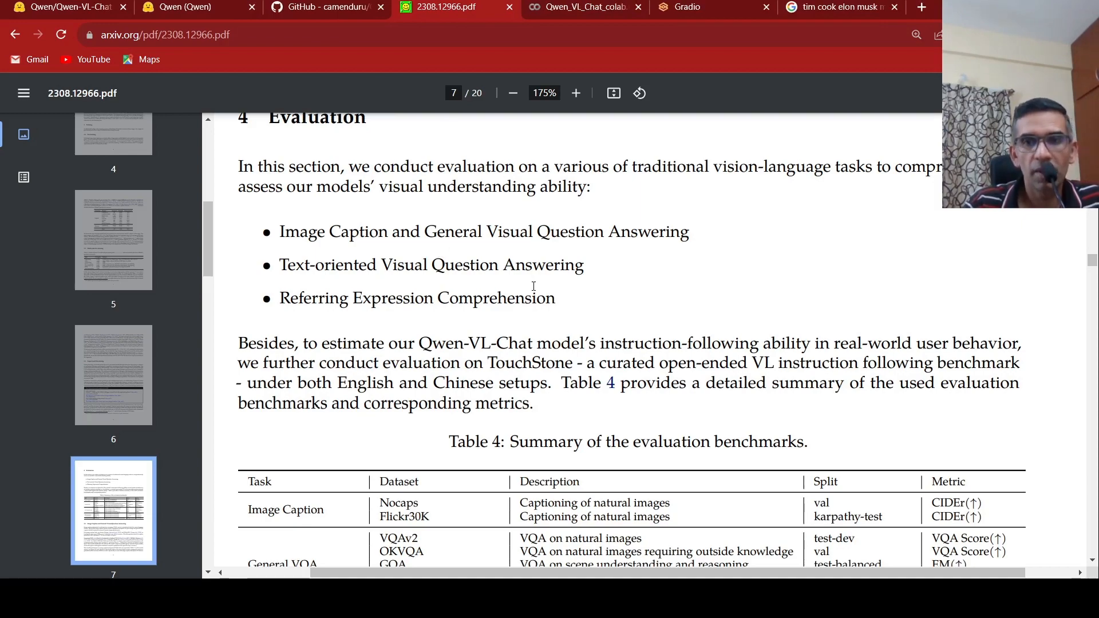
scroll("down", 3)
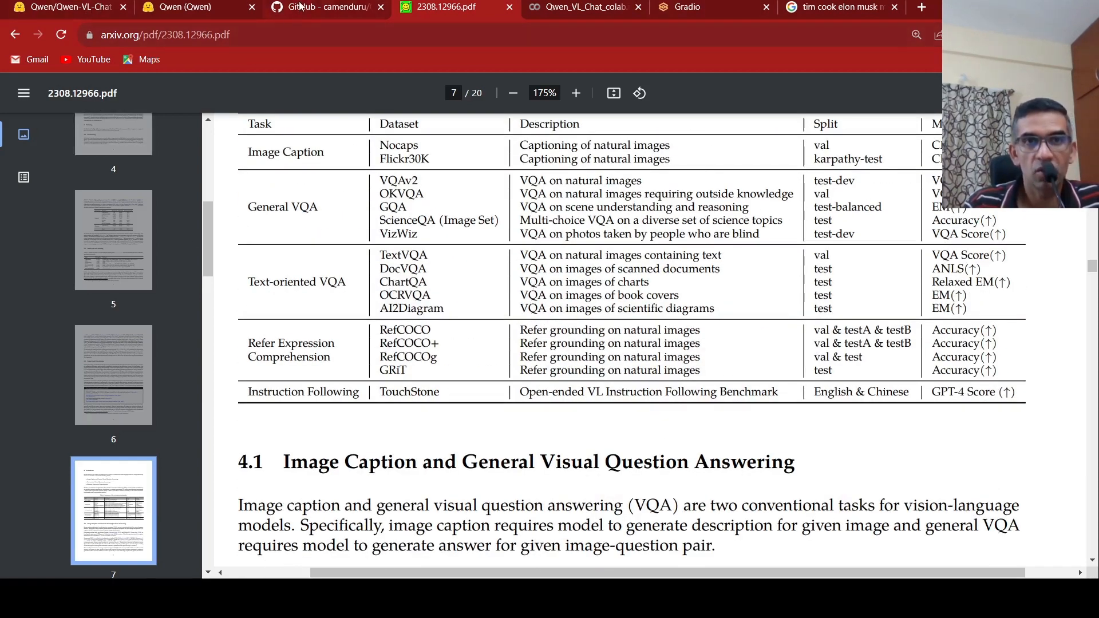
left_click(326, 6)
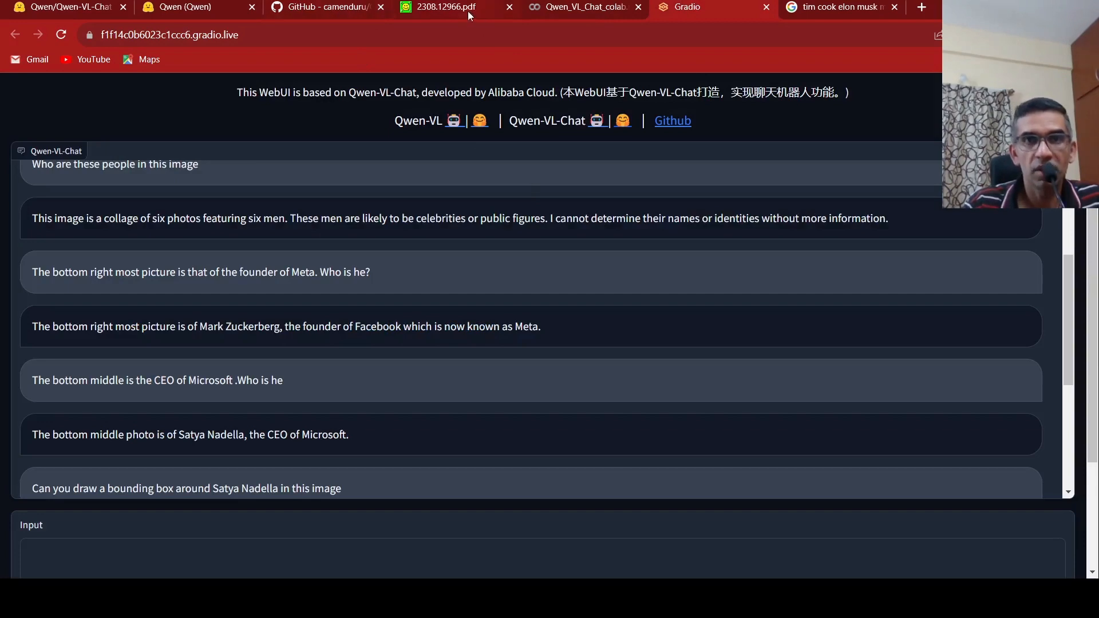
mouse_move(707, 310)
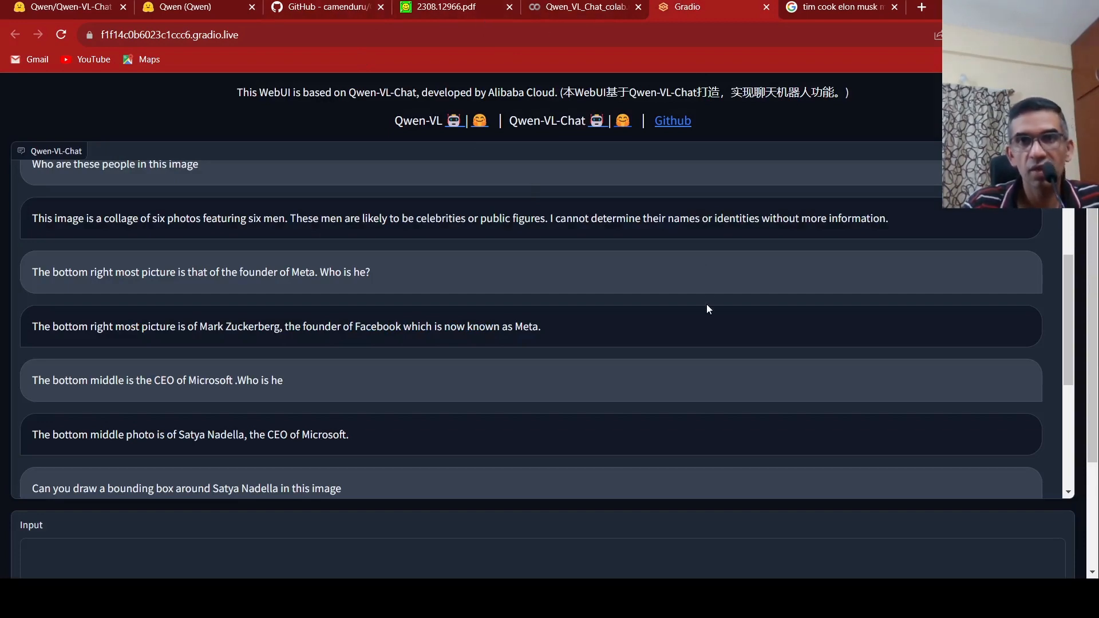
Scroll down the Qwen-VL-Chat demo page toward the chat controls.
scroll("down", 3)
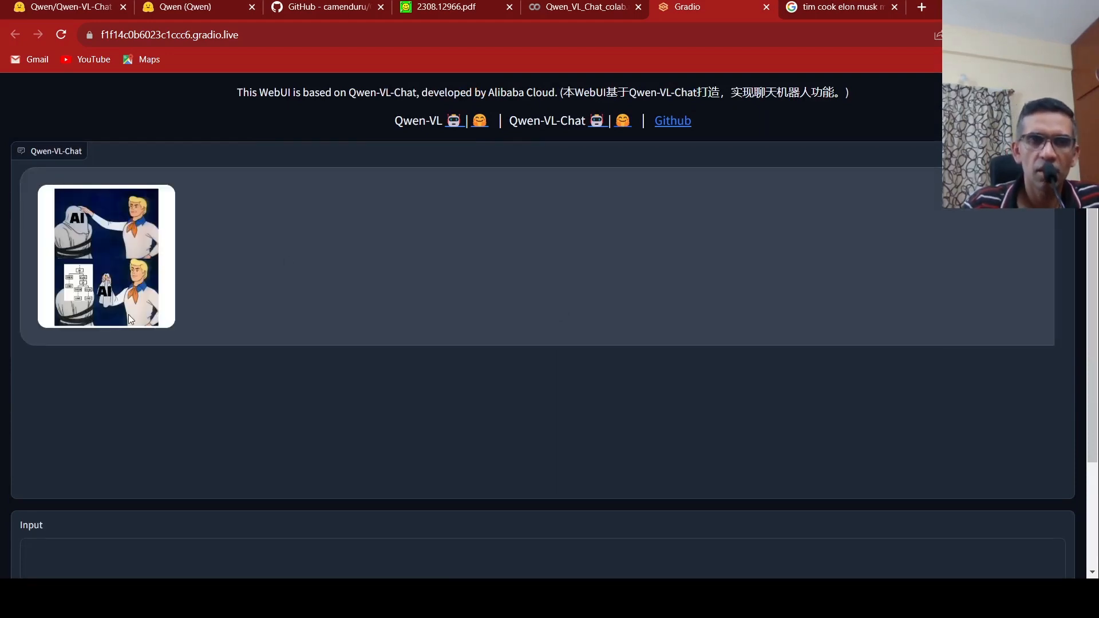
mouse_move(120, 287)
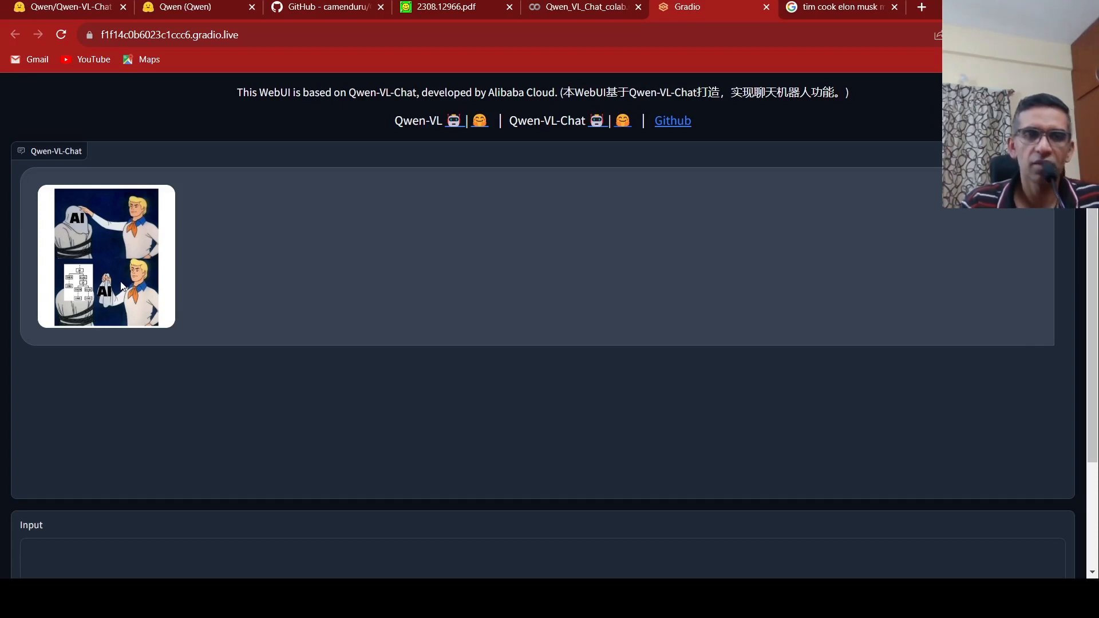
Submit 'Explain this image' and get the Scooby Doo meme description.
scroll("down", 3)
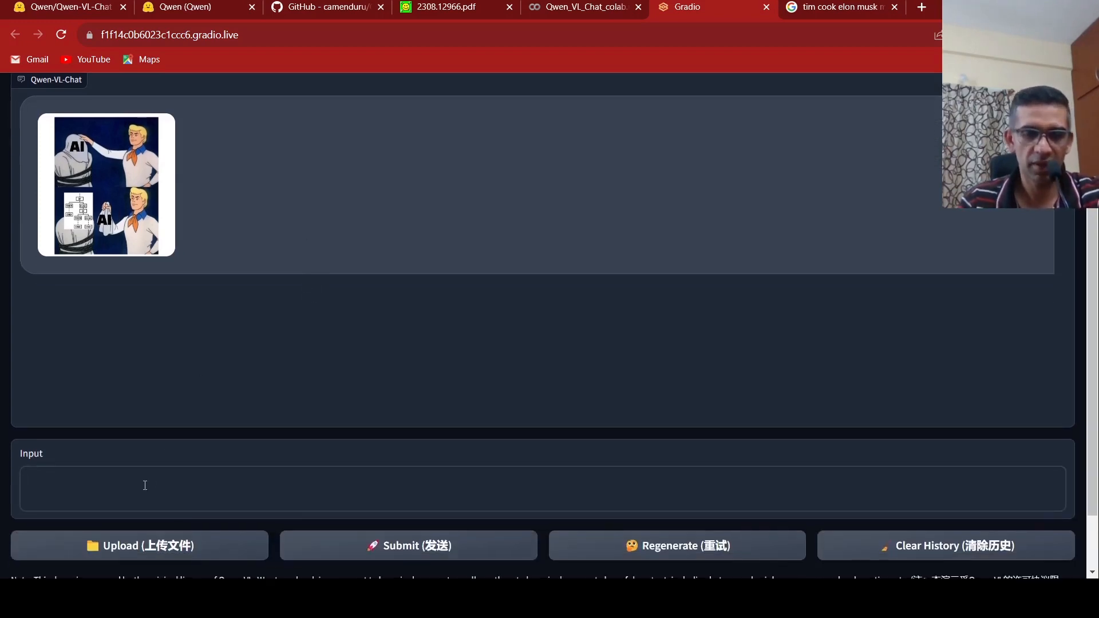
type("Ex")
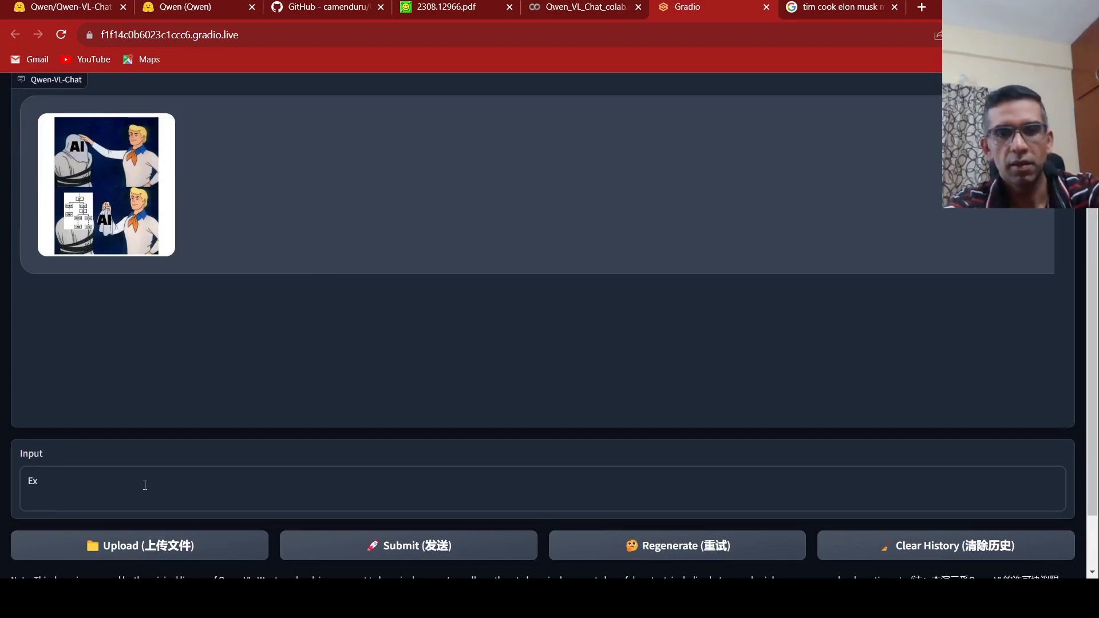
type("plain th")
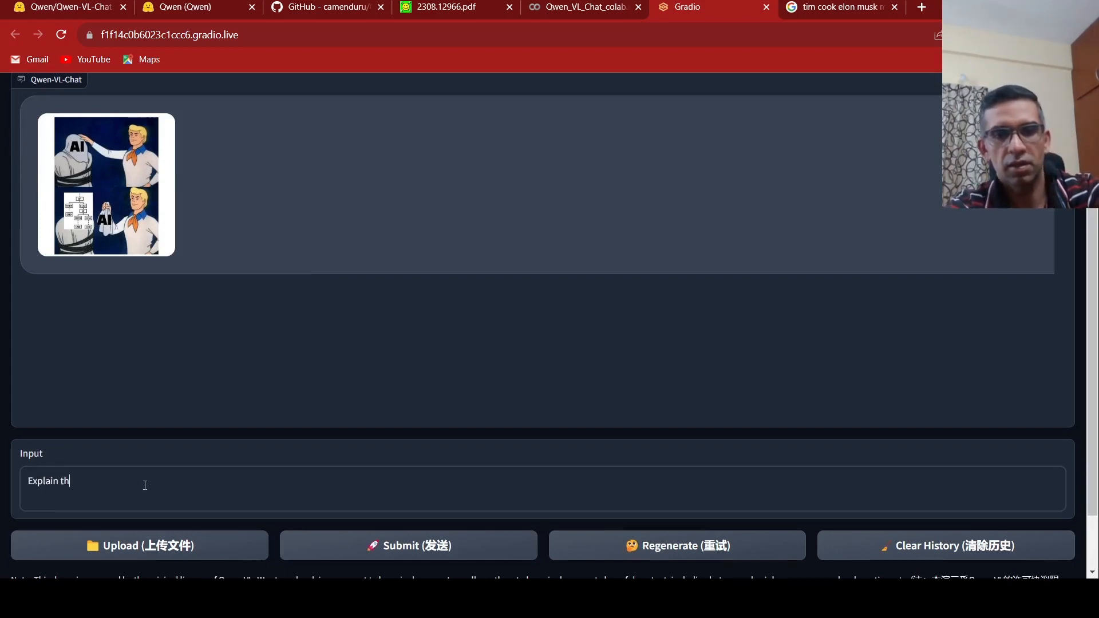
type("is image")
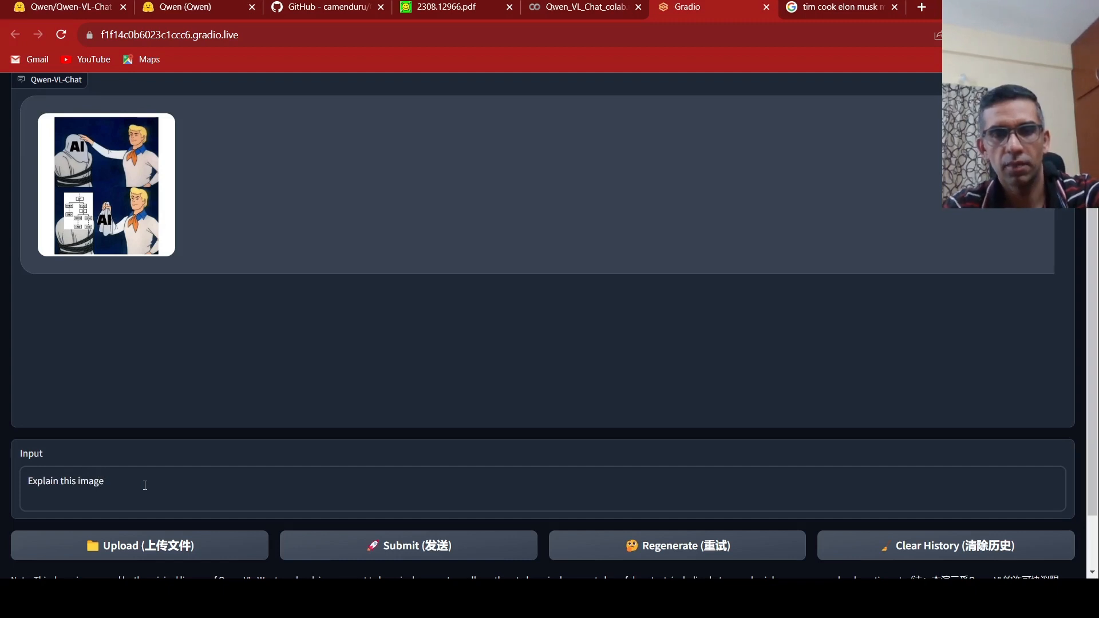
left_click(408, 546)
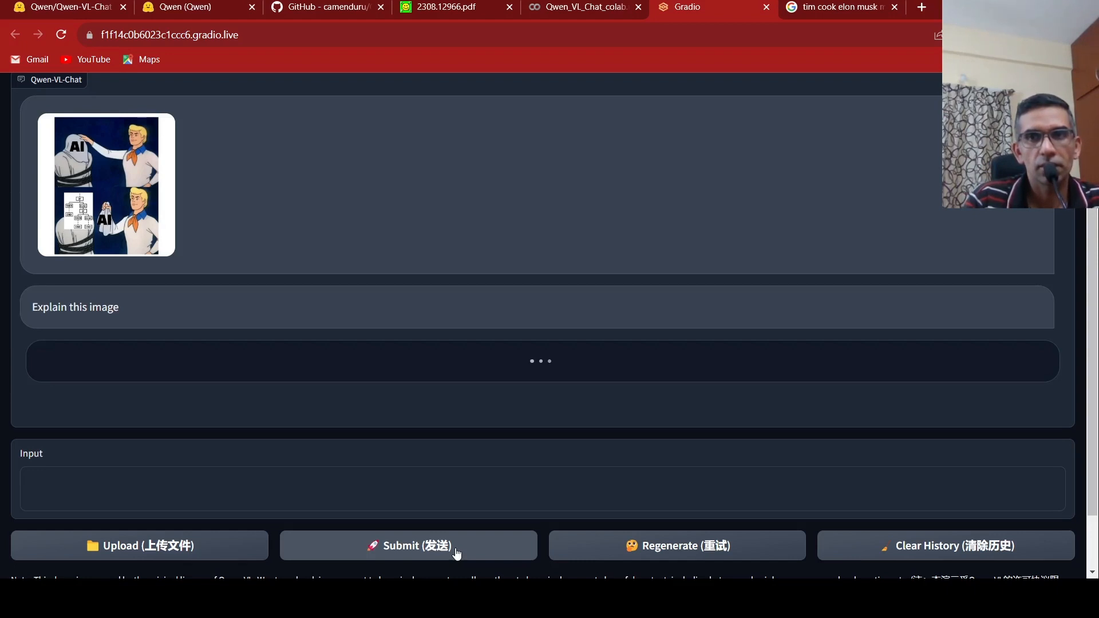
left_click(408, 545)
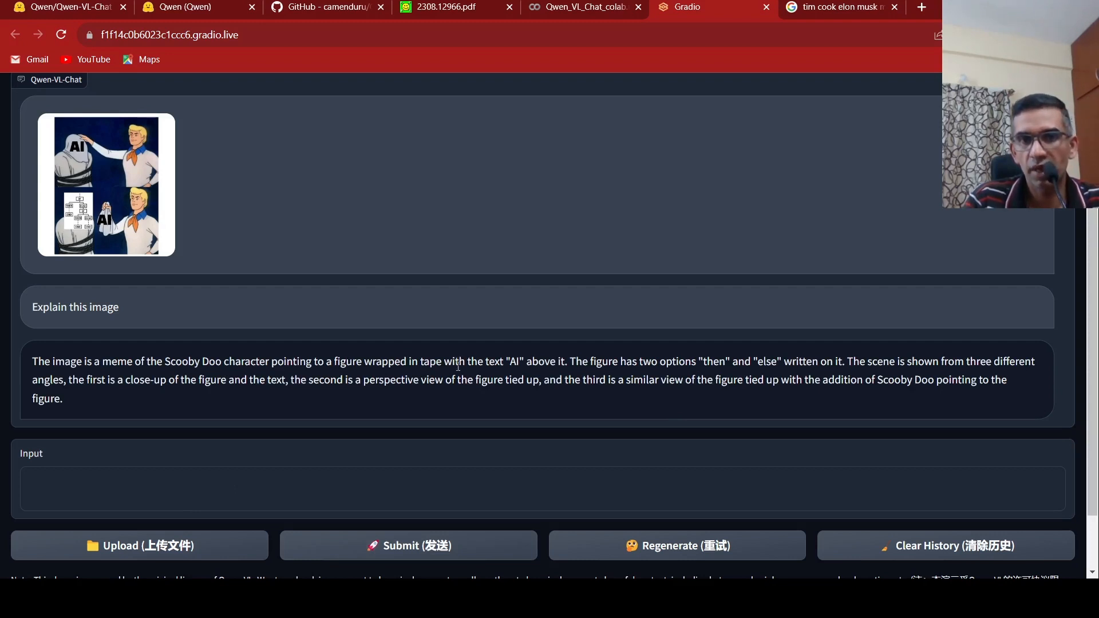
mouse_move(665, 323)
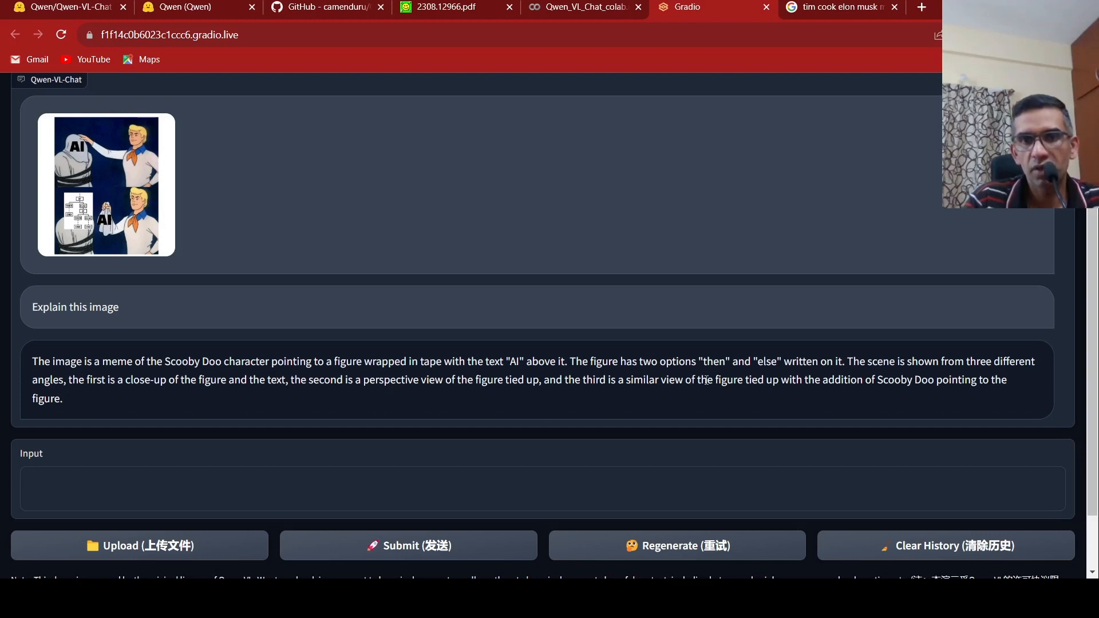
mouse_move(888, 318)
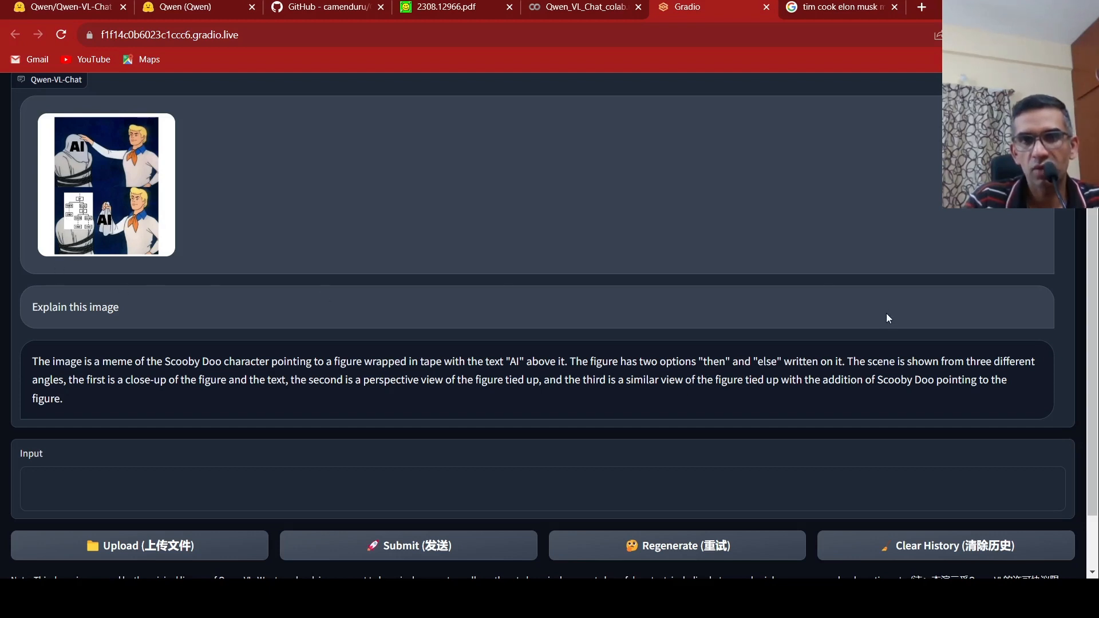
mouse_move(181, 425)
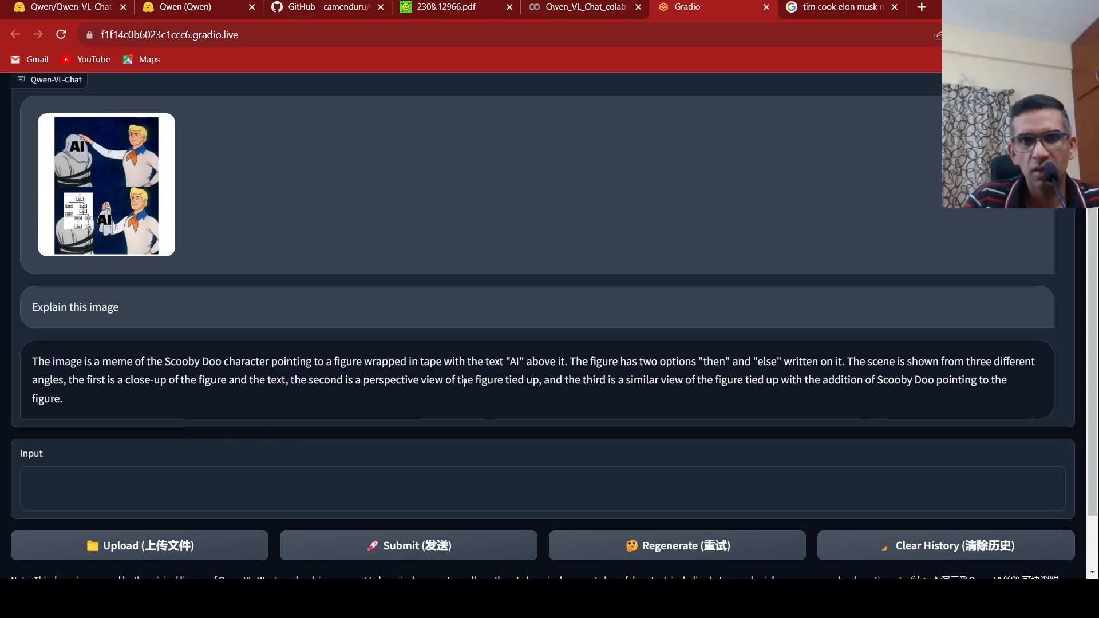
mouse_move(670, 396)
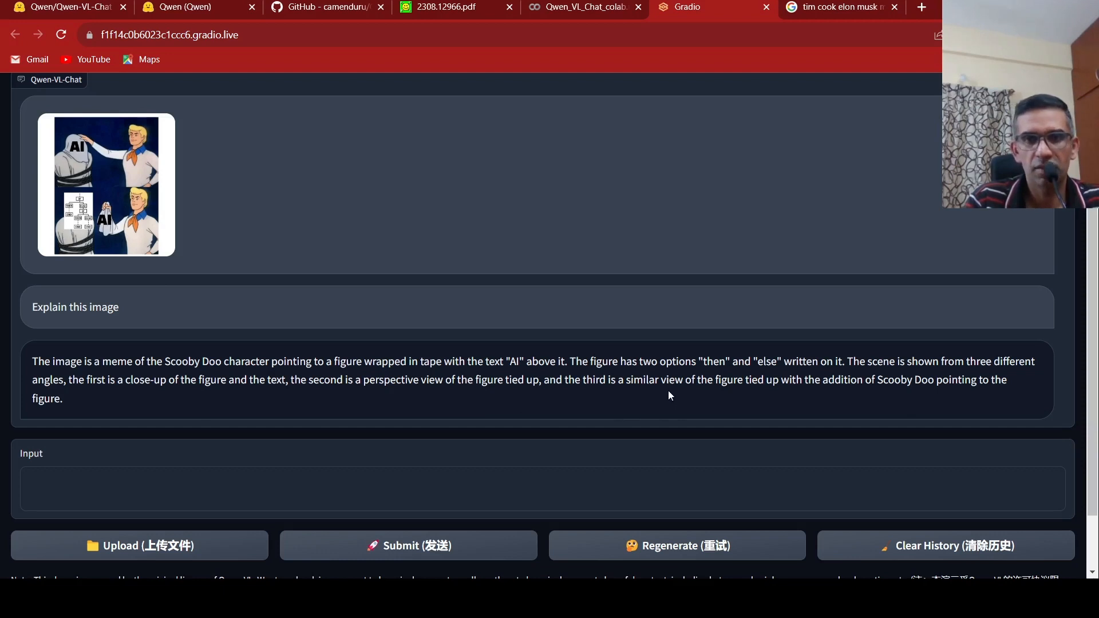
mouse_move(87, 409)
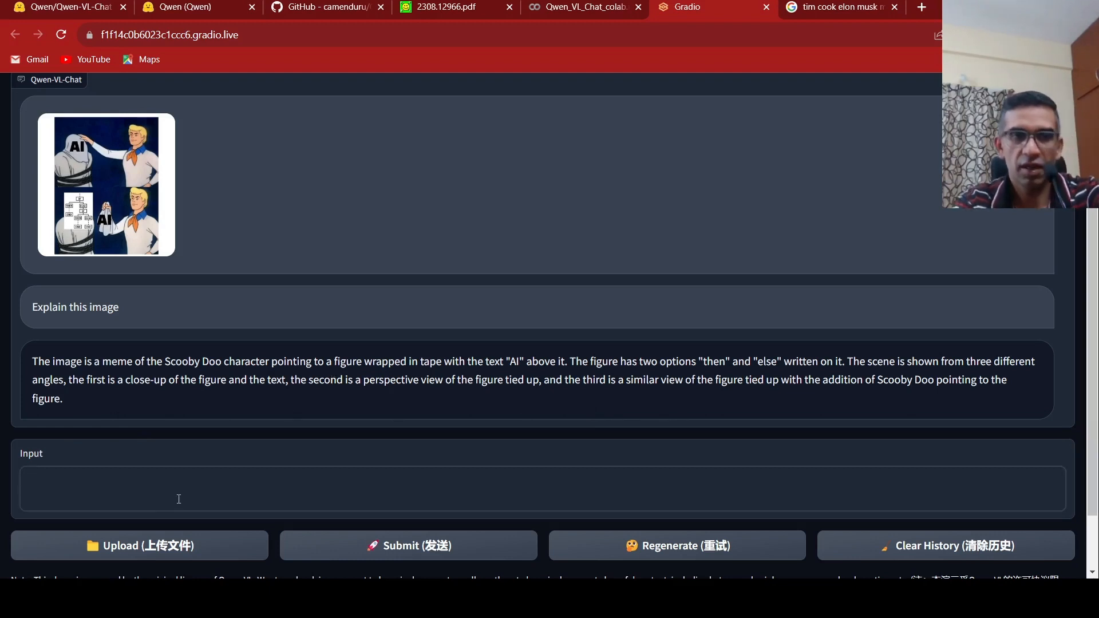
Ask 'What is present in the bottom part' and read the model's reply 'END'.
type("W")
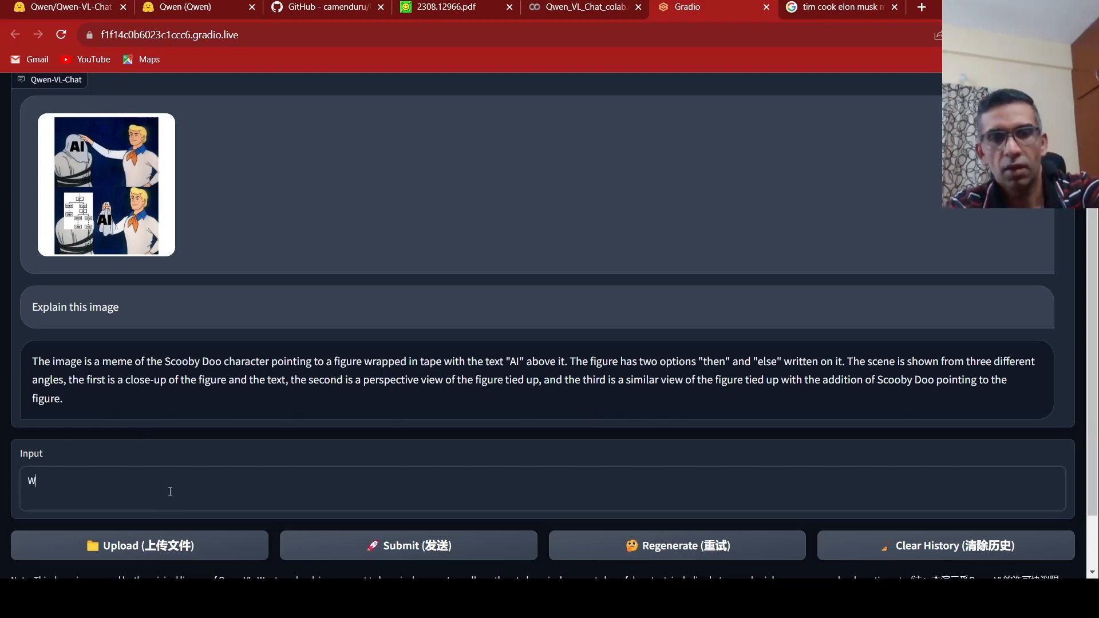
type("hat")
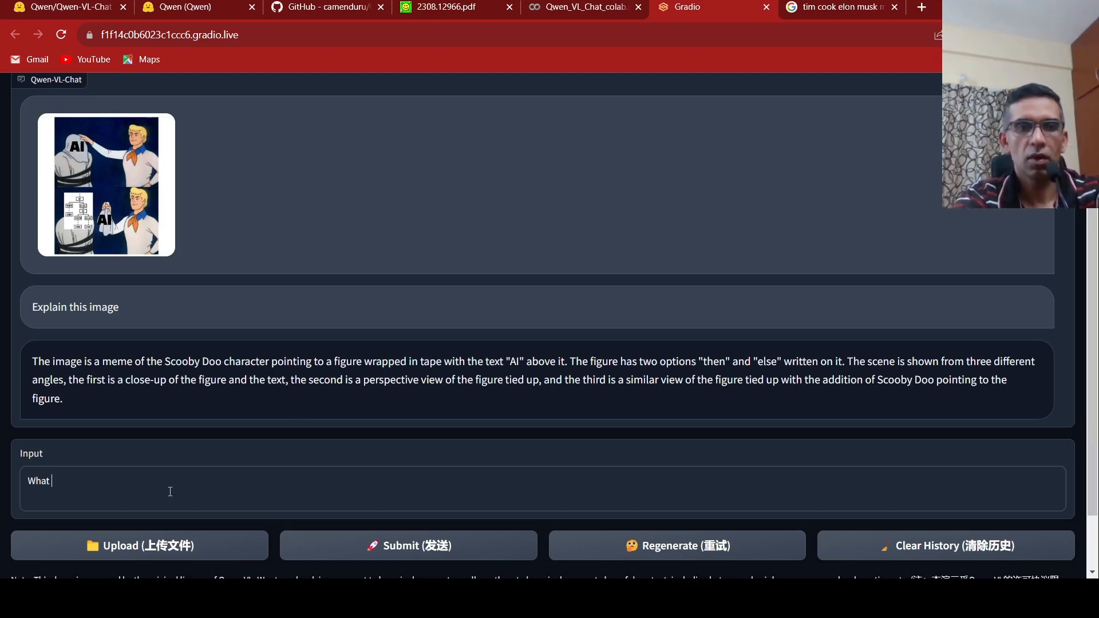
type("is")
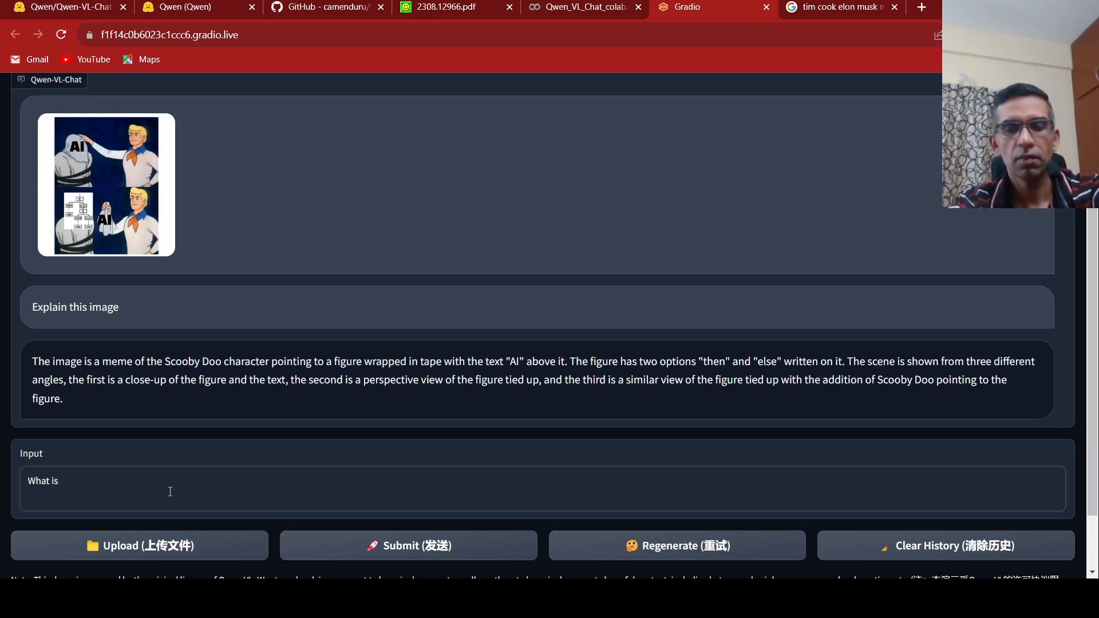
type("pre")
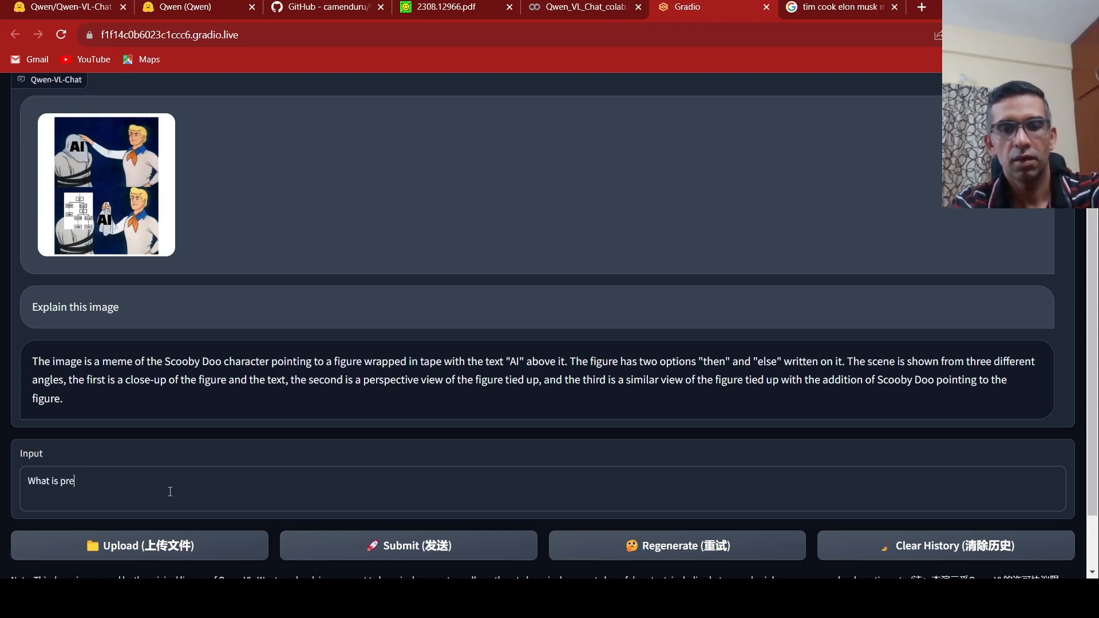
type("sent")
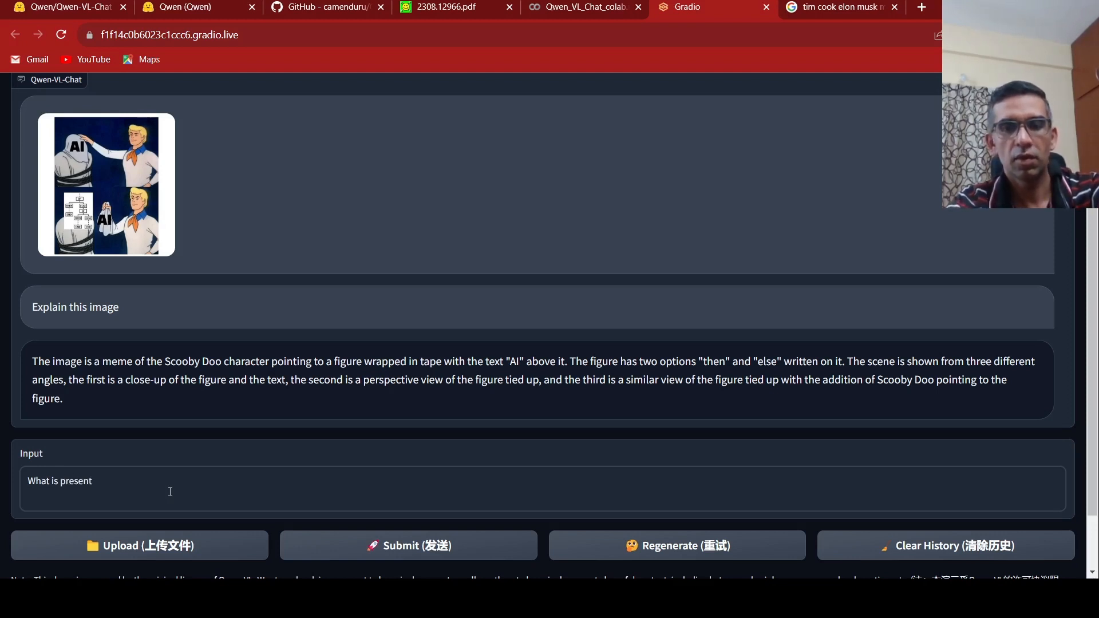
key("Backspace")
type("What text")
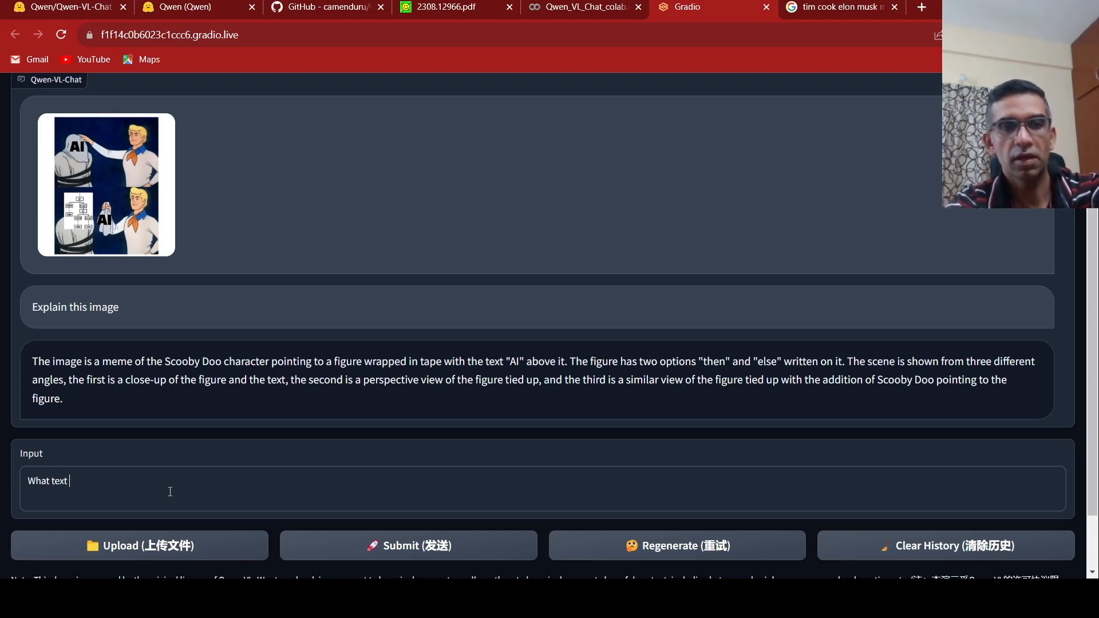
type("is pre")
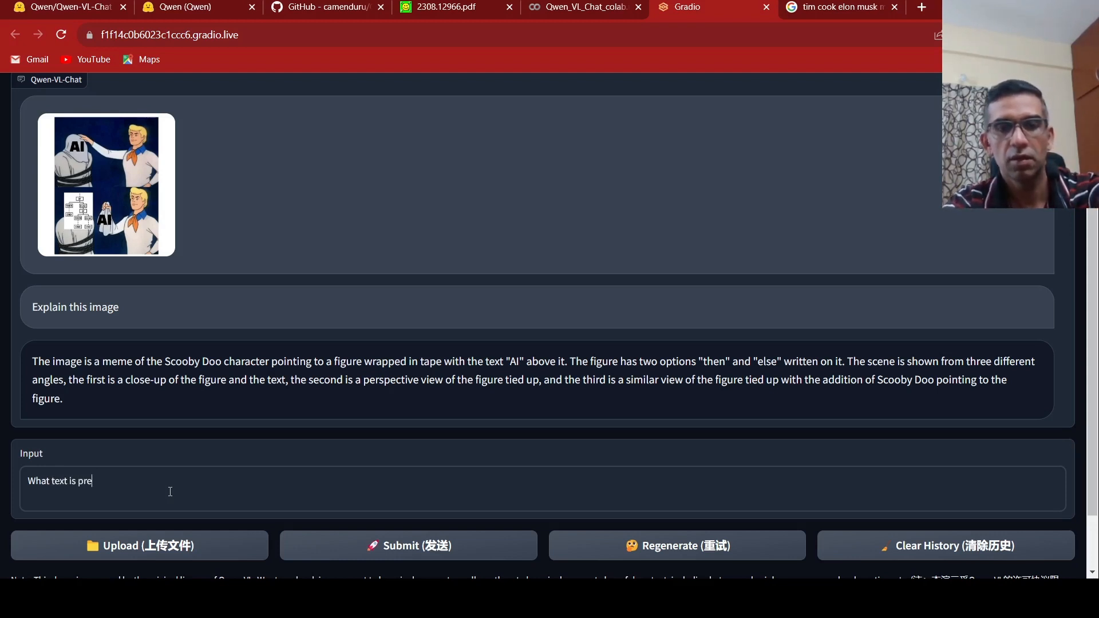
type("sent in")
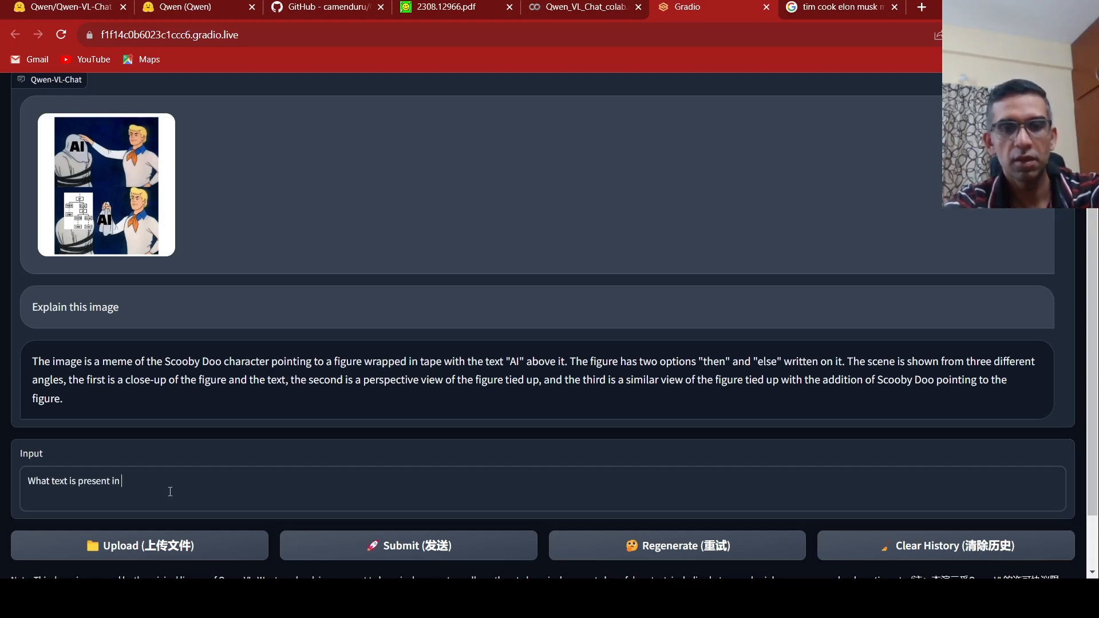
type("the bott")
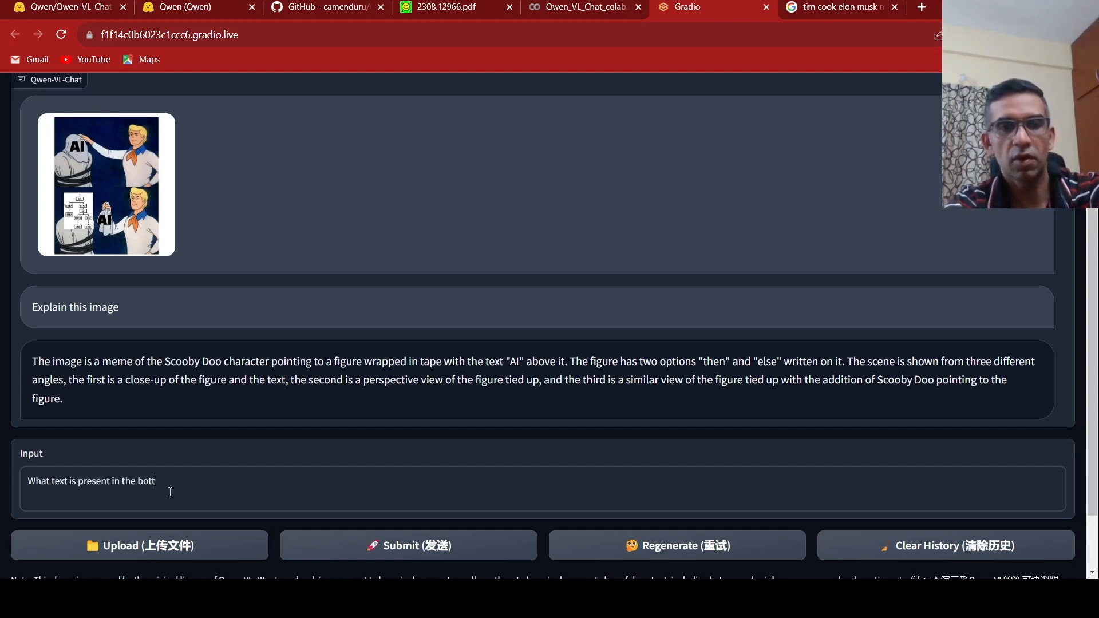
type("om i")
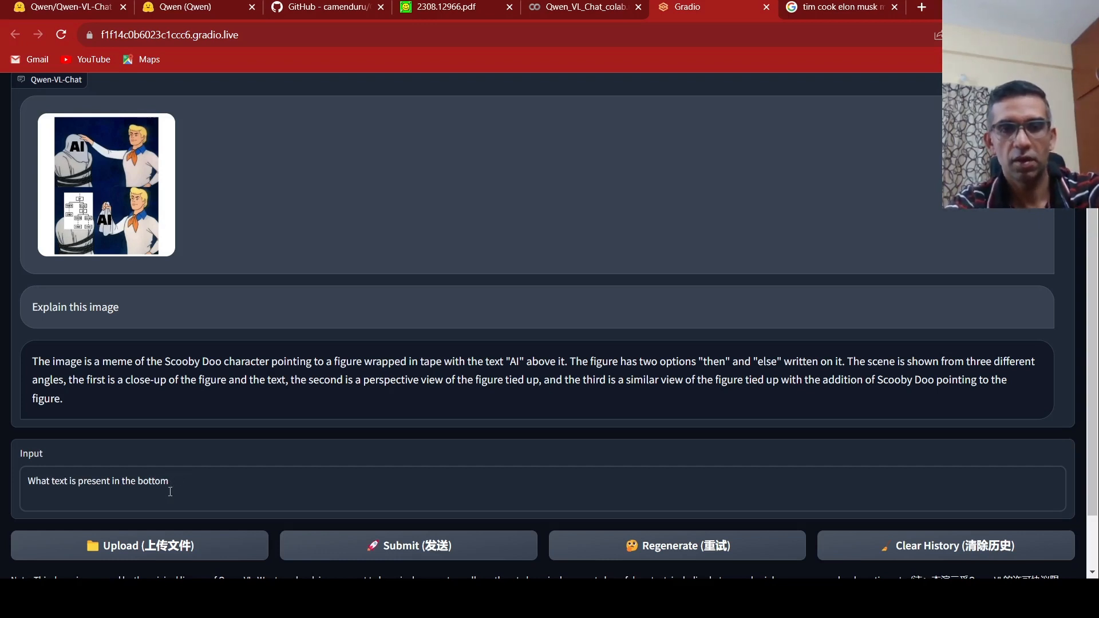
type("part")
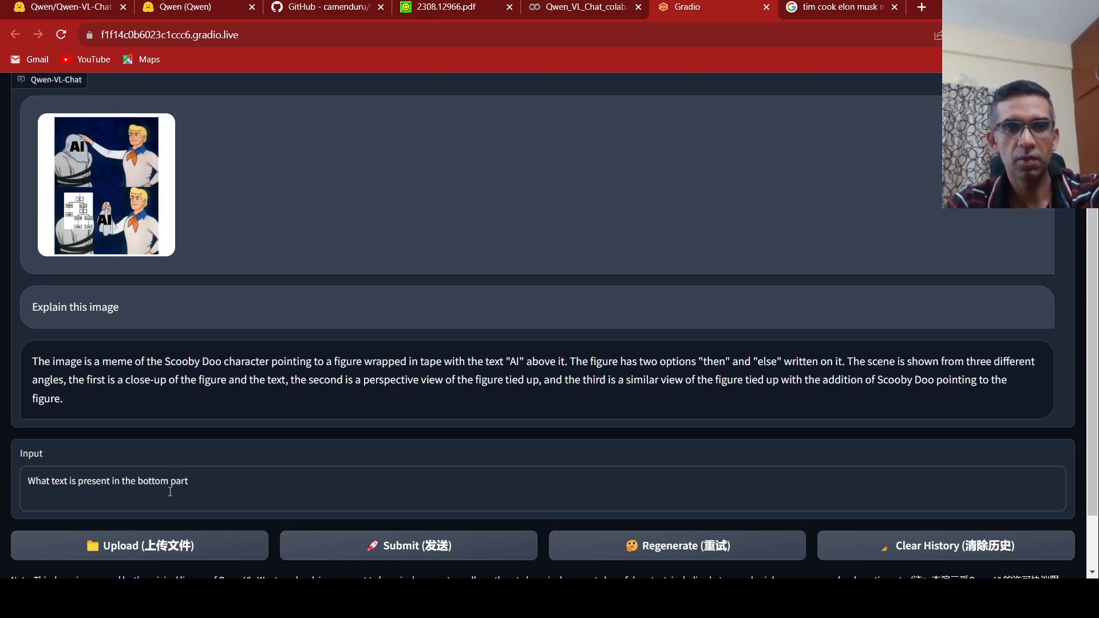
mouse_move(591, 488)
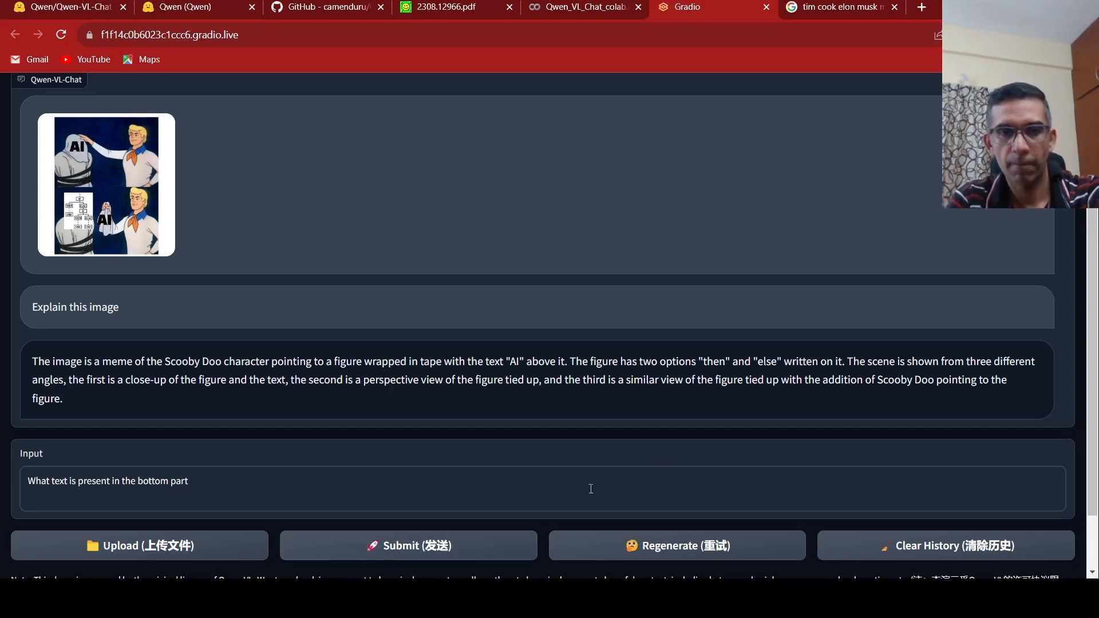
left_click(408, 545)
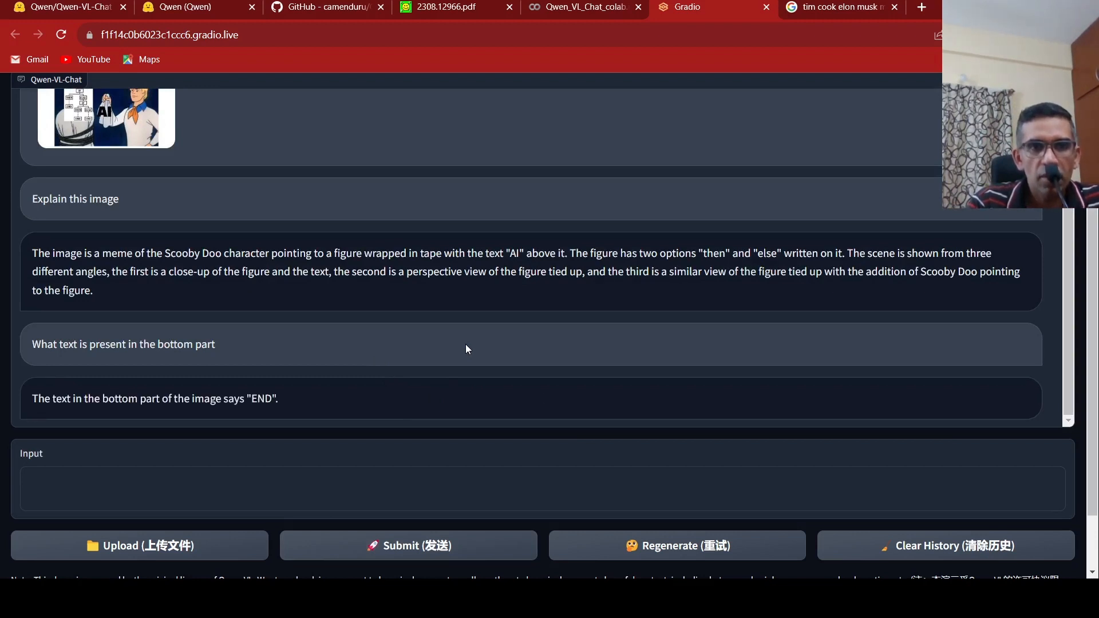
mouse_move(124, 137)
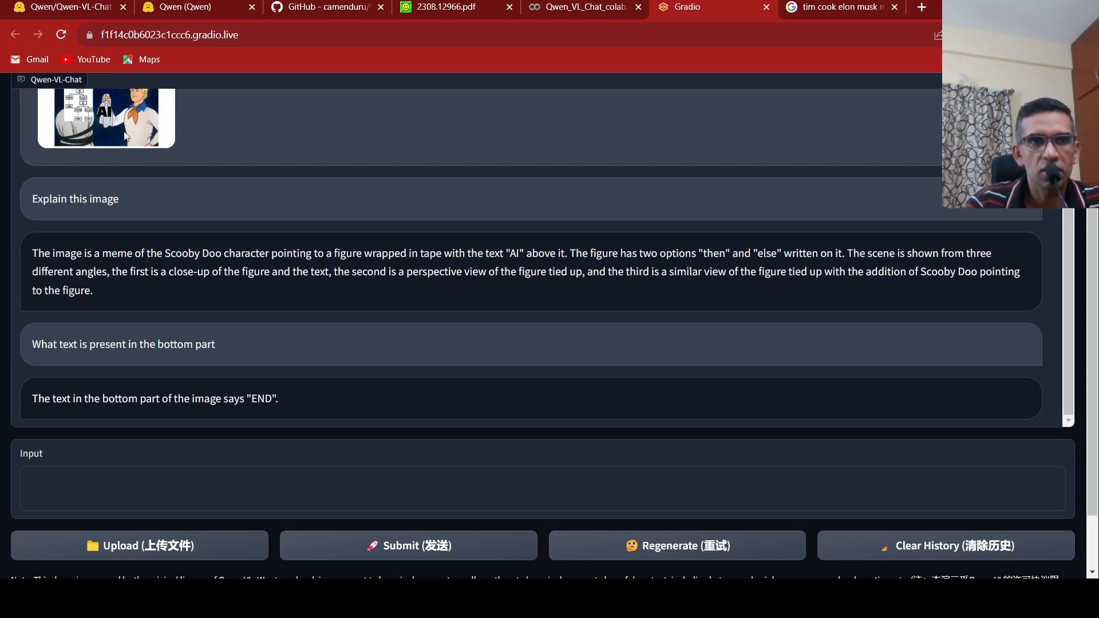
scroll("up", 3)
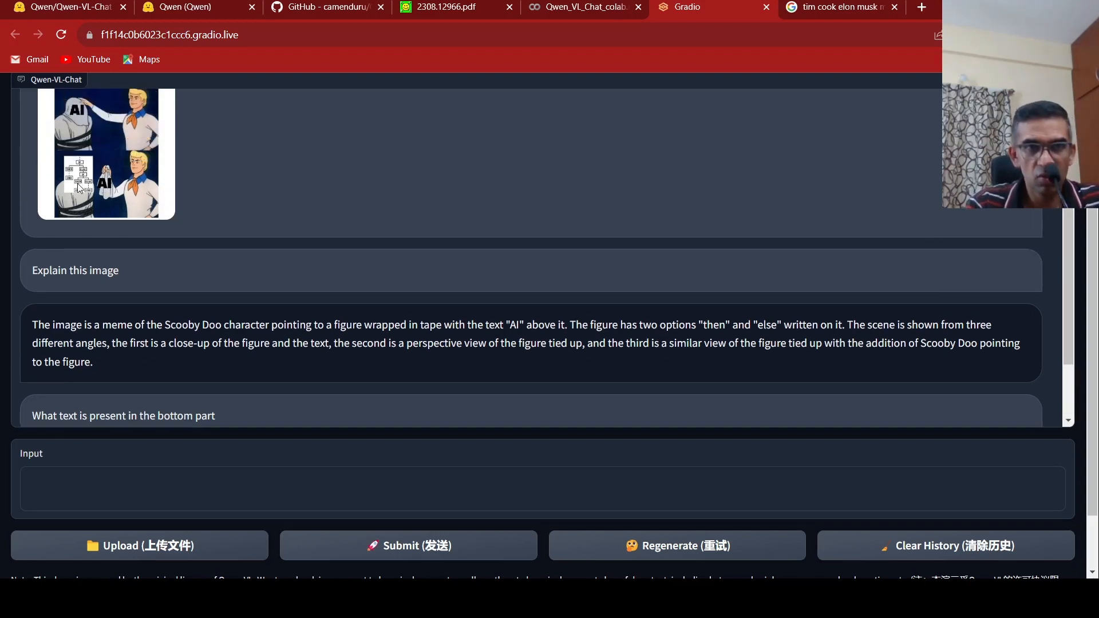
mouse_move(647, 119)
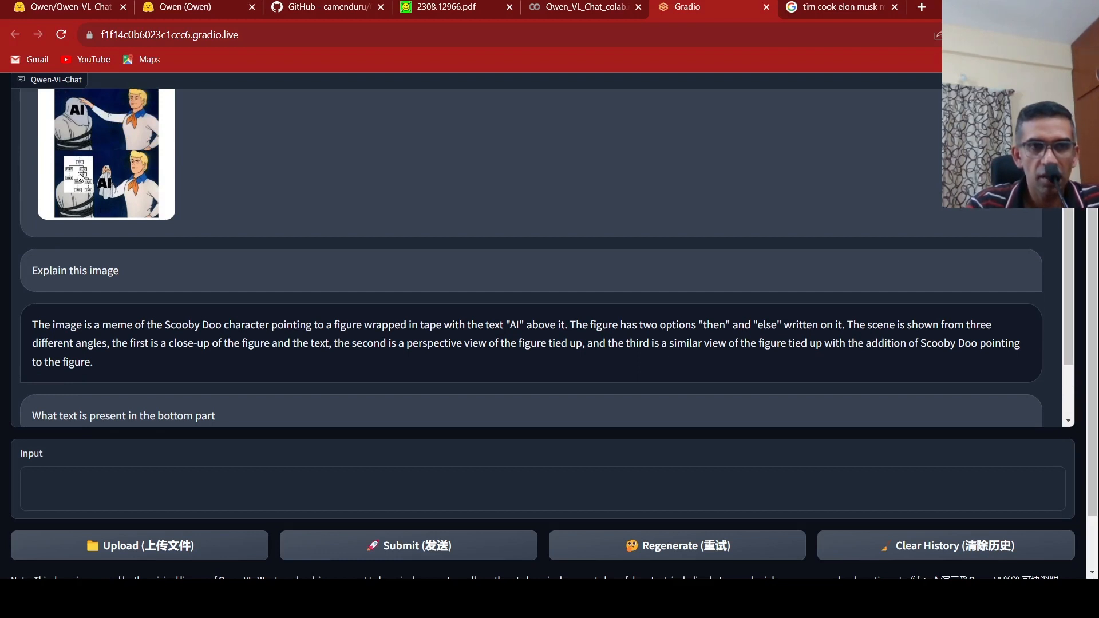
scroll("up", 3)
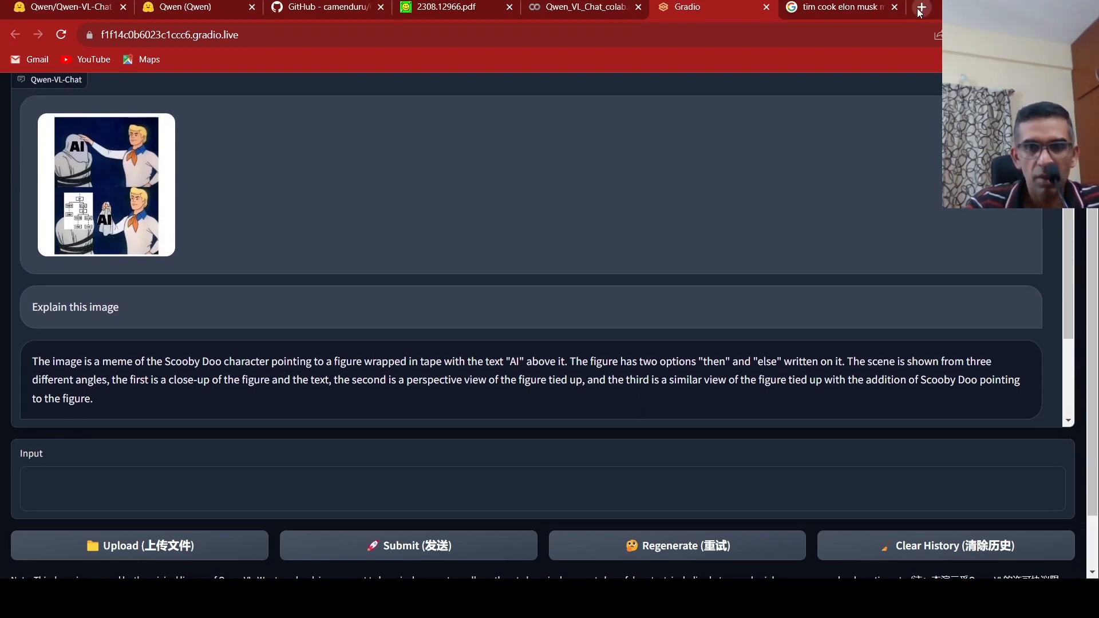
Open the original meme jpg in a new tab, then return to the demo.
left_click(921, 8)
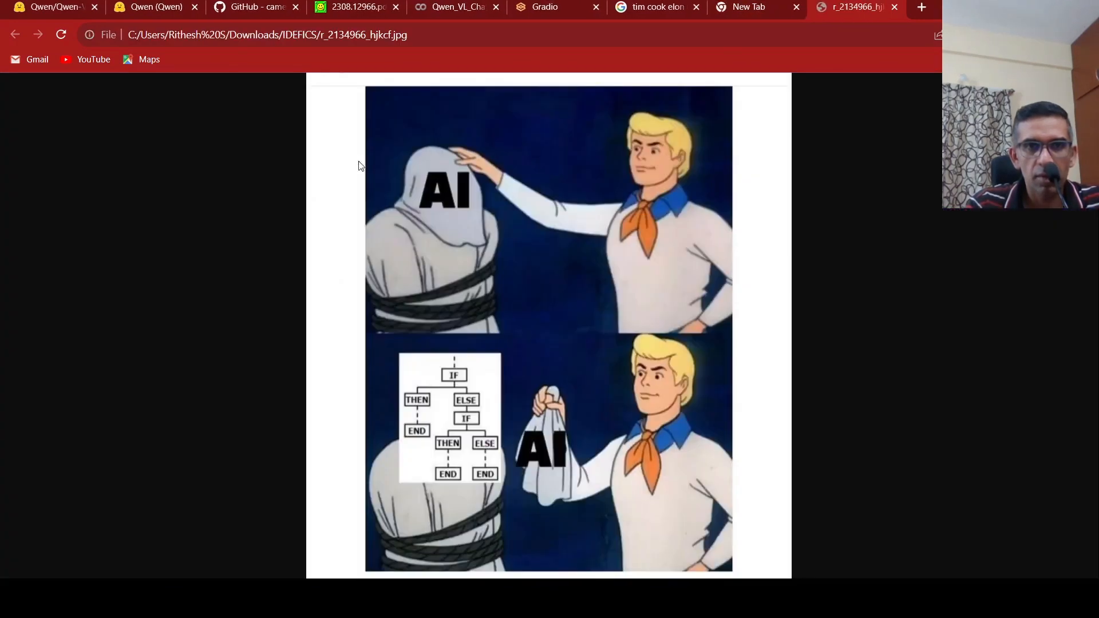
mouse_move(429, 475)
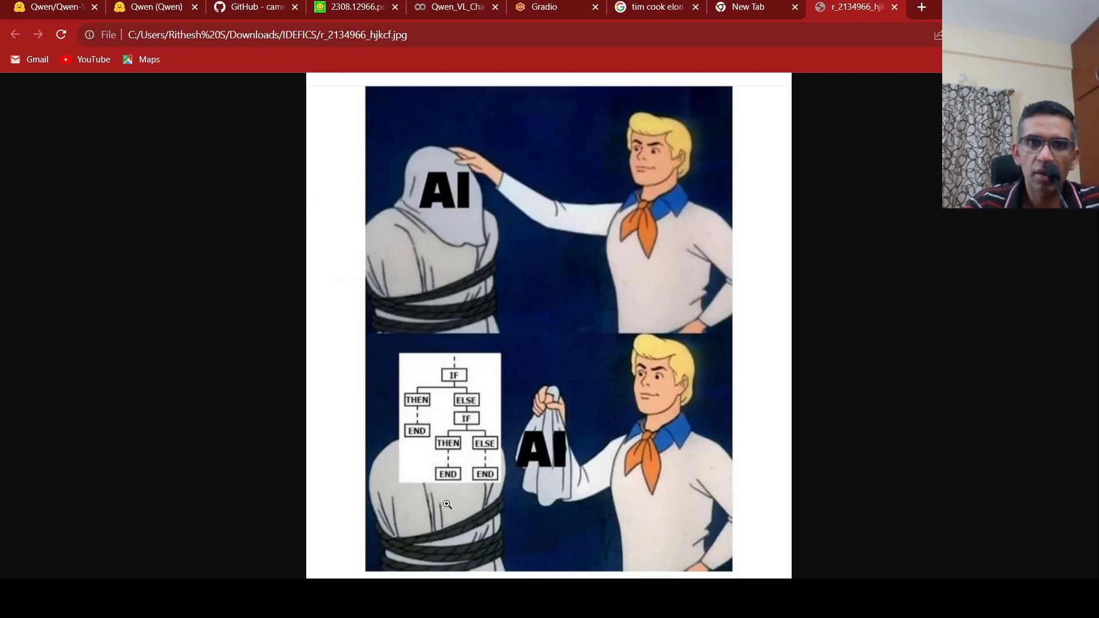
mouse_move(659, 143)
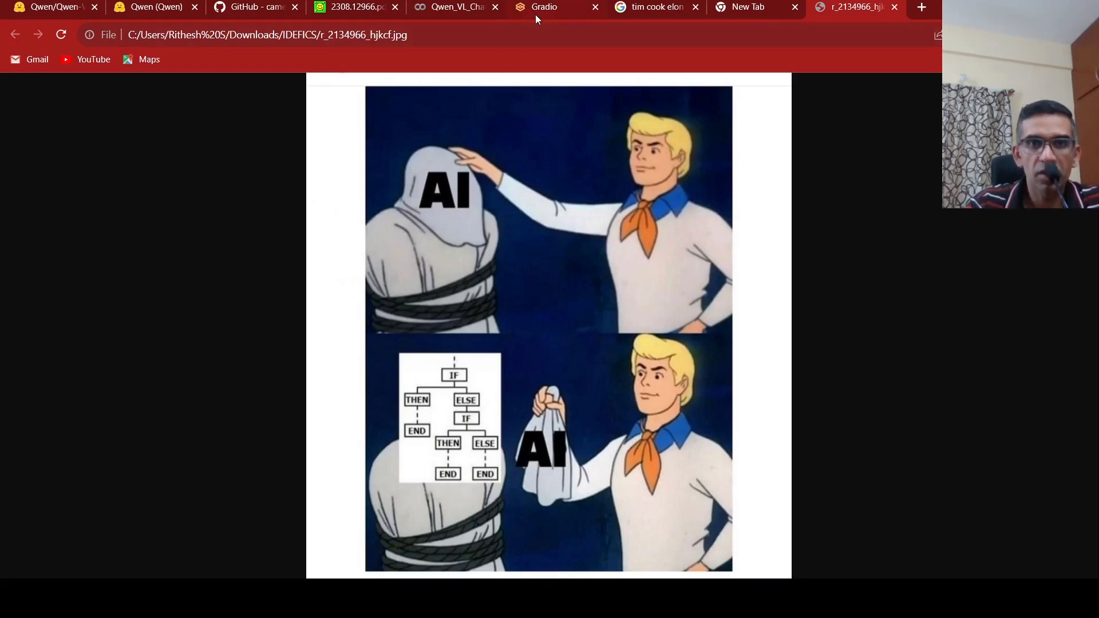
left_click(544, 7)
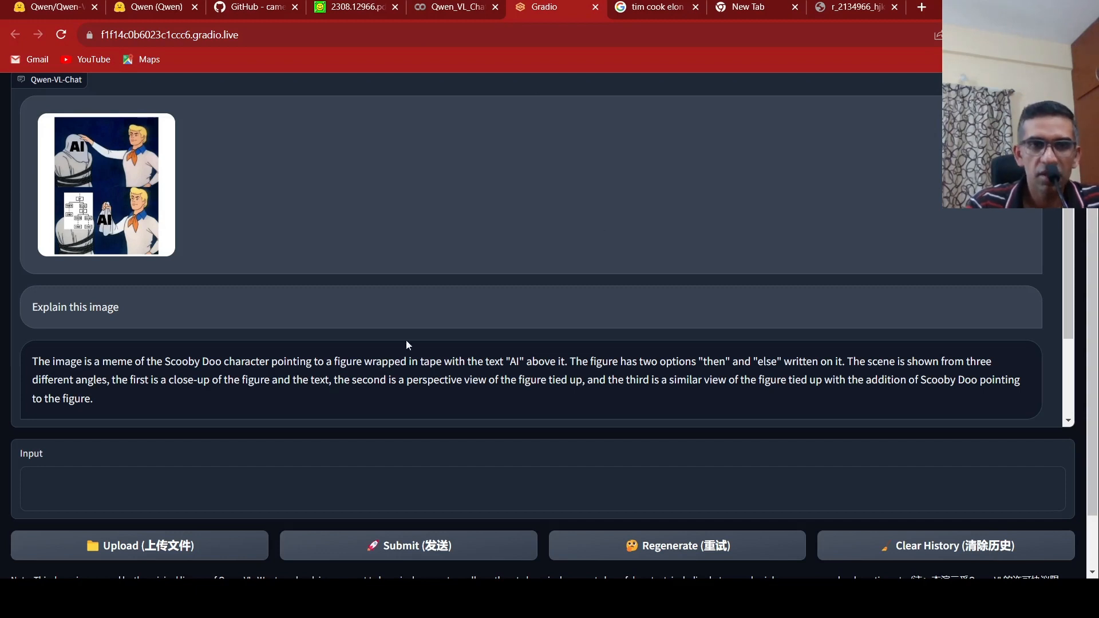
Ask 'explain this meme' and read the reply about AI systems' limitations.
left_click(219, 488)
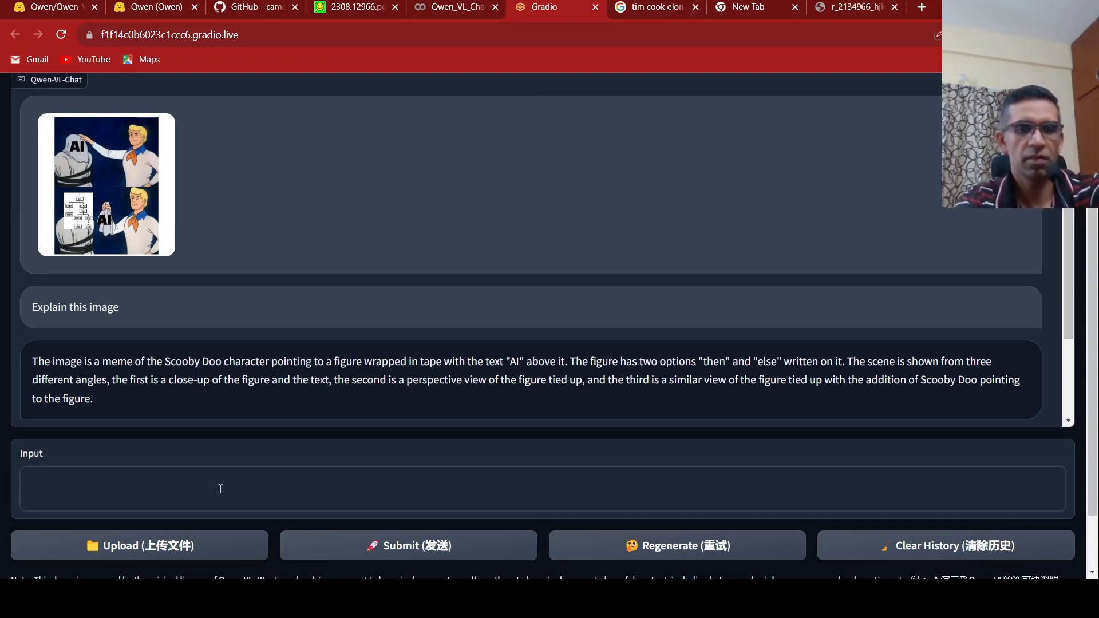
type("explain this")
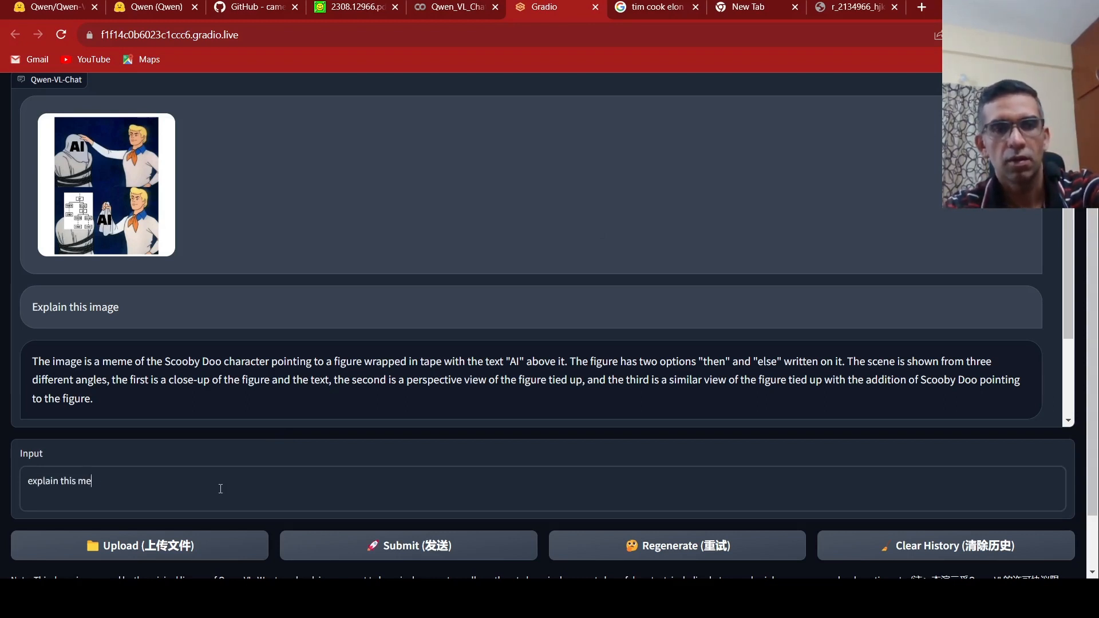
type("me")
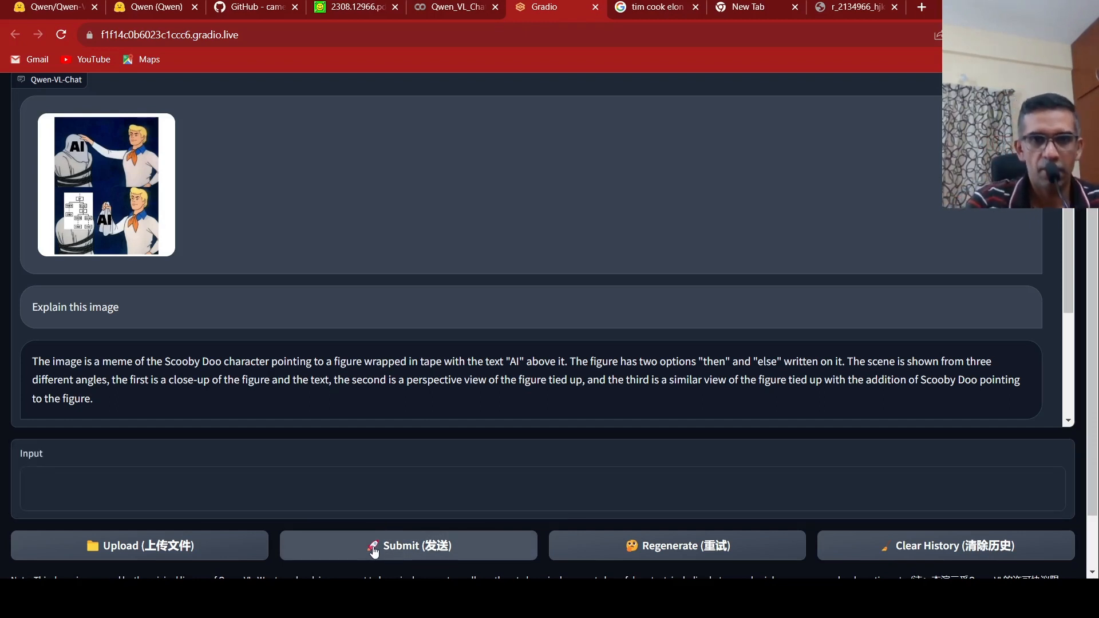
mouse_move(529, 305)
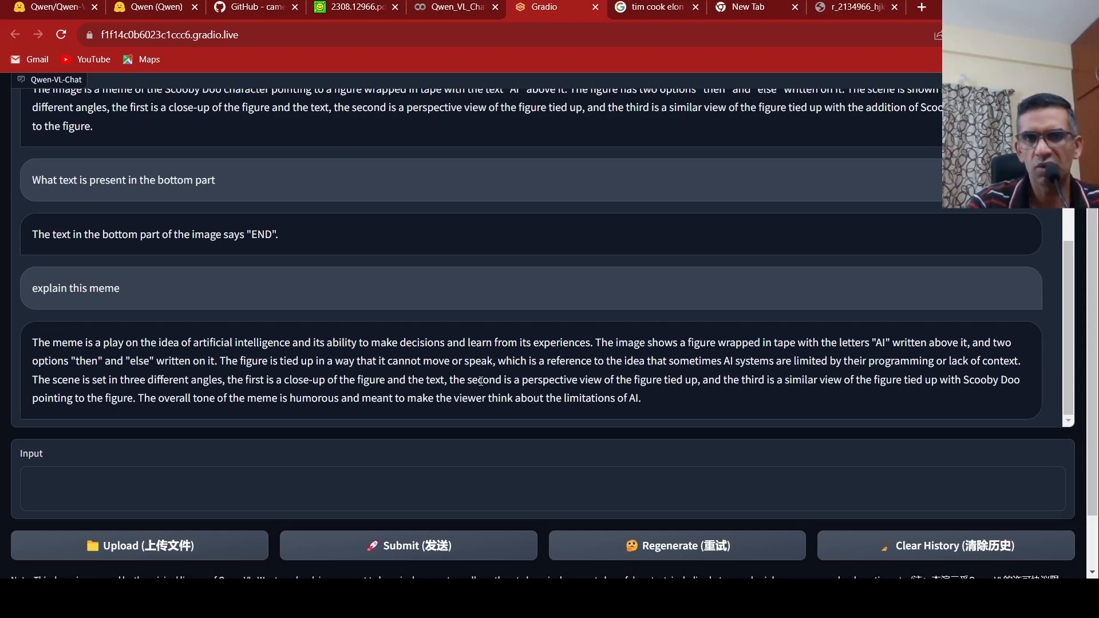
scroll("up", 3)
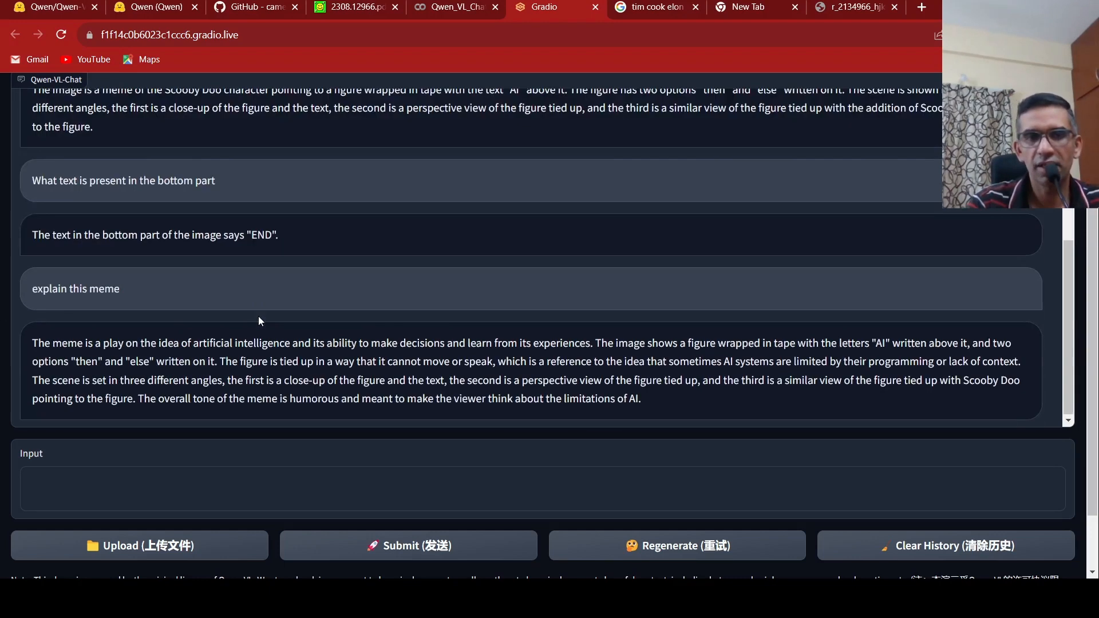
scroll("up", 3)
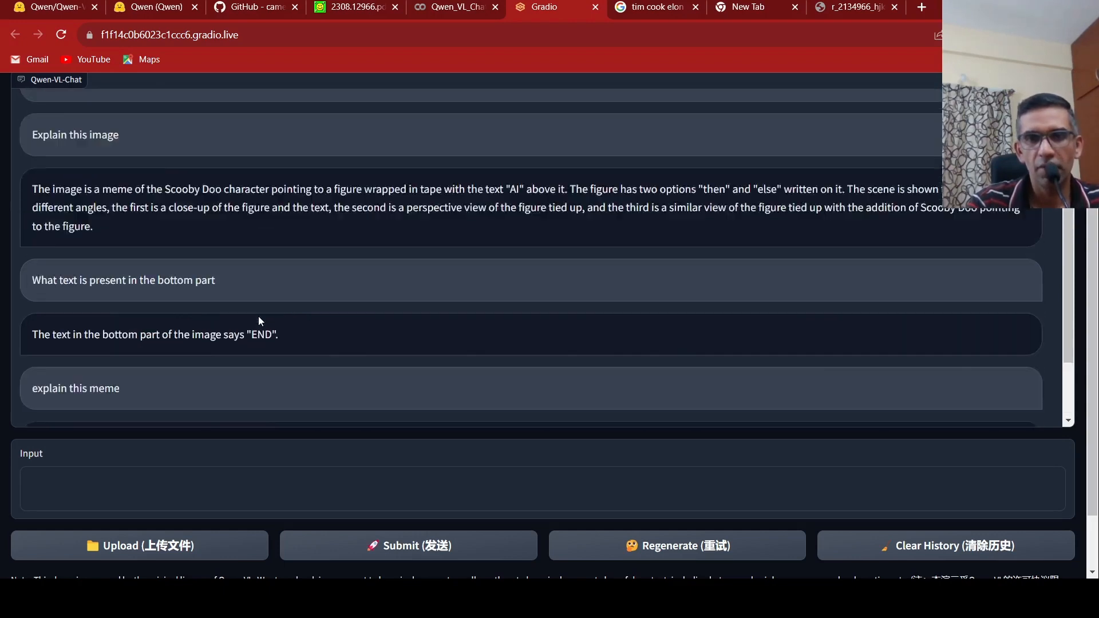
scroll("up", 3)
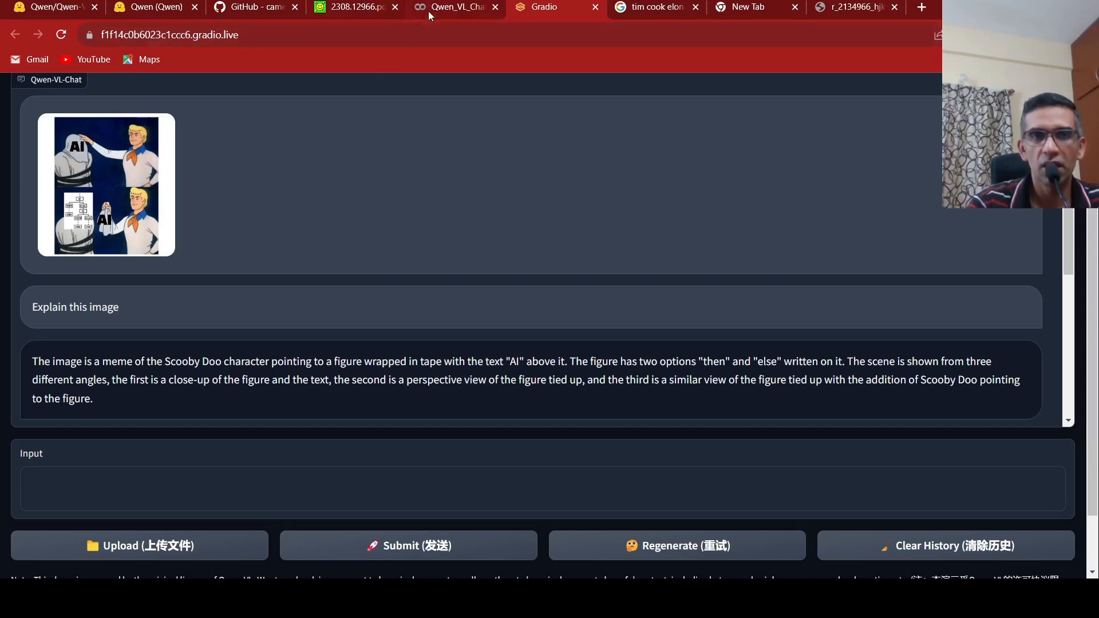
Revisit the Qwen-VL-Chat-colab GitHub repository, then the Qwen organization page on Hugging Face.
left_click(256, 7)
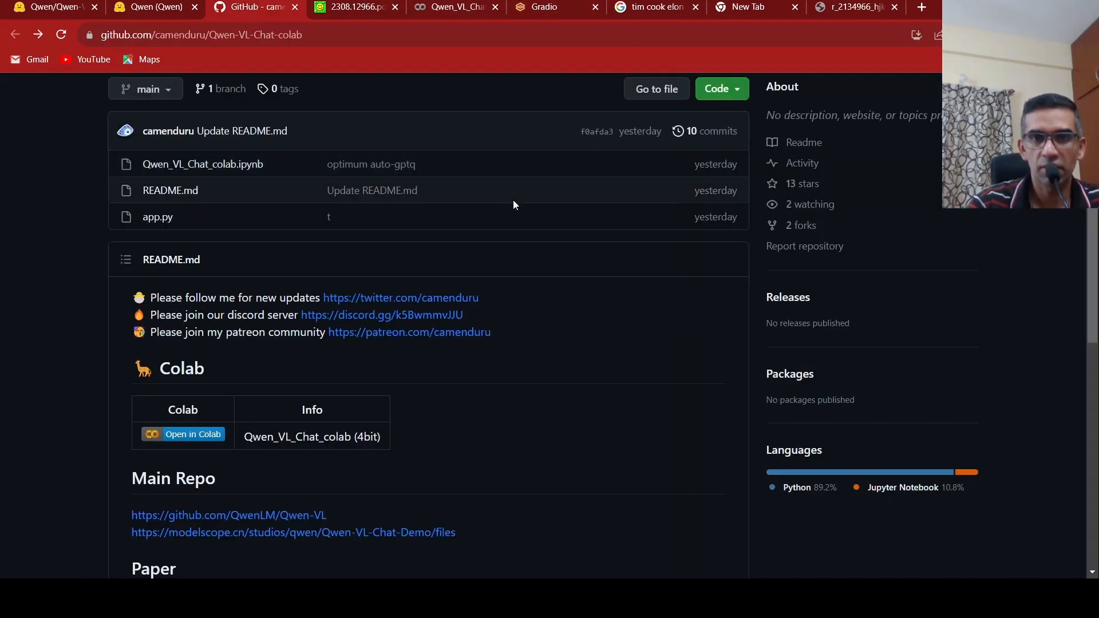
scroll("up", 3)
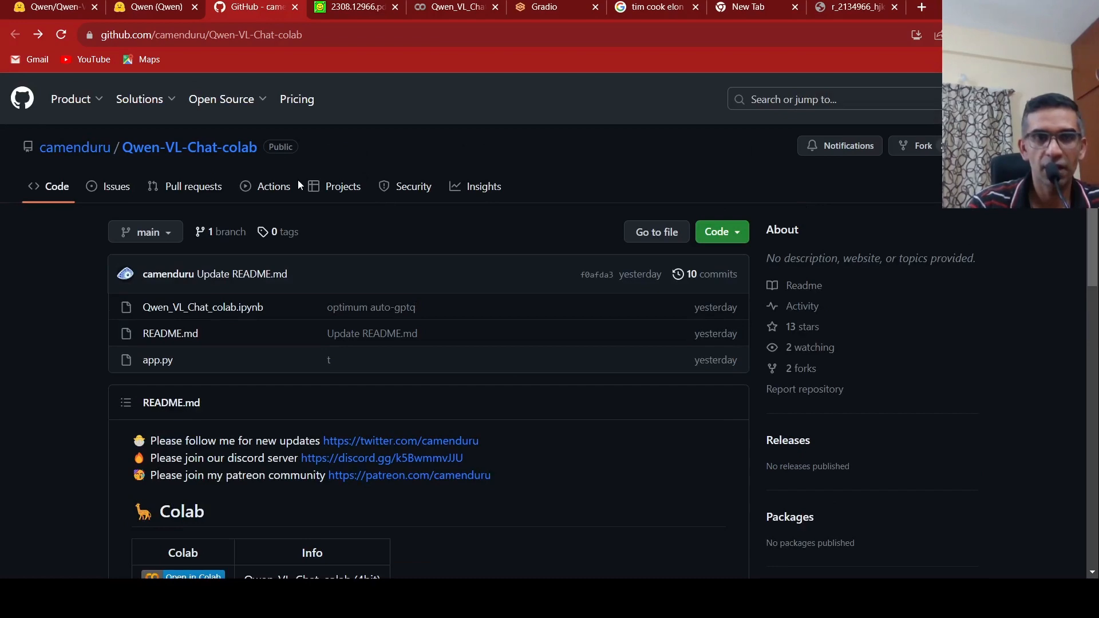
mouse_move(176, 75)
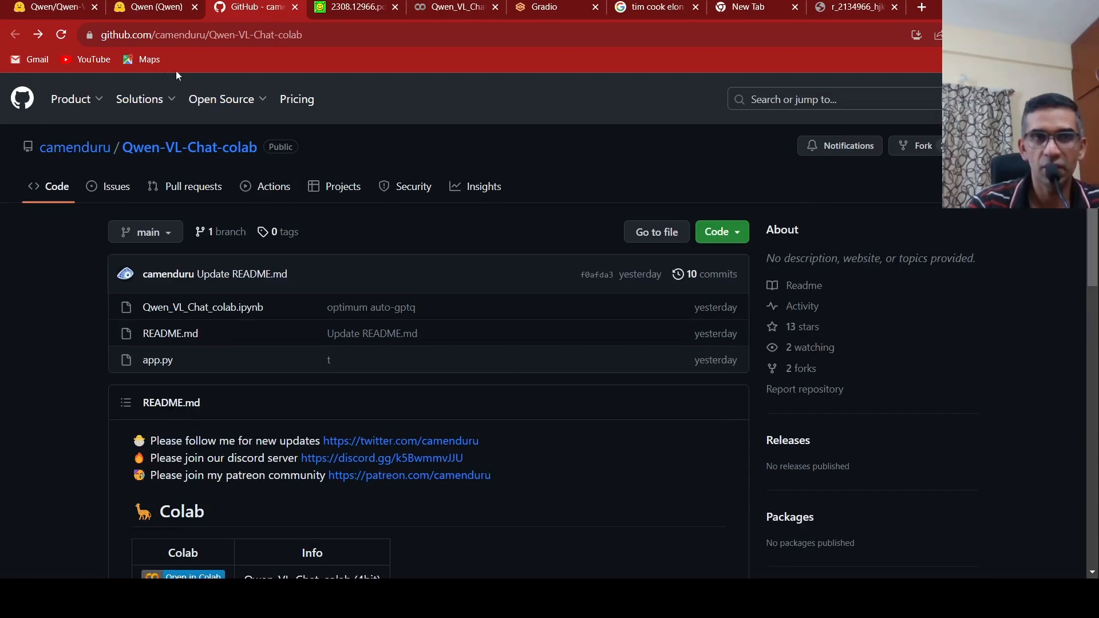
left_click(154, 7)
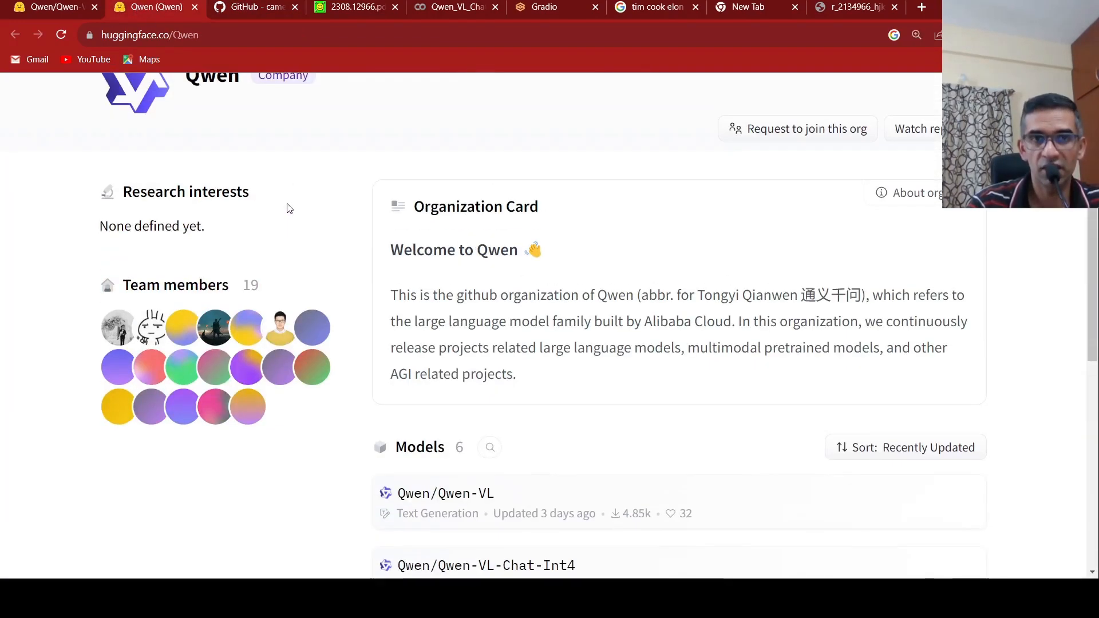
scroll("up", 3)
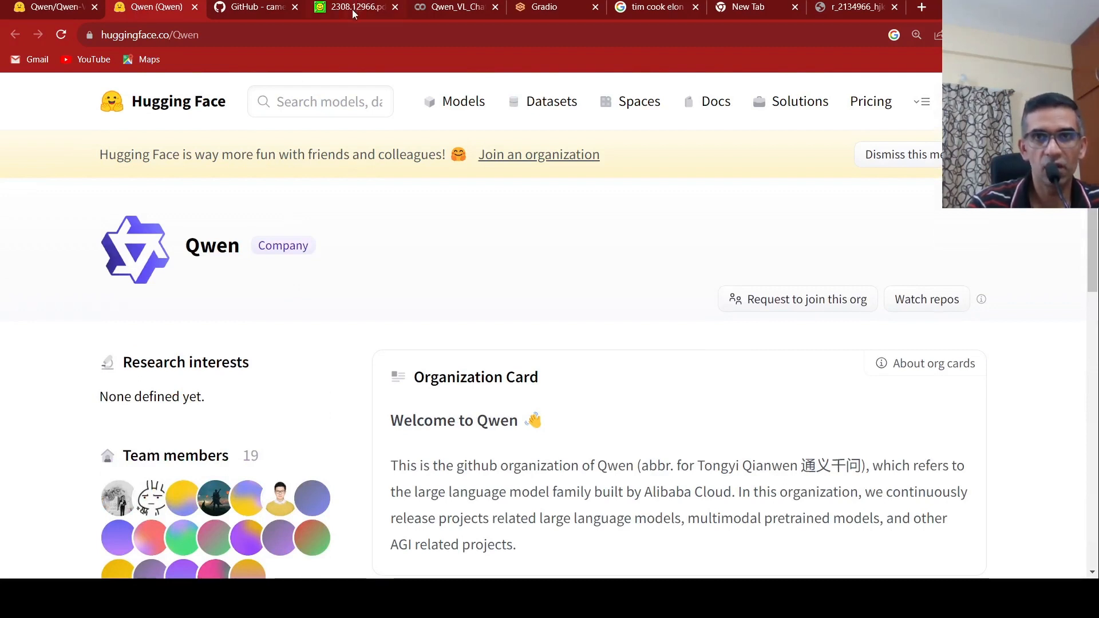
mouse_move(371, 135)
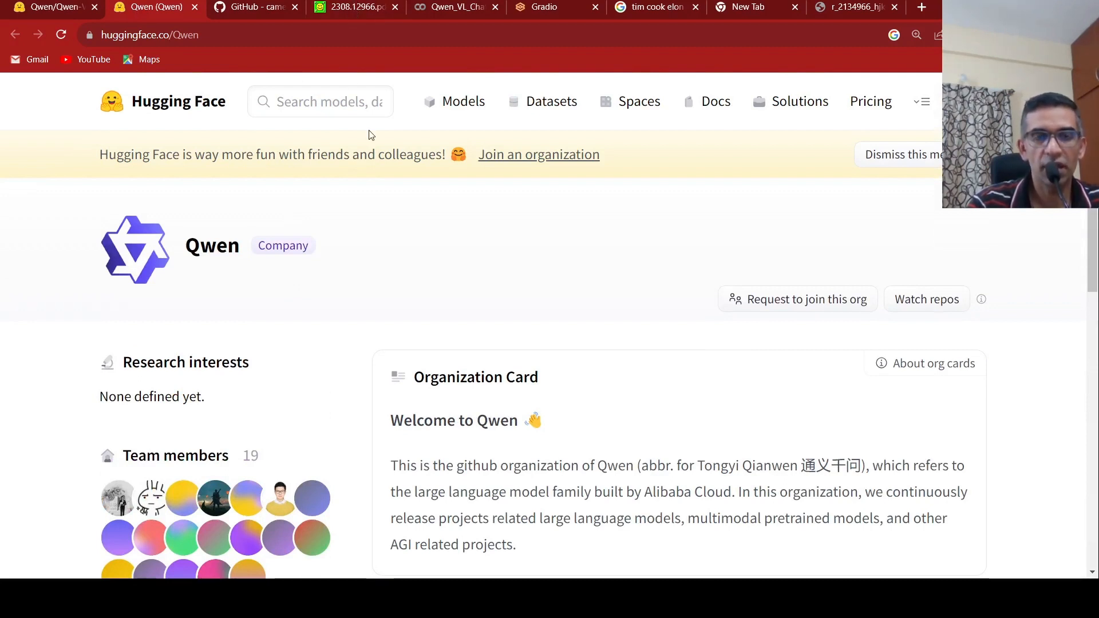